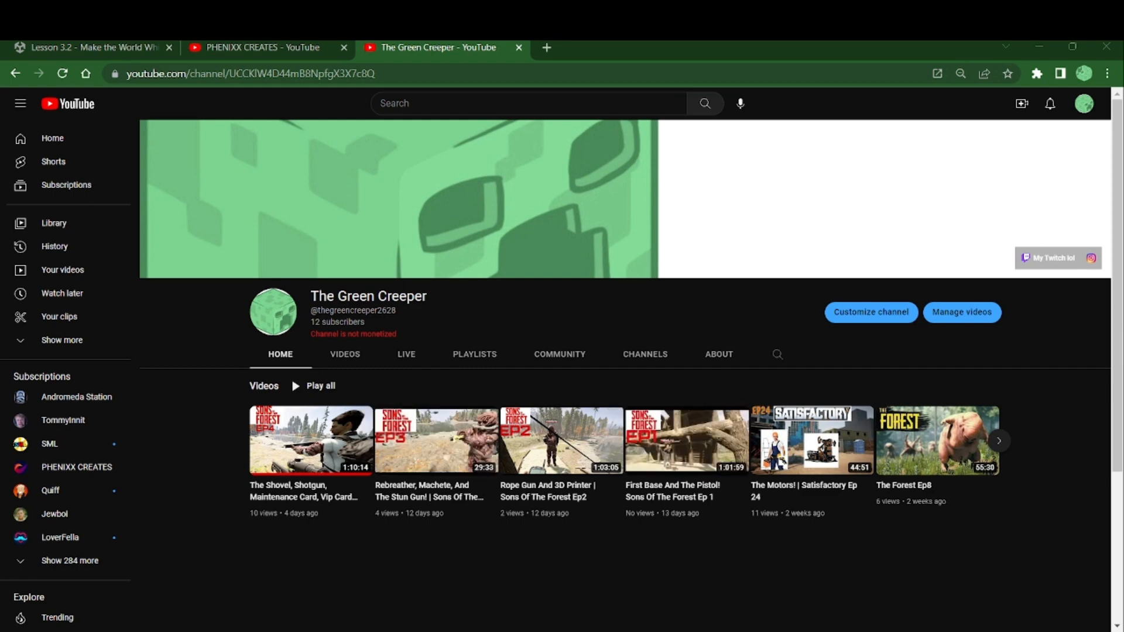
mouse_move(936, 440)
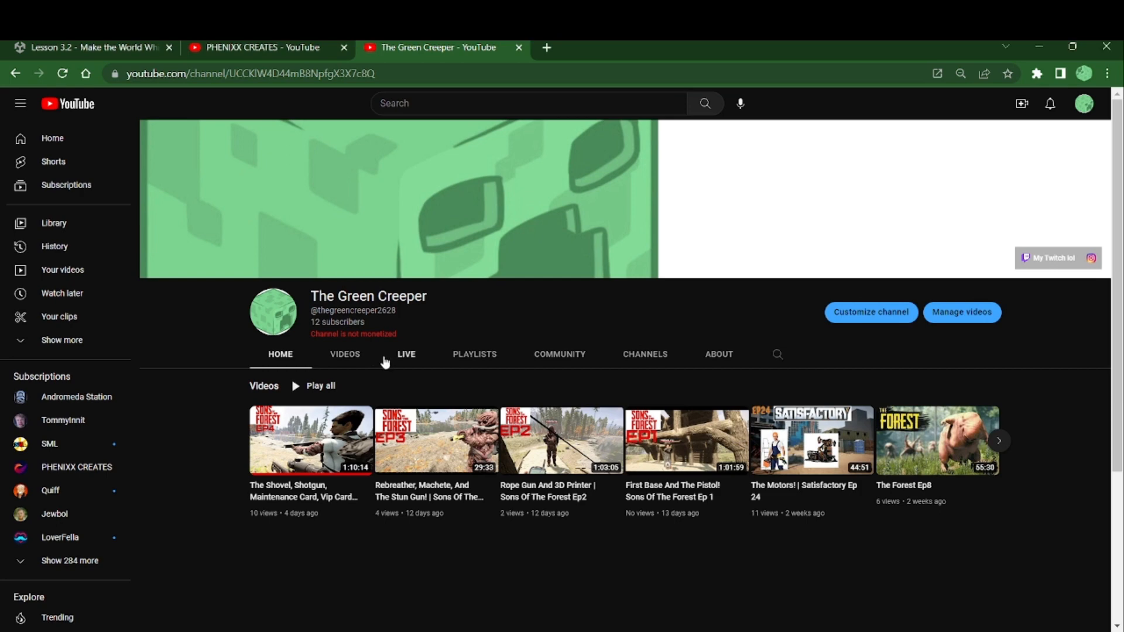
Browse The Green Creeper's uploaded videos, then show its playlists
click(345, 354)
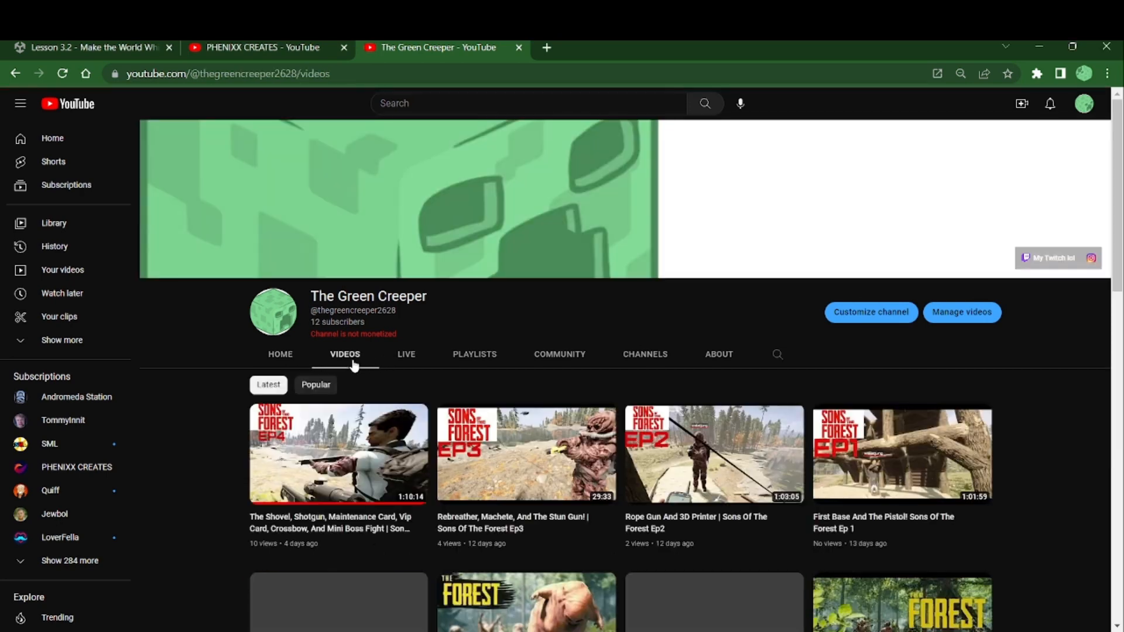
scroll(down, 3)
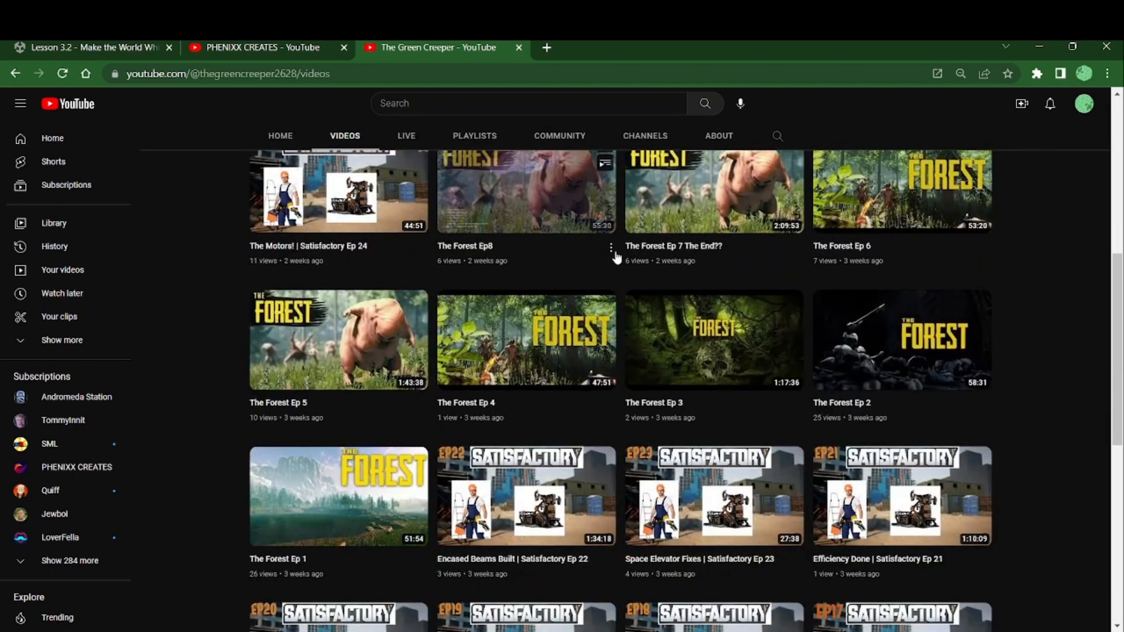
mouse_move(546, 245)
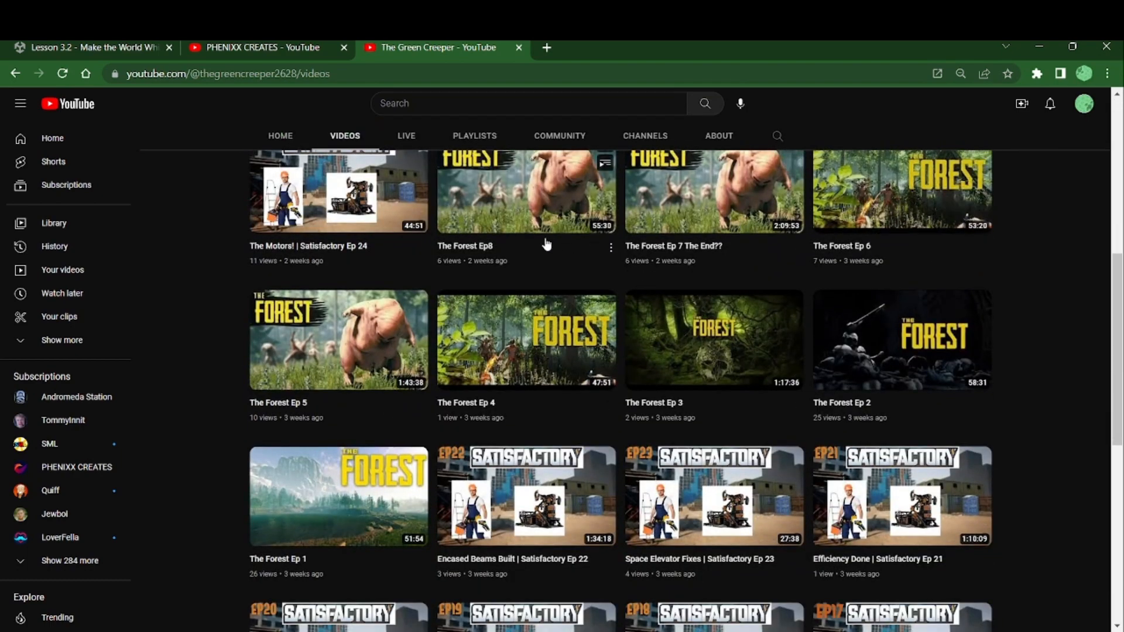
mouse_move(885, 299)
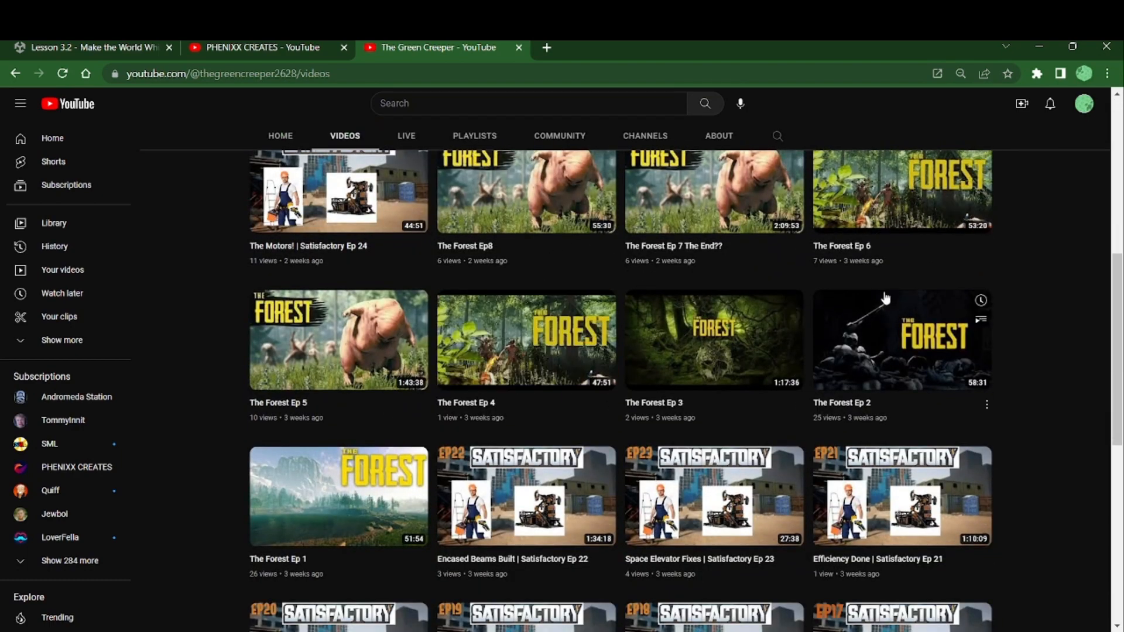
mouse_move(826, 475)
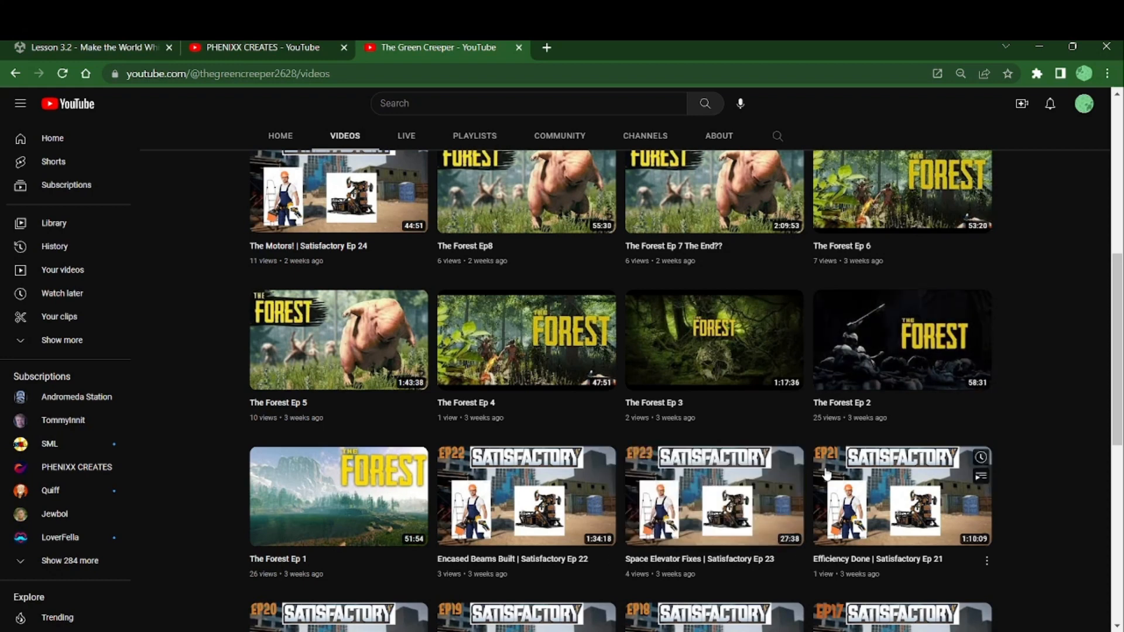
mouse_move(625, 529)
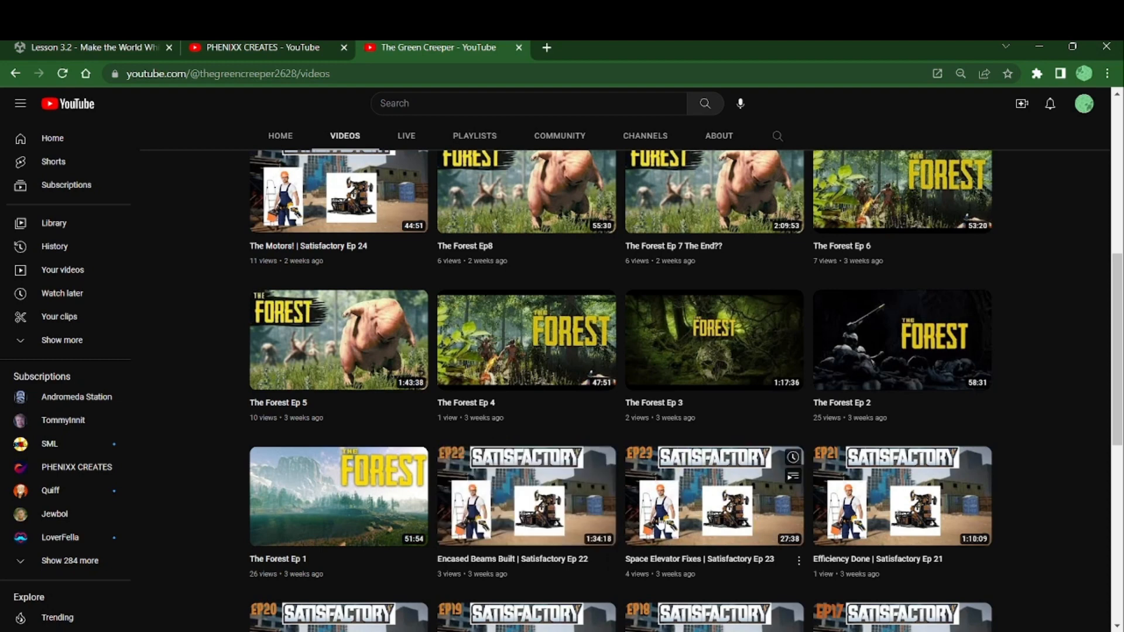
mouse_move(404, 89)
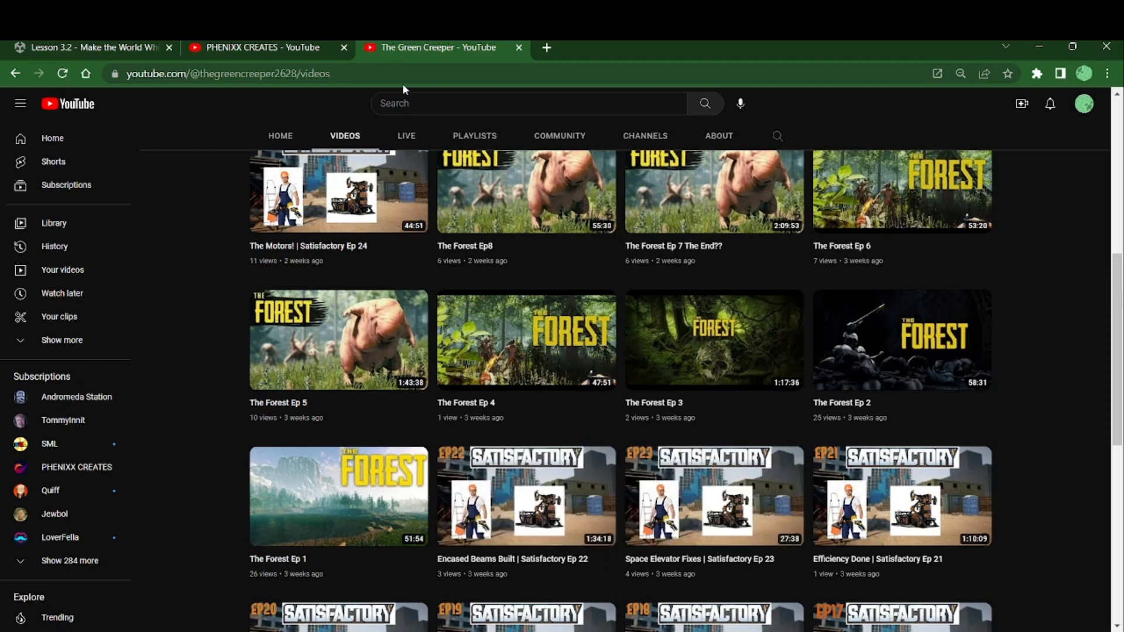
click(475, 135)
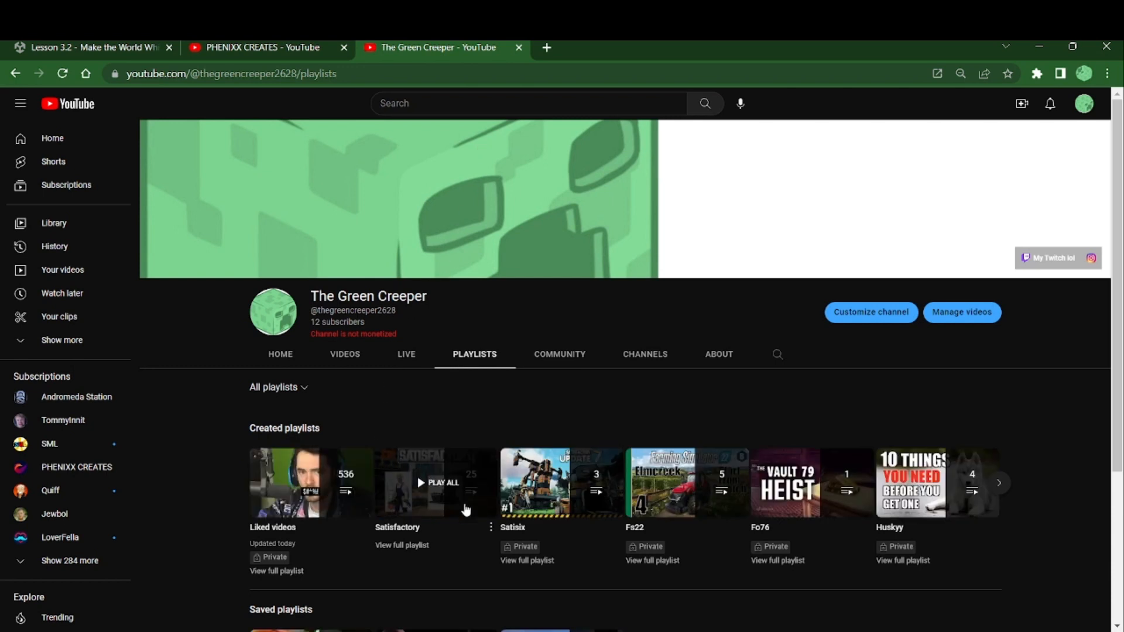
Start the Satisfactory playlist and look through its queue of videos
click(440, 483)
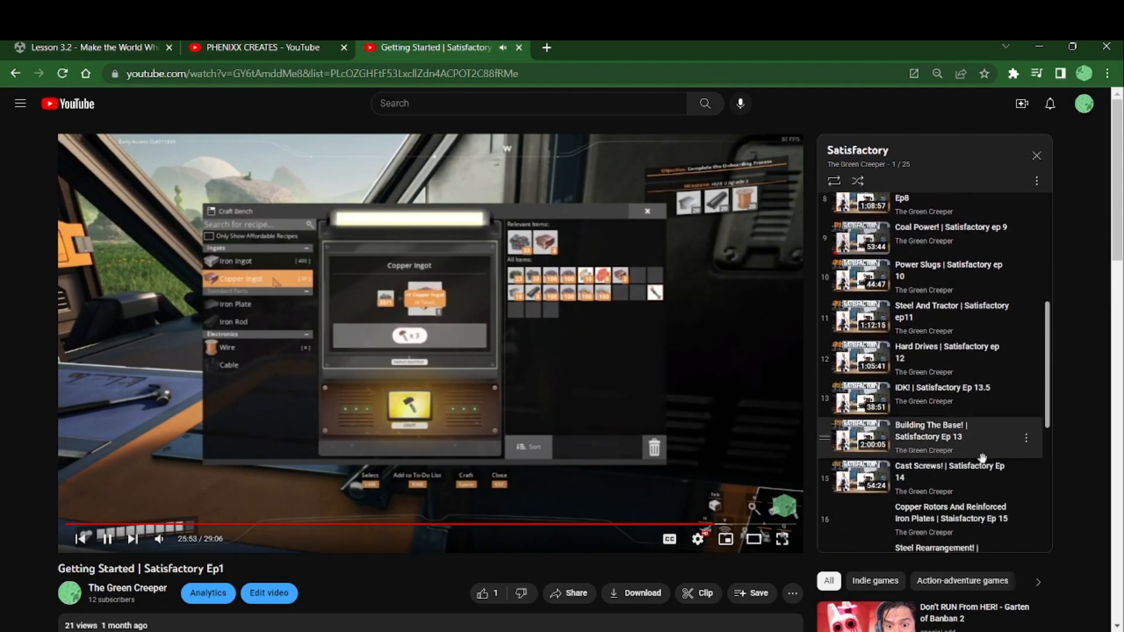
scroll(down, 3)
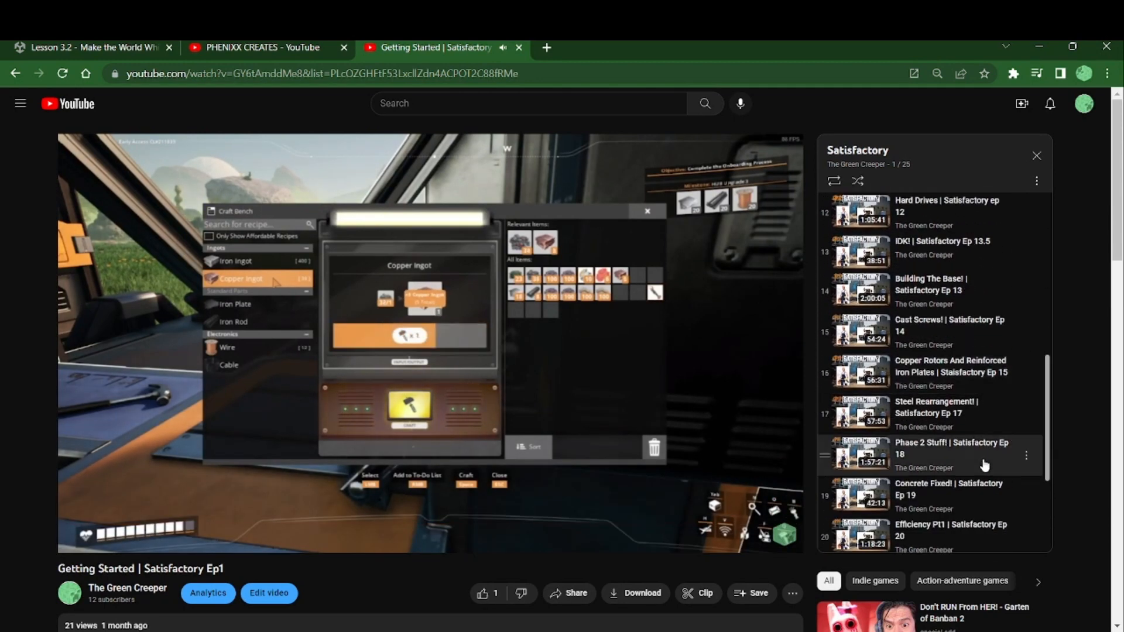
scroll(down, 3)
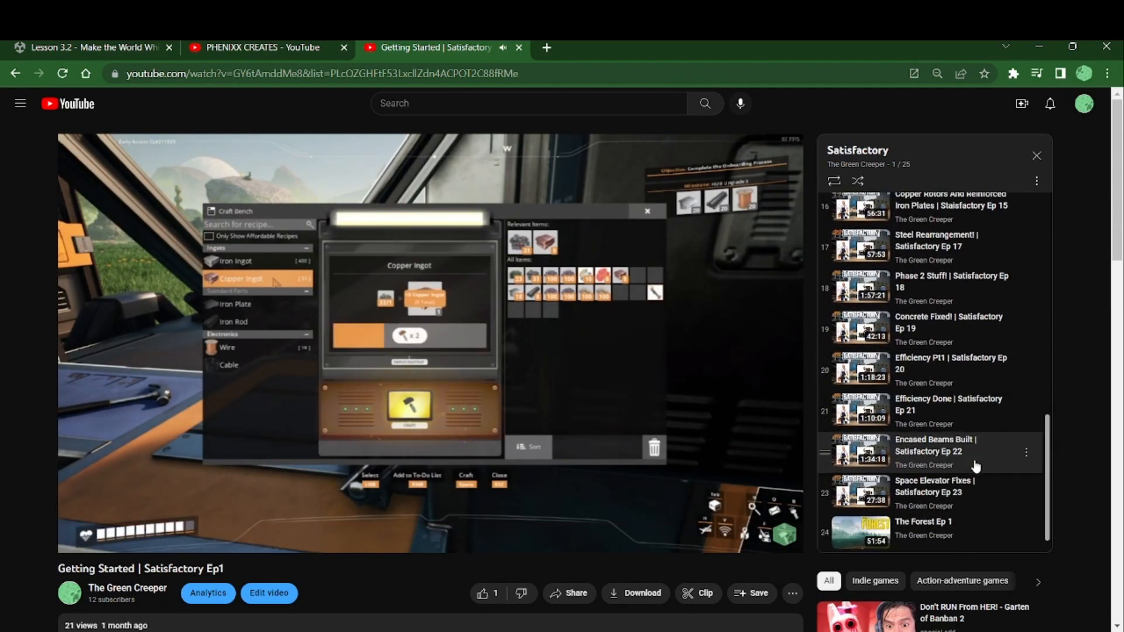
scroll(down, 3)
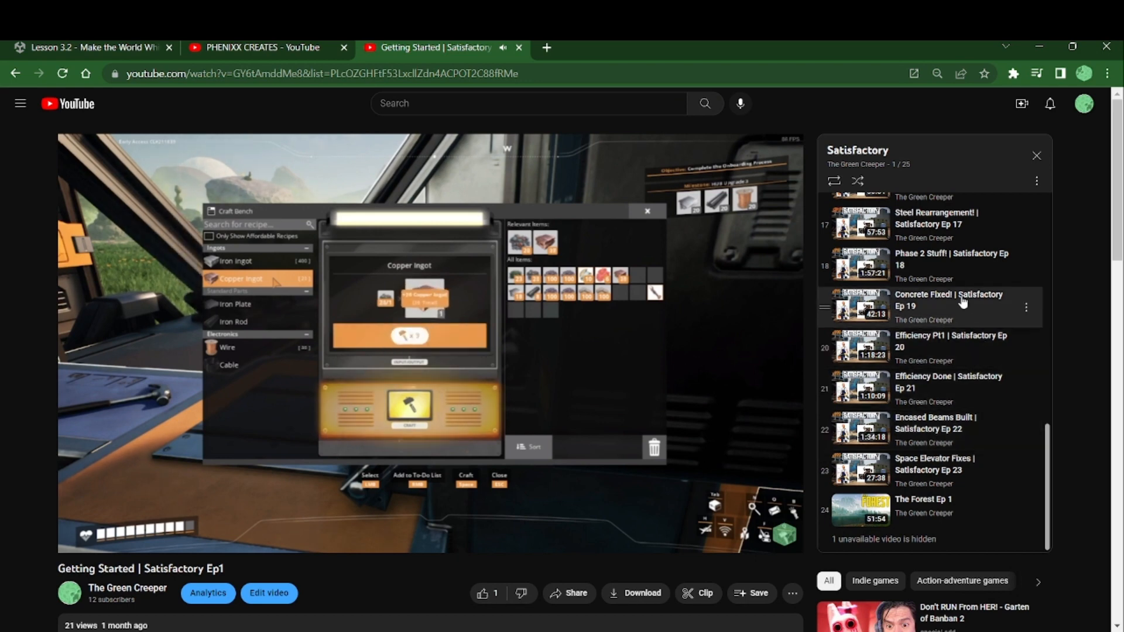
mouse_move(1028, 514)
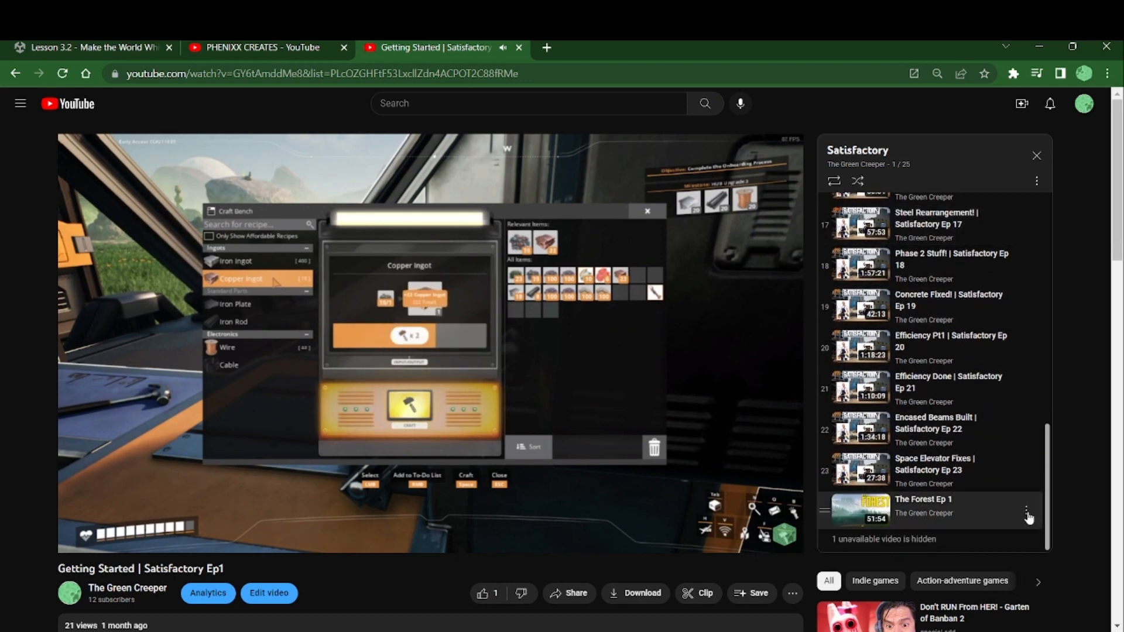
Remove The Forest Ep 1 from the Satisfactory playlist via its three-dot menu
click(1026, 515)
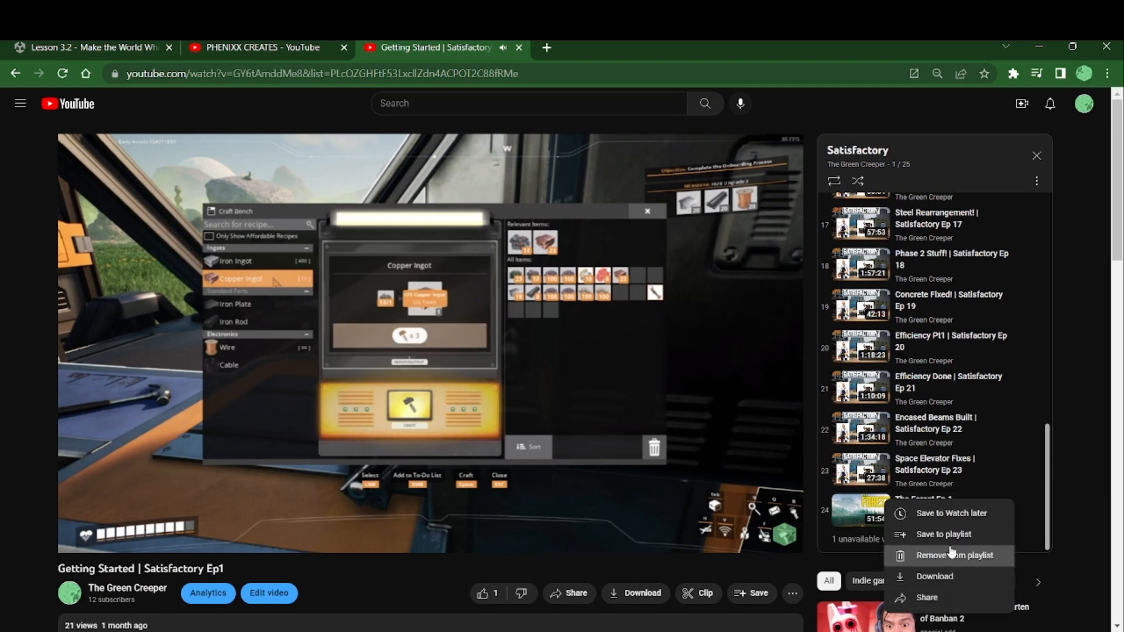
click(954, 555)
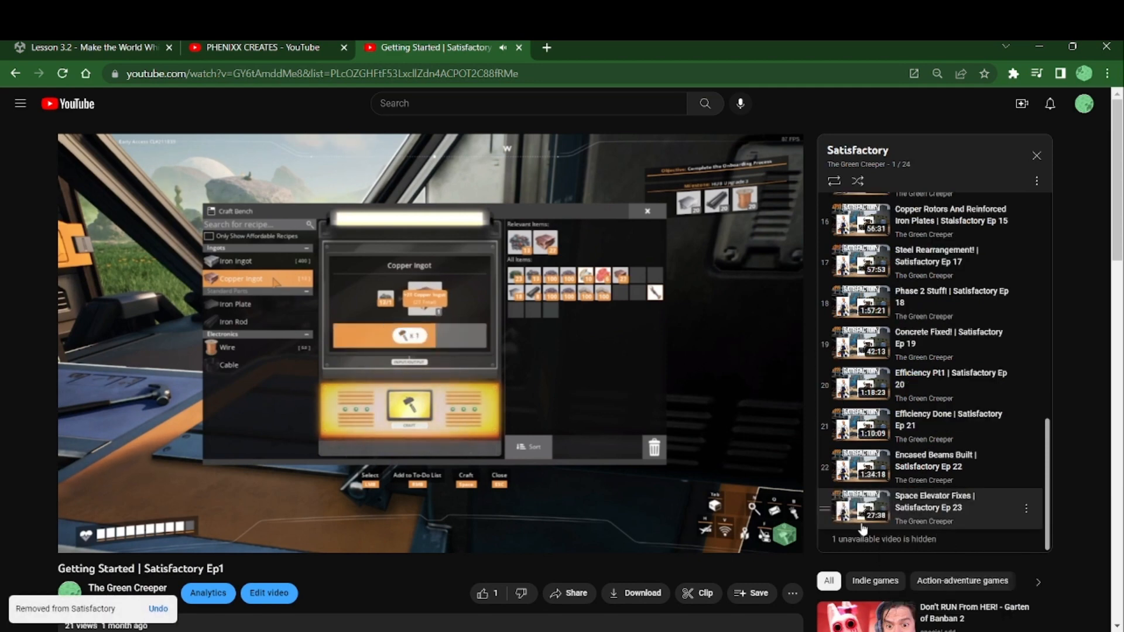
scroll(up, 3)
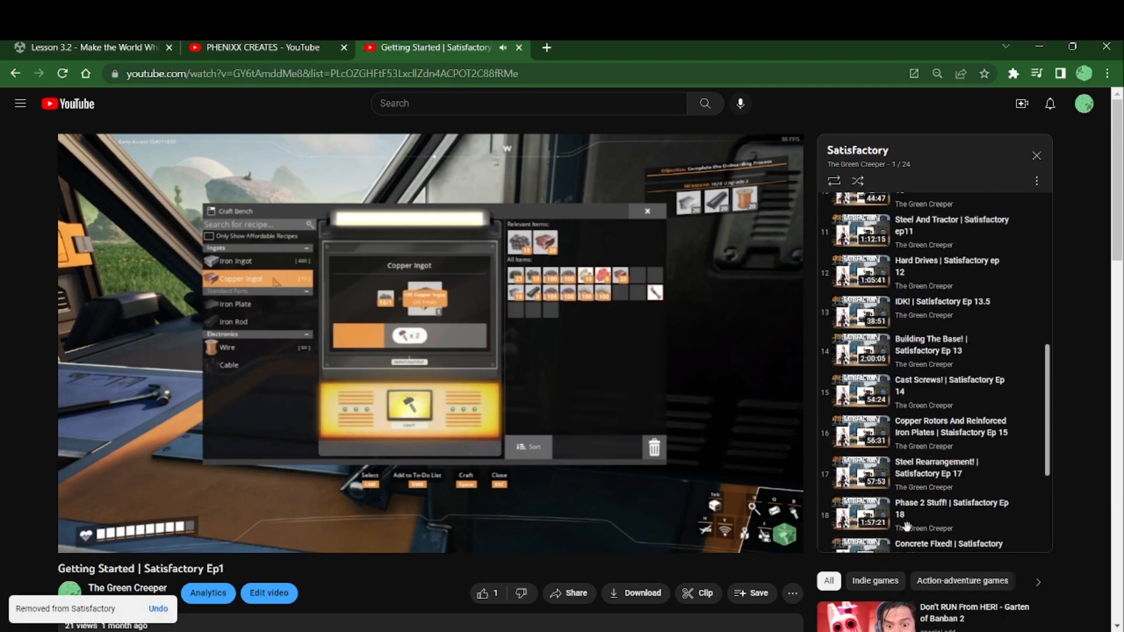
scroll(up, 3)
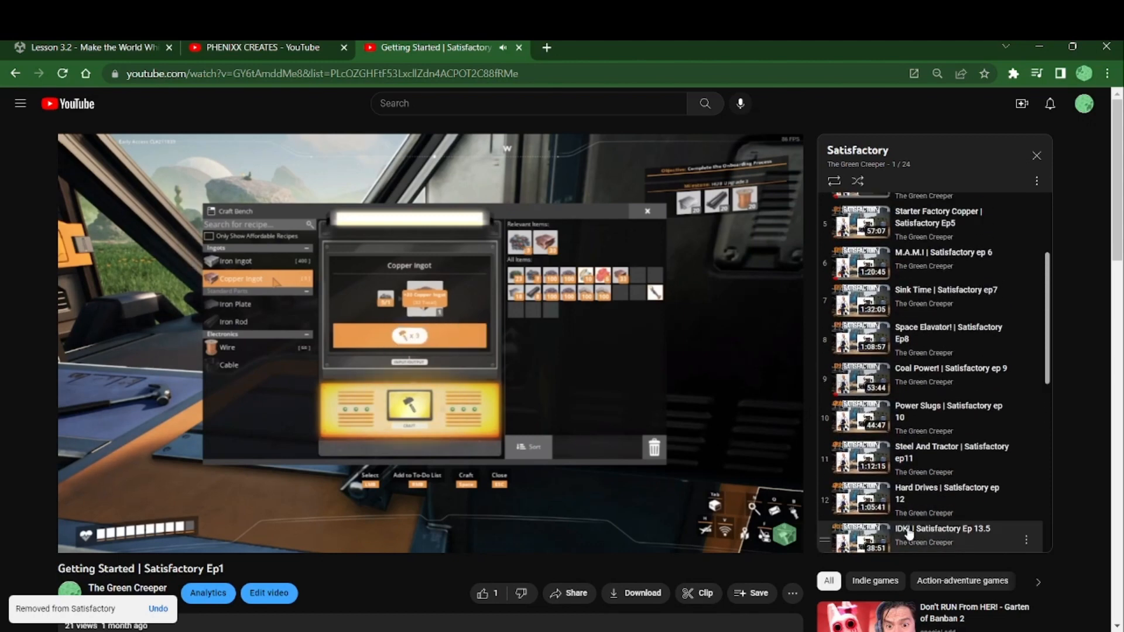
scroll(down, 3)
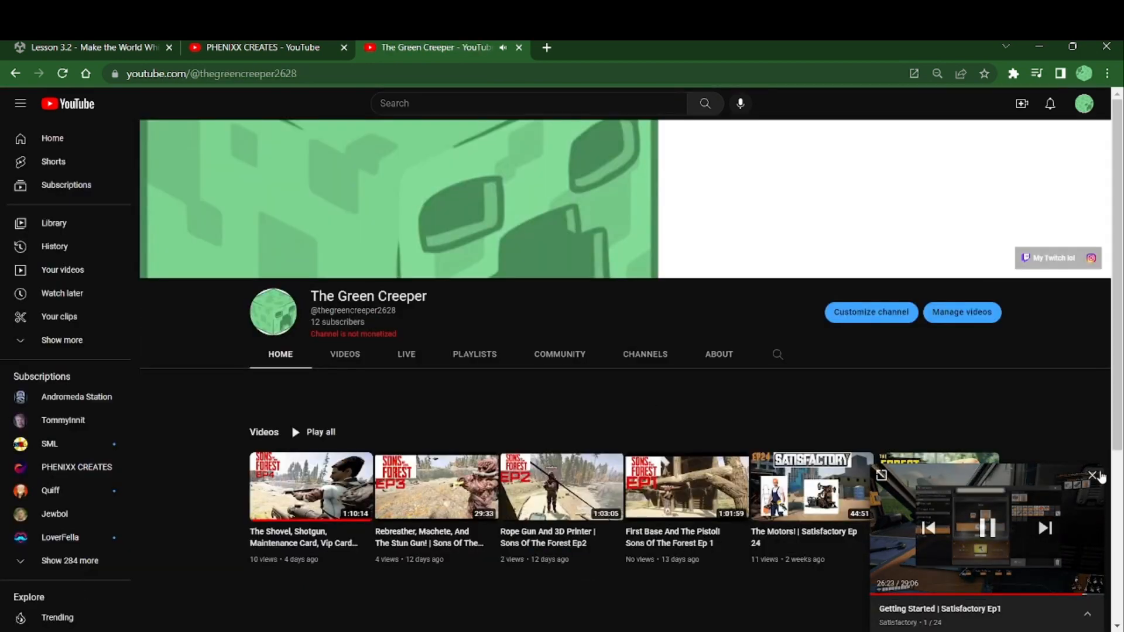
click(345, 354)
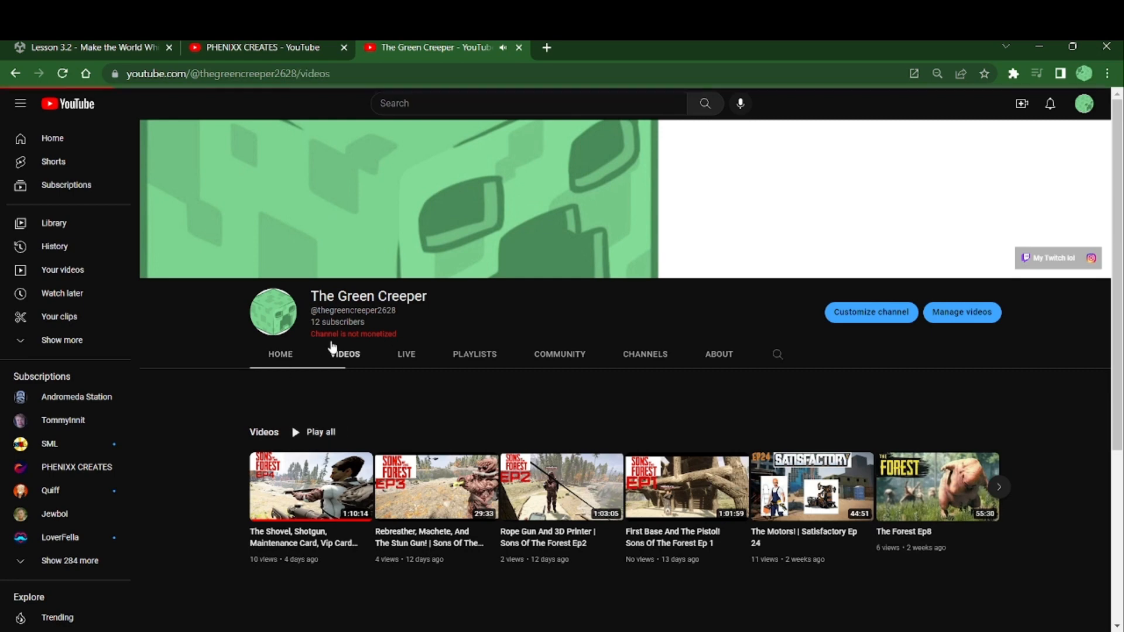
scroll(down, 3)
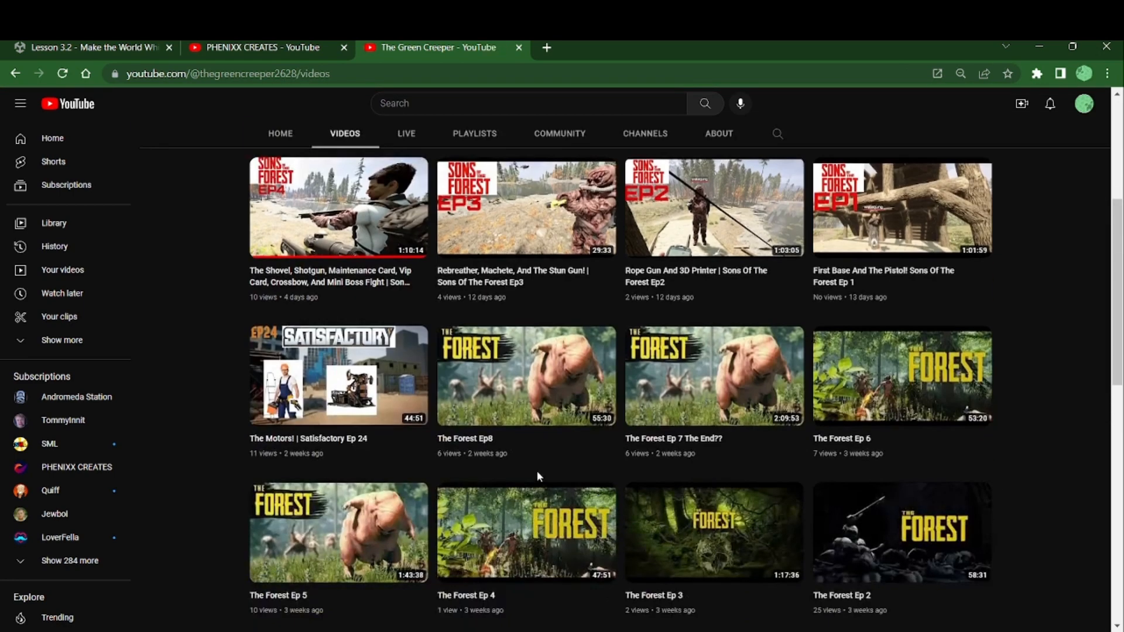
mouse_move(338, 375)
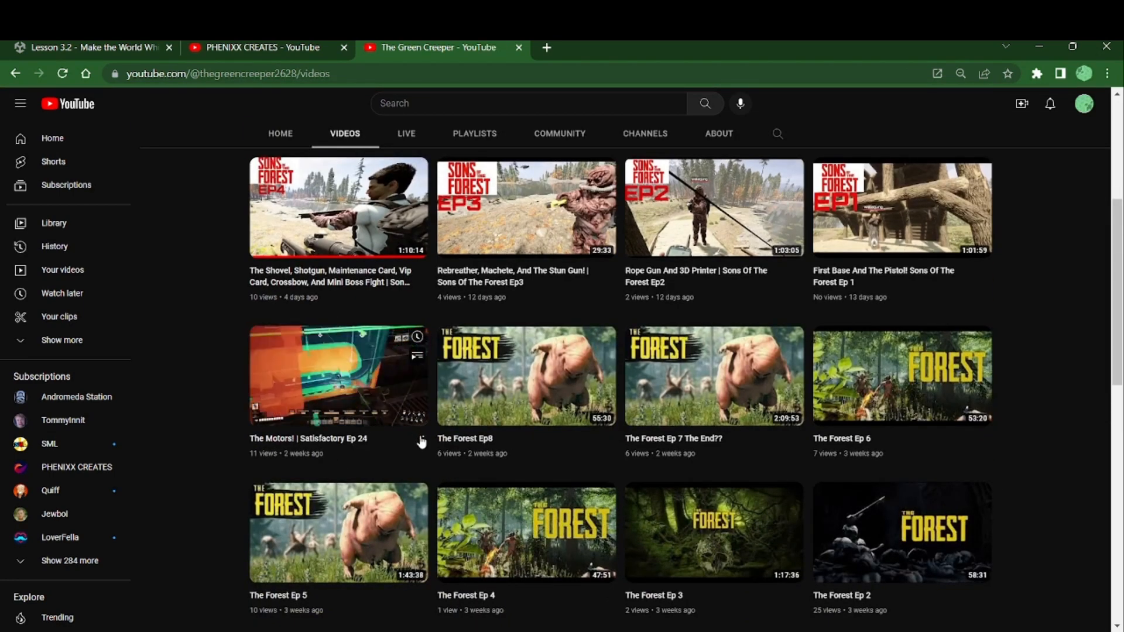
scroll(down, 3)
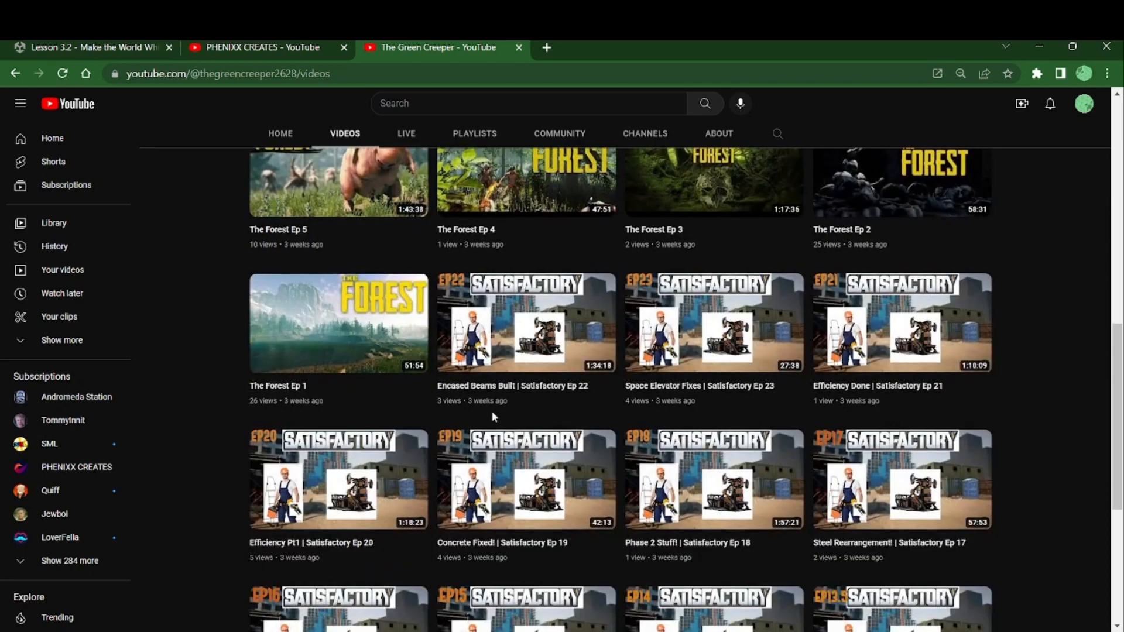
mouse_move(761, 309)
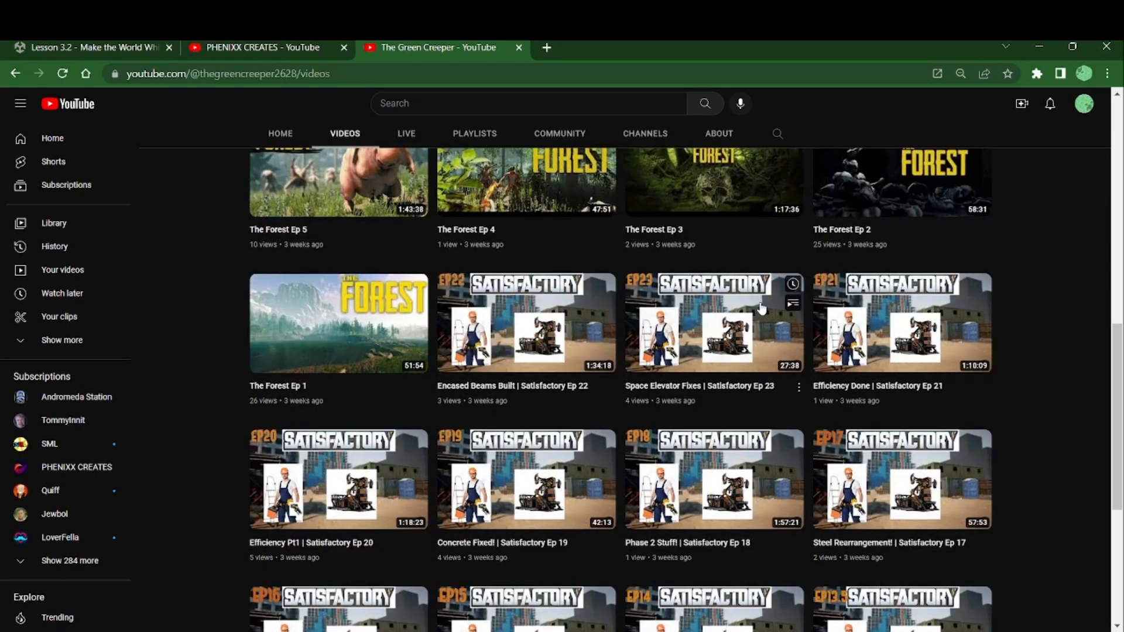
mouse_move(421, 116)
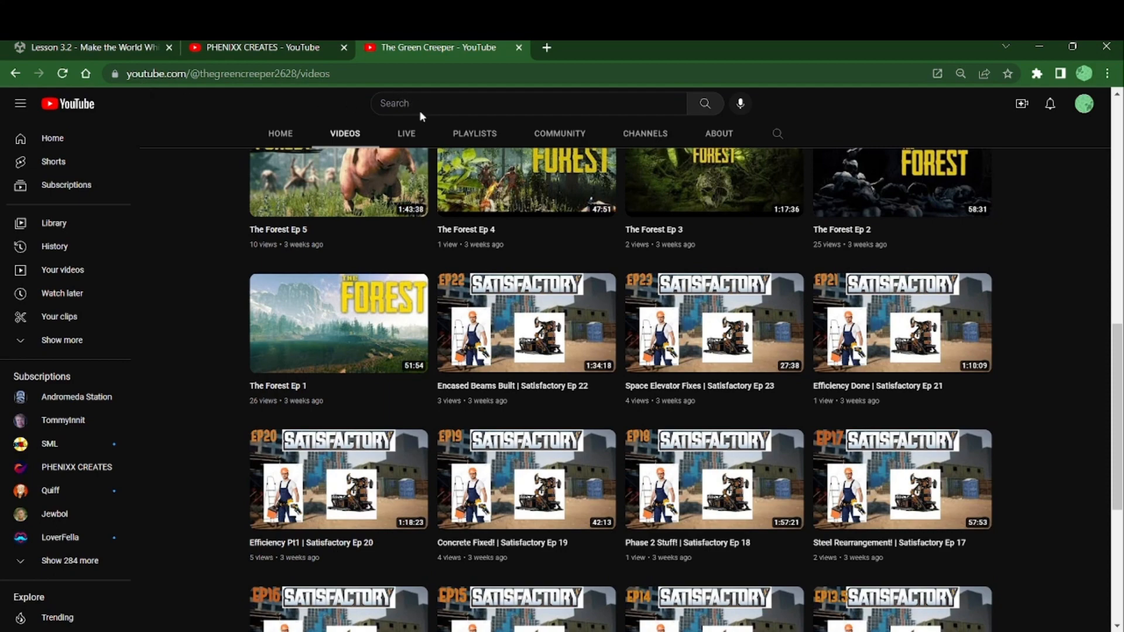
click(474, 134)
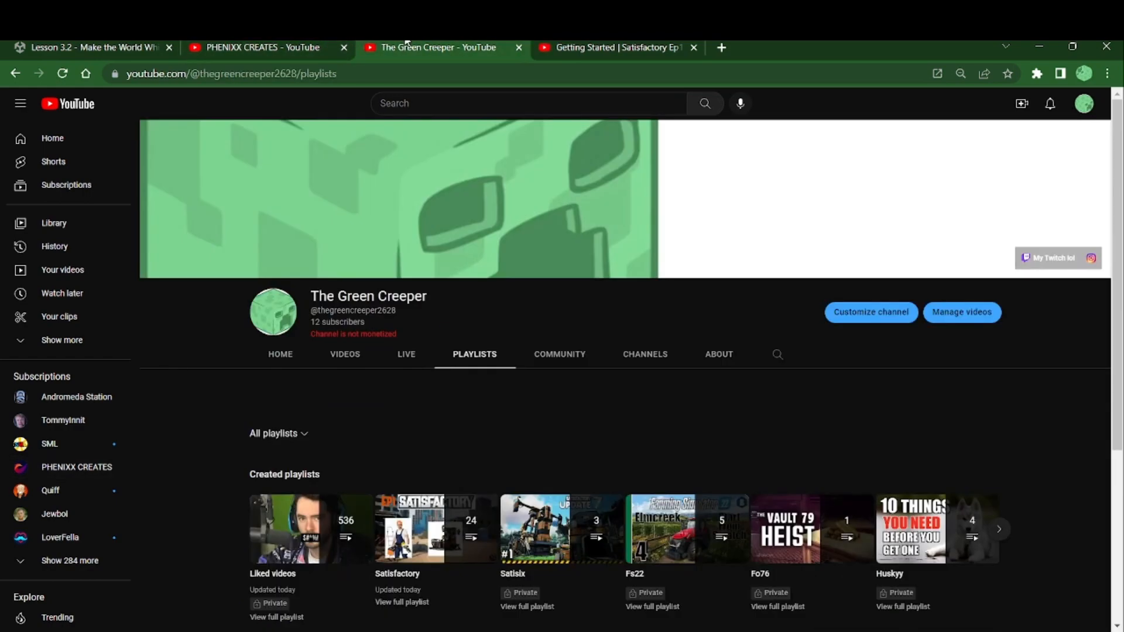
click(344, 354)
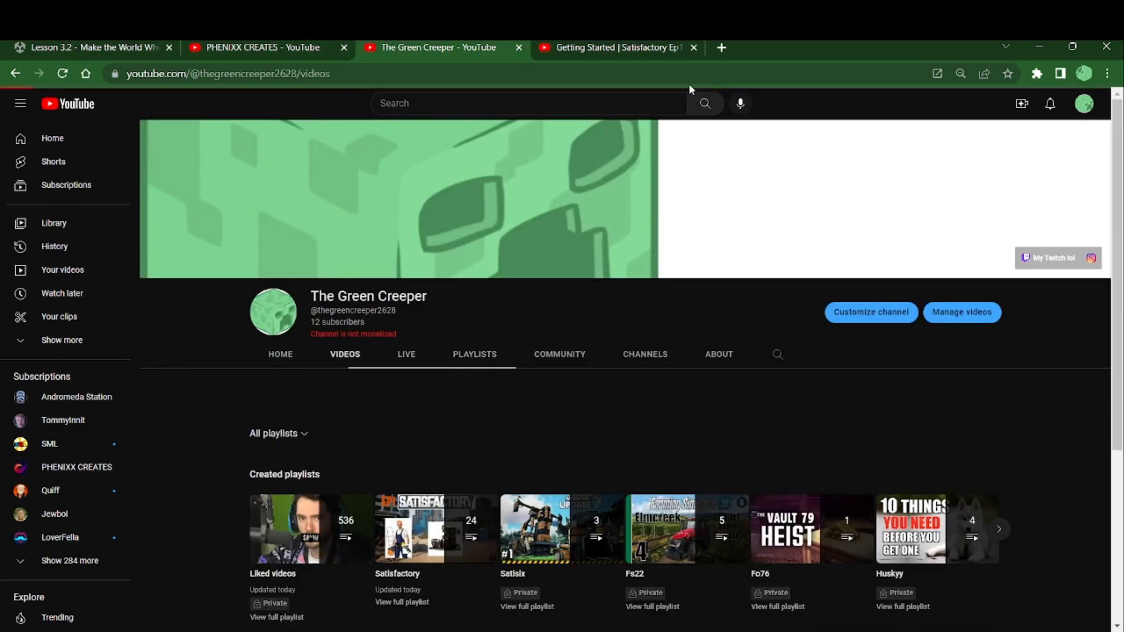
click(344, 354)
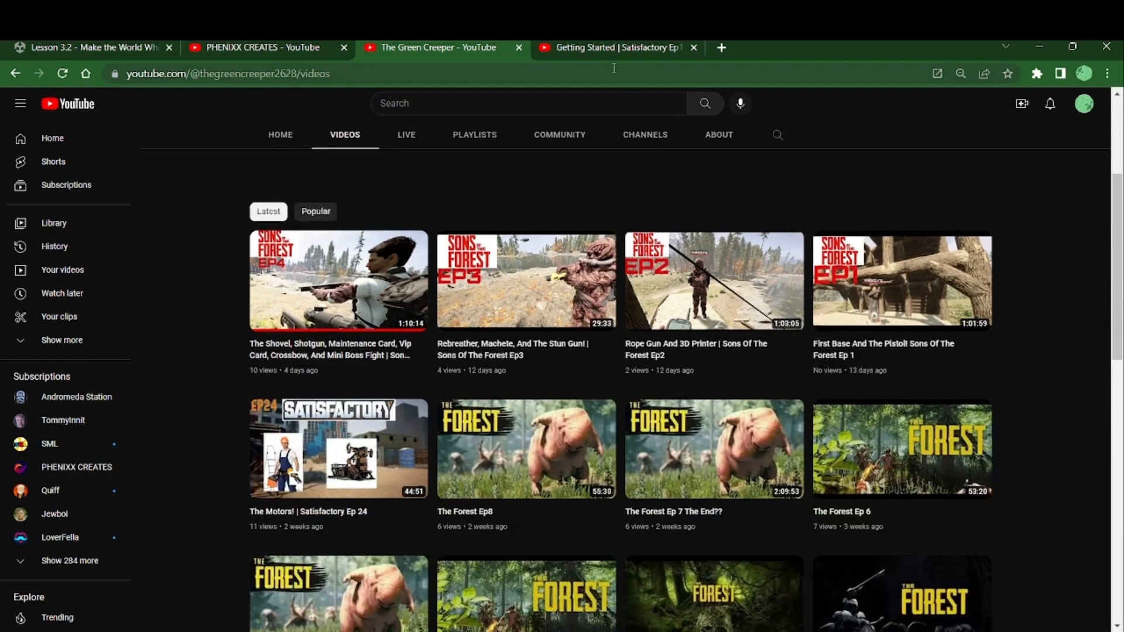
scroll(down, 3)
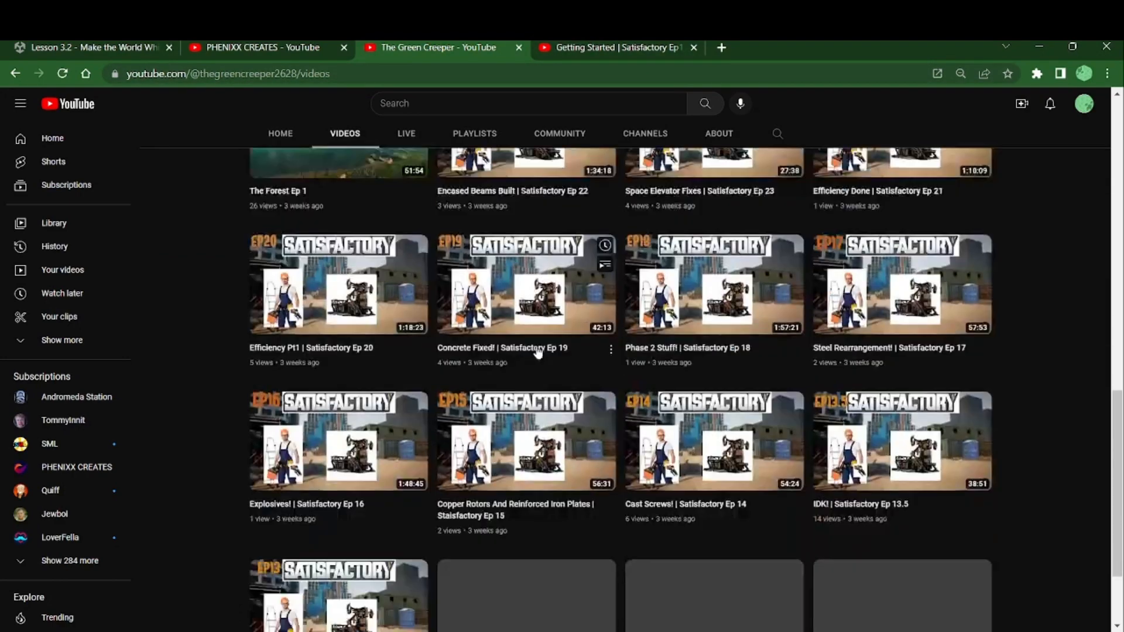
scroll(down, 3)
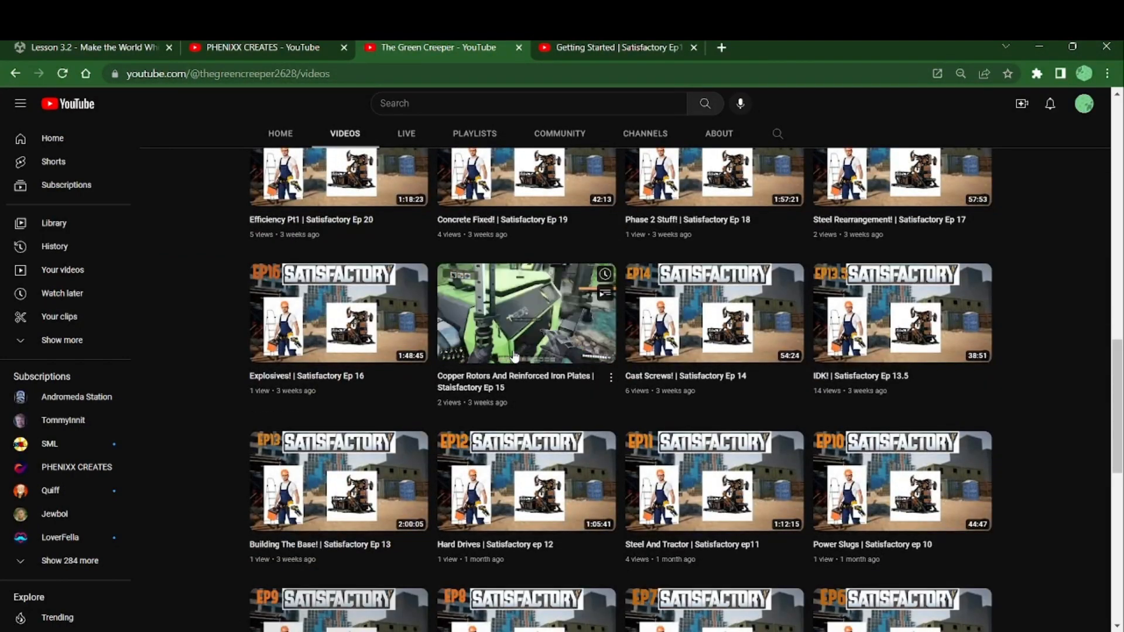
scroll(down, 3)
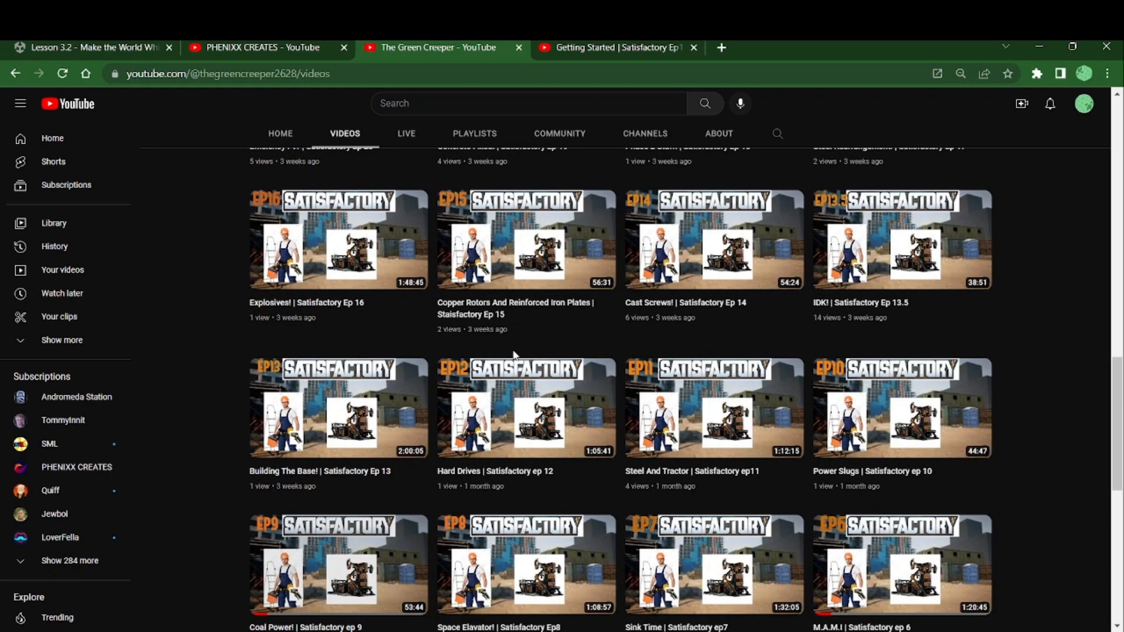
scroll(down, 3)
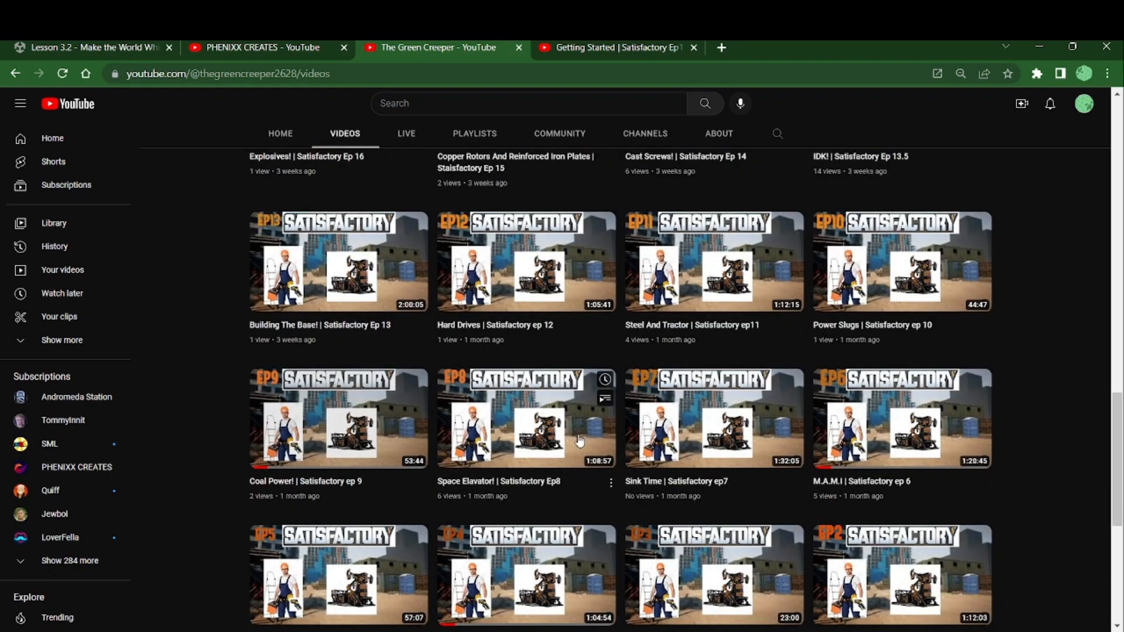
mouse_move(777, 491)
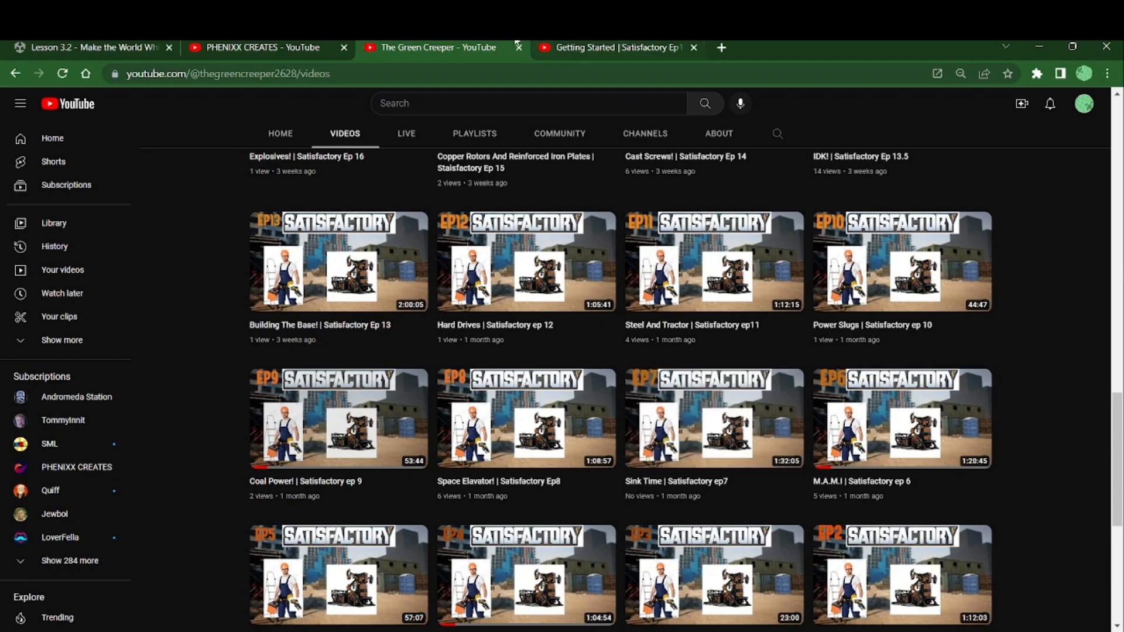
Switch to the Getting Started Ep1 tab and review the Satisfactory playlist panel
click(617, 47)
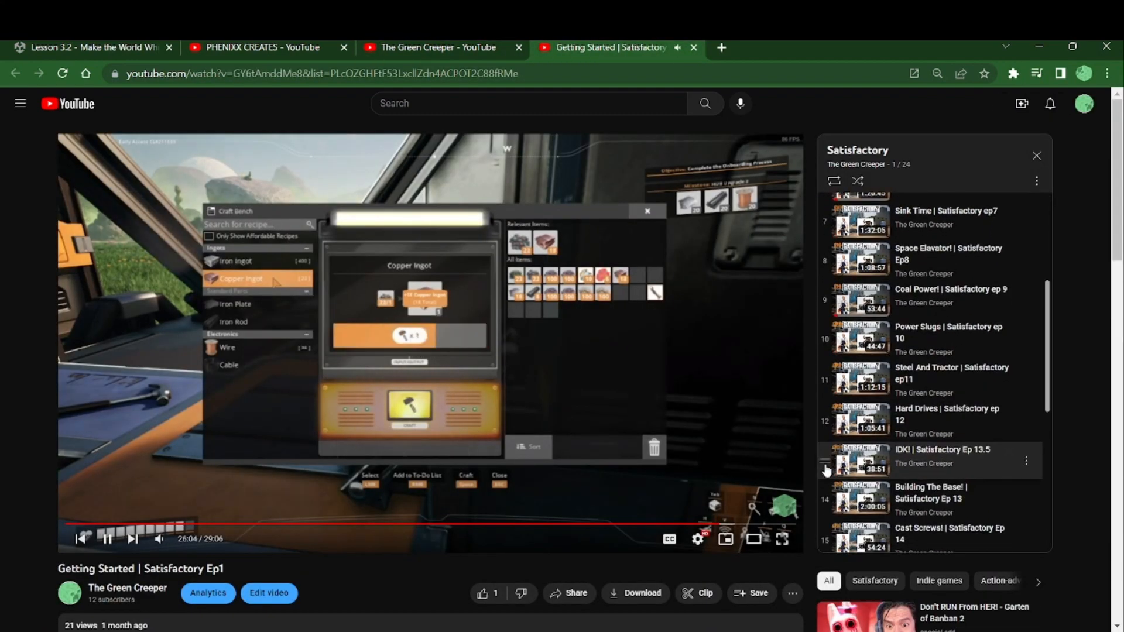
scroll(up, 3)
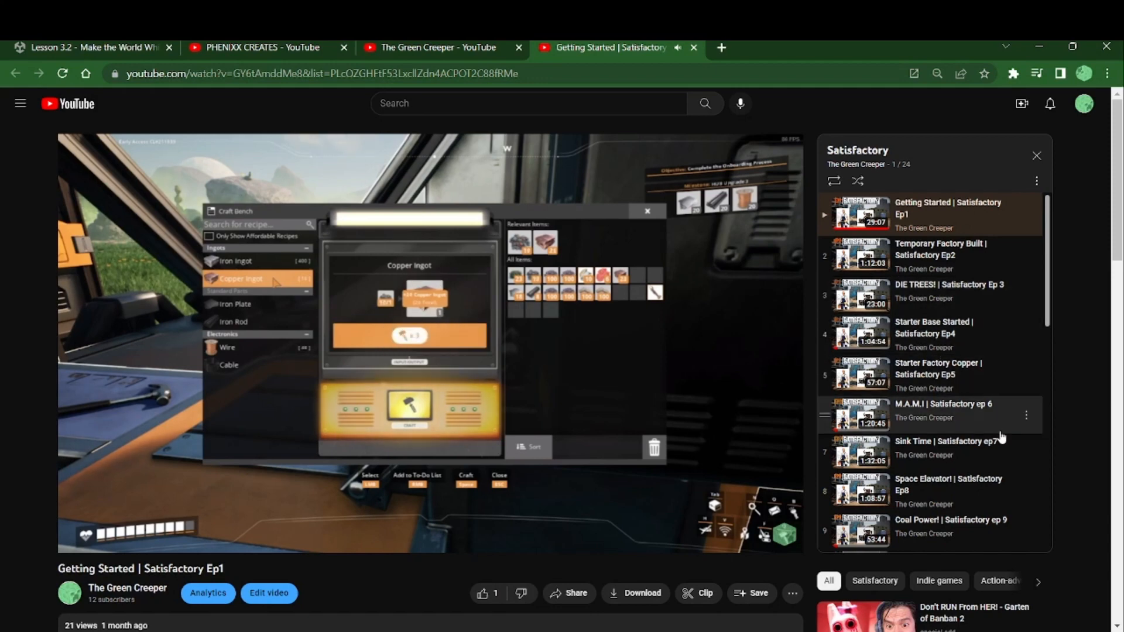
scroll(down, 3)
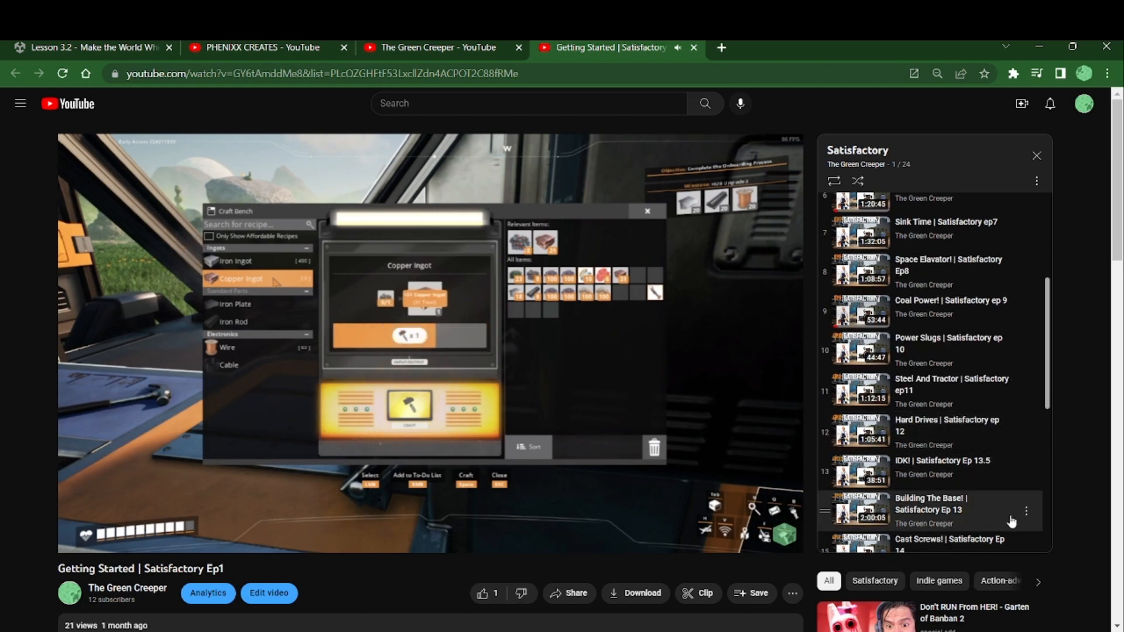
click(1026, 511)
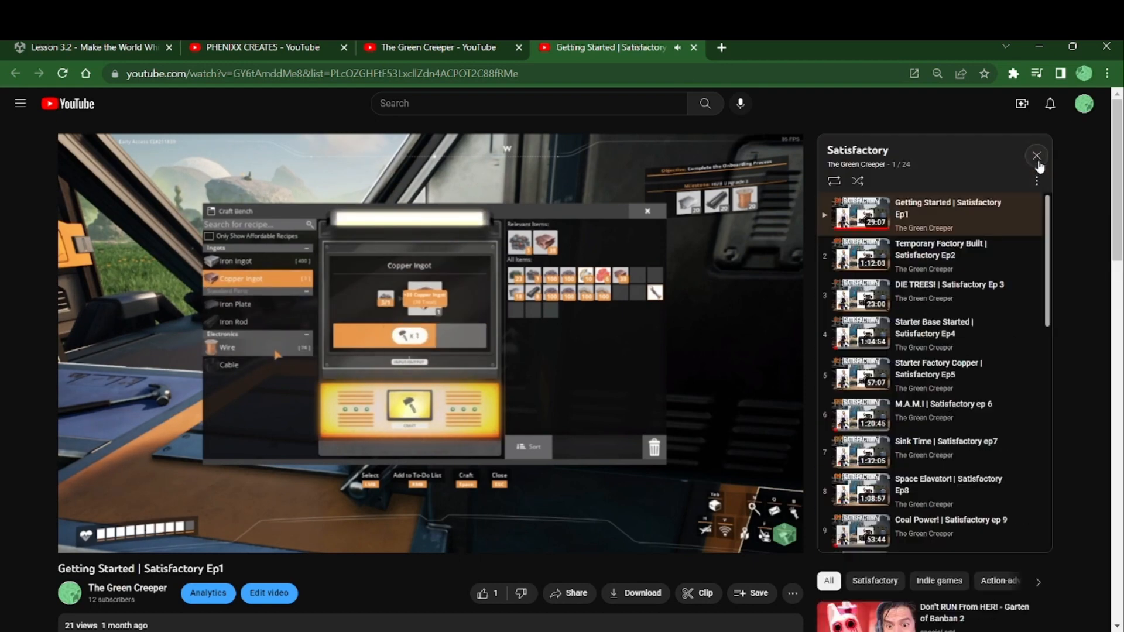
Return to The Green Creeper's videos page with Ep1 still playing in the miniplayer
click(251, 347)
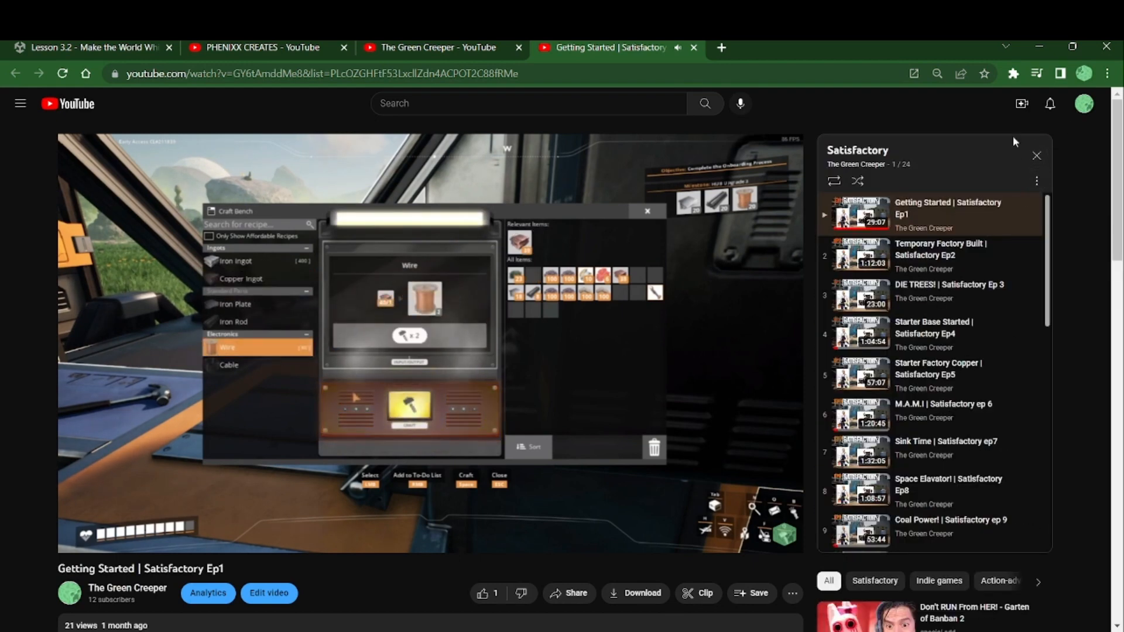
scroll(down, 3)
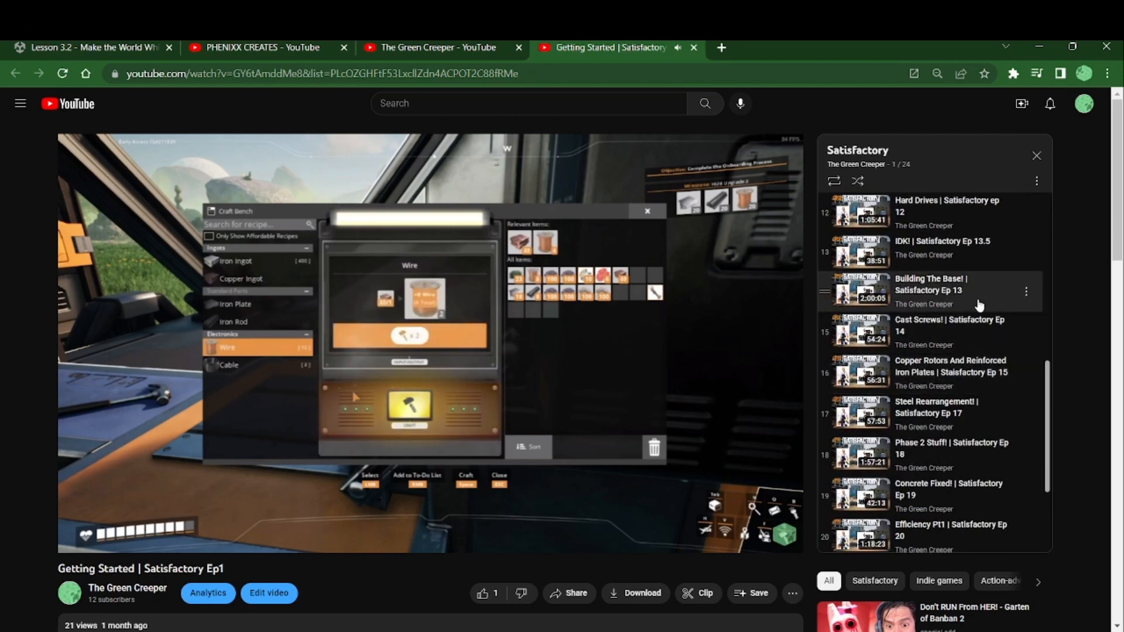
scroll(down, 3)
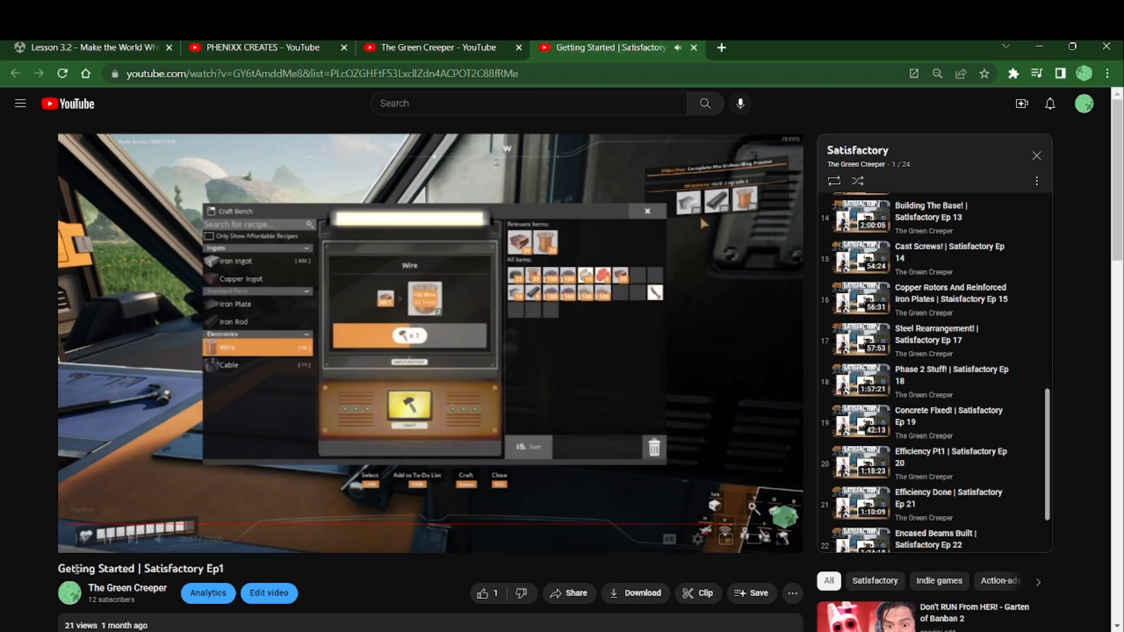
click(127, 588)
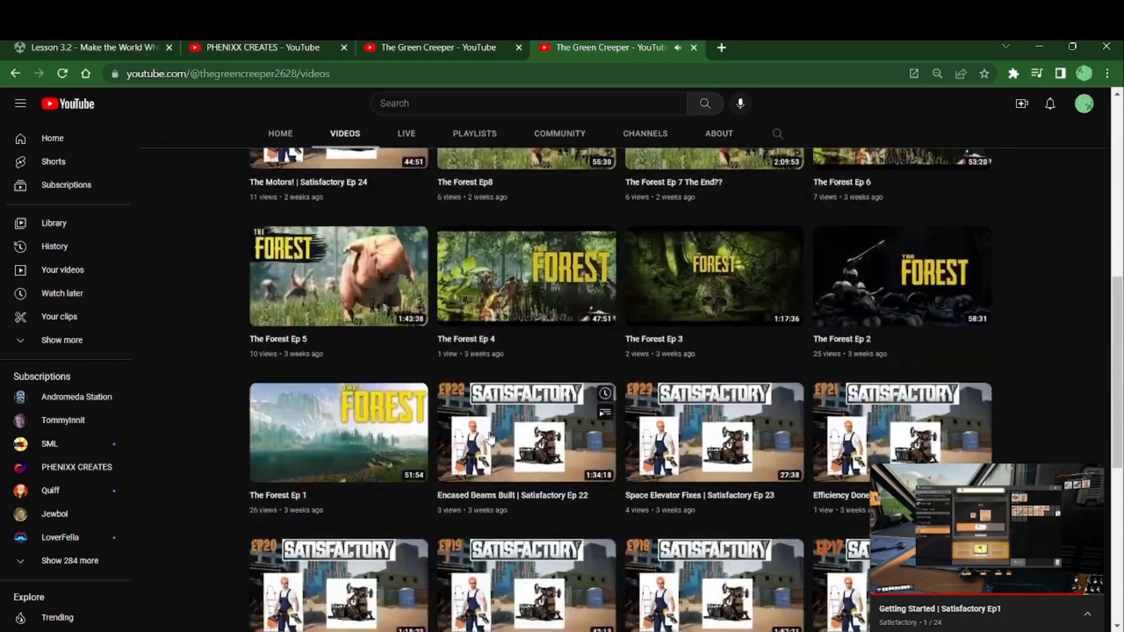
Show the channel's playlists section while Ep1 keeps playing in the miniplayer
scroll(down, 3)
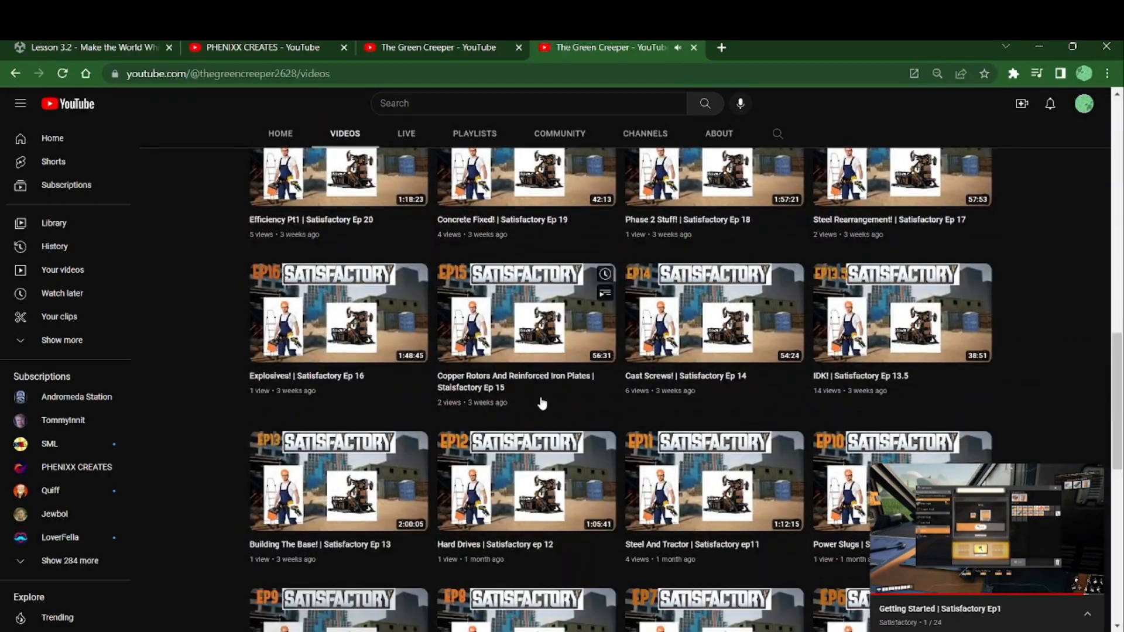
scroll(down, 3)
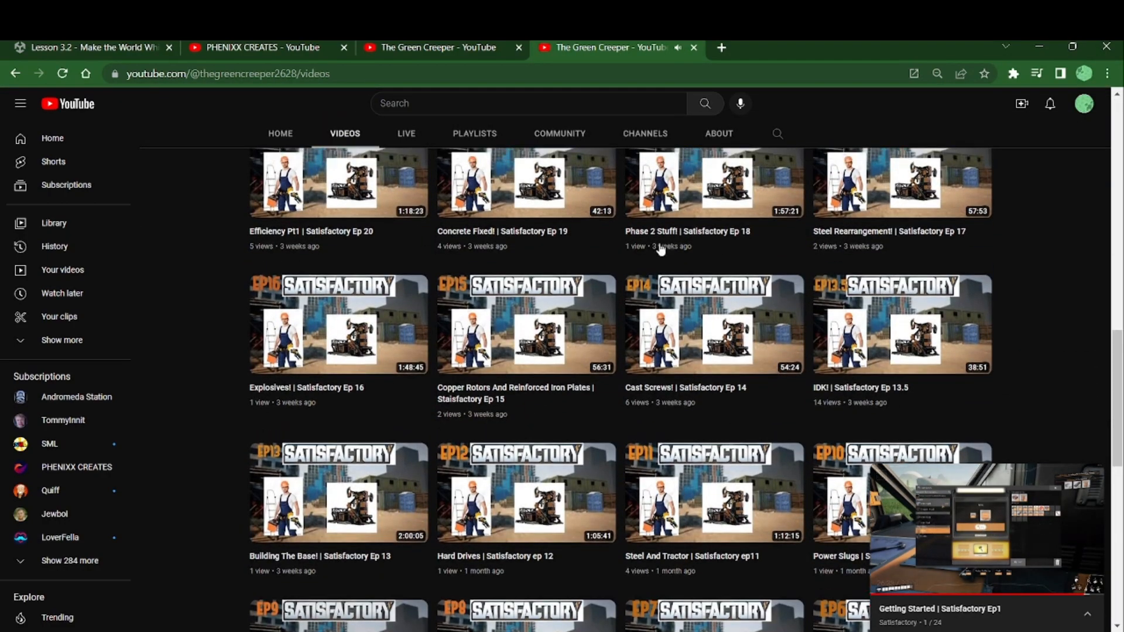
click(474, 133)
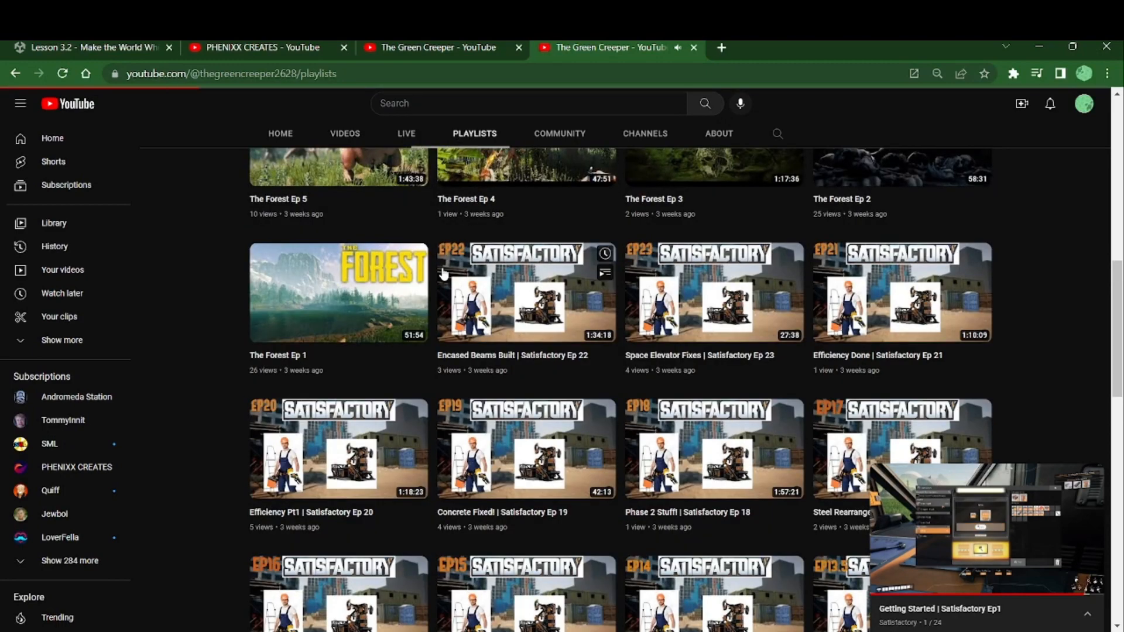
Close the extra channel tab and expand the sidebar's full list of saved playlists
scroll(up, 3)
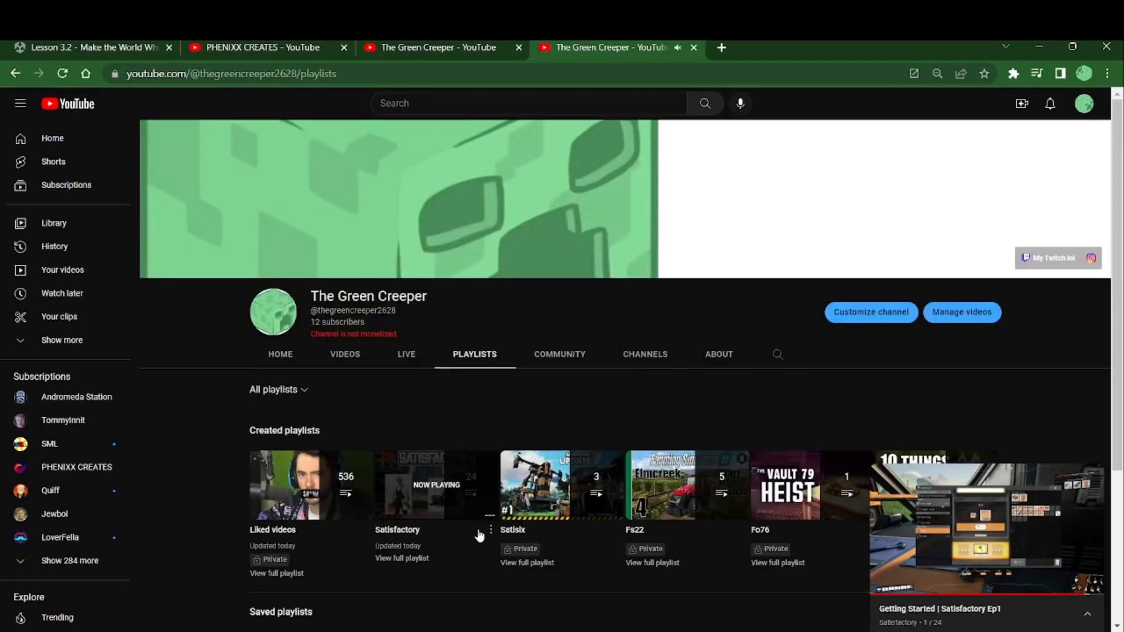
click(53, 223)
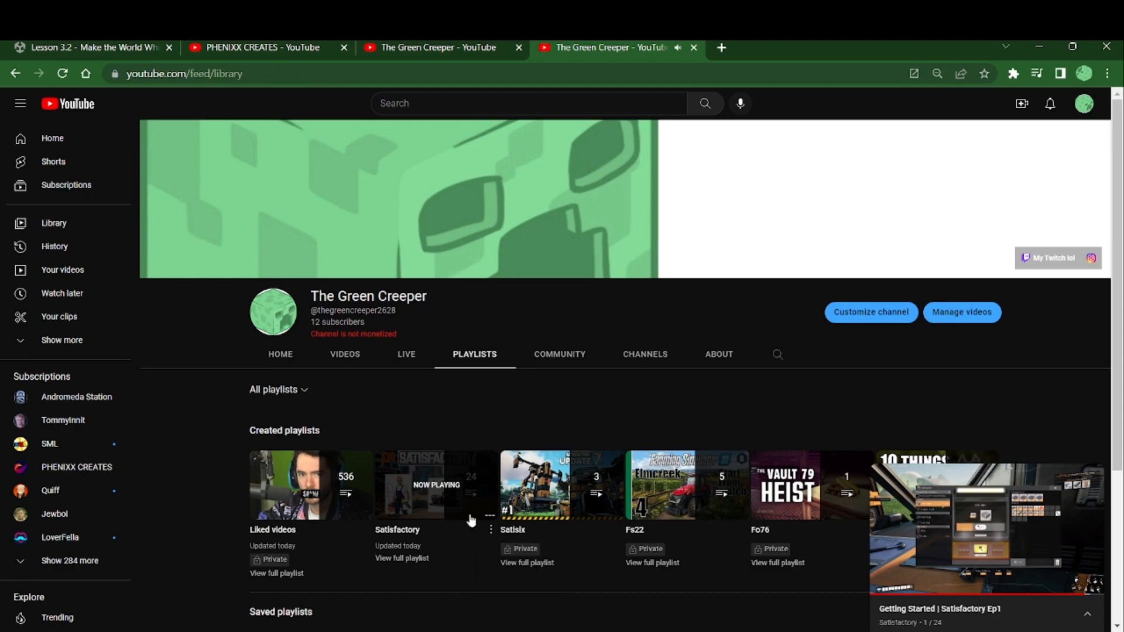
click(53, 223)
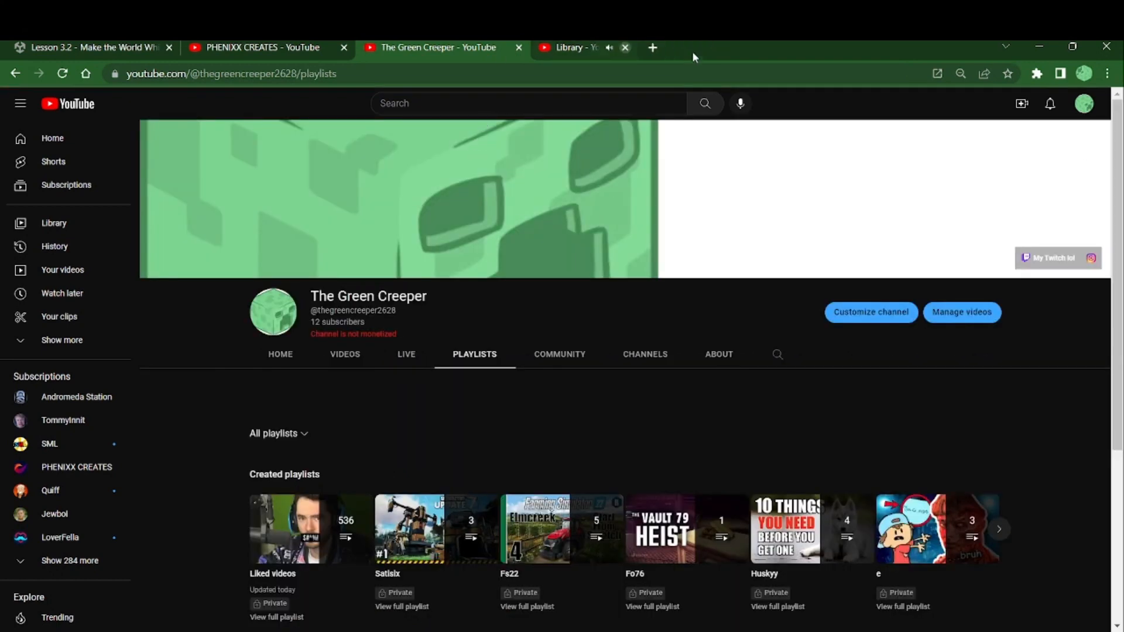
click(624, 47)
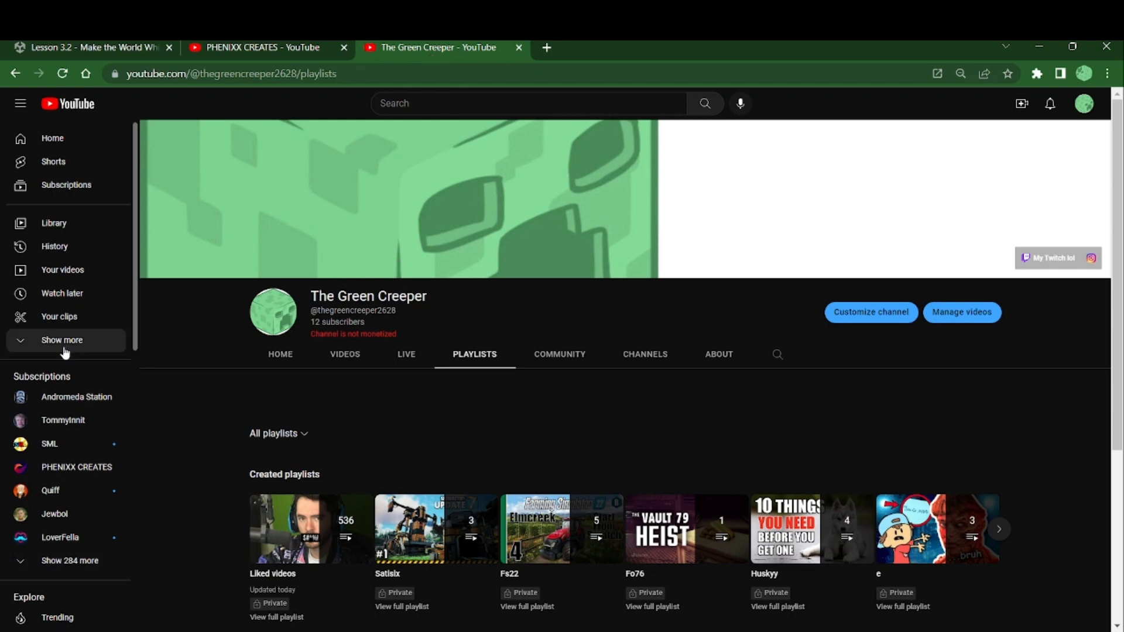
click(61, 339)
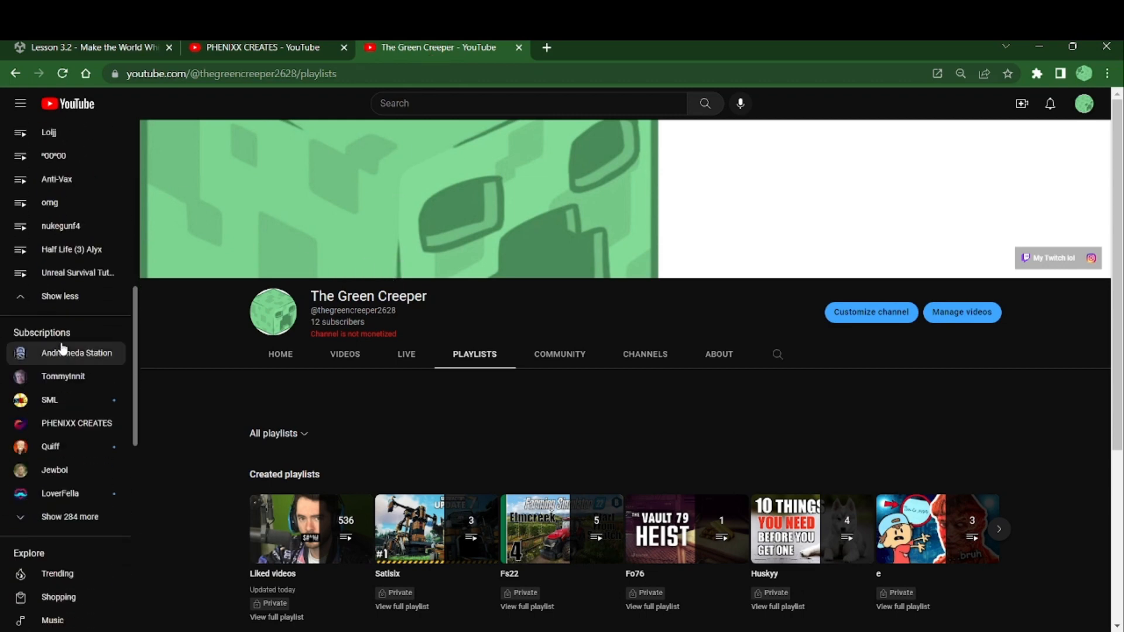
Look through the channel's videos down to the oldest uploads and back to the top
click(344, 354)
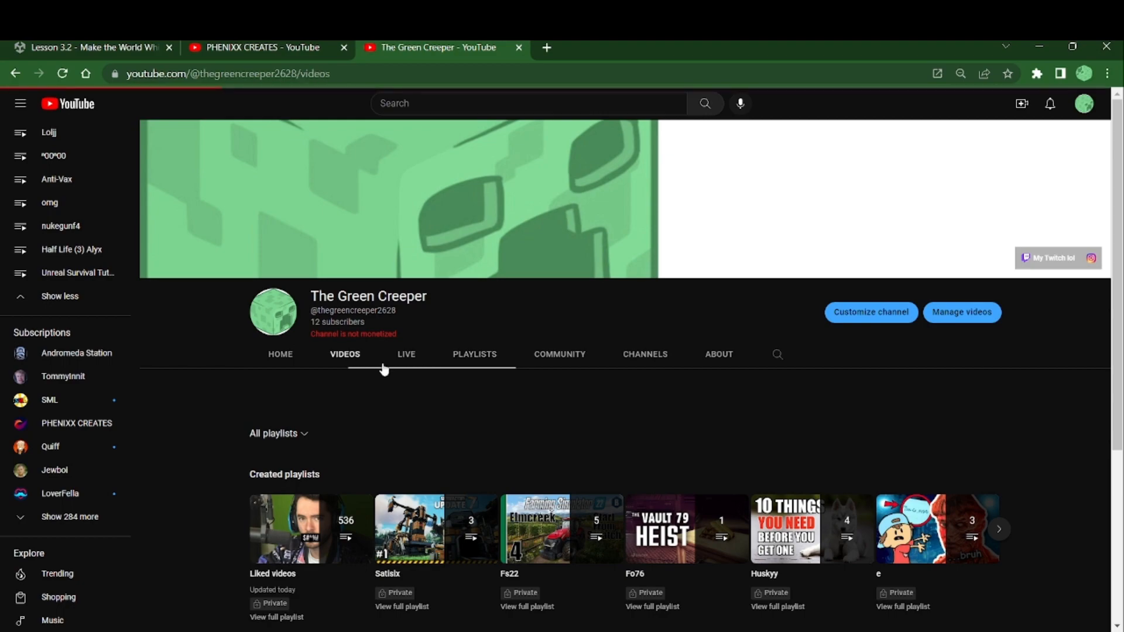
scroll(down, 3)
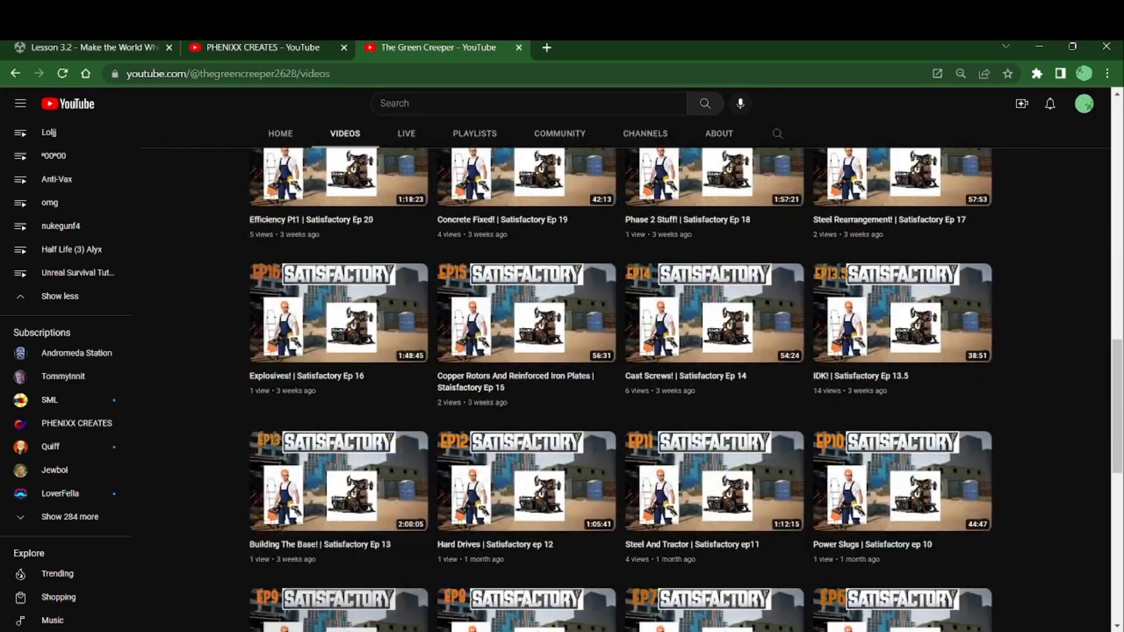
scroll(down, 3)
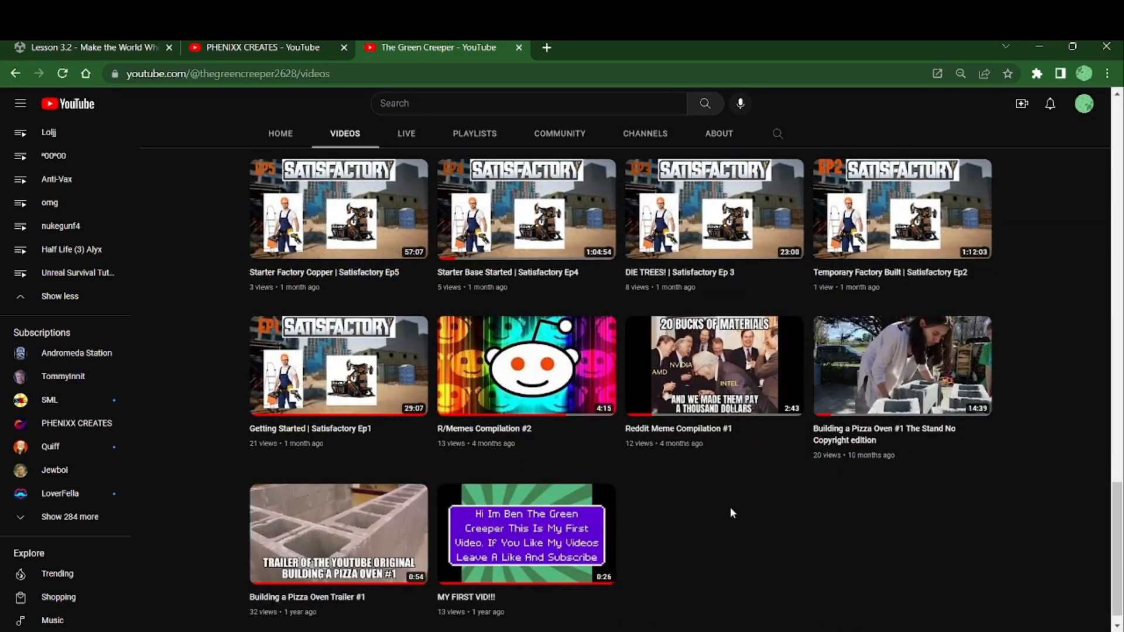
mouse_move(1089, 607)
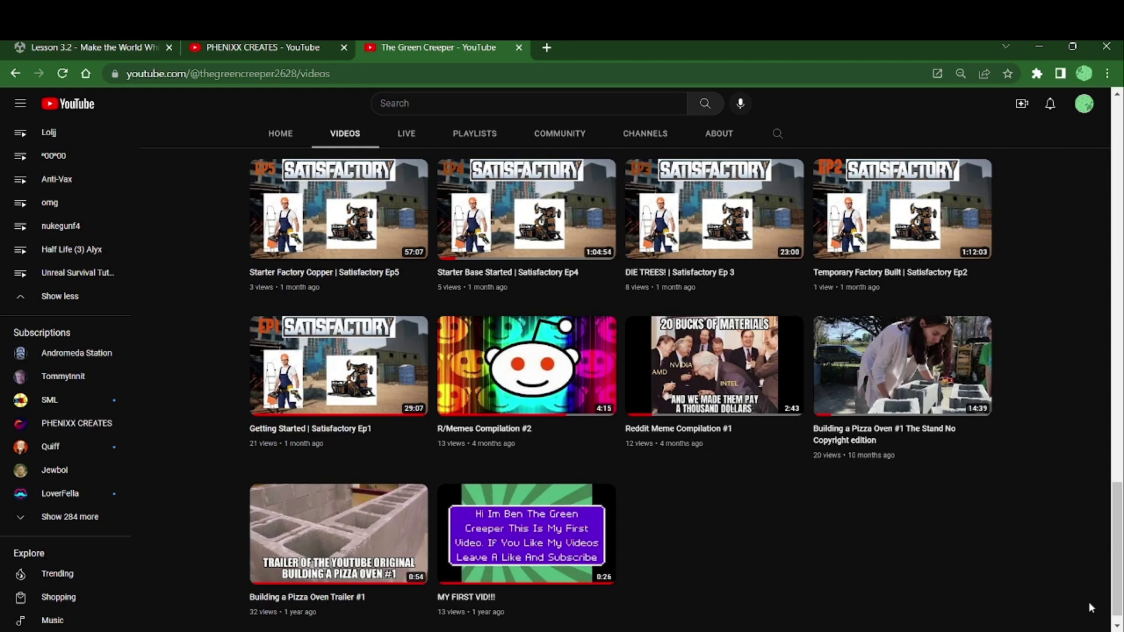
mouse_move(664, 520)
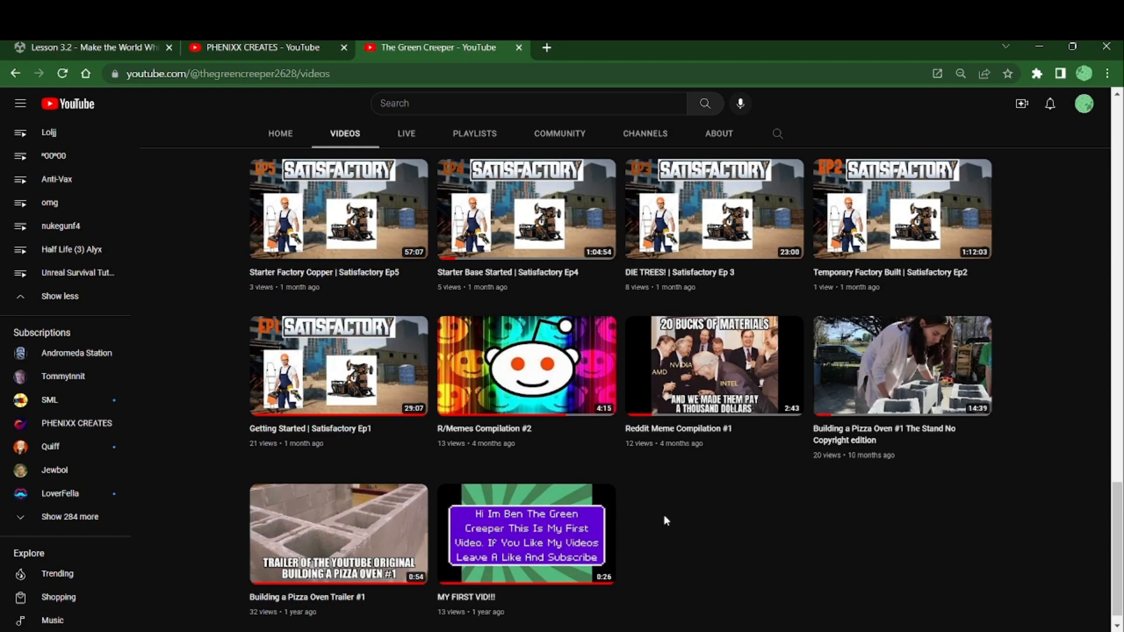
mouse_move(680, 585)
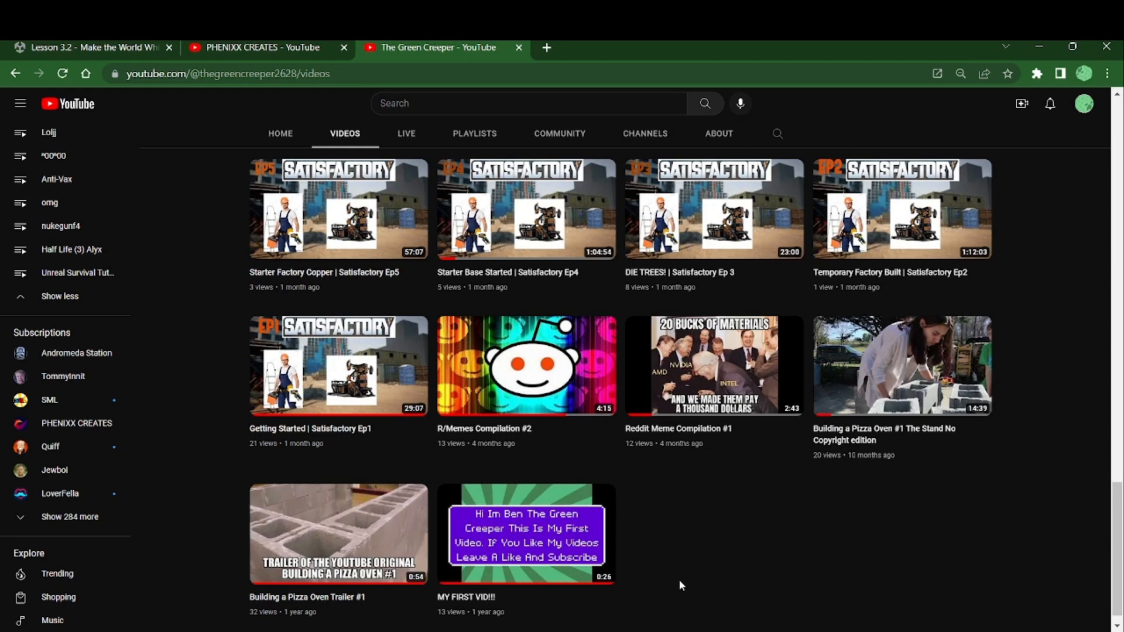
mouse_move(337, 534)
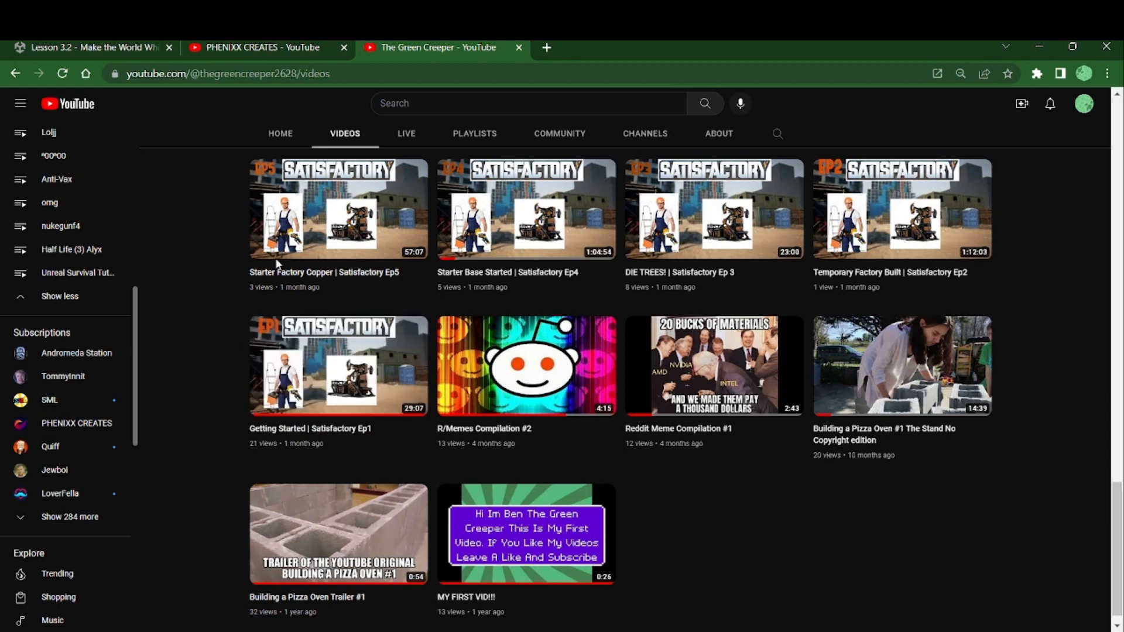
mouse_move(393, 229)
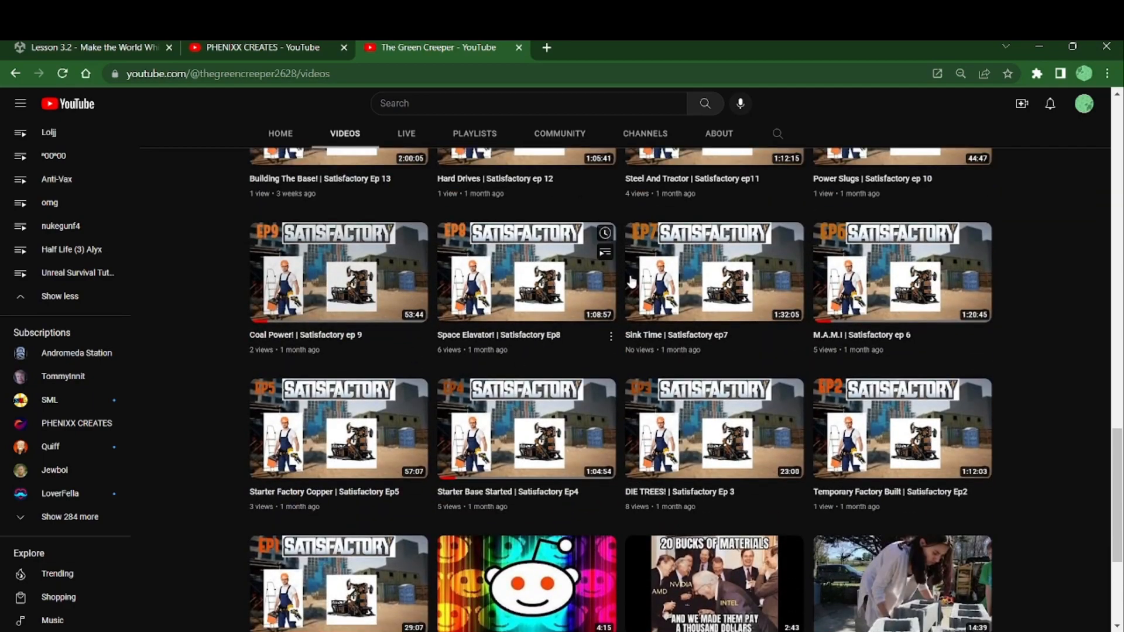
scroll(up, 3)
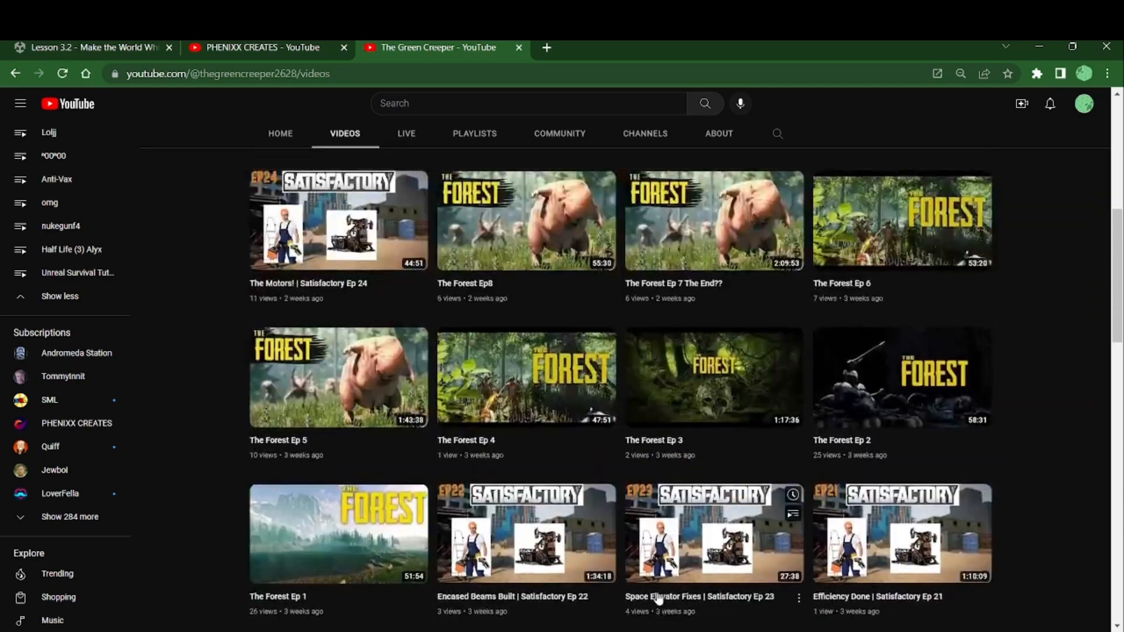
scroll(up, 3)
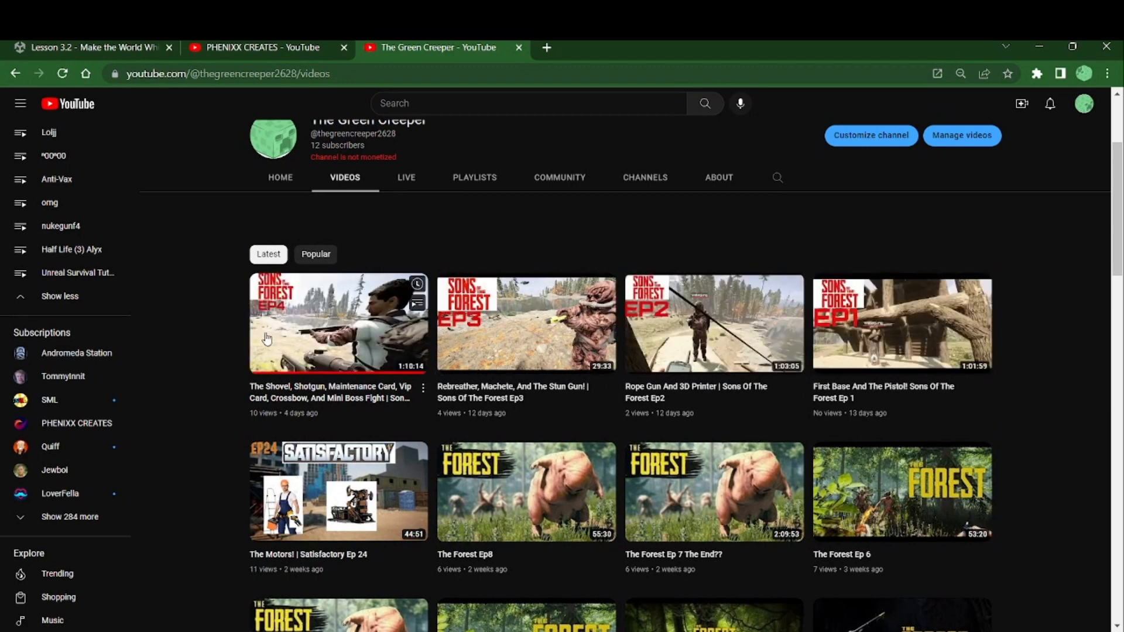
mouse_move(584, 274)
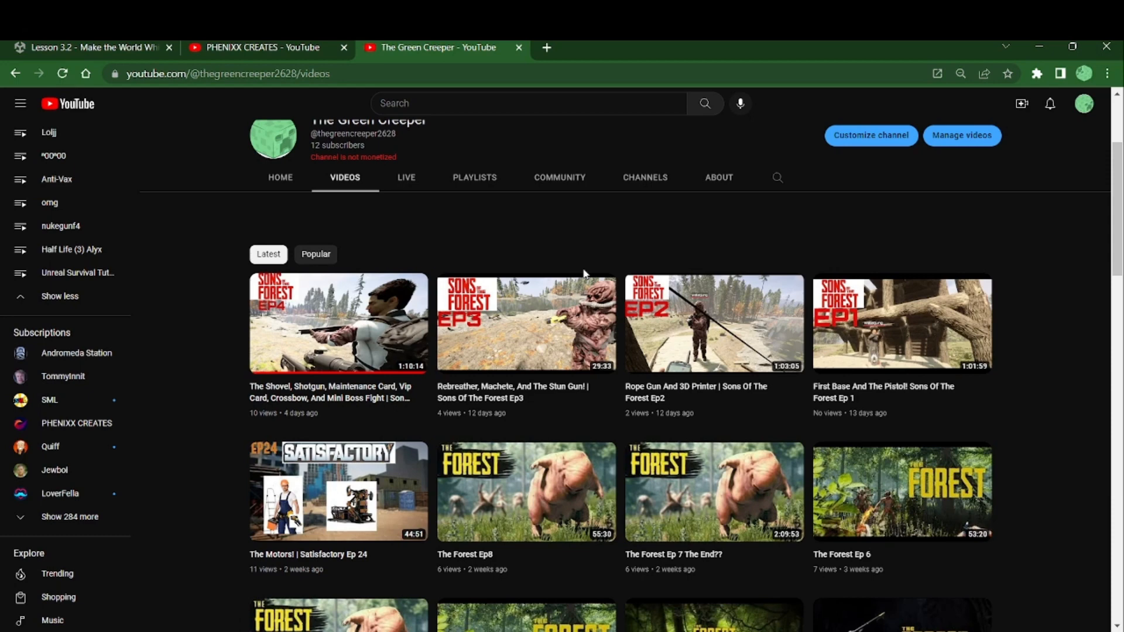
mouse_move(745, 183)
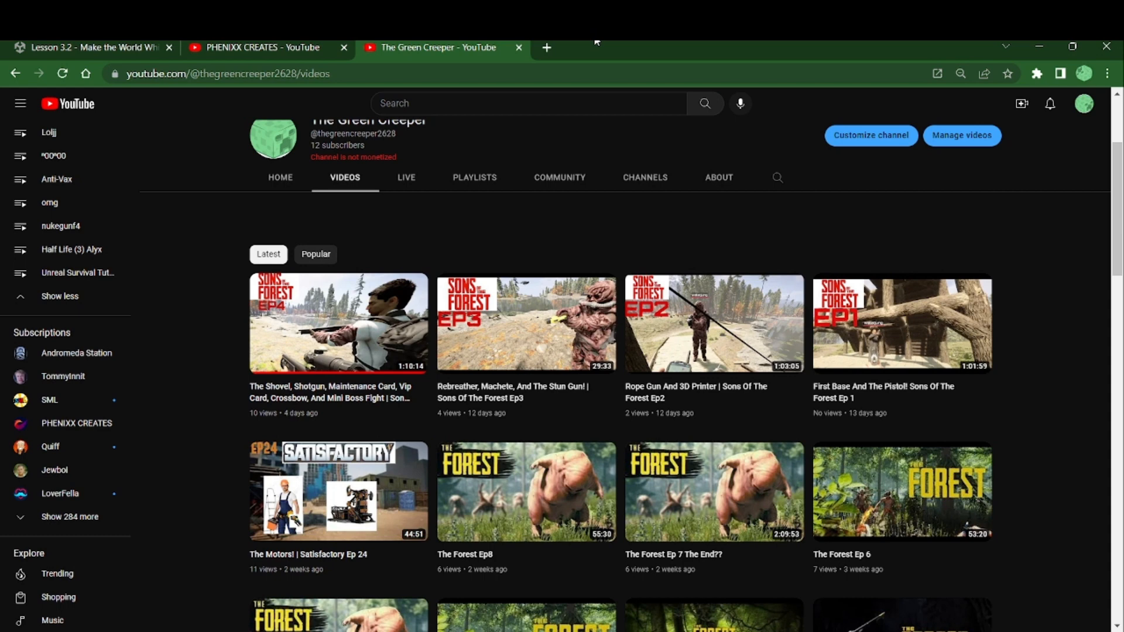
mouse_move(320, 584)
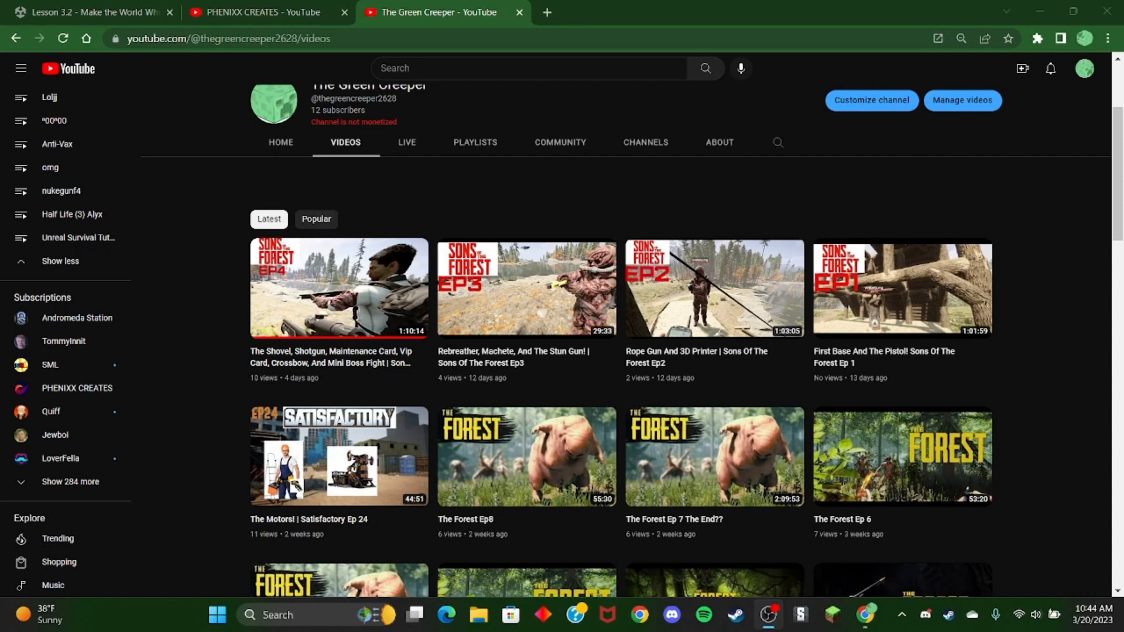
click(478, 614)
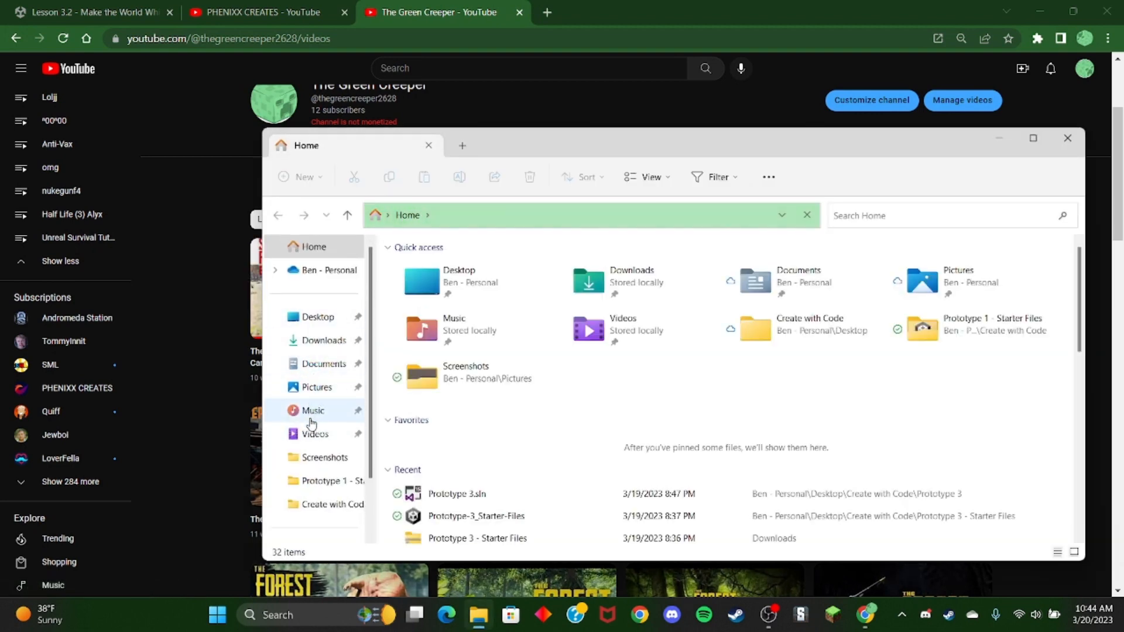
click(314, 434)
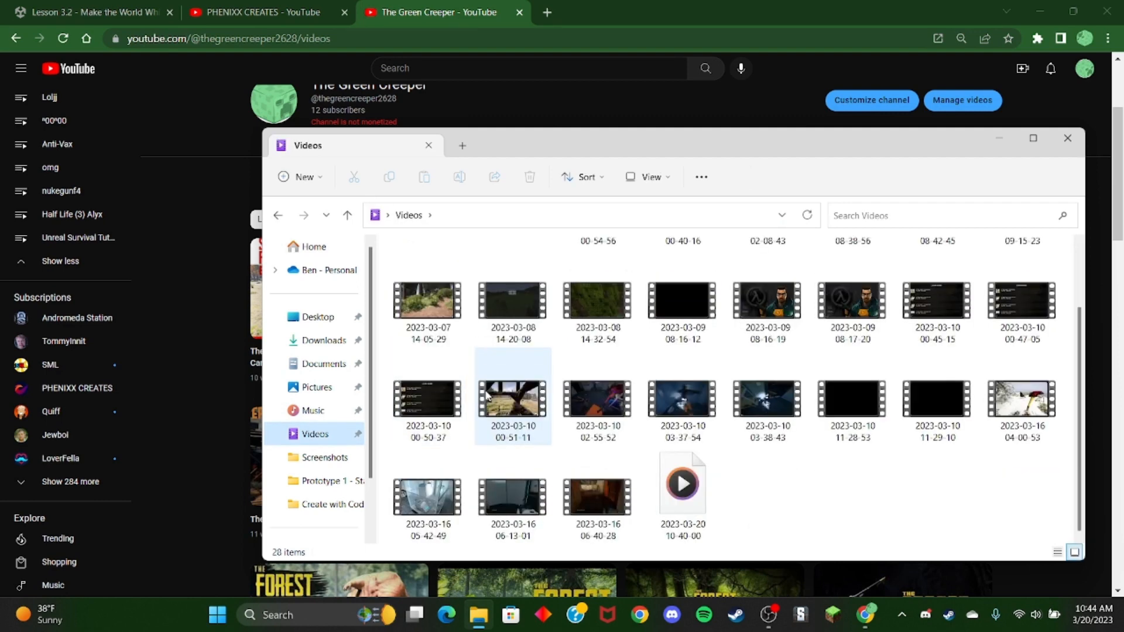
mouse_move(681, 484)
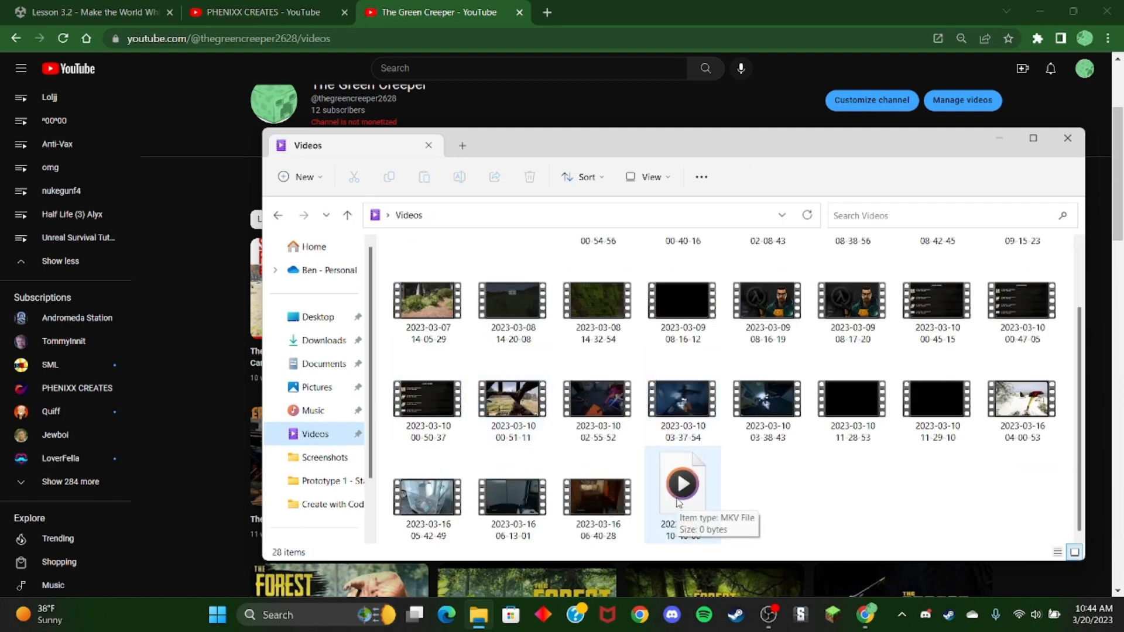
double_click(681, 495)
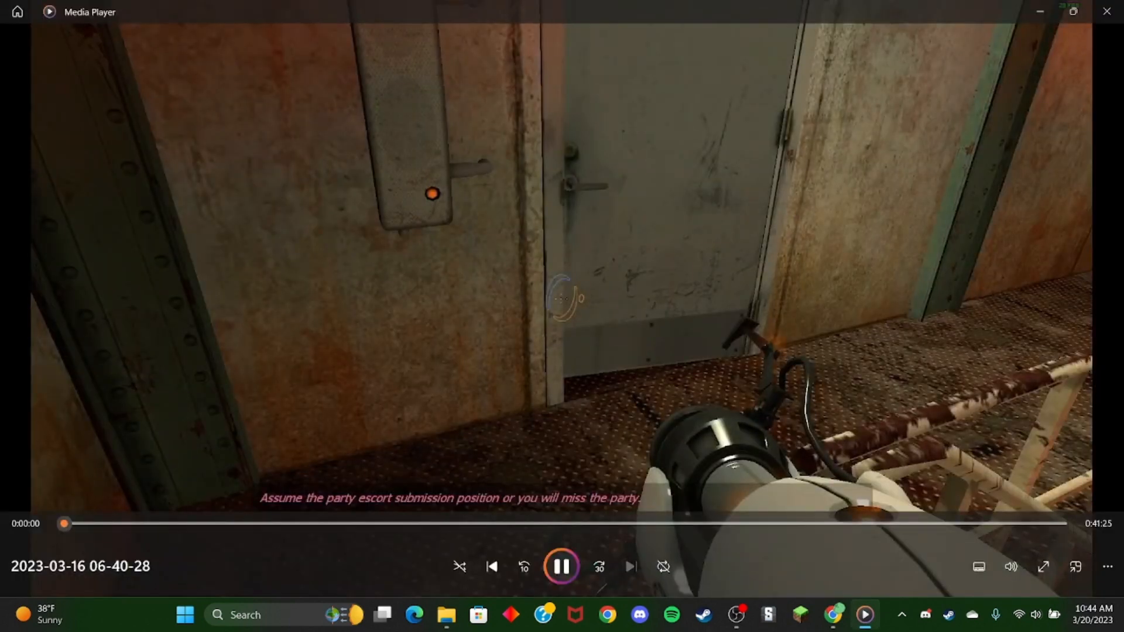
click(562, 566)
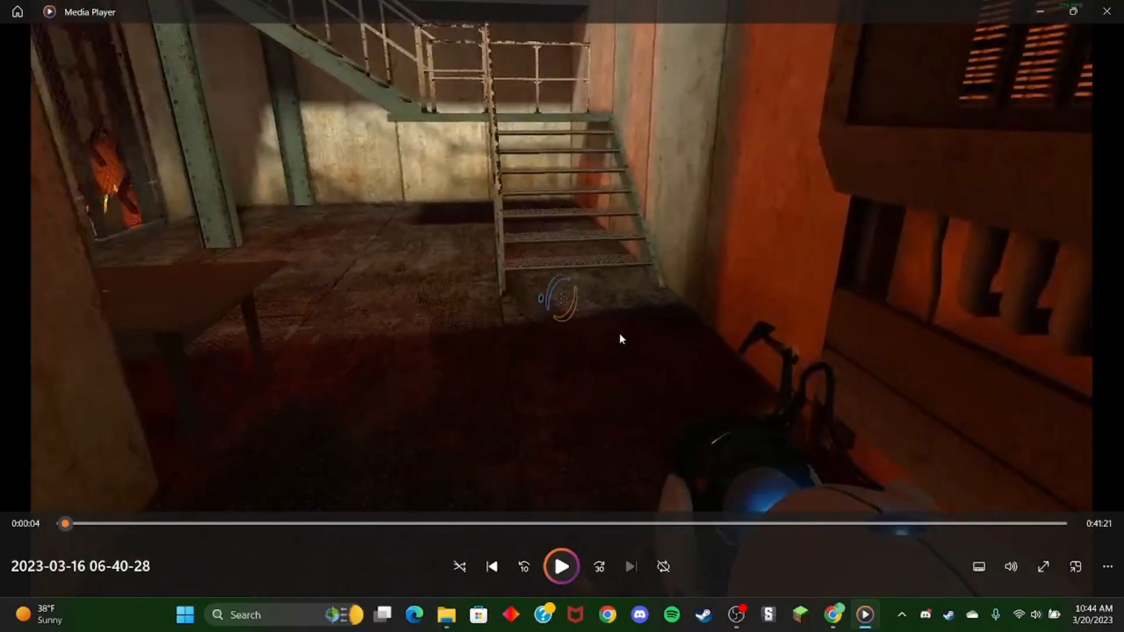
mouse_move(820, 278)
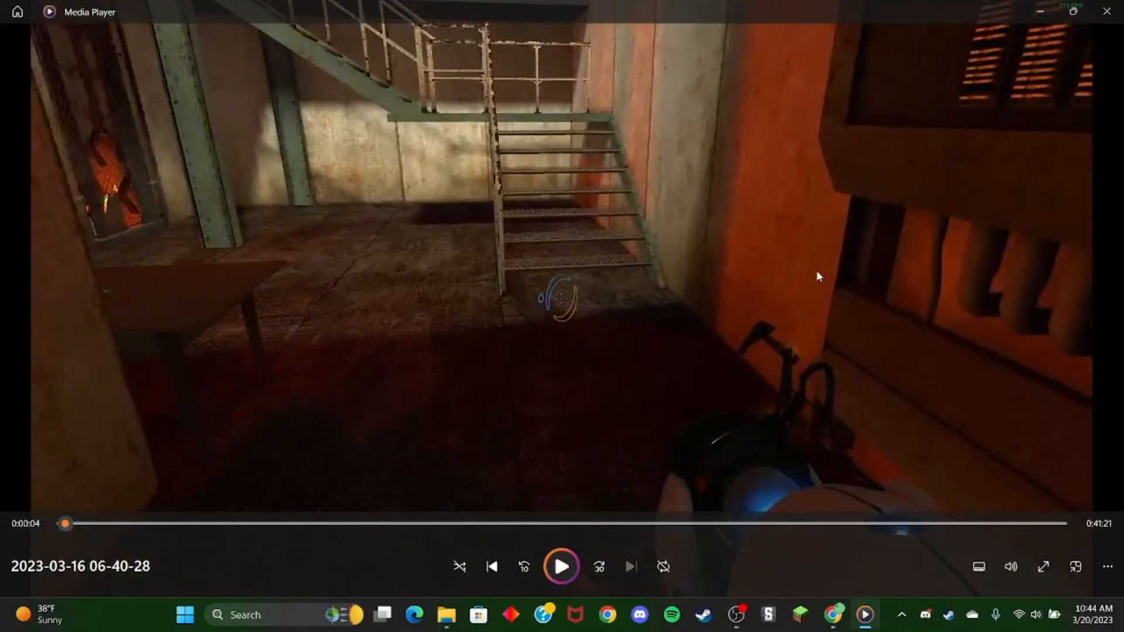
mouse_move(644, 447)
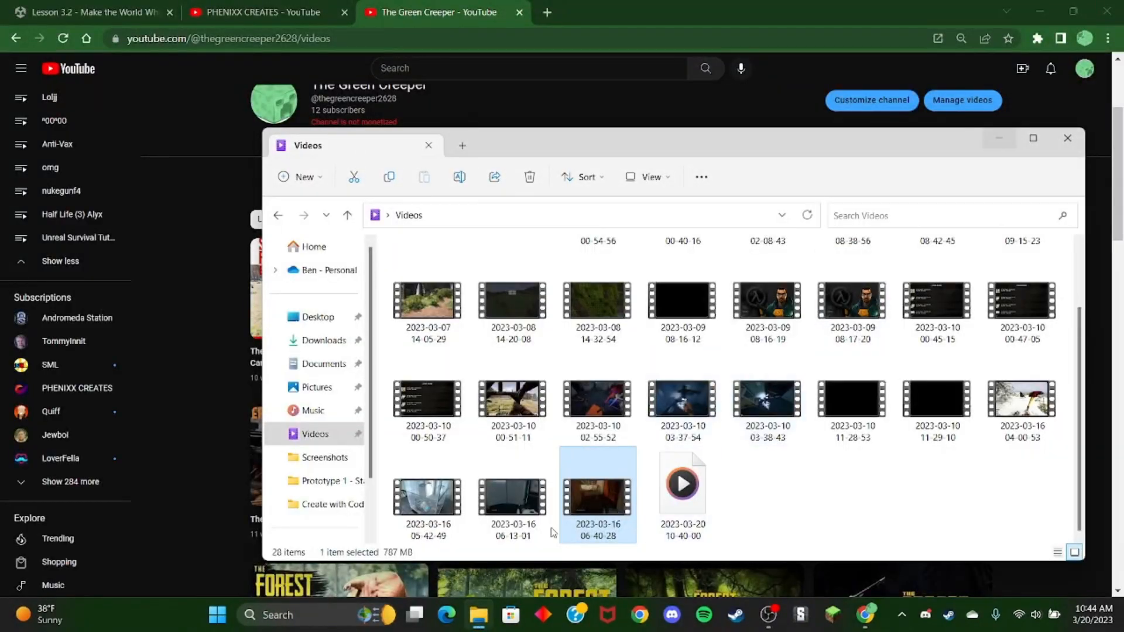
click(1021, 396)
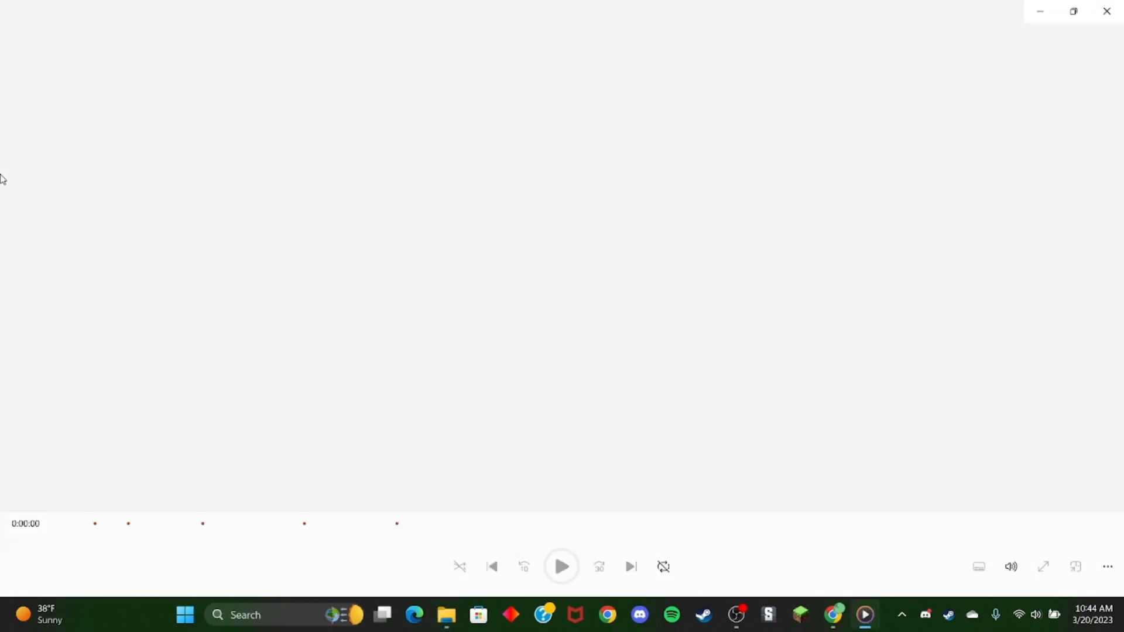
click(561, 566)
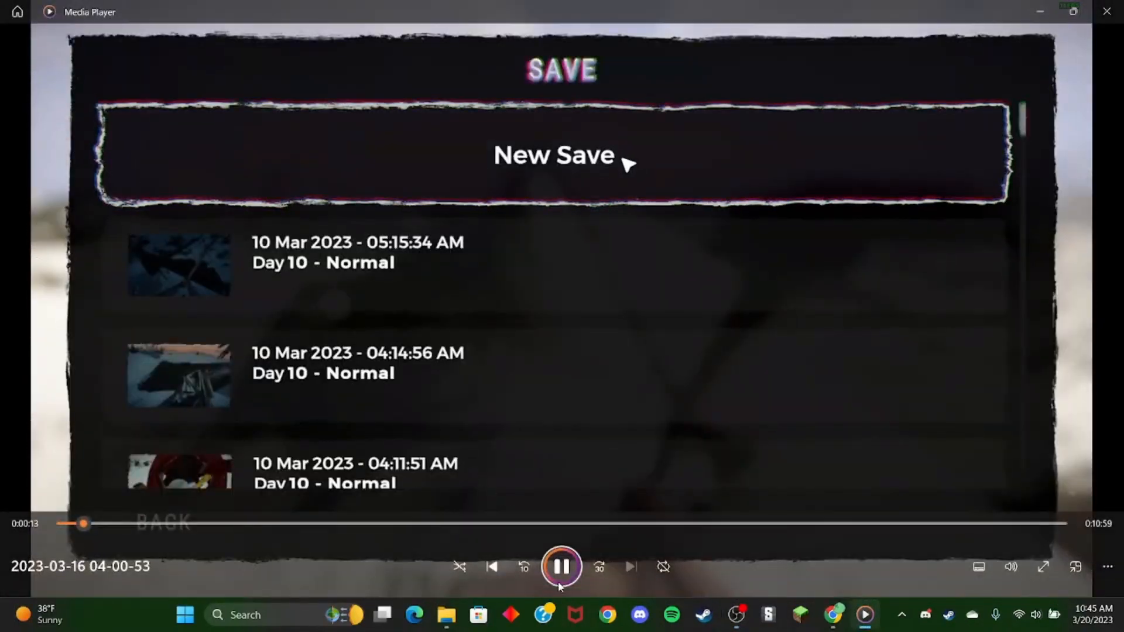
click(561, 566)
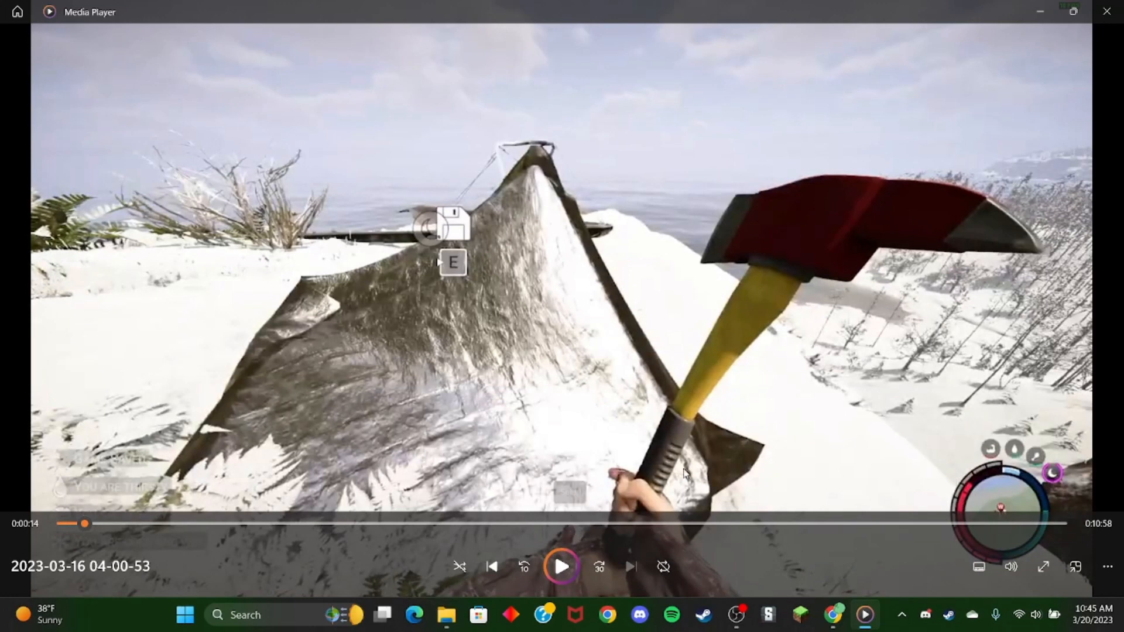
mouse_move(739, 453)
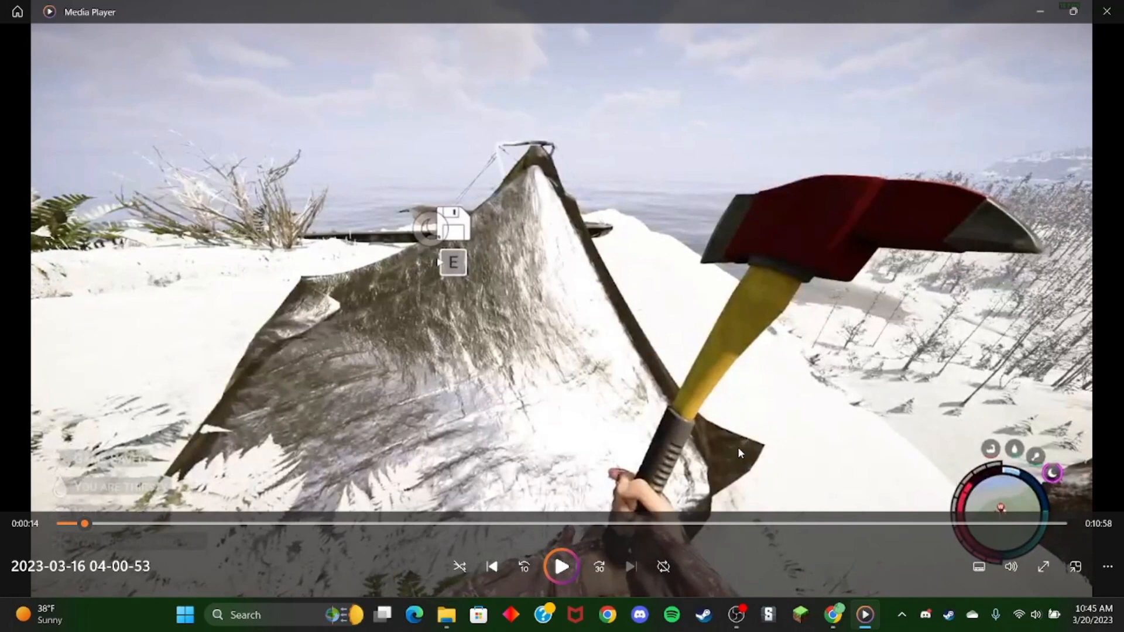
mouse_move(904, 498)
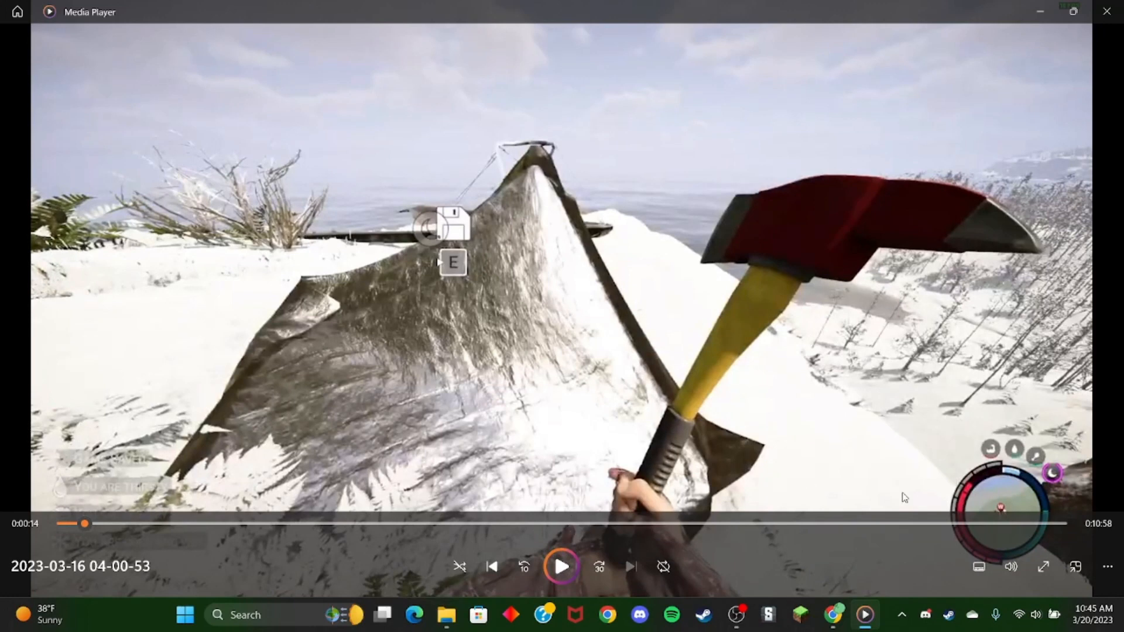
click(1047, 524)
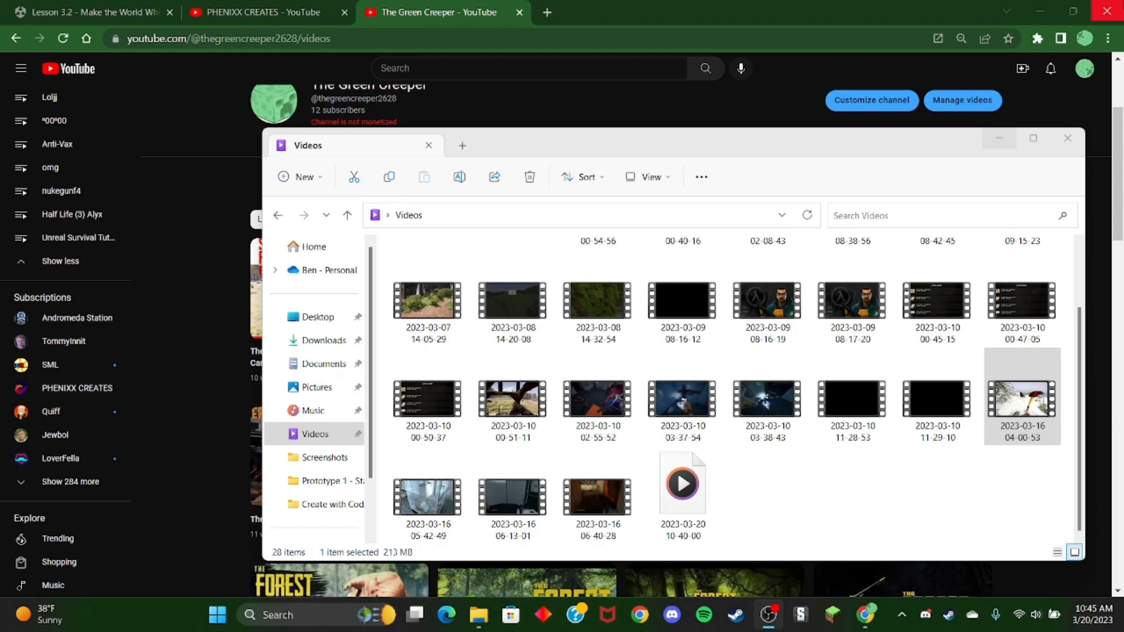
click(936, 301)
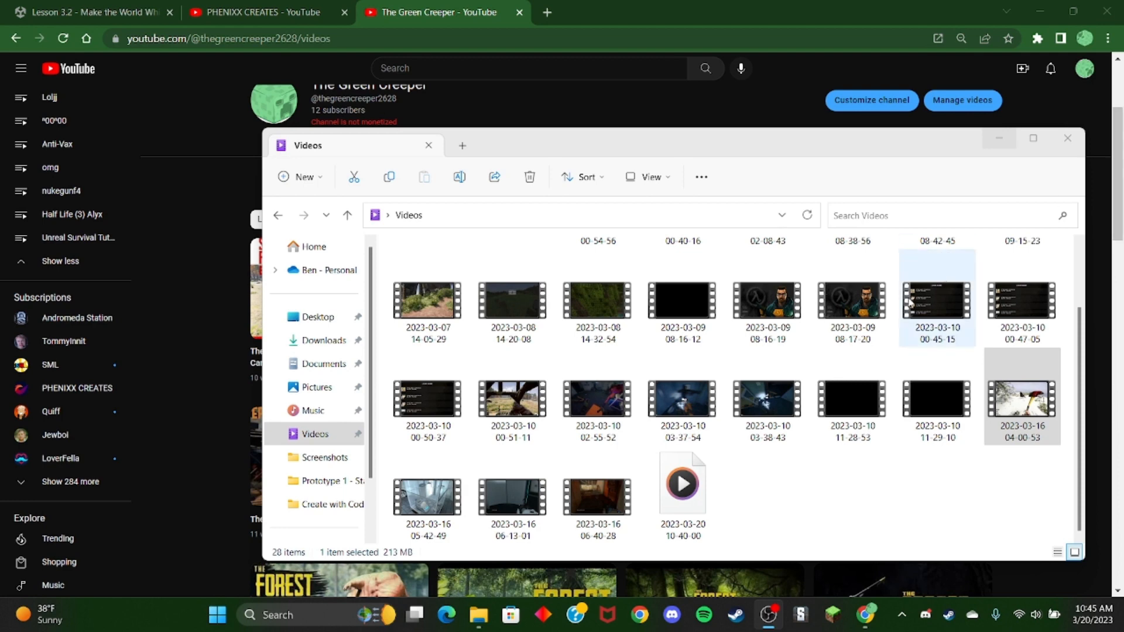
click(852, 301)
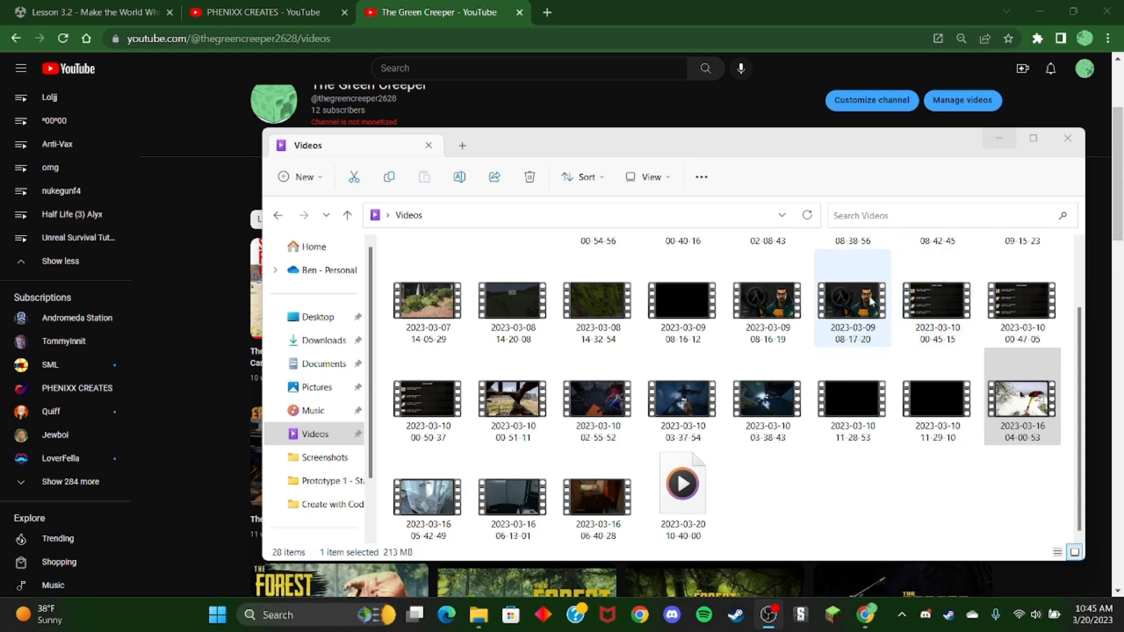
click(596, 495)
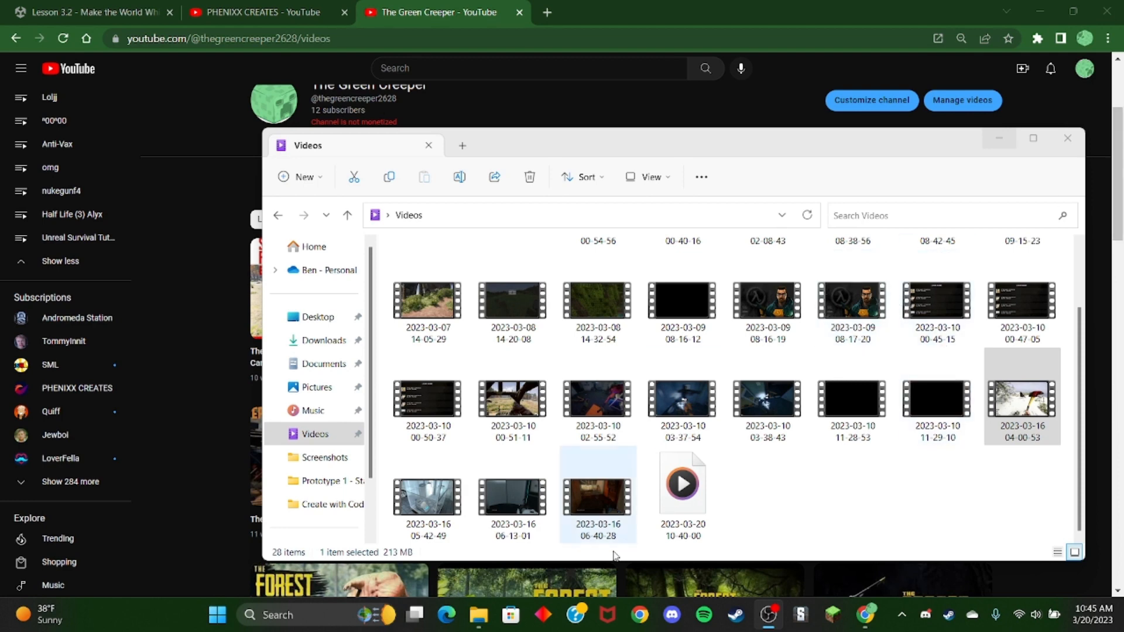
mouse_move(638, 480)
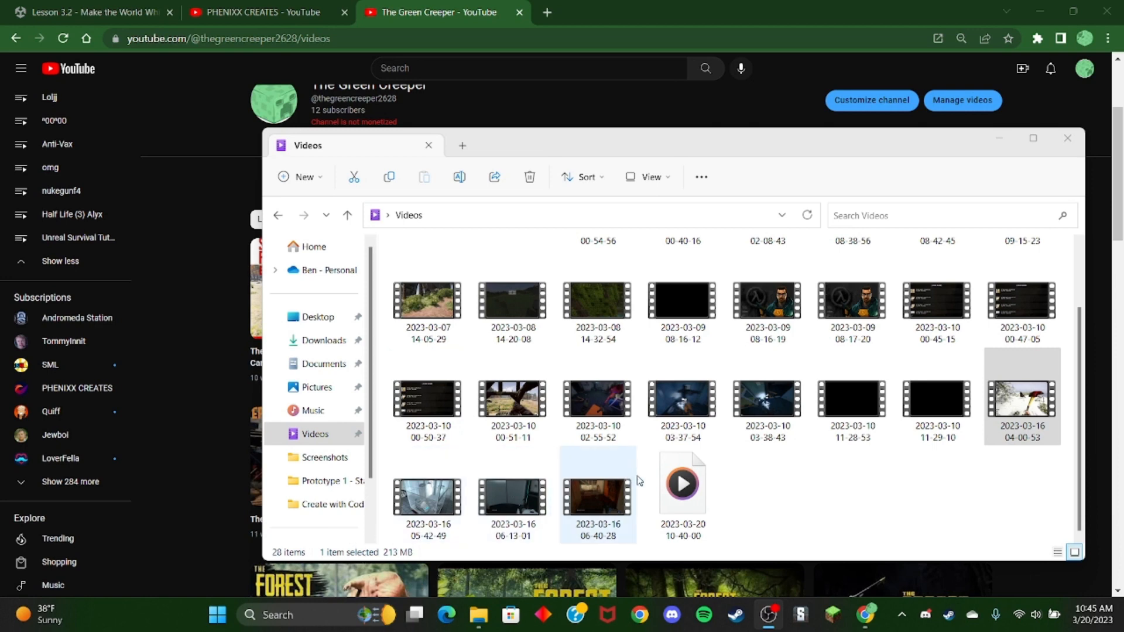
click(512, 500)
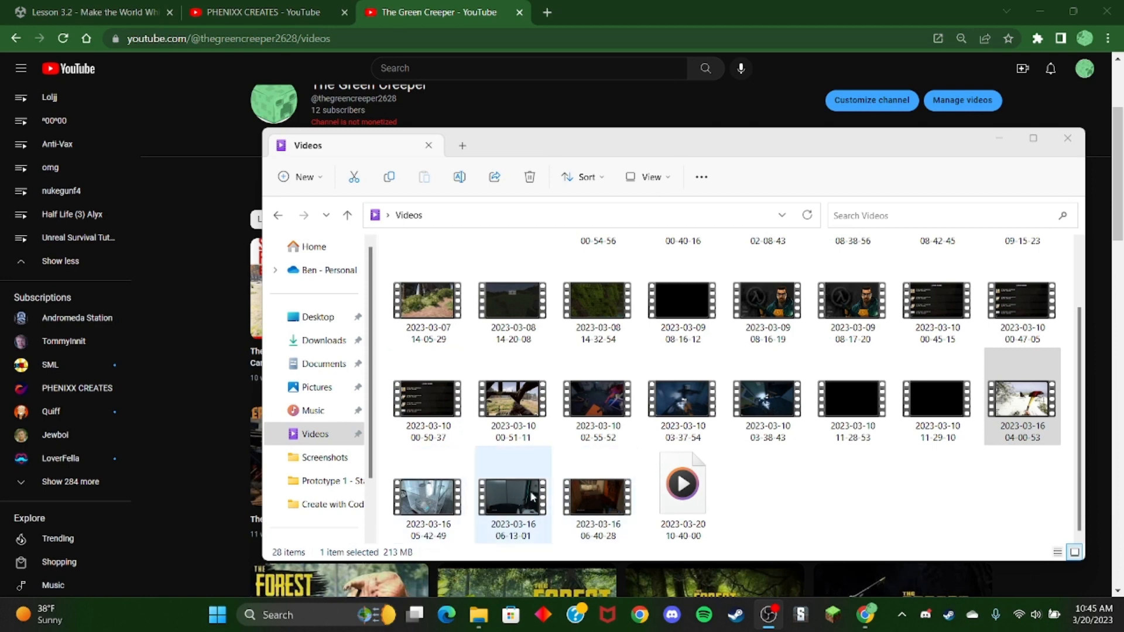
click(596, 495)
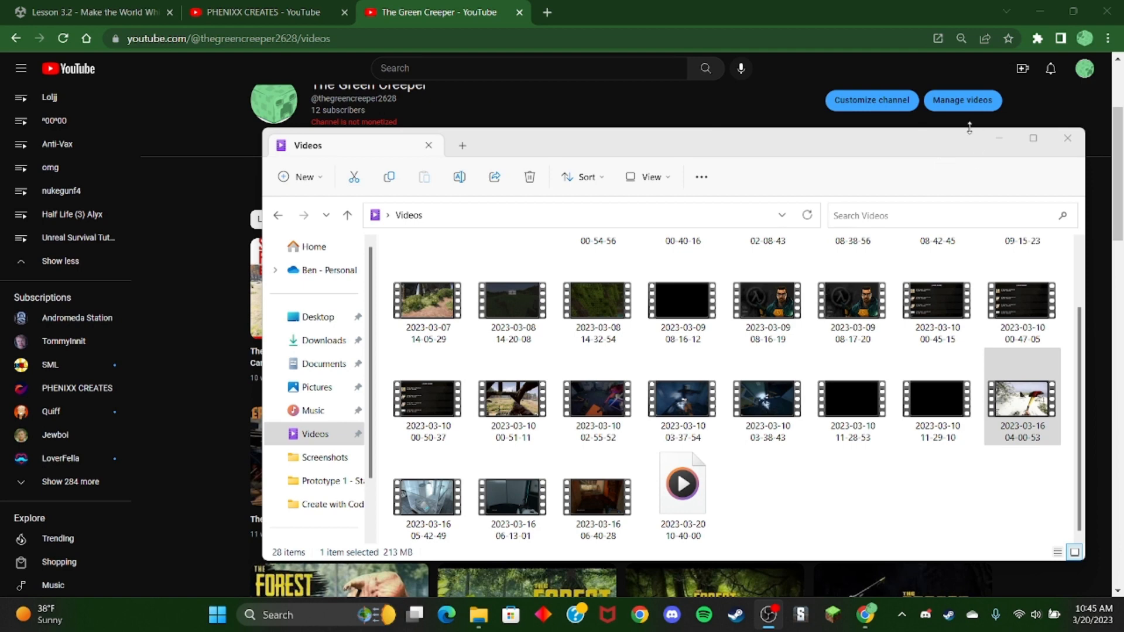
mouse_move(920, 77)
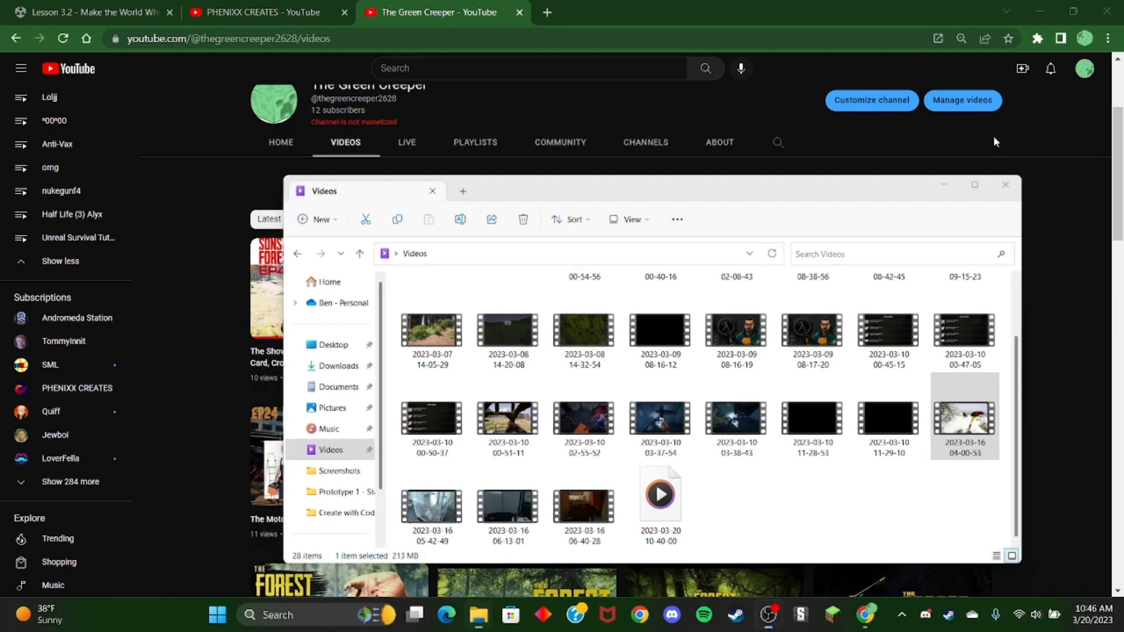
Minimize File Explorer and open Customize channel for The Green Creeper in YouTube Studio
click(1004, 185)
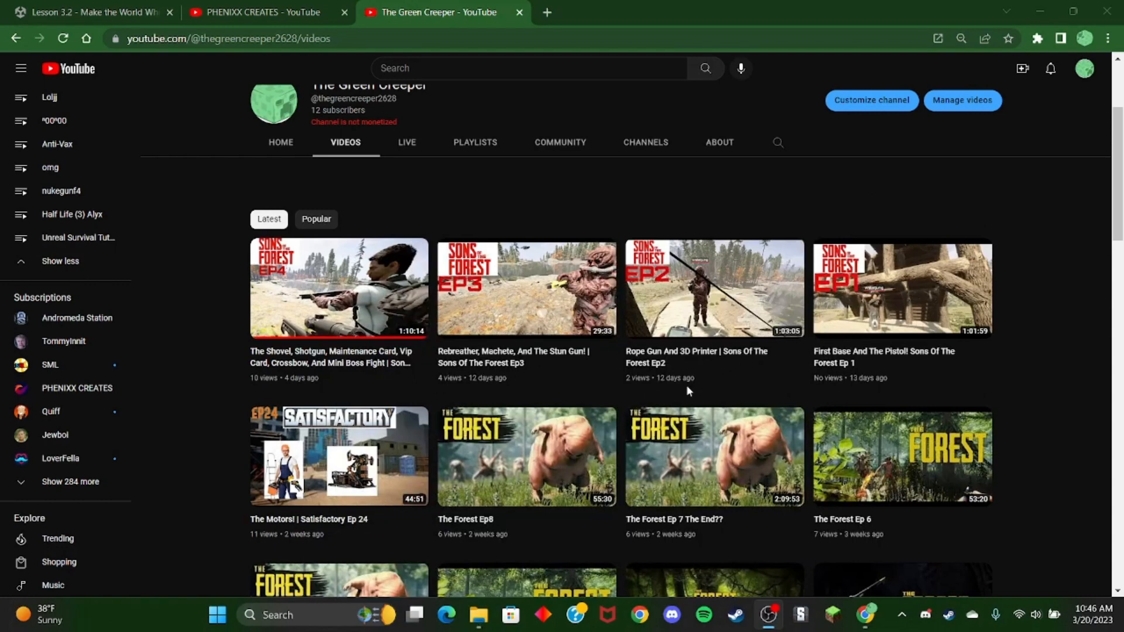
mouse_move(872, 100)
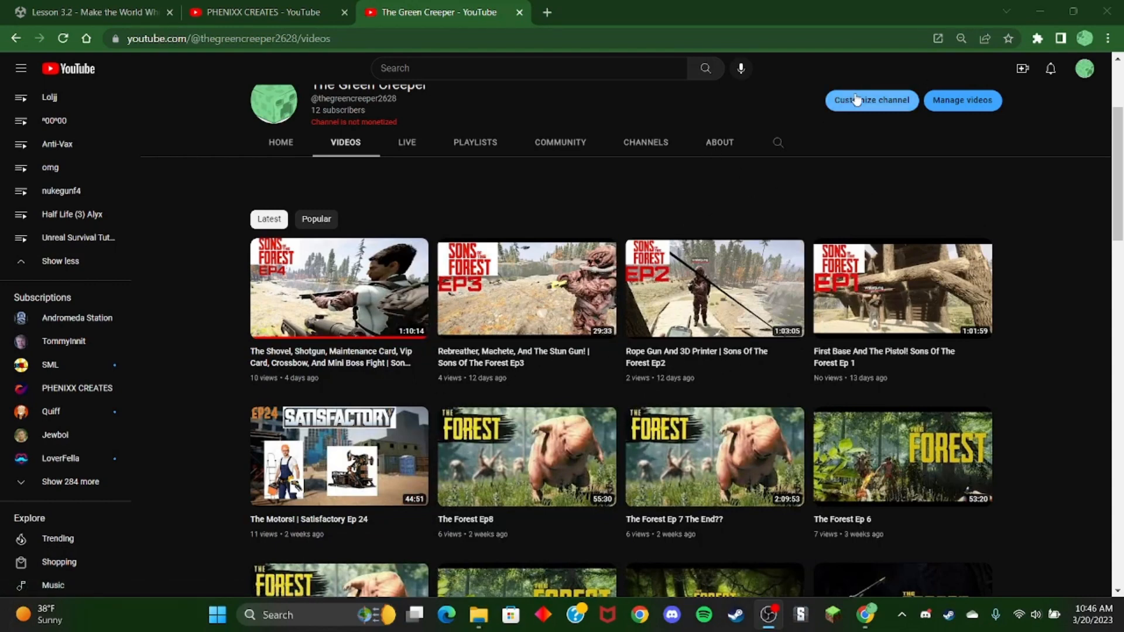
click(871, 100)
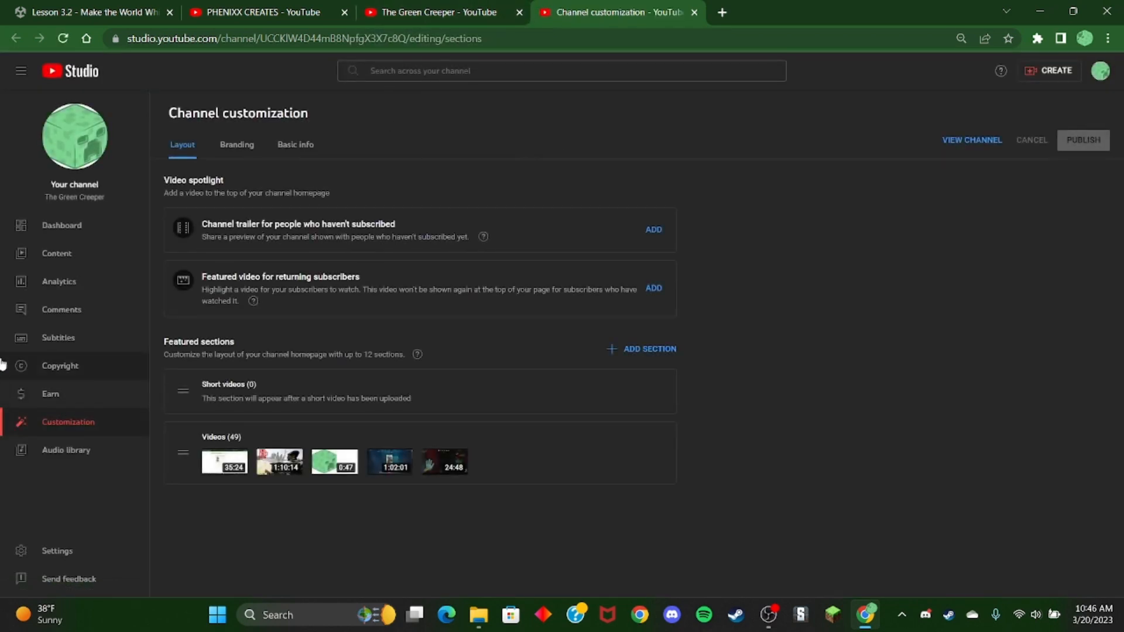
mouse_move(88, 377)
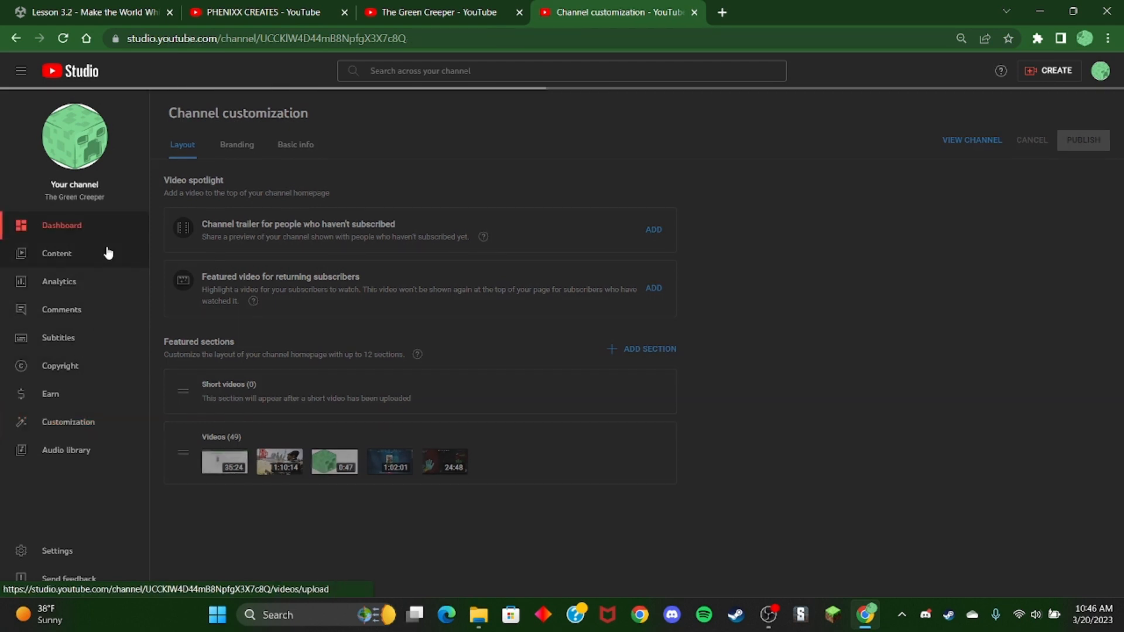
Go to the Channel content page listing the channel's videos
click(56, 253)
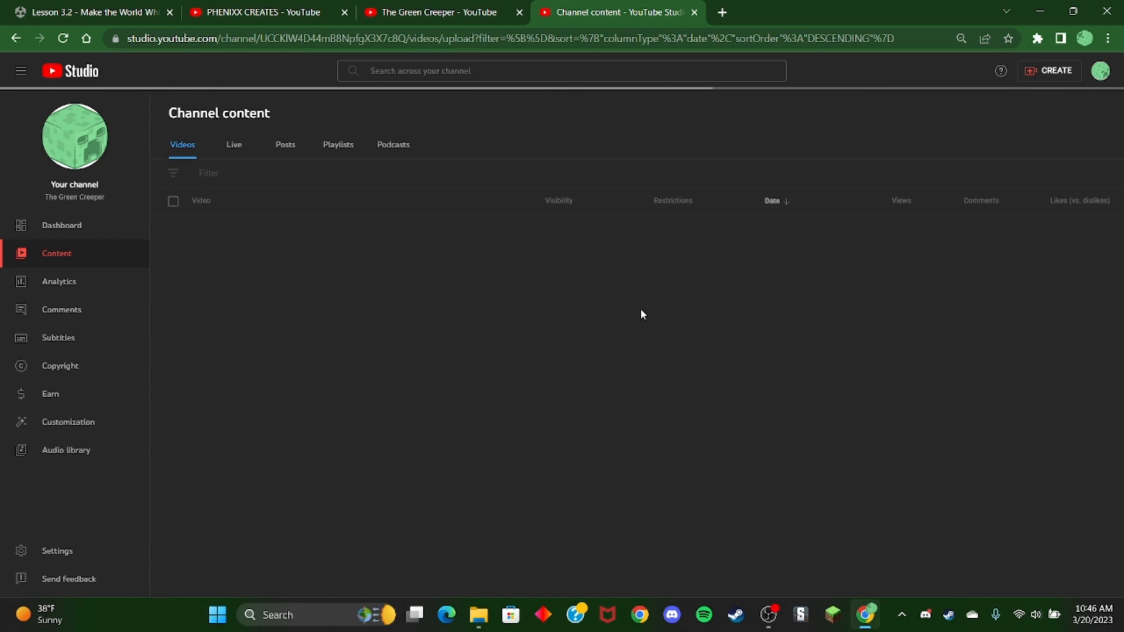
mouse_move(579, 248)
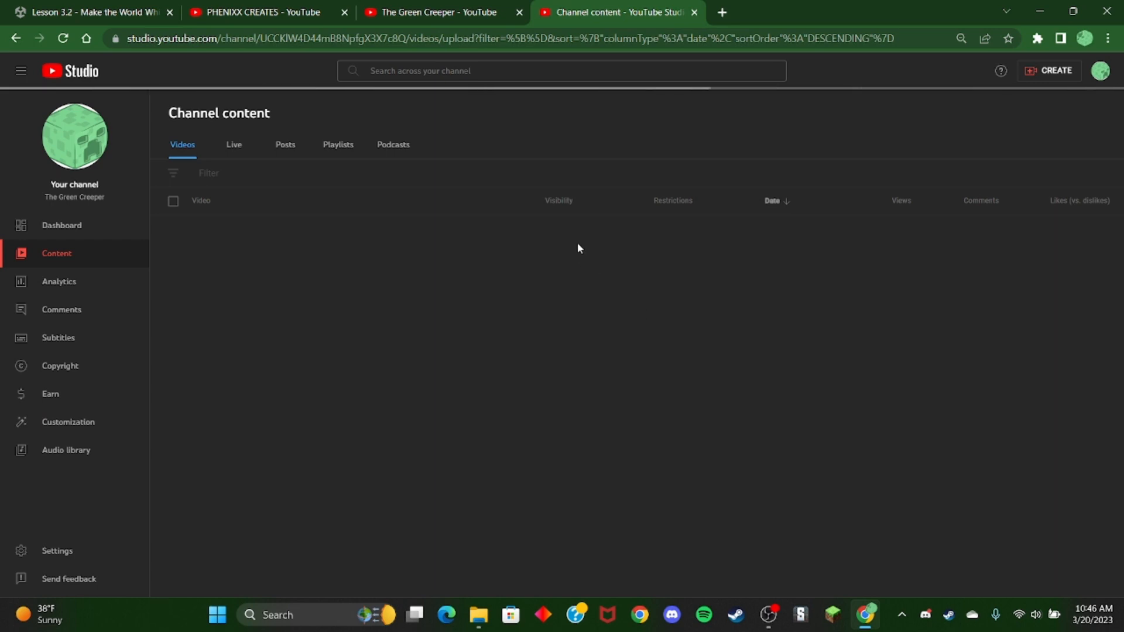
mouse_move(149, 224)
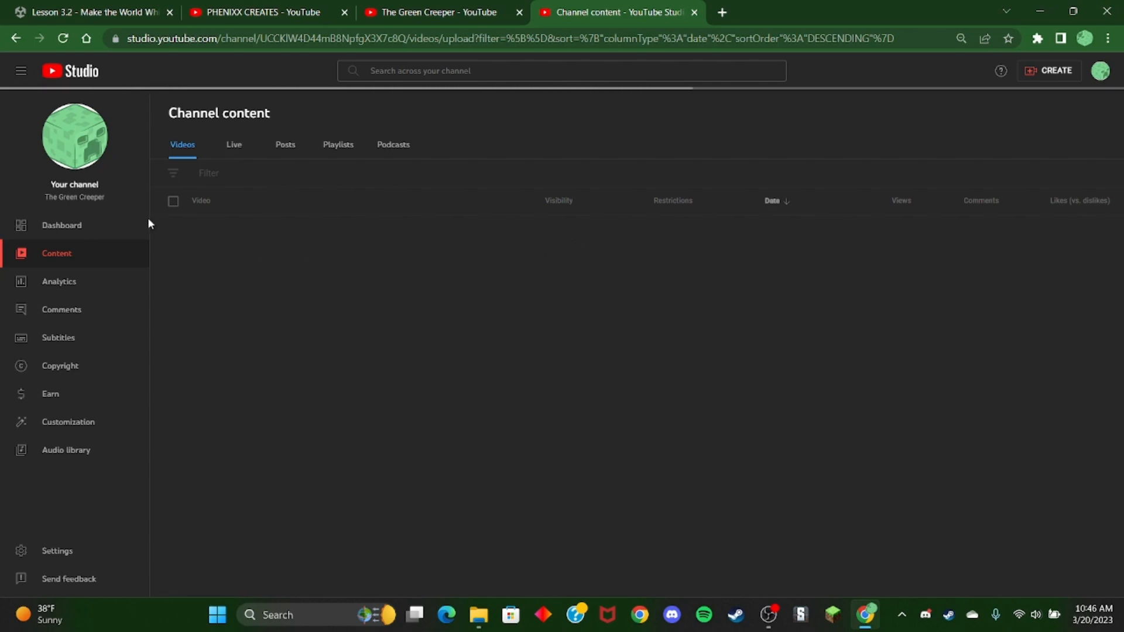
click(61, 224)
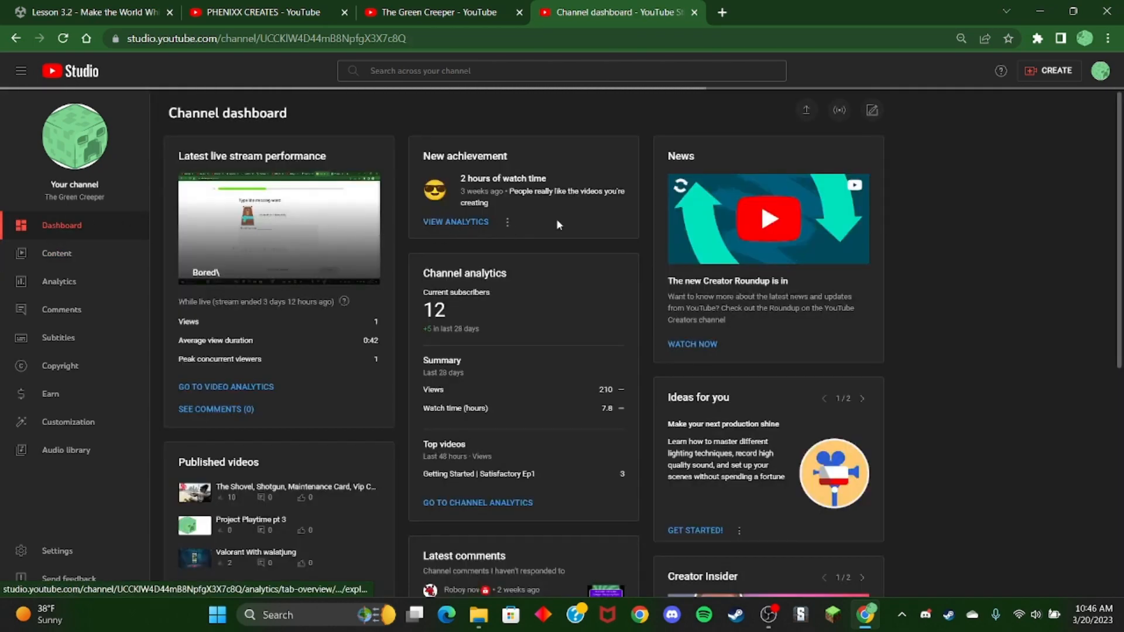
scroll(down, 3)
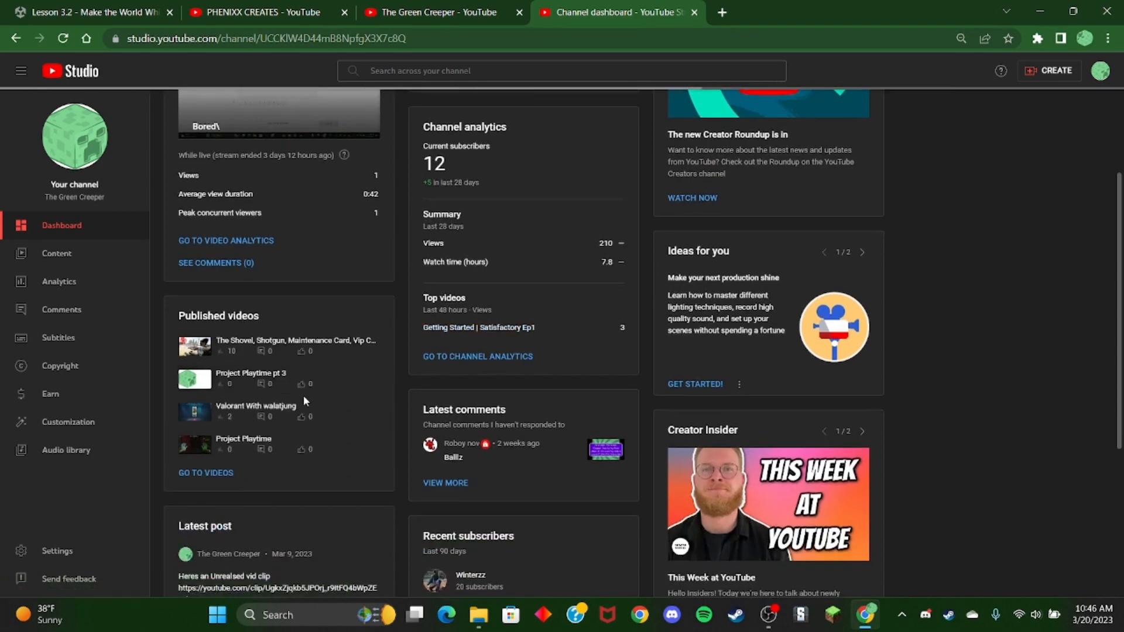
mouse_move(1086, 378)
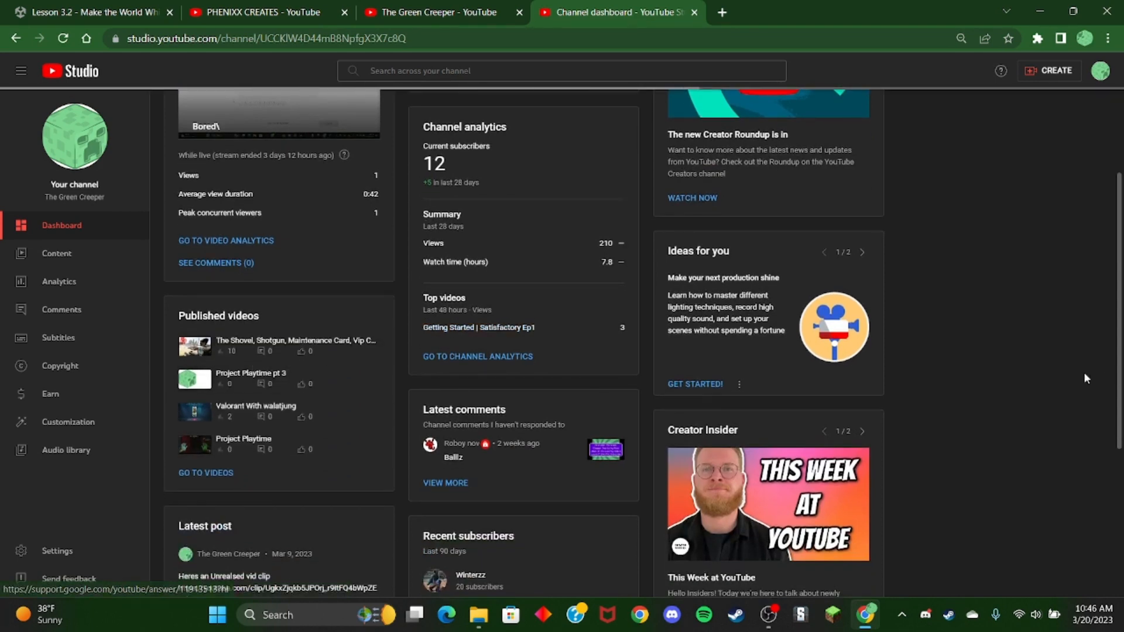
scroll(down, 3)
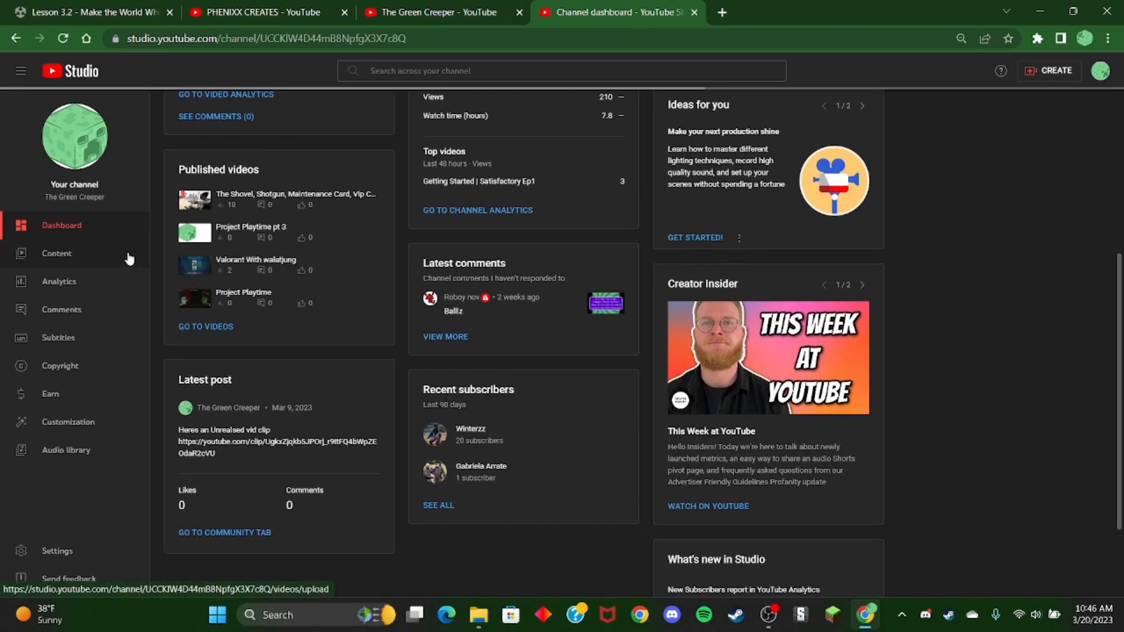
mouse_move(196, 418)
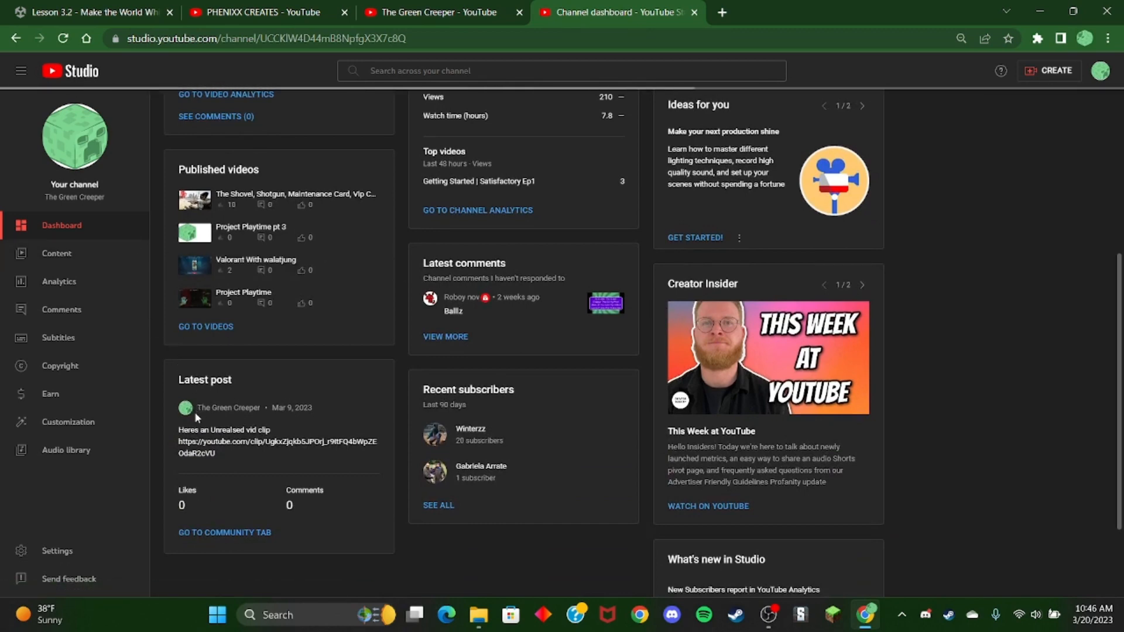
mouse_move(470, 431)
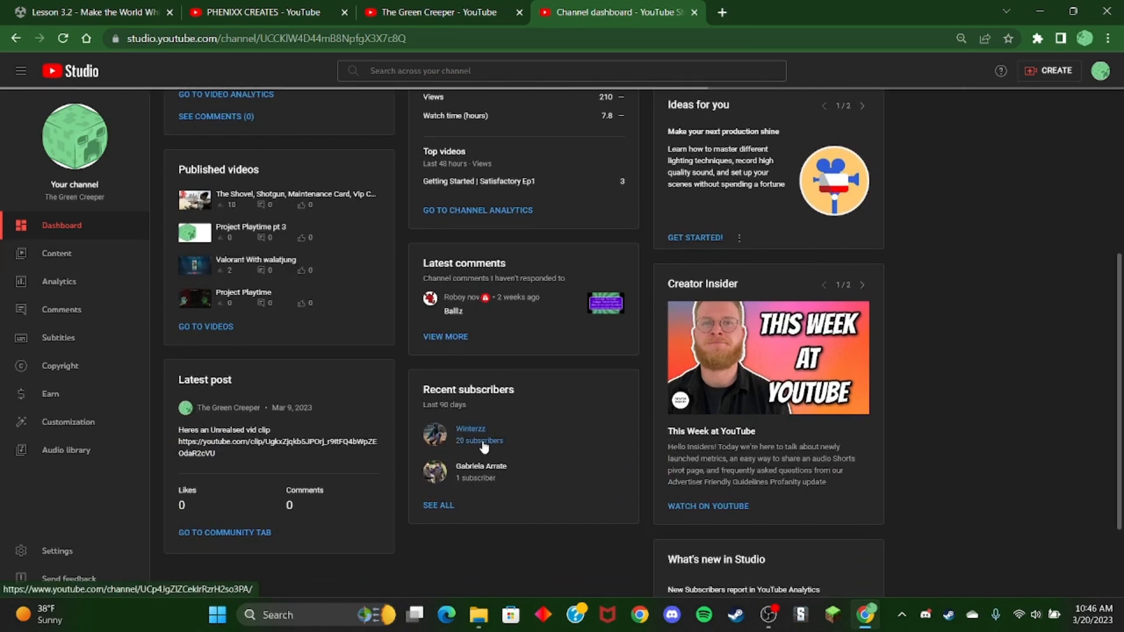
mouse_move(504, 457)
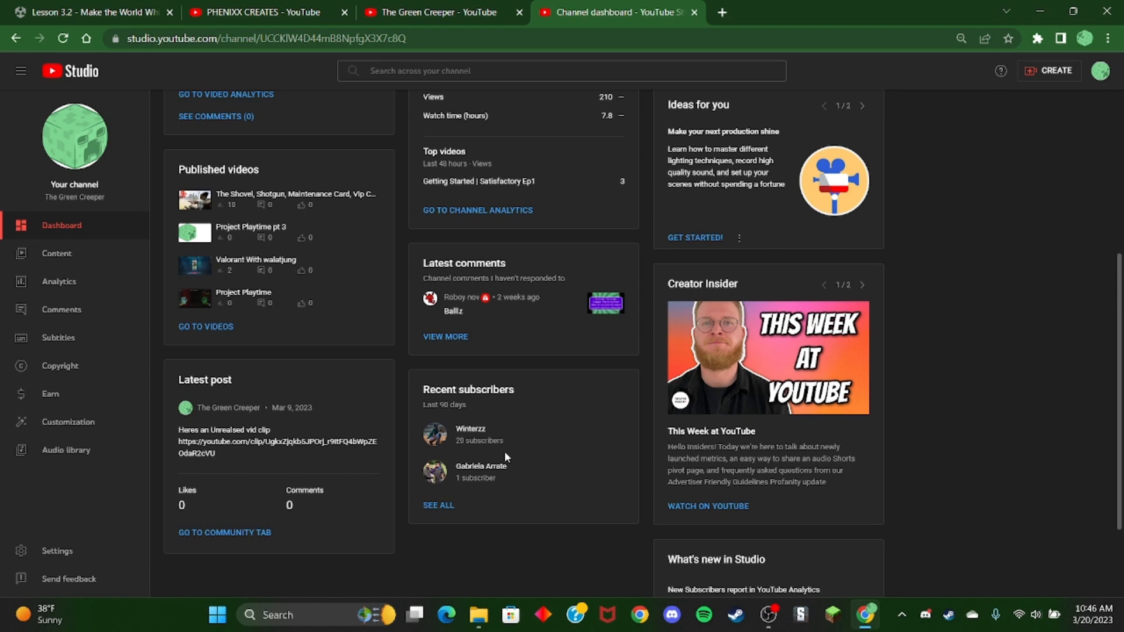
mouse_move(57, 253)
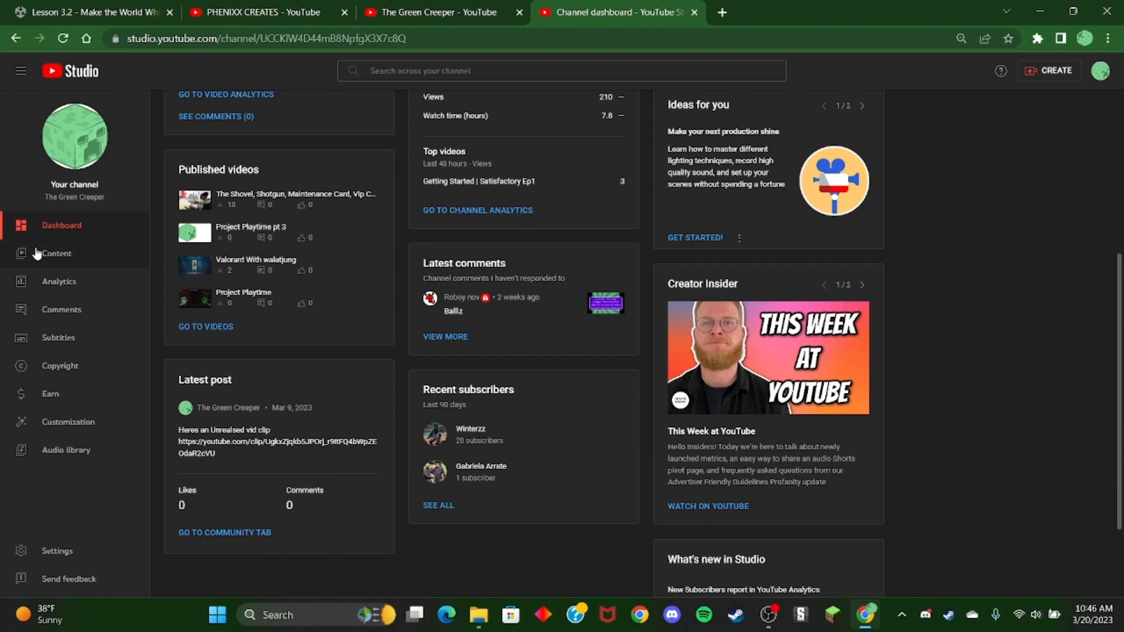
mouse_move(56, 253)
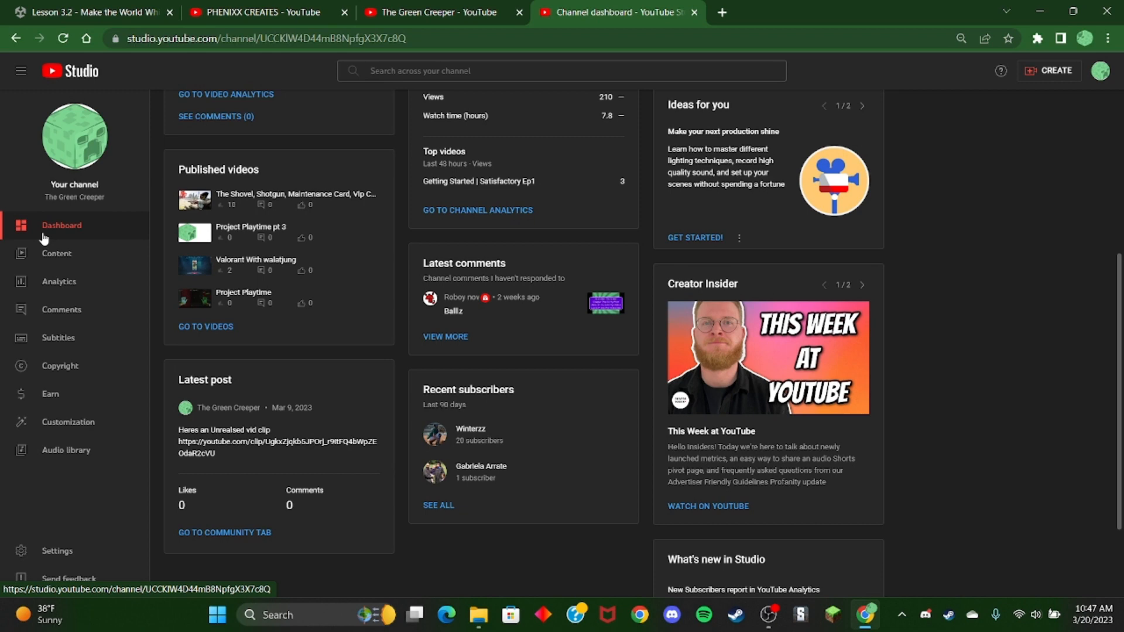
mouse_move(3, 105)
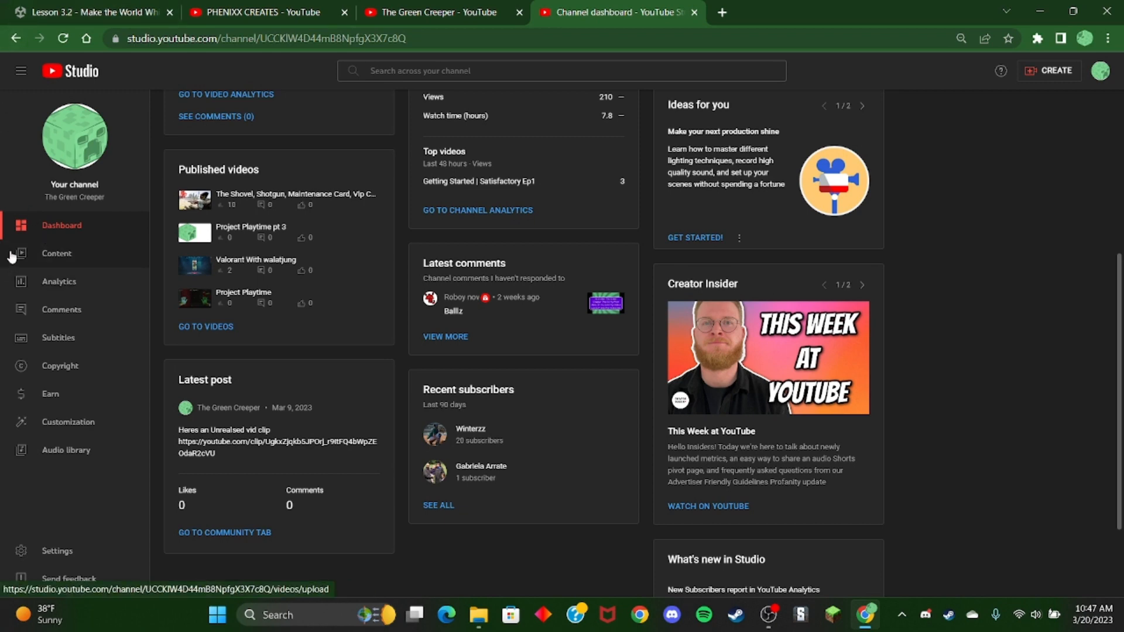
Bring up the uploaded-videos list and scroll down to the Pizza Oven #1 draft
click(56, 253)
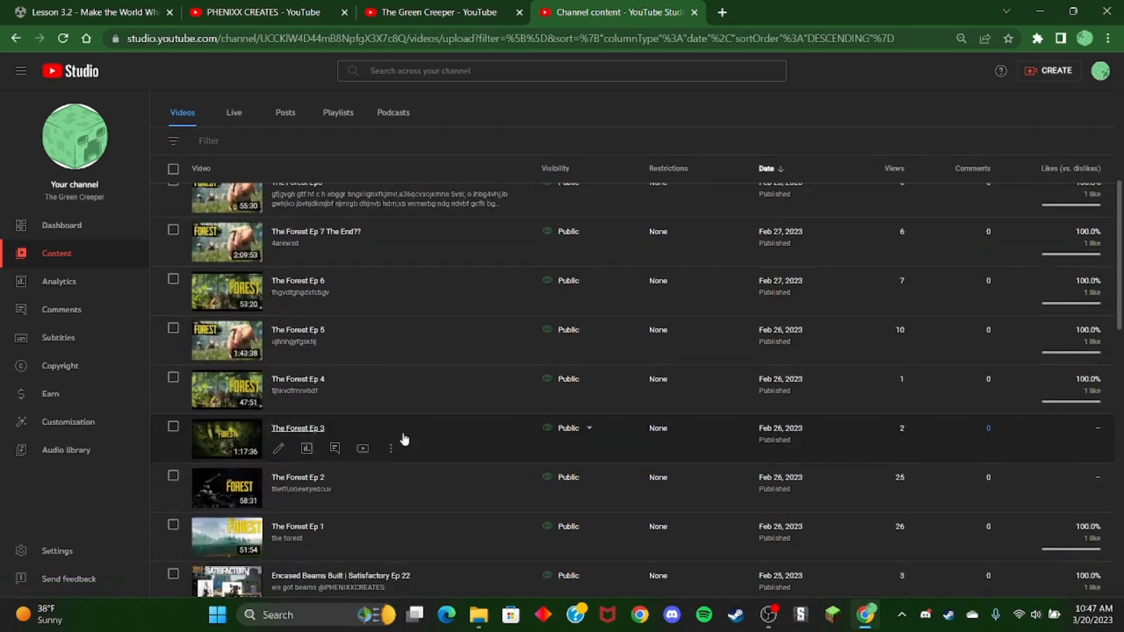
scroll(down, 3)
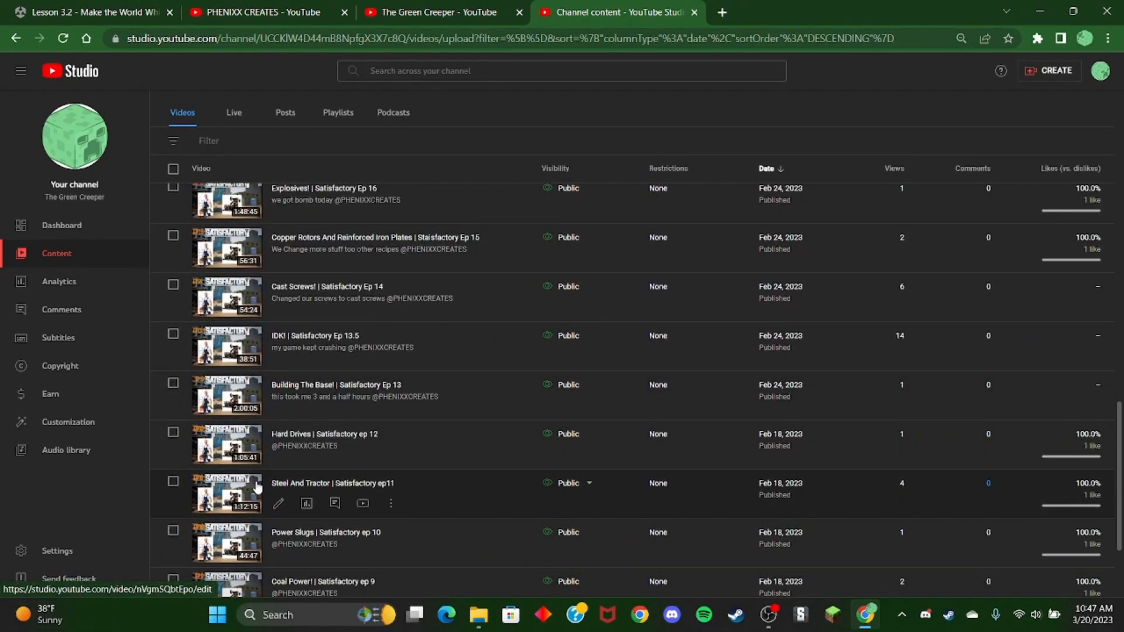
scroll(down, 3)
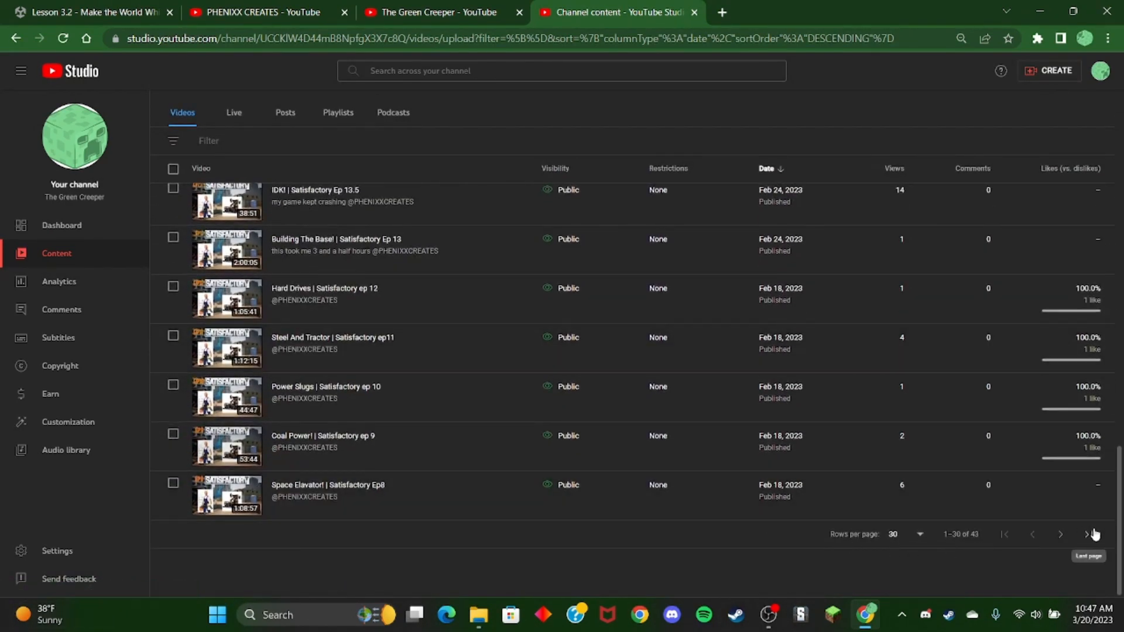
scroll(down, 3)
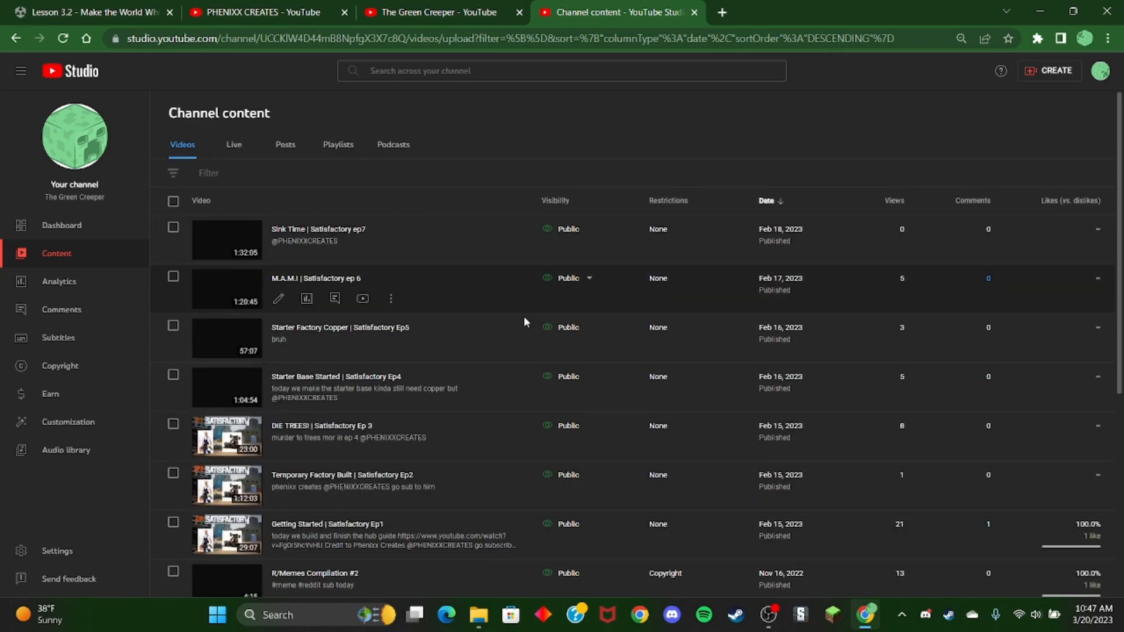
scroll(down, 3)
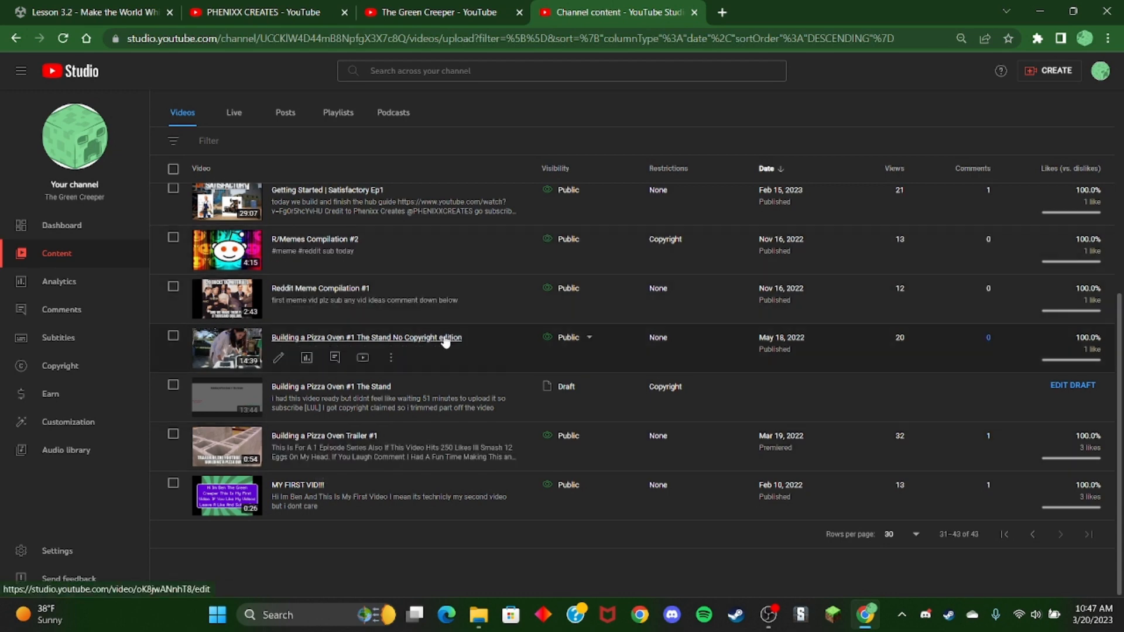
mouse_move(935, 428)
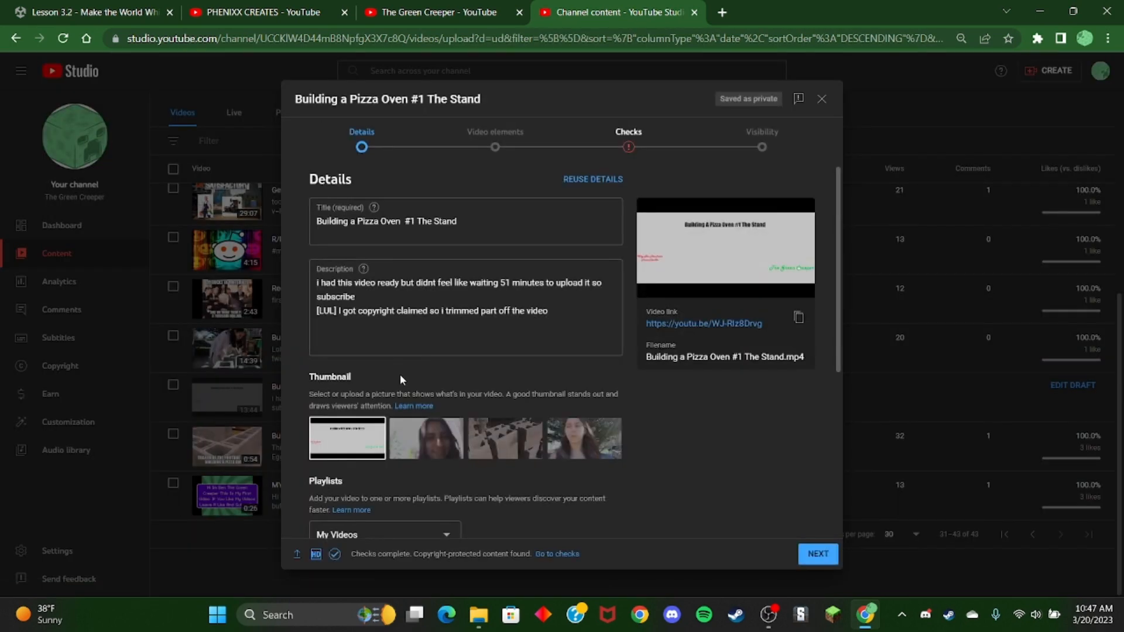
Review the draft's copyright check result, then close it so it stays a draft
click(627, 132)
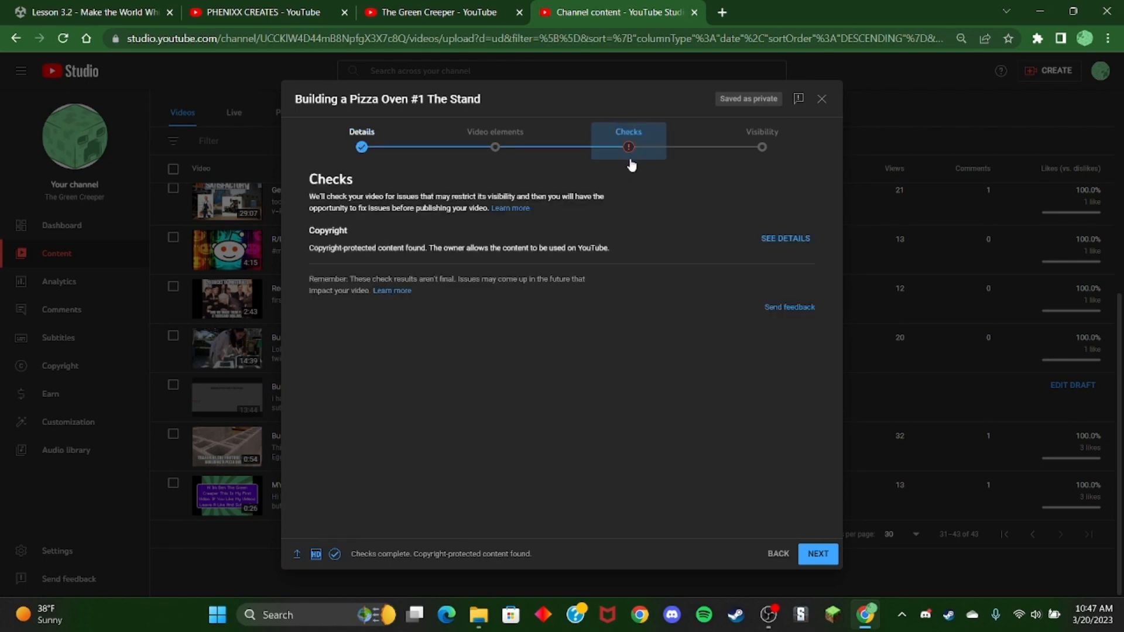
click(822, 98)
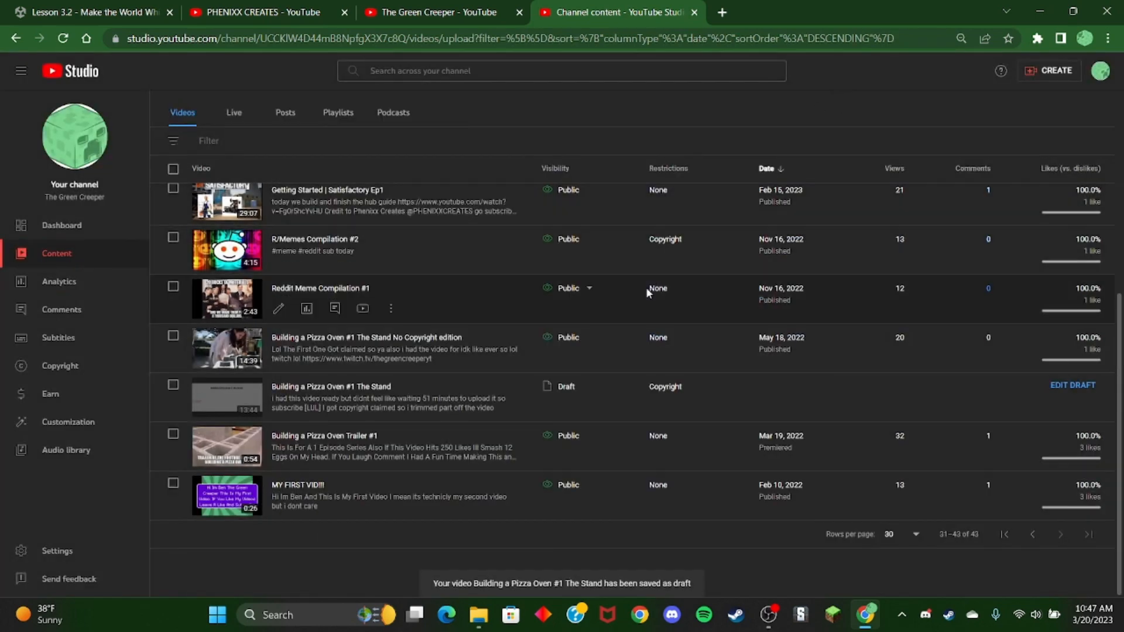
scroll(up, 3)
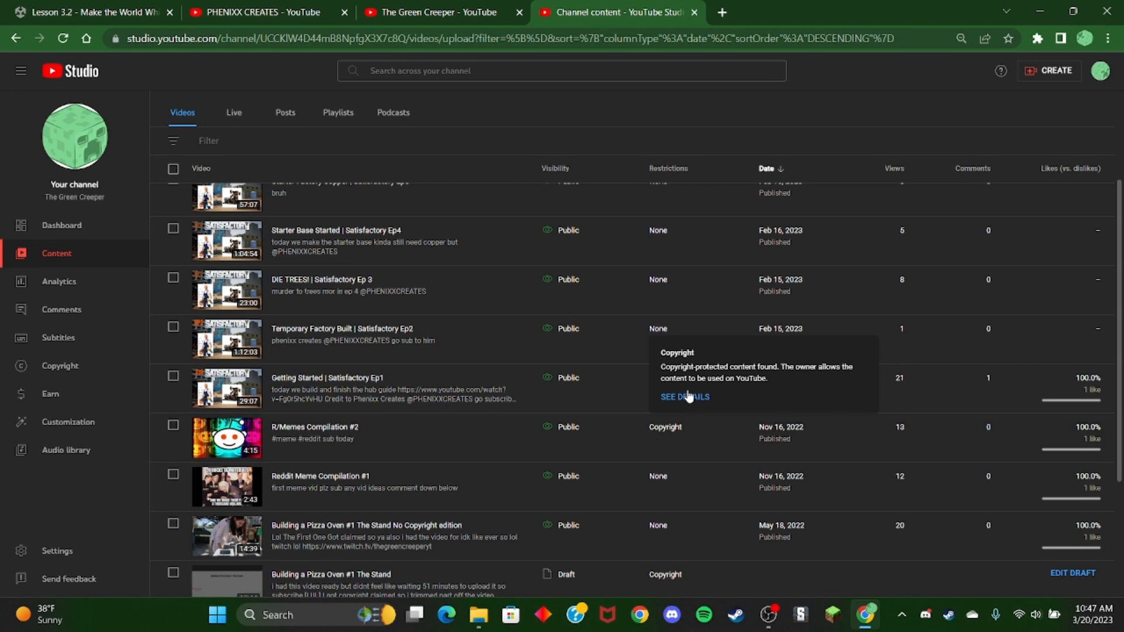
click(683, 396)
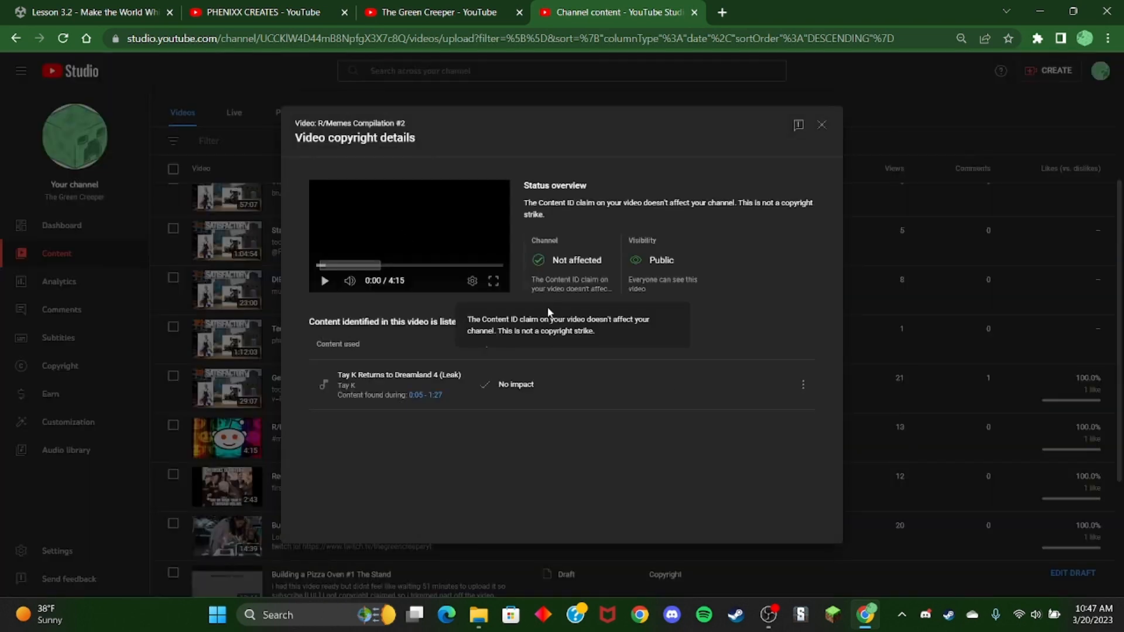
mouse_move(434, 402)
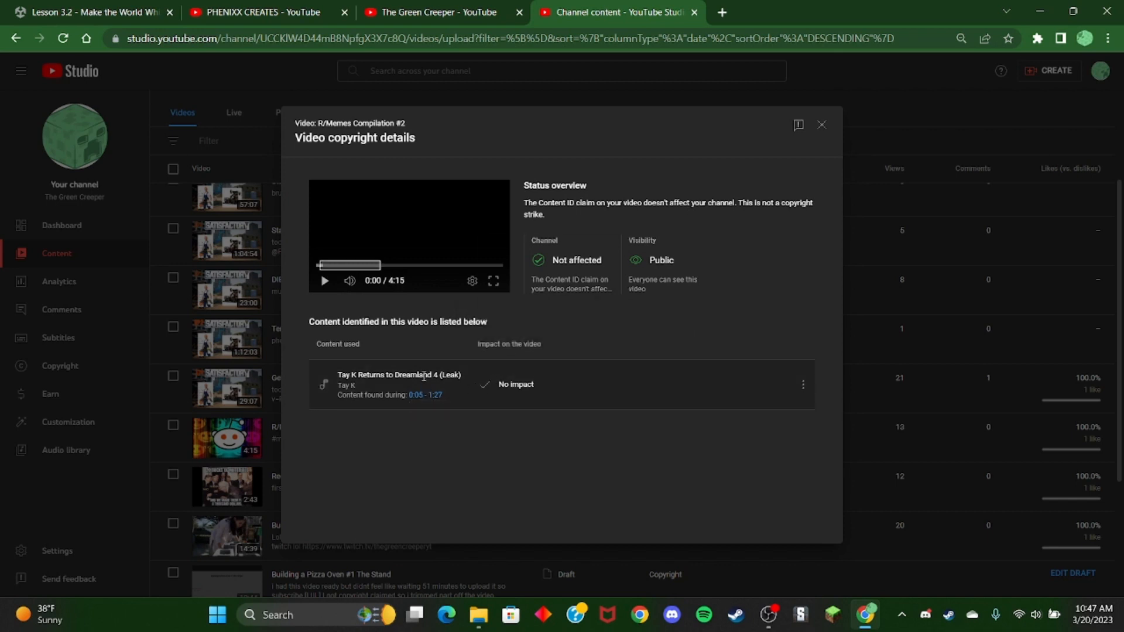
click(324, 280)
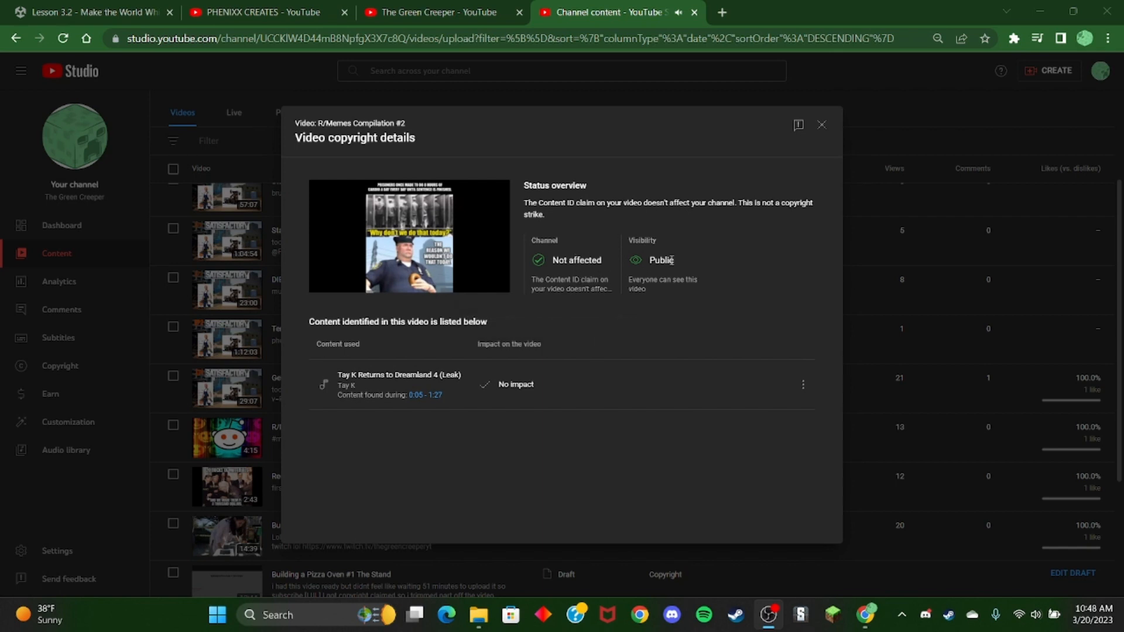
mouse_move(571, 284)
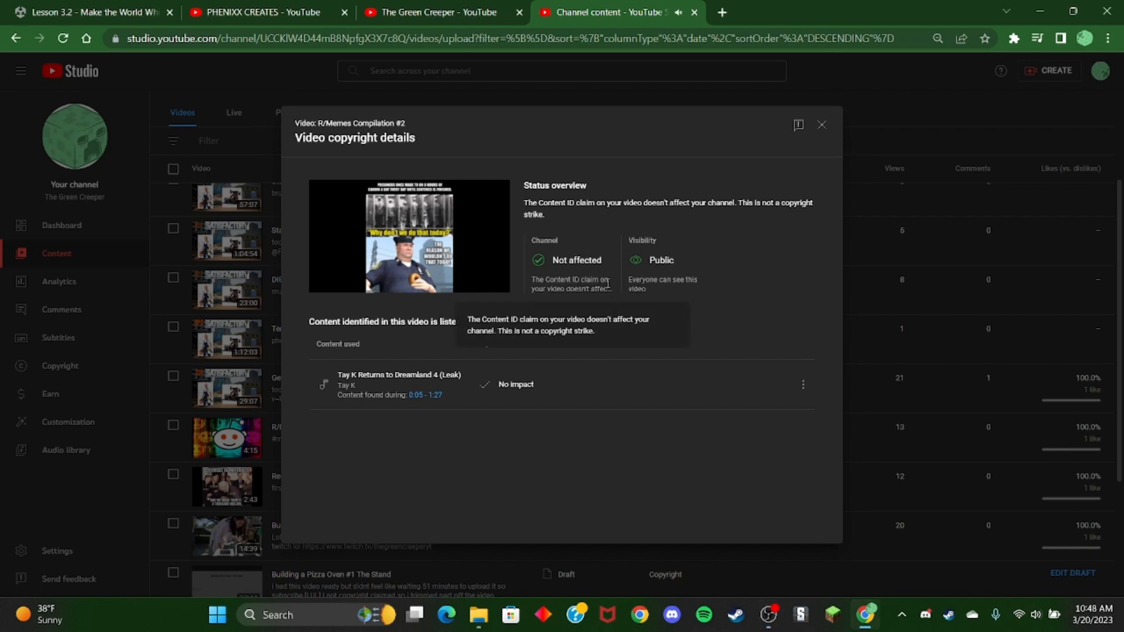
mouse_move(821, 124)
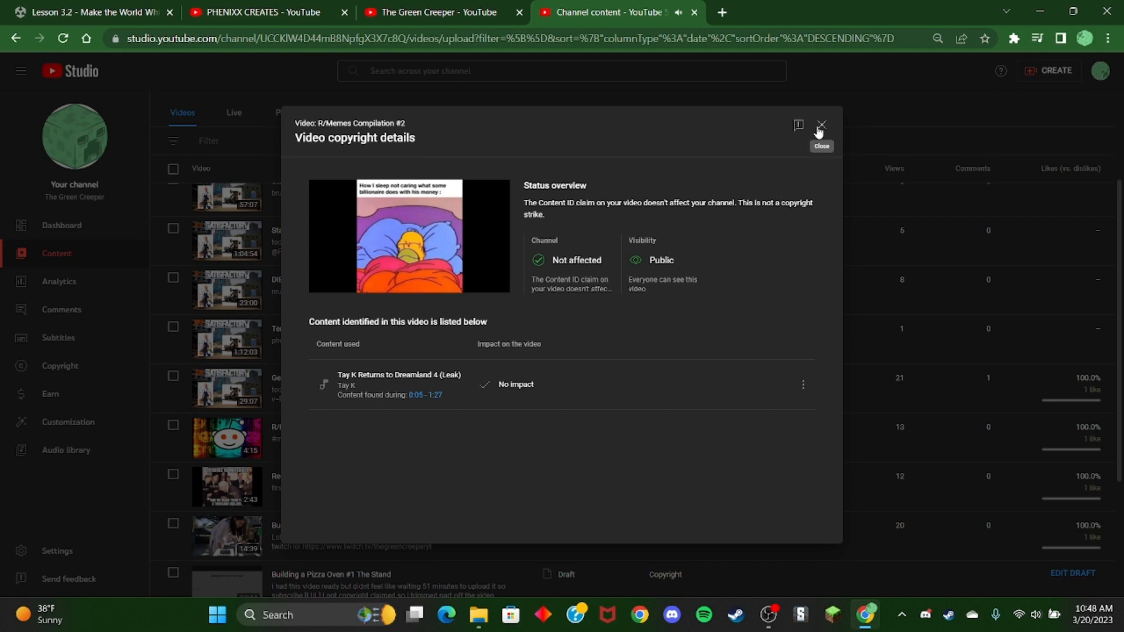
click(821, 124)
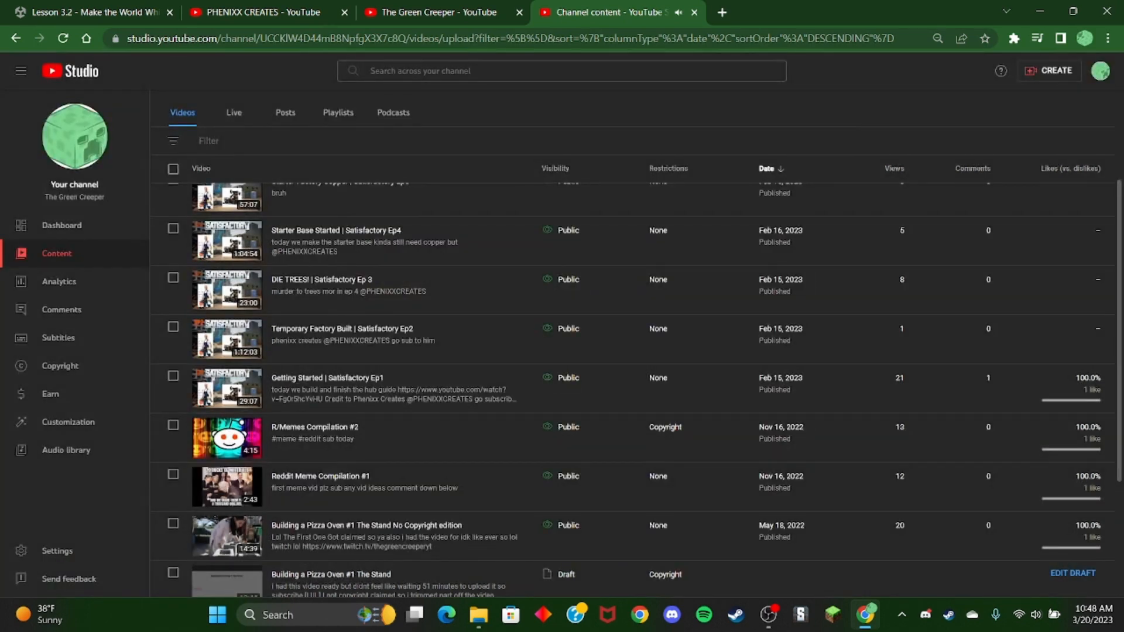
mouse_move(843, 403)
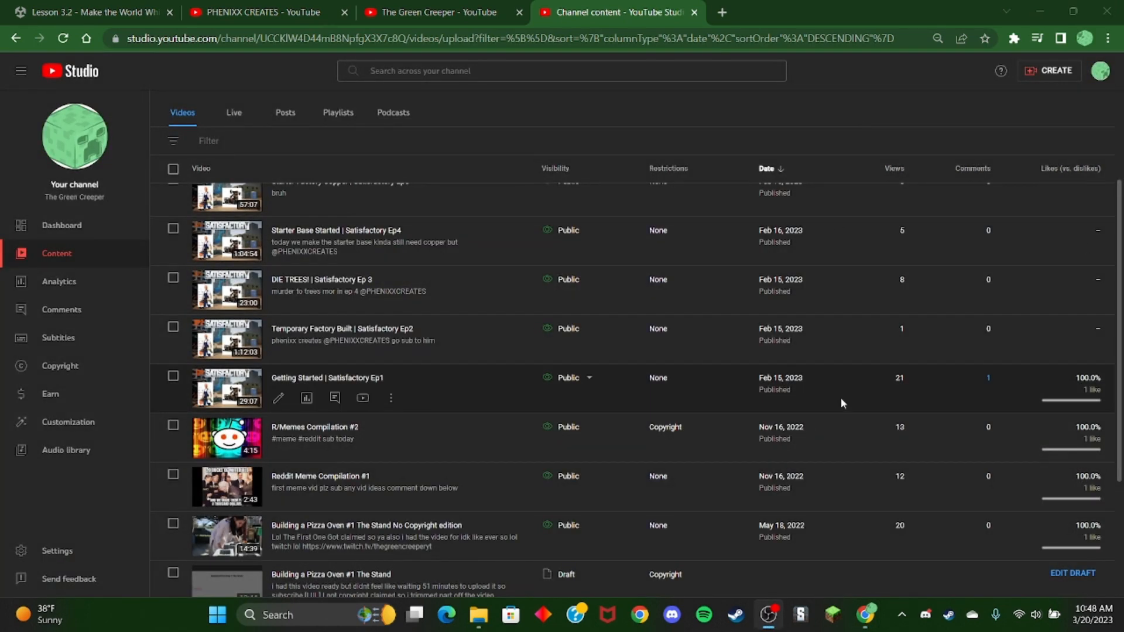
Delete New folder from the desktop via its context menu and switch to Discord
scroll(up, 3)
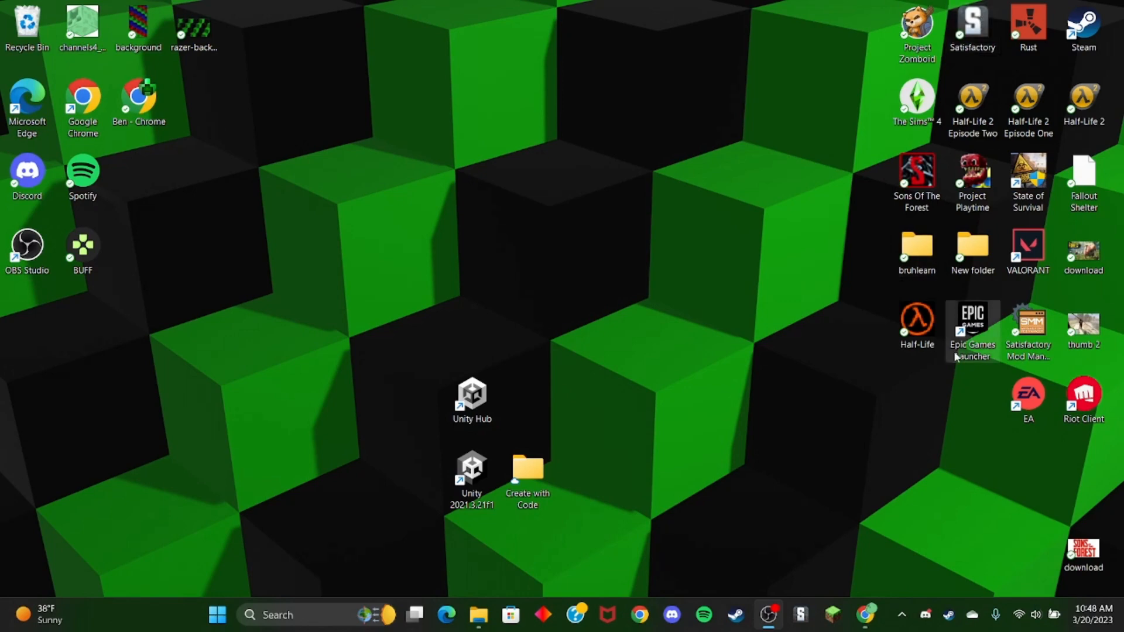
mouse_move(780, 585)
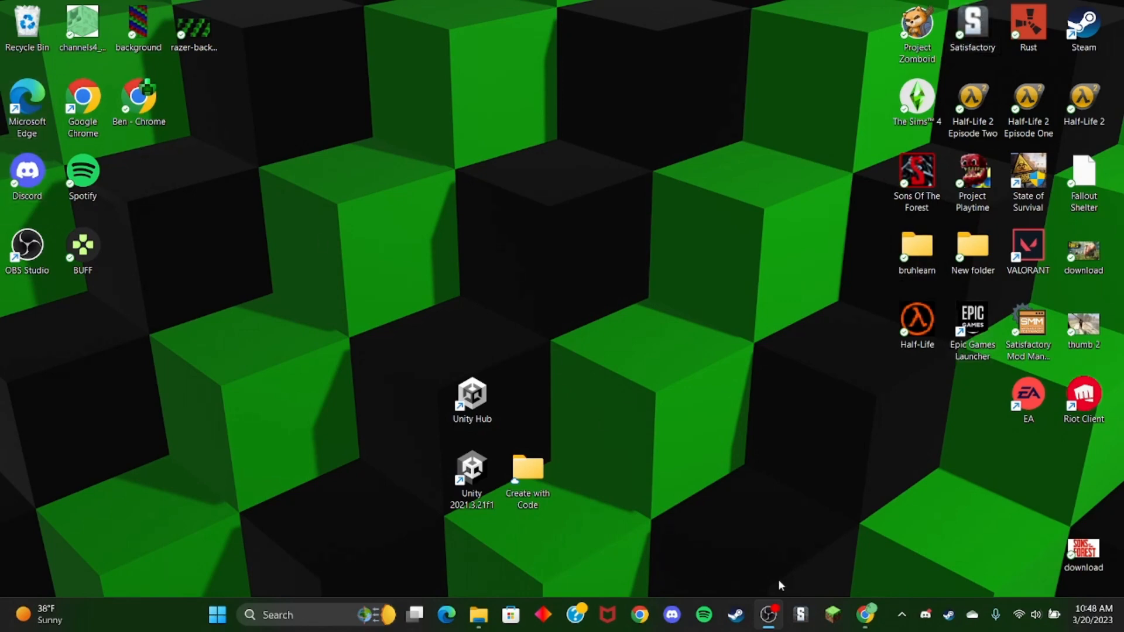
mouse_move(129, 6)
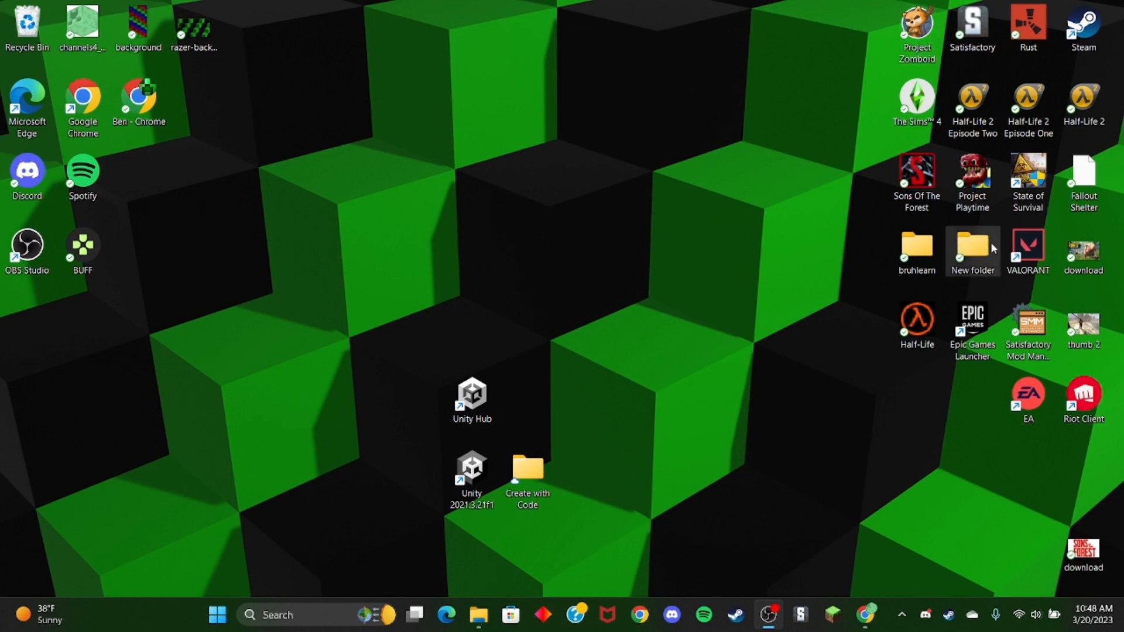
right_click(972, 247)
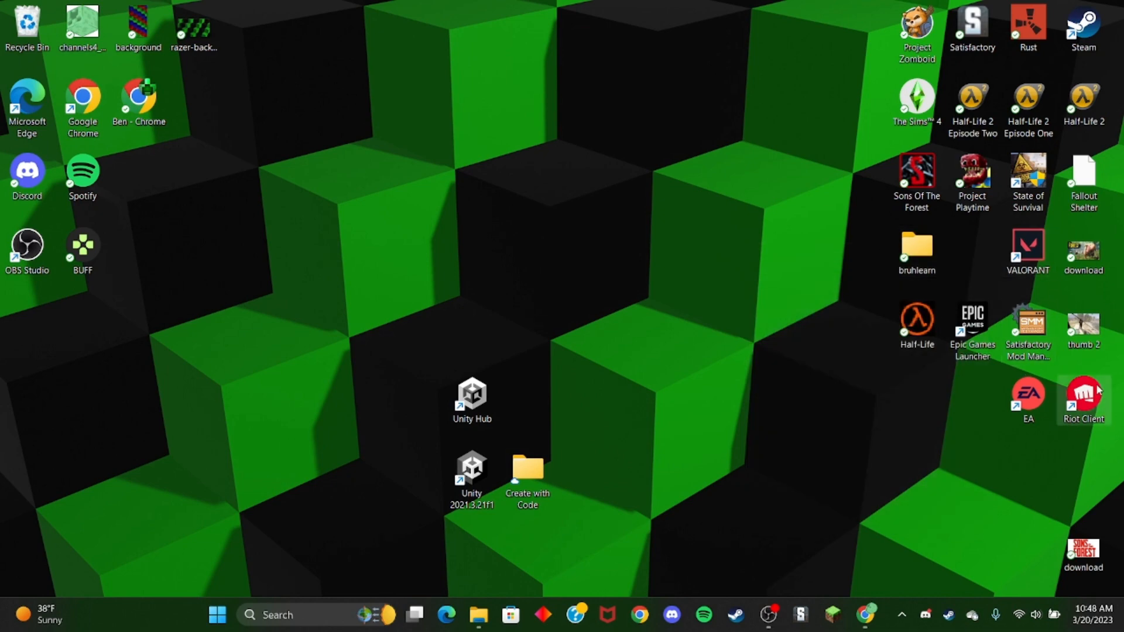
mouse_move(862, 5)
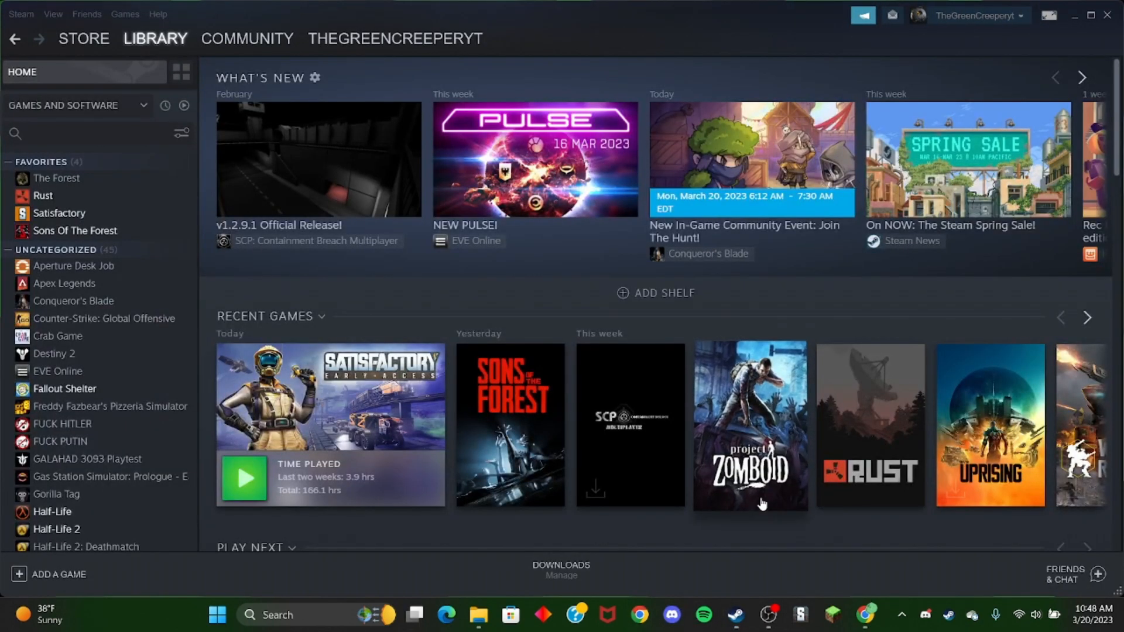
click(671, 614)
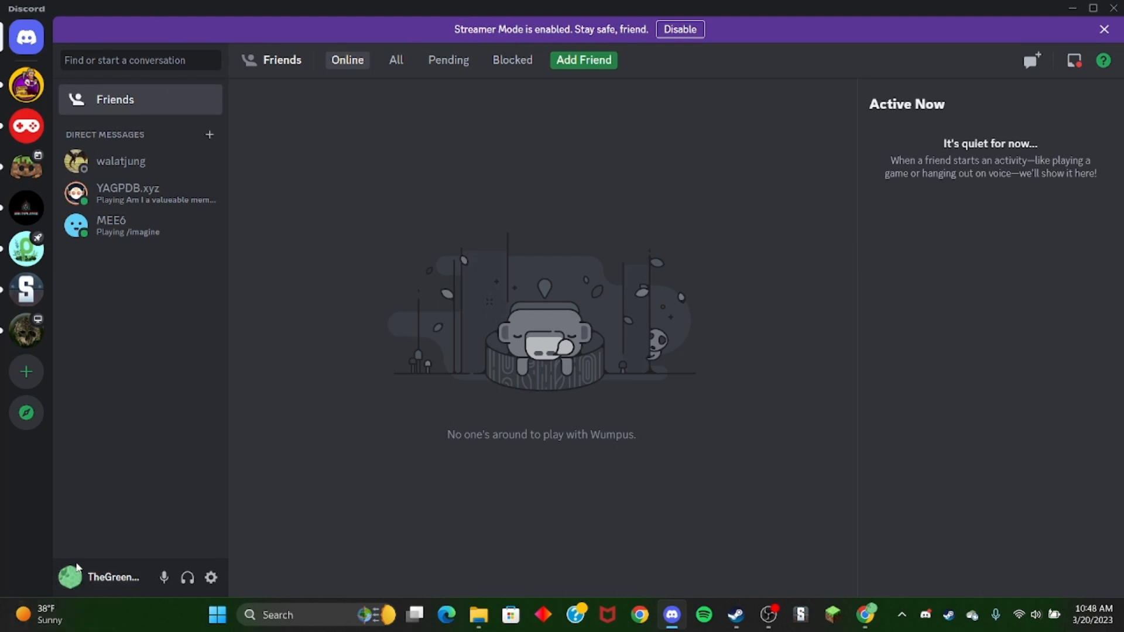
click(70, 577)
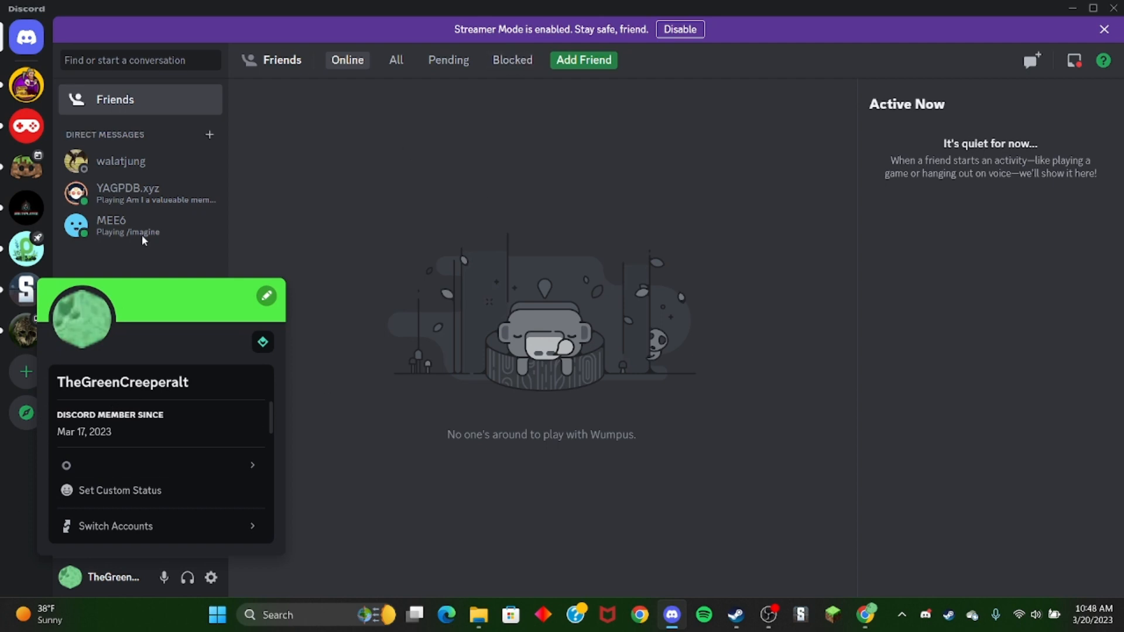
mouse_move(107, 375)
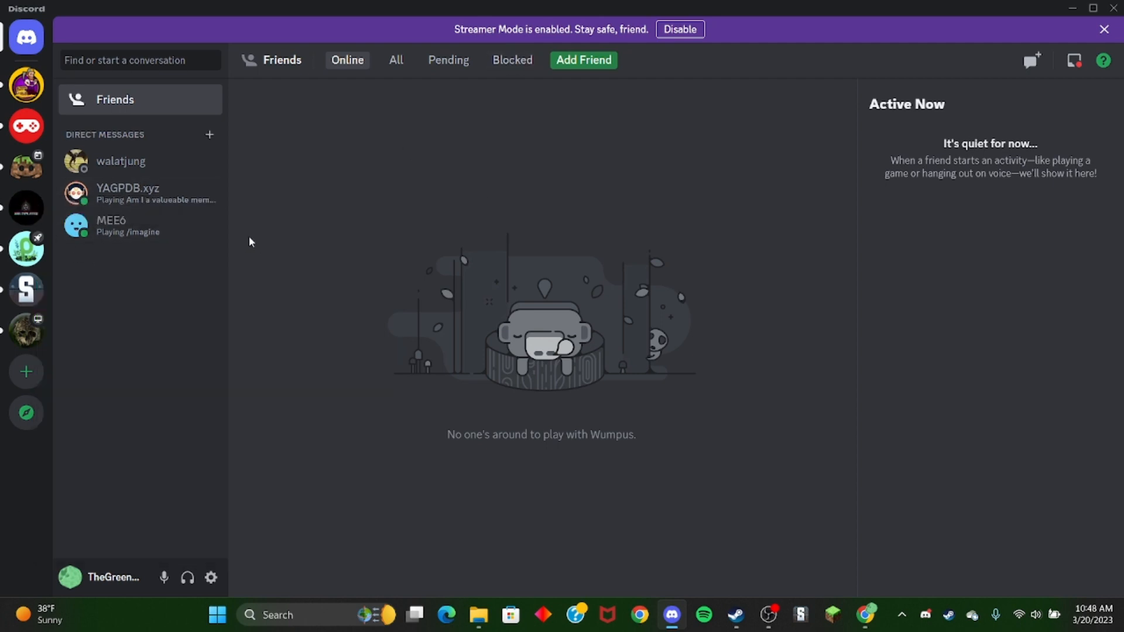
click(120, 160)
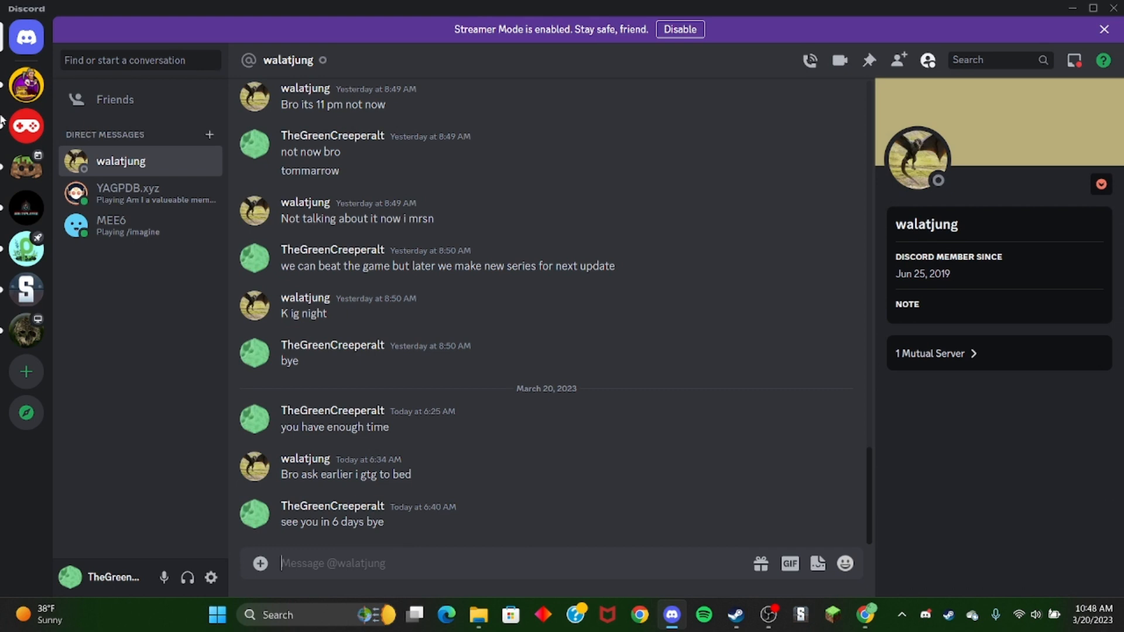
mouse_move(290, 576)
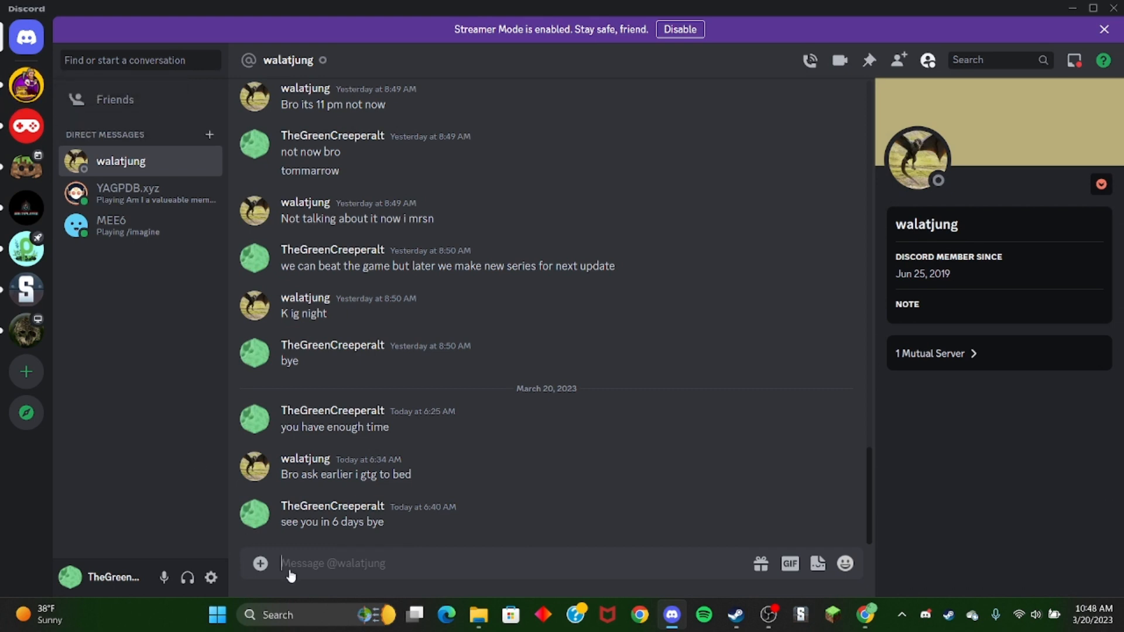
text(you)
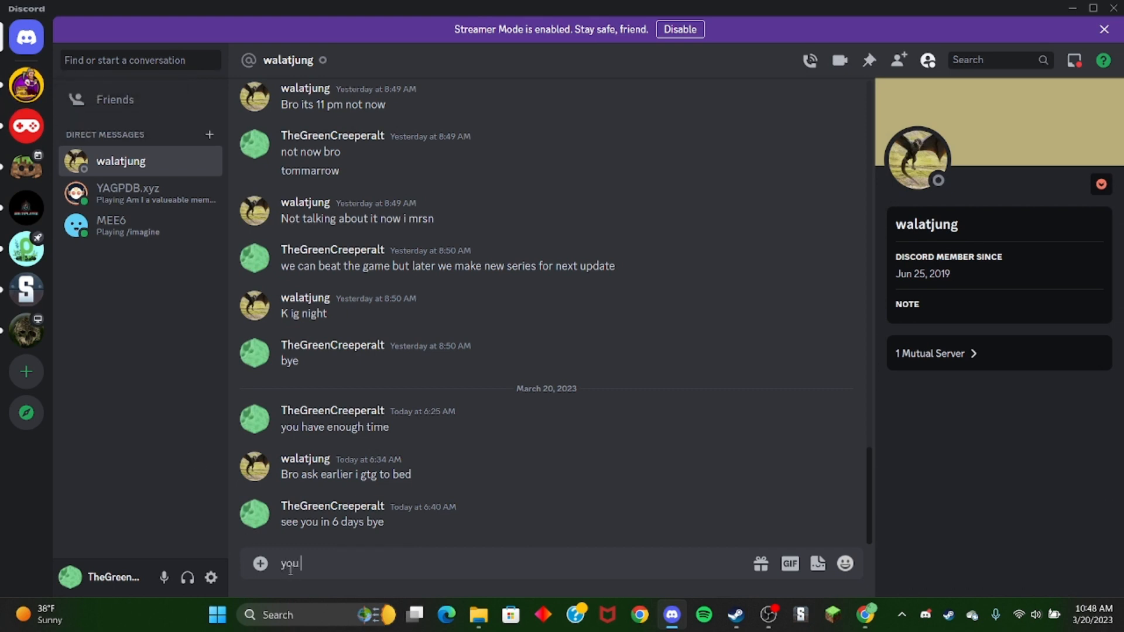
text(wernt)
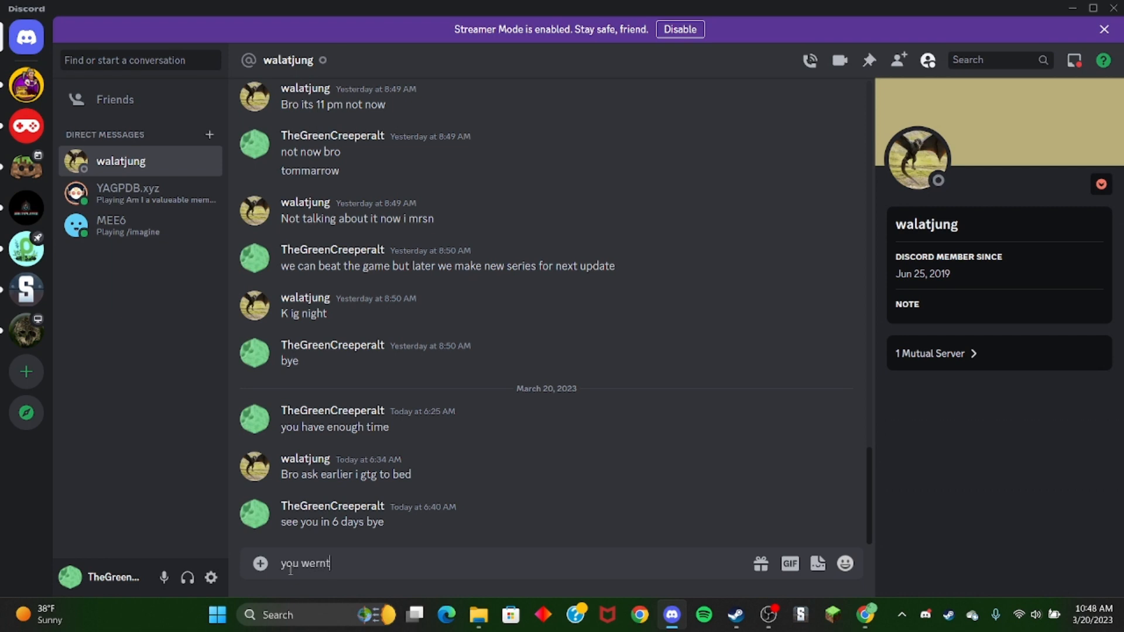
text(on at)
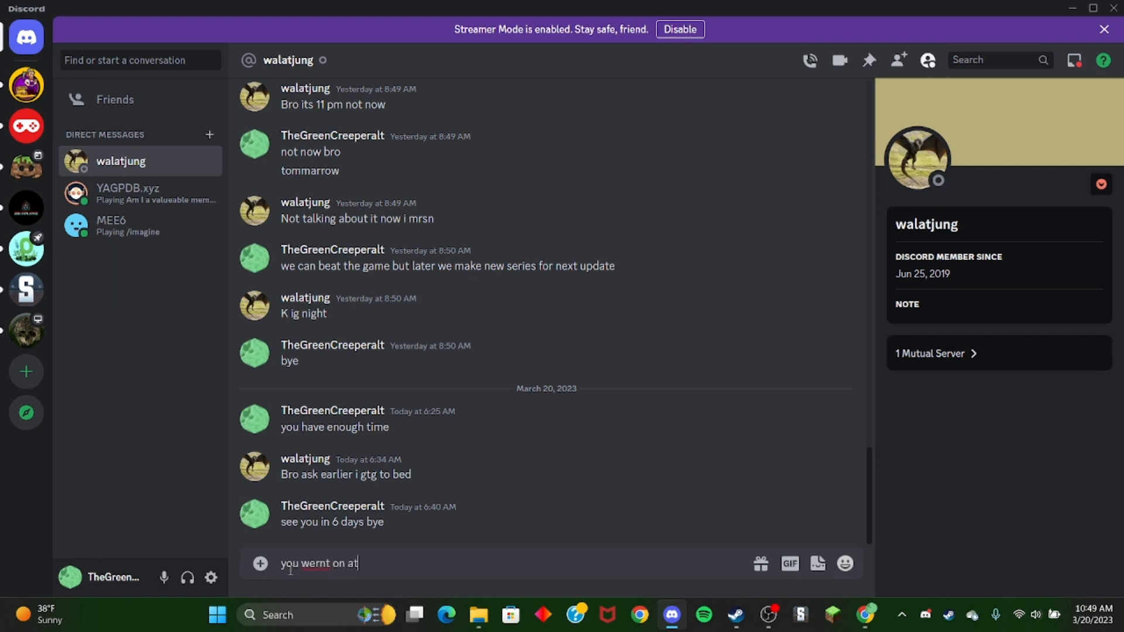
text(1)
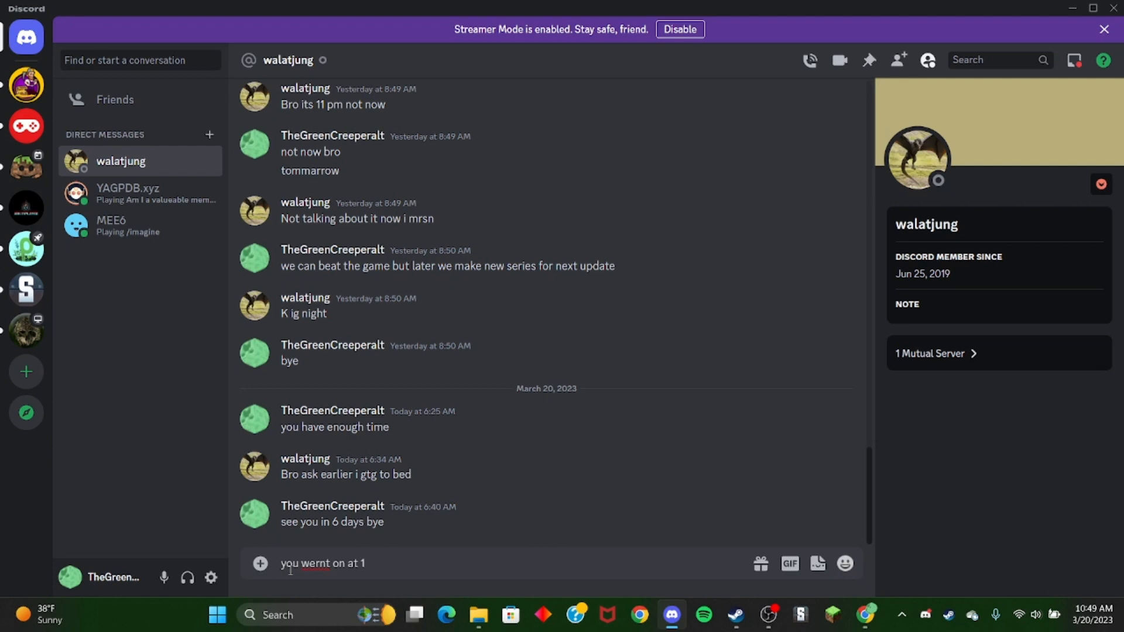
text(am)
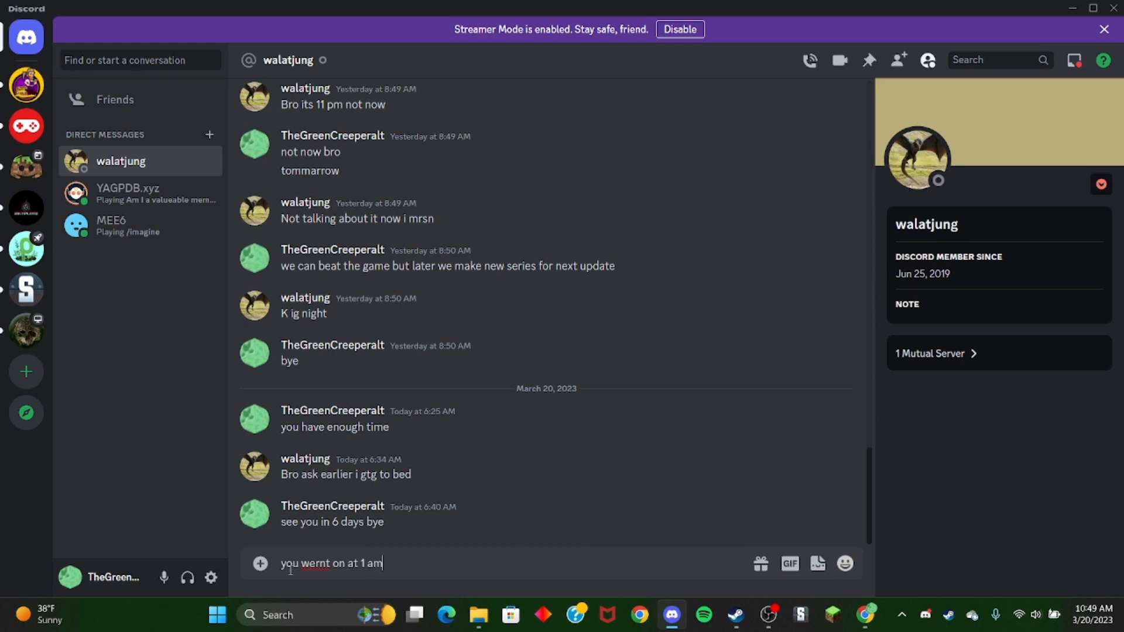
text(for me)
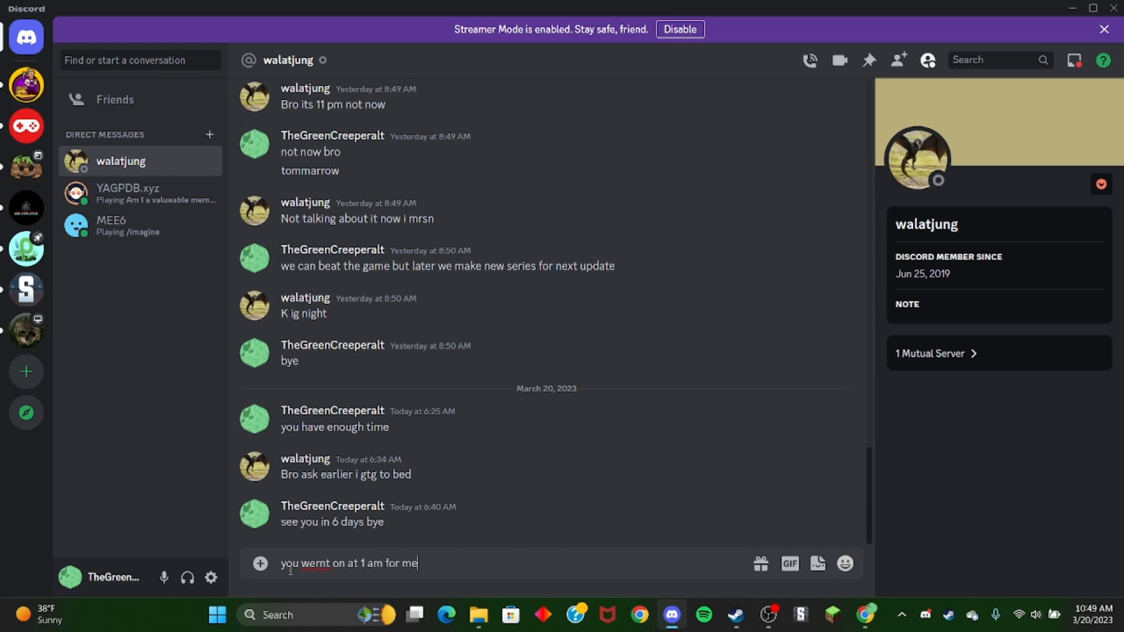
text(or 4 a)
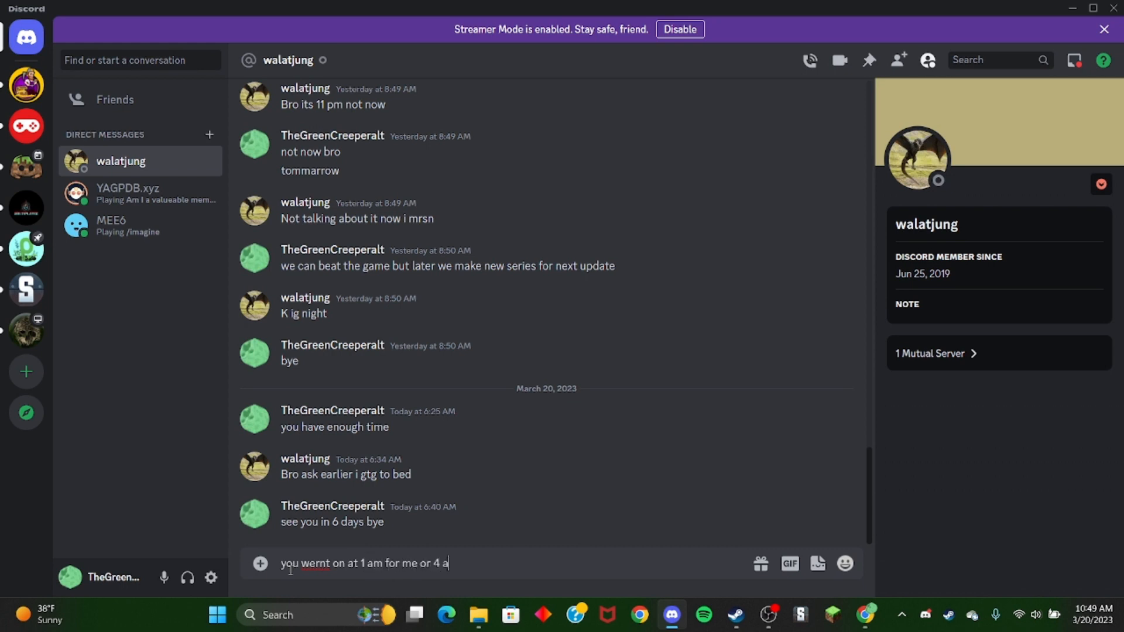
text(m for)
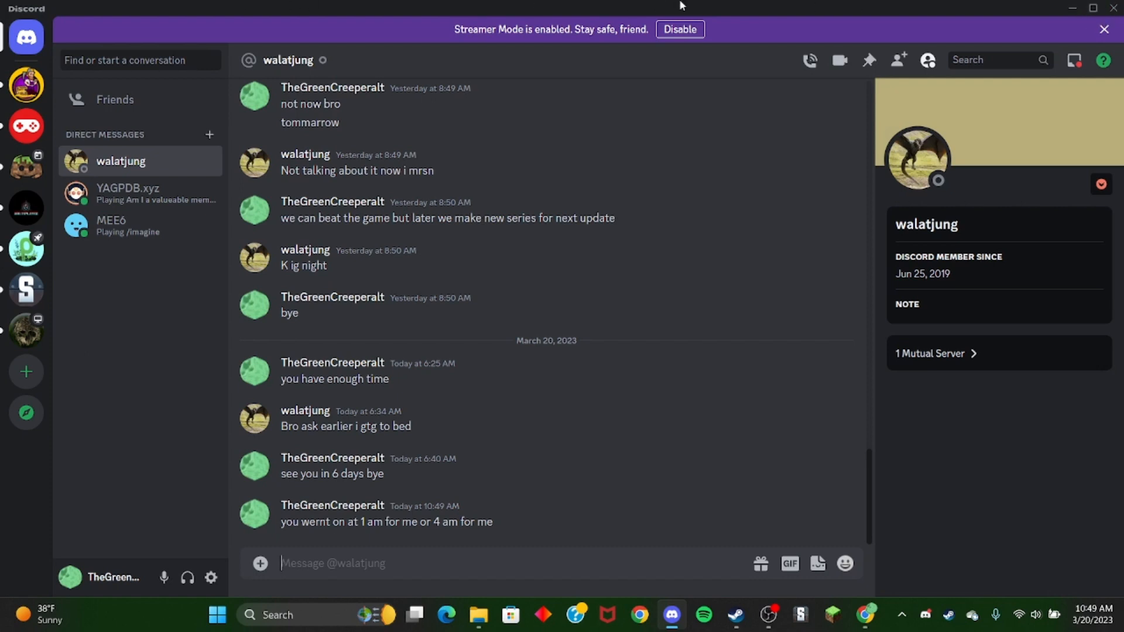
mouse_move(794, 47)
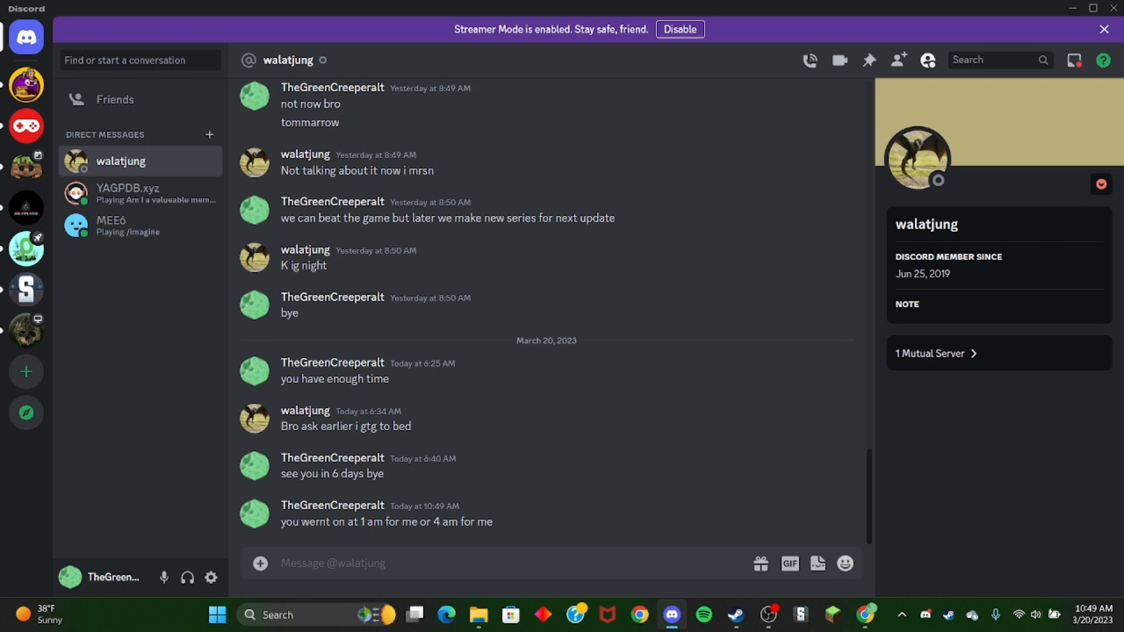
mouse_move(147, 218)
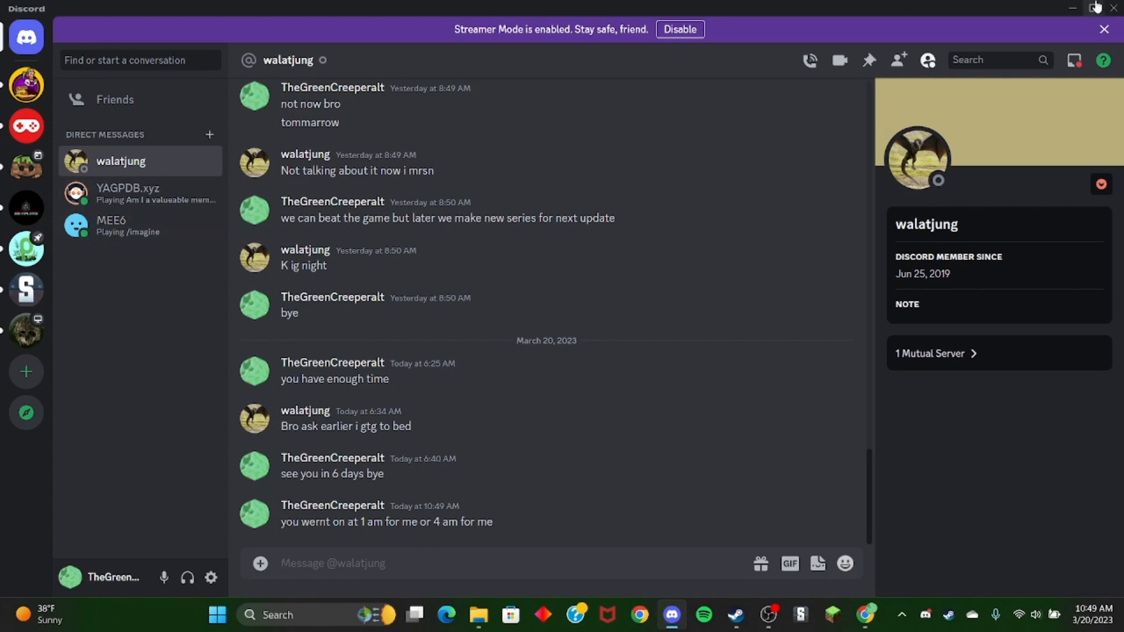
Minimize Discord and view the FUCK HITLER then FUCK PUTIN library pages in Steam
click(732, 614)
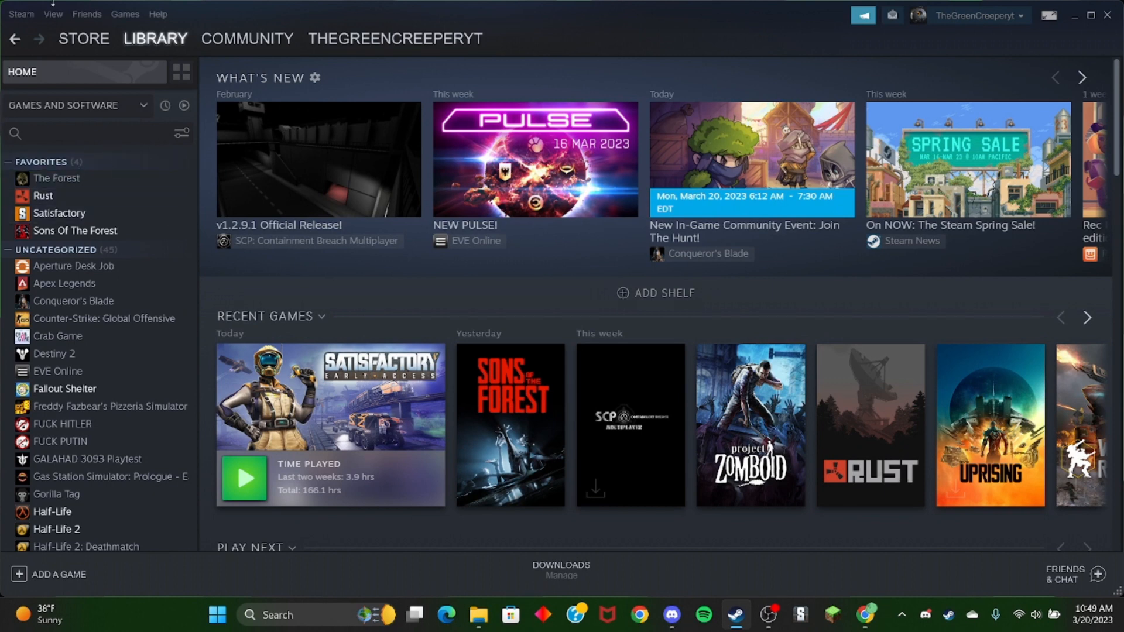
mouse_move(61, 423)
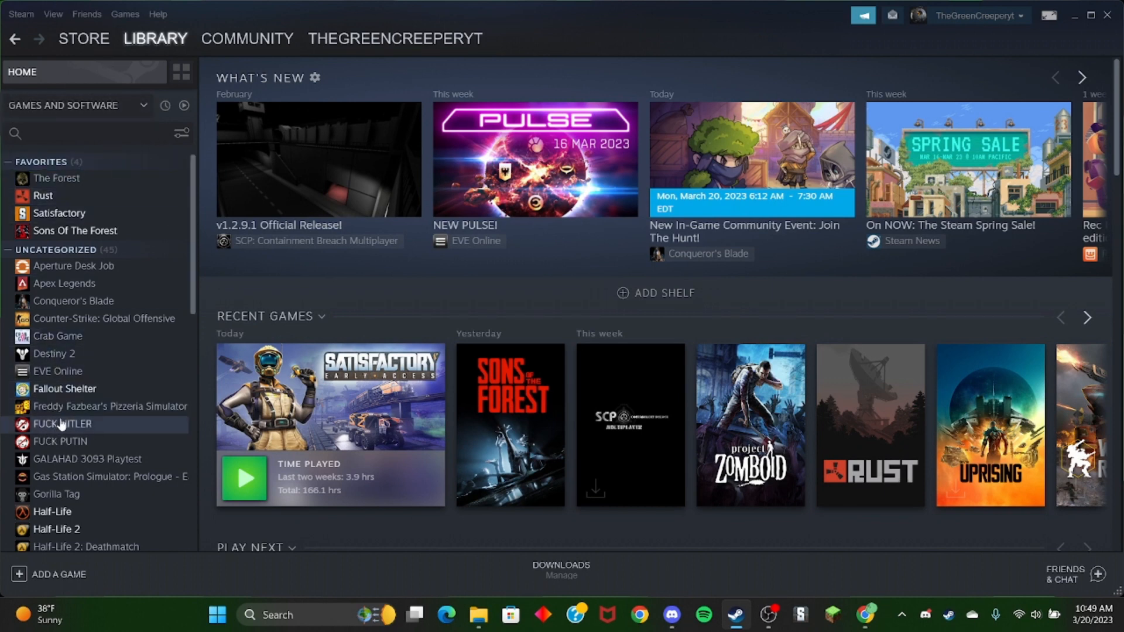
click(61, 424)
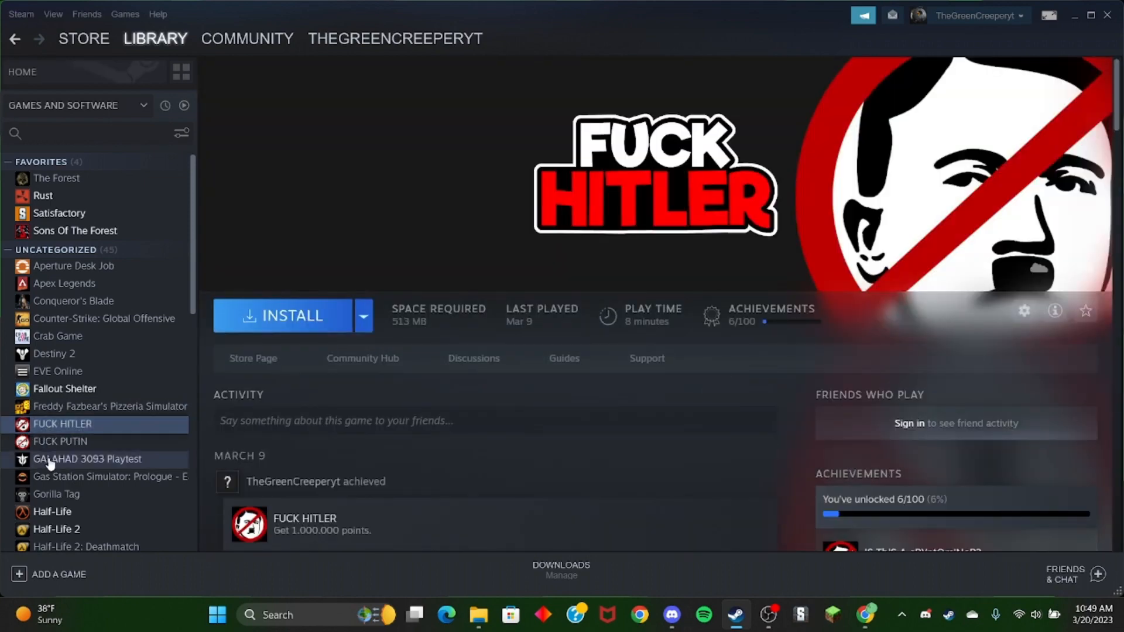
click(61, 440)
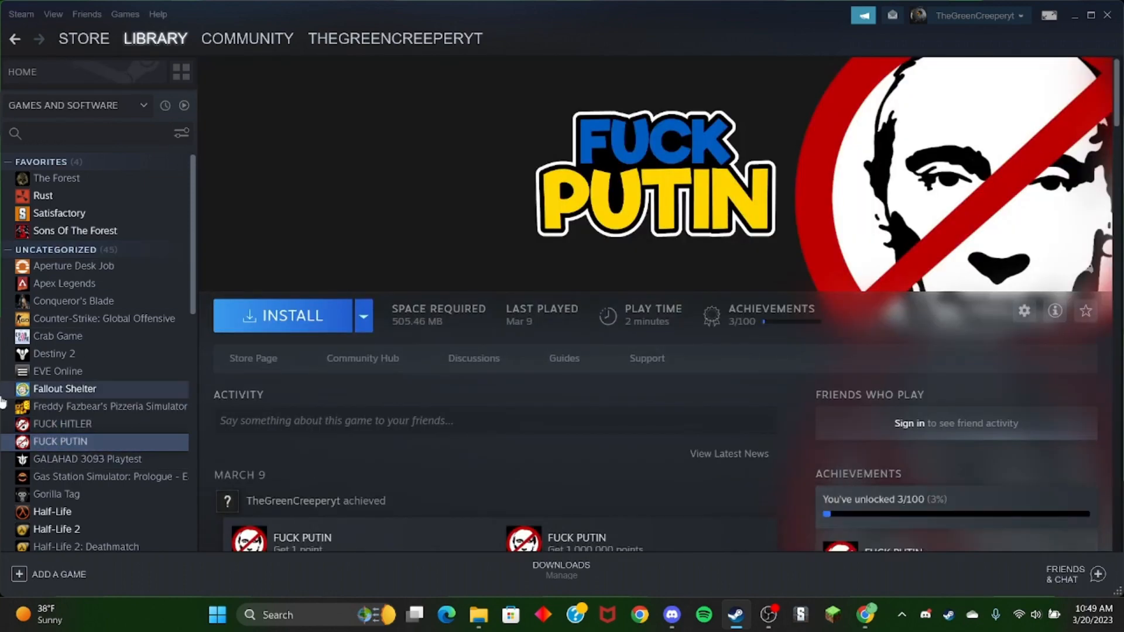
mouse_move(56, 178)
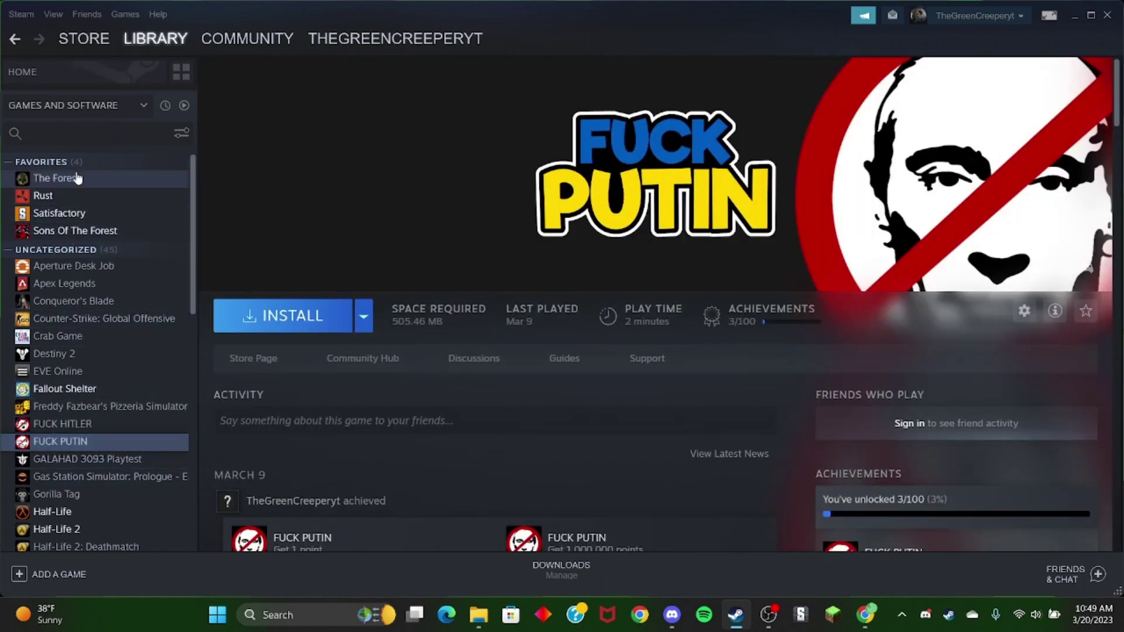
Look over The Forest's achievements, then show Satisfactory's library page
click(57, 178)
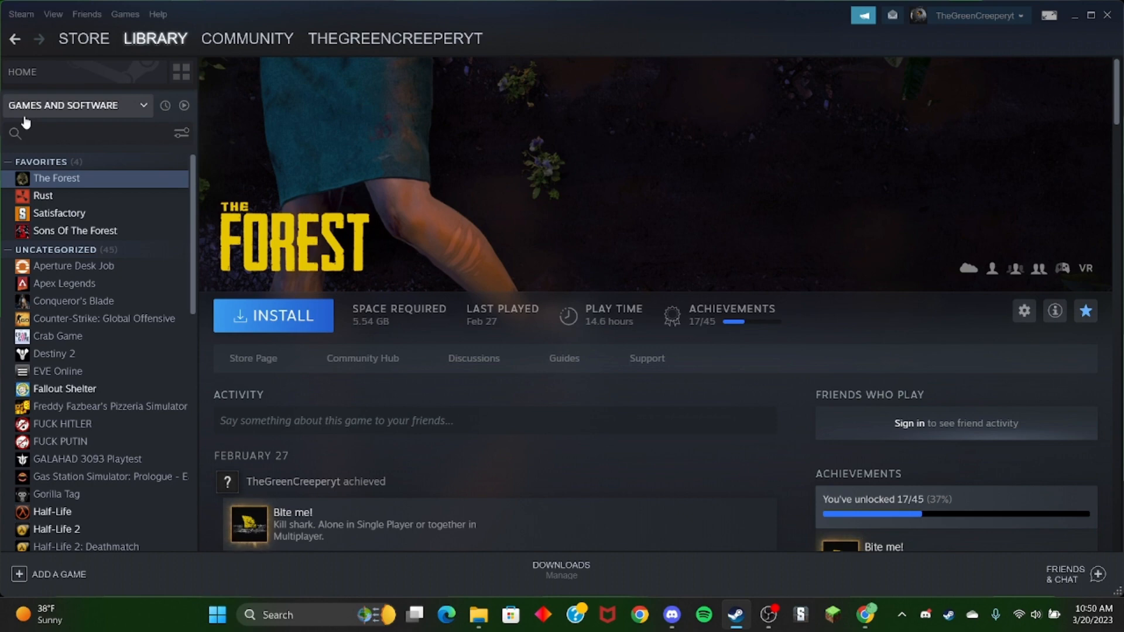
mouse_move(43, 195)
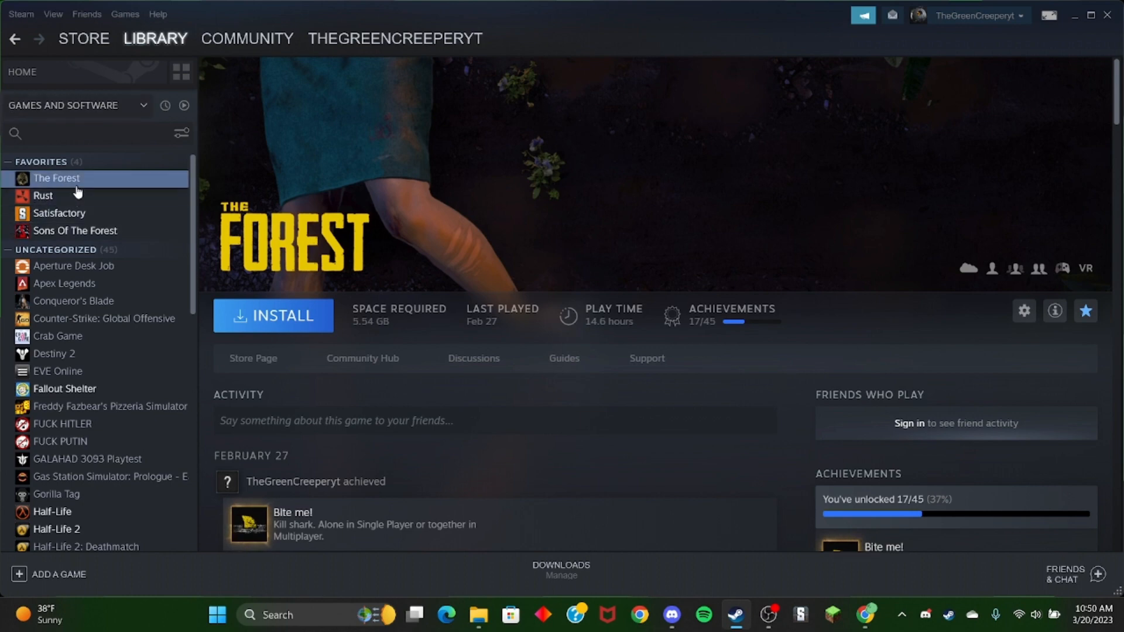
scroll(down, 3)
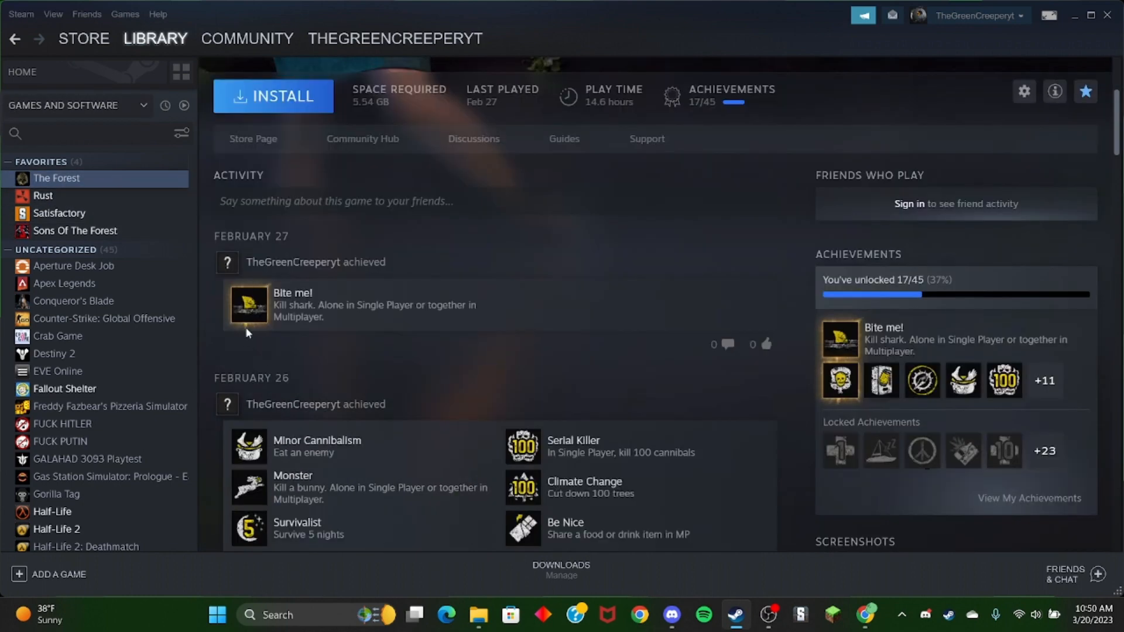
mouse_move(925, 446)
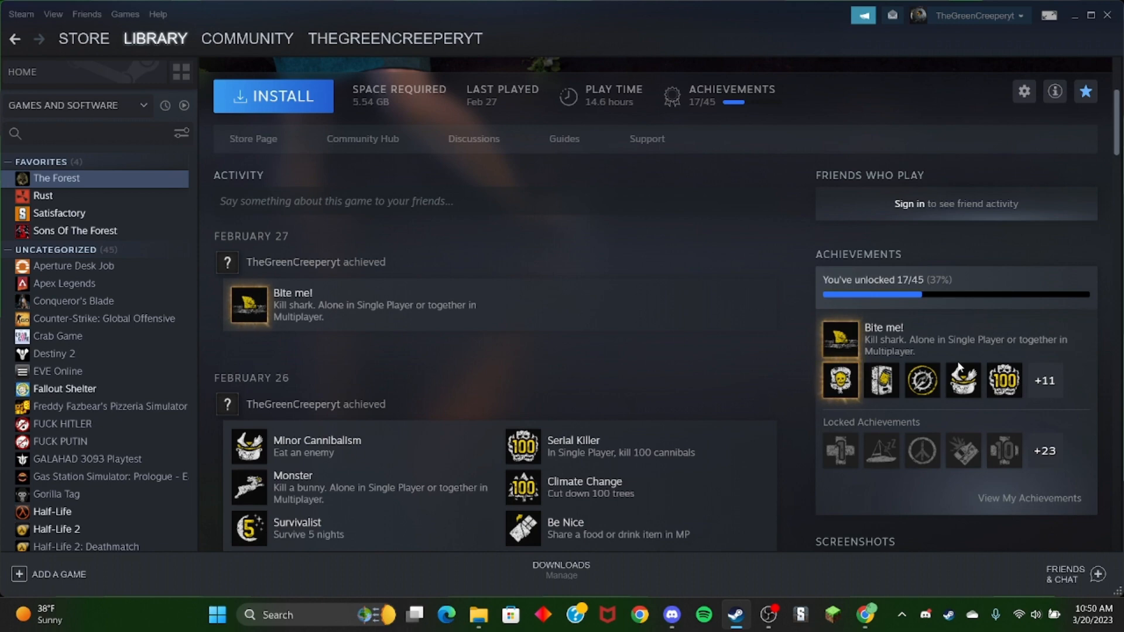
mouse_move(622, 246)
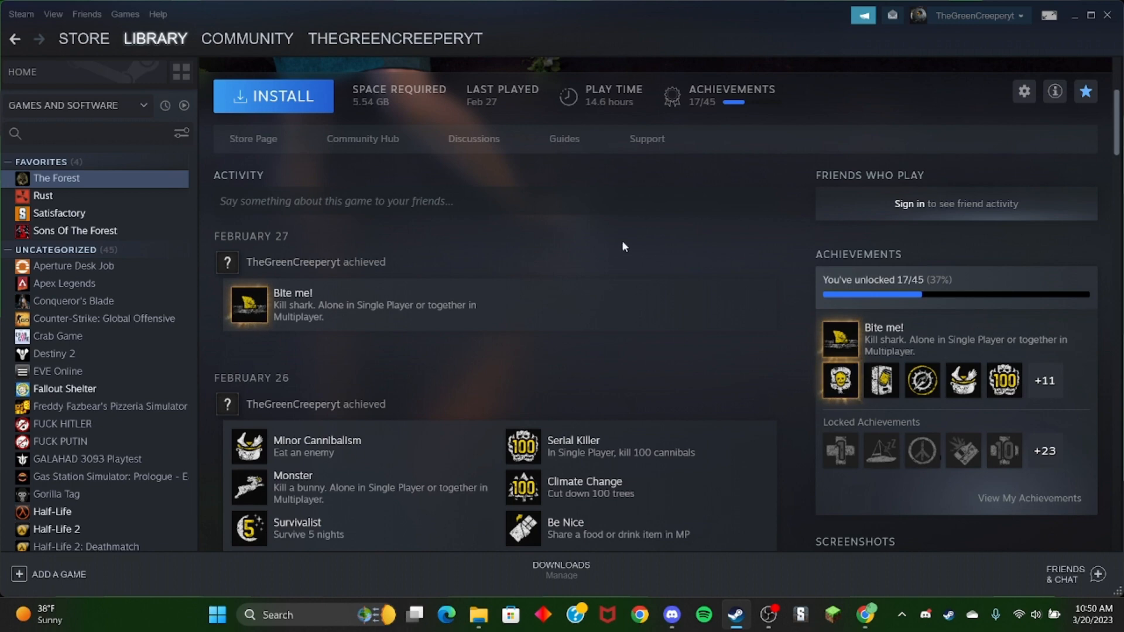
scroll(up, 3)
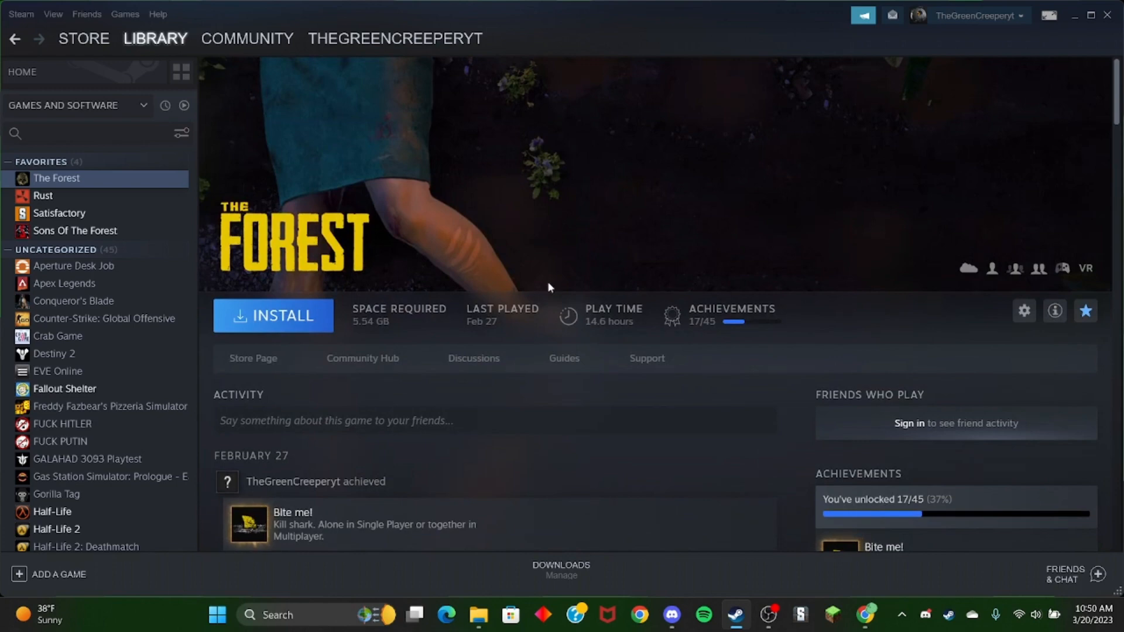
mouse_move(256, 60)
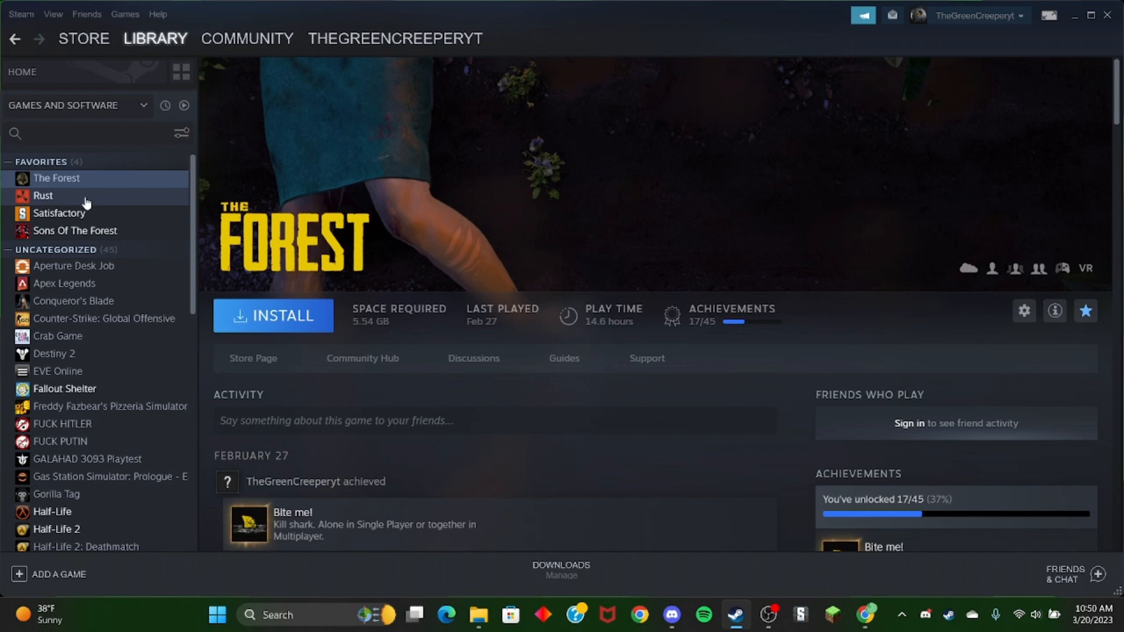
click(58, 213)
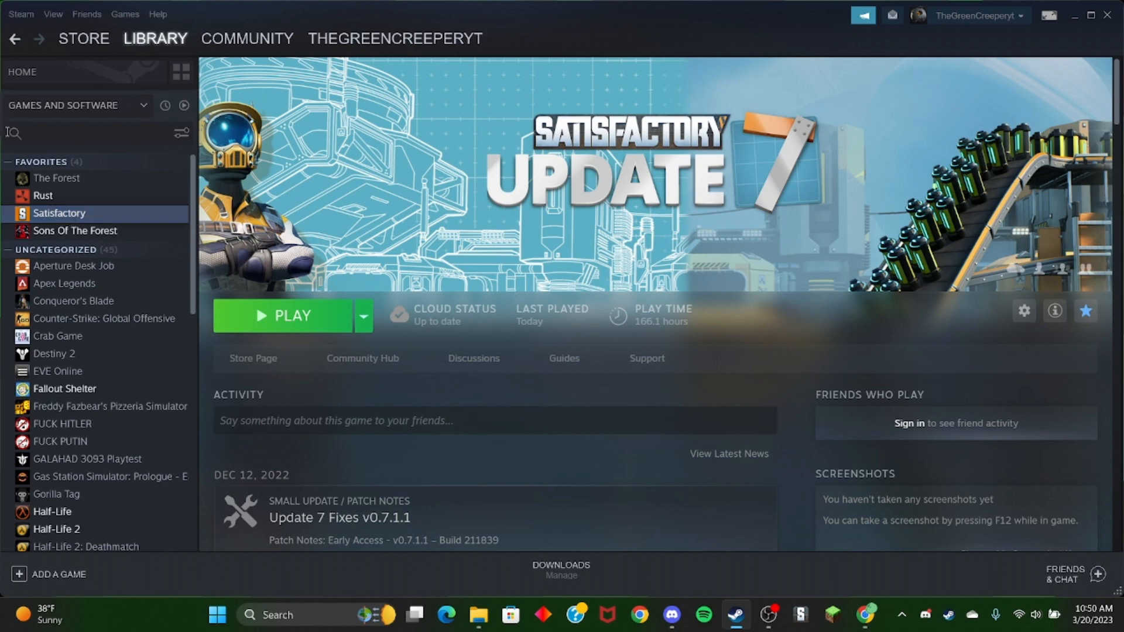
click(75, 230)
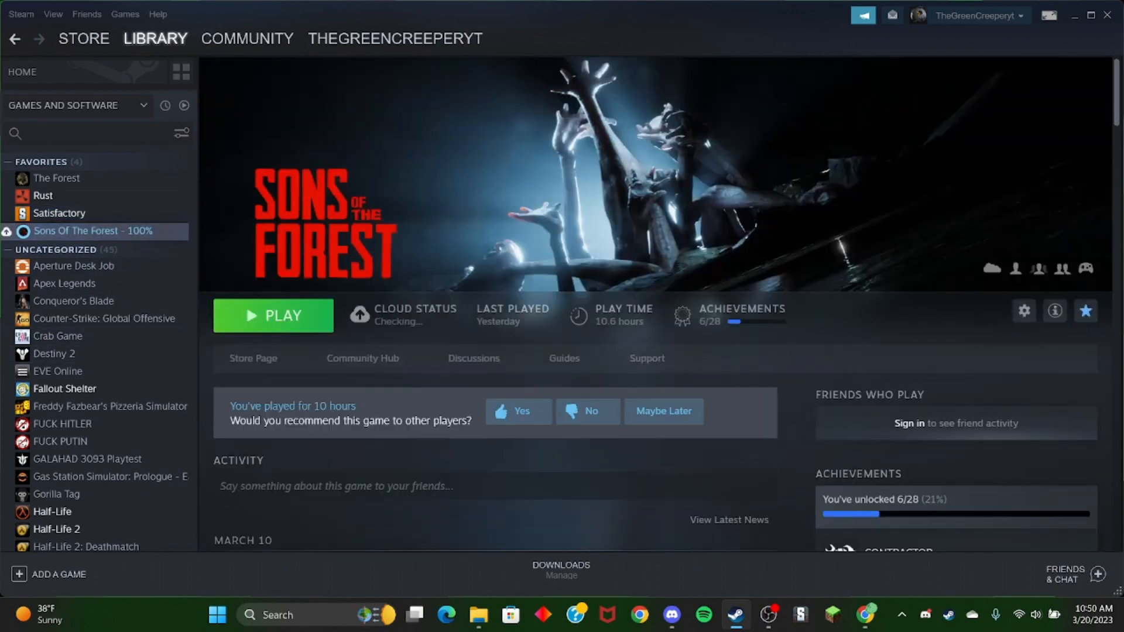
scroll(down, 3)
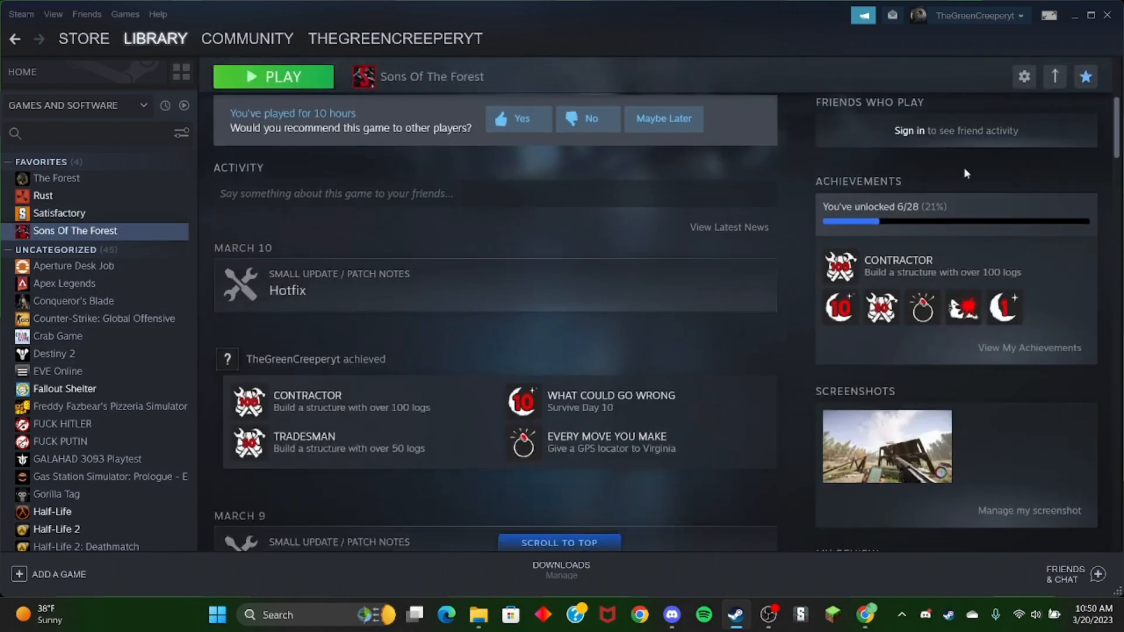
mouse_move(1031, 347)
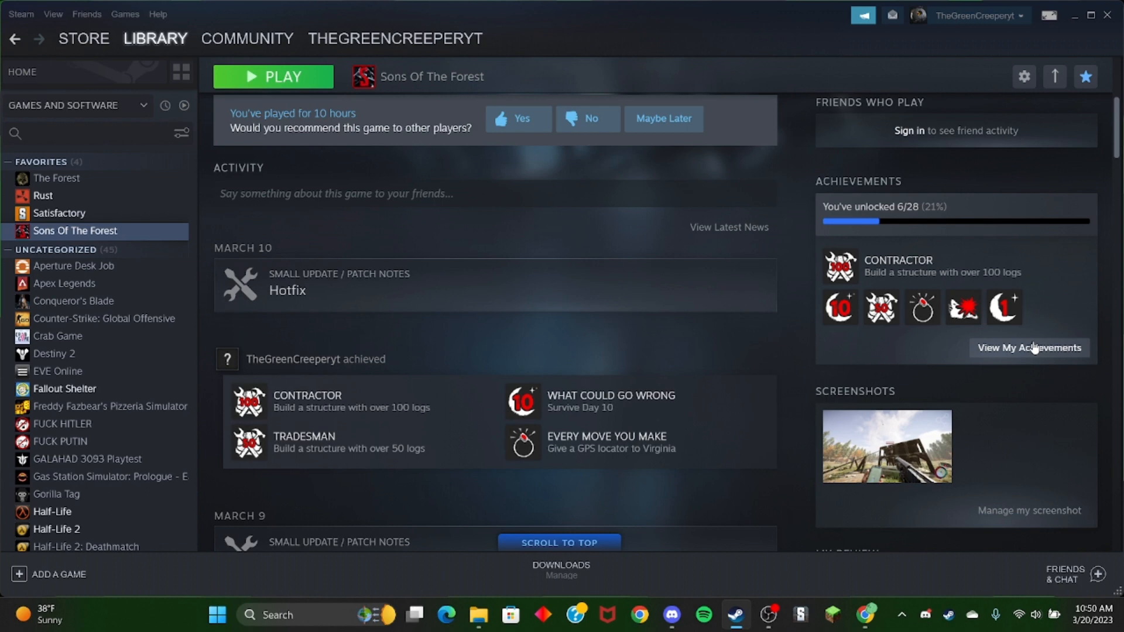
mouse_move(971, 475)
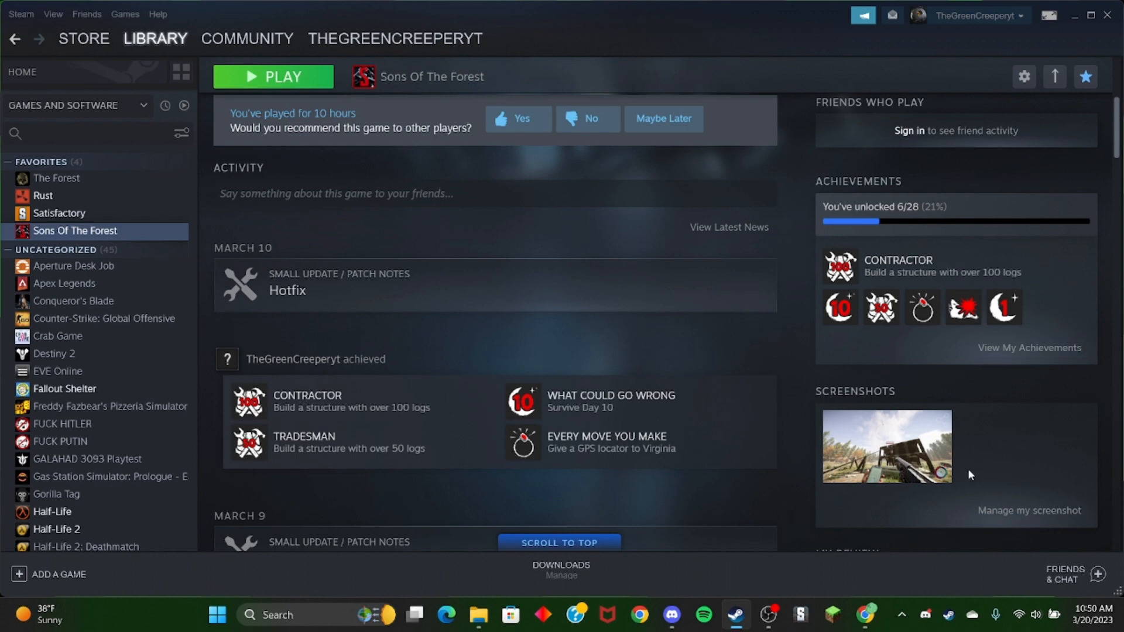
mouse_move(1003, 306)
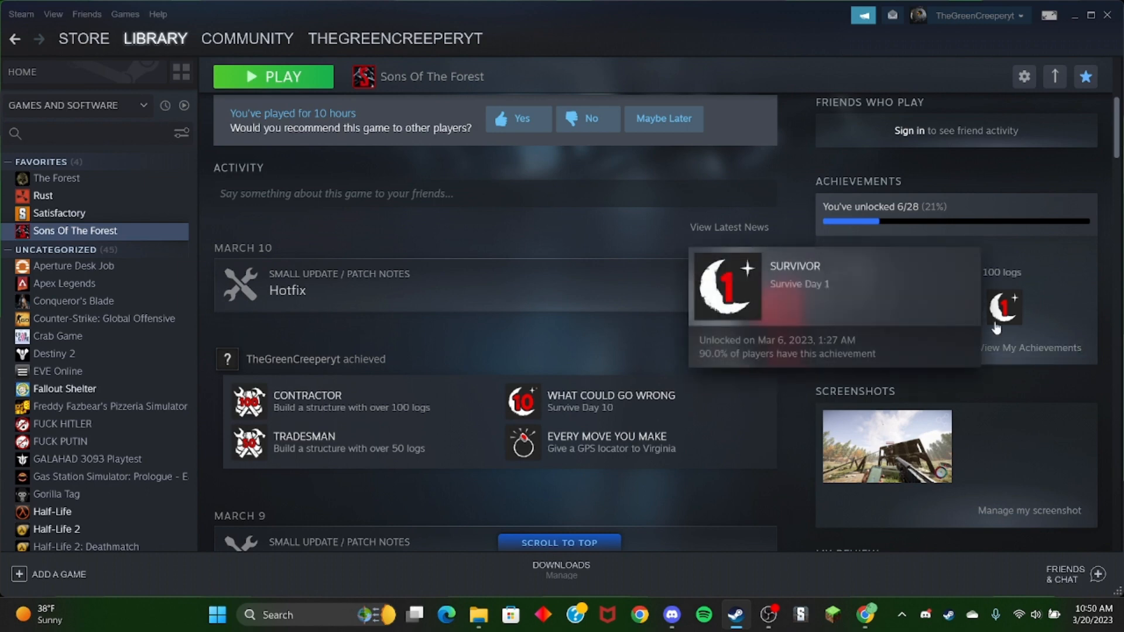
mouse_move(683, 302)
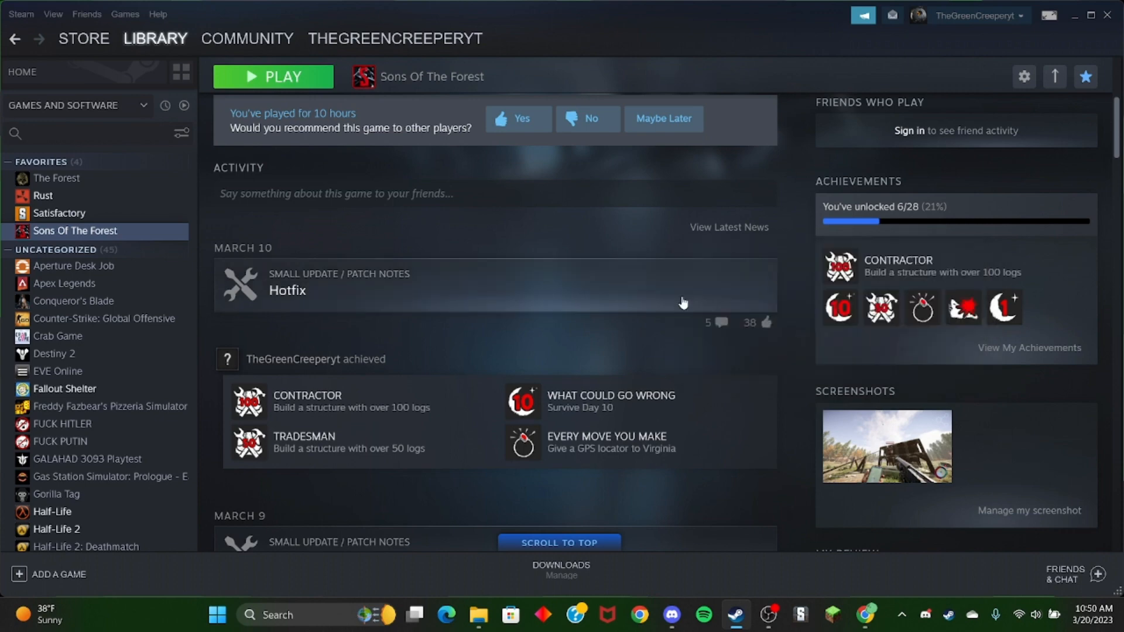
scroll(down, 3)
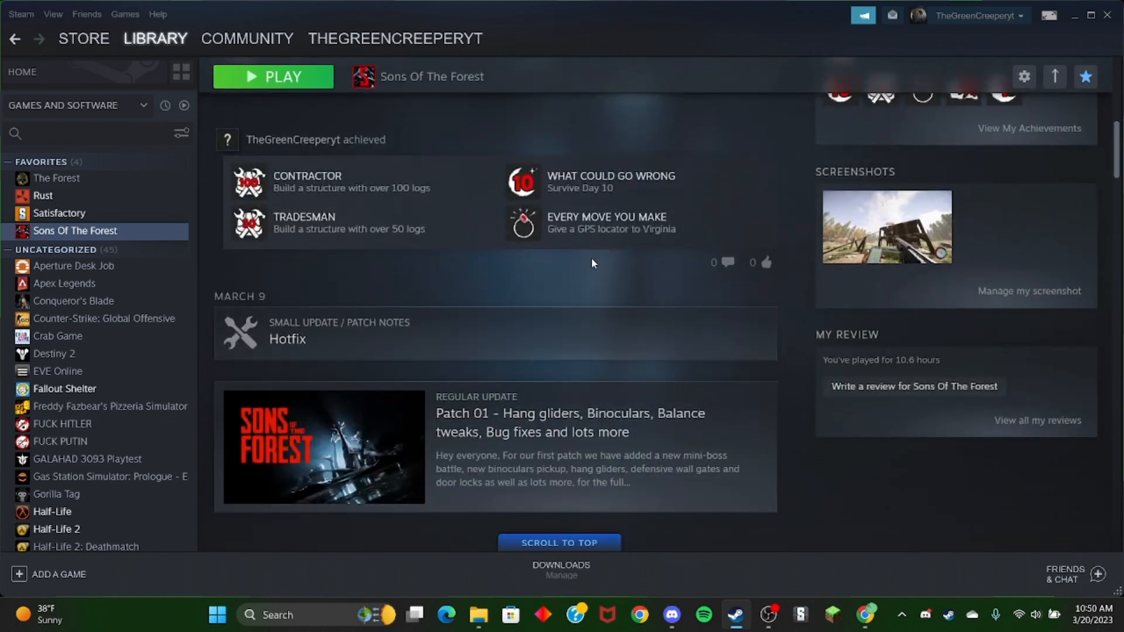
click(247, 38)
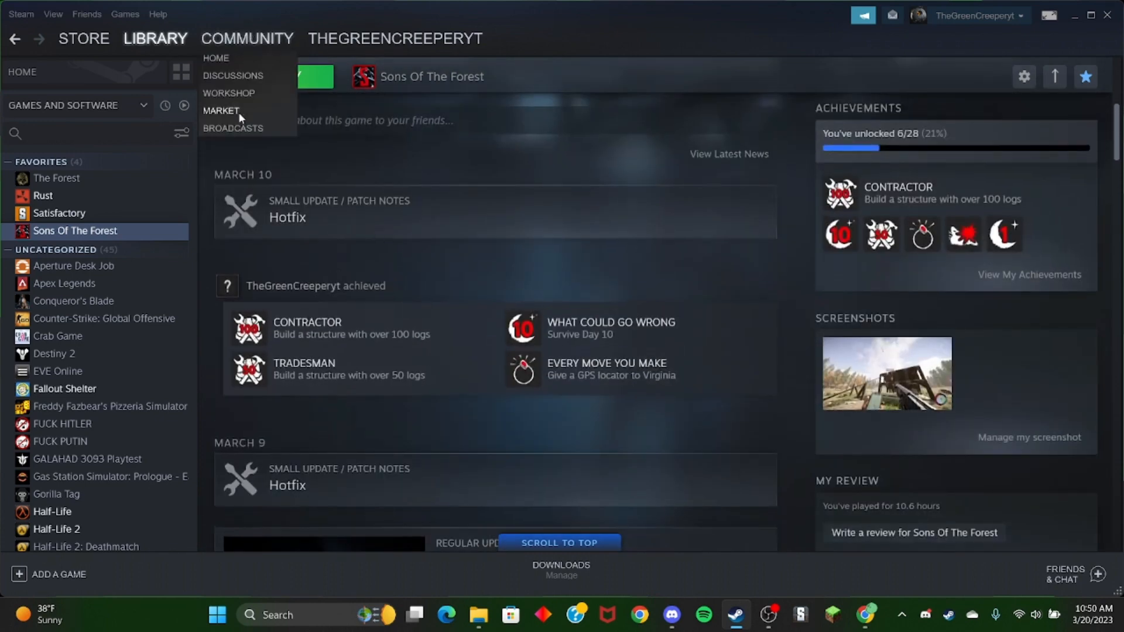
Launch Sons Of The Forest from its Steam library page
click(301, 77)
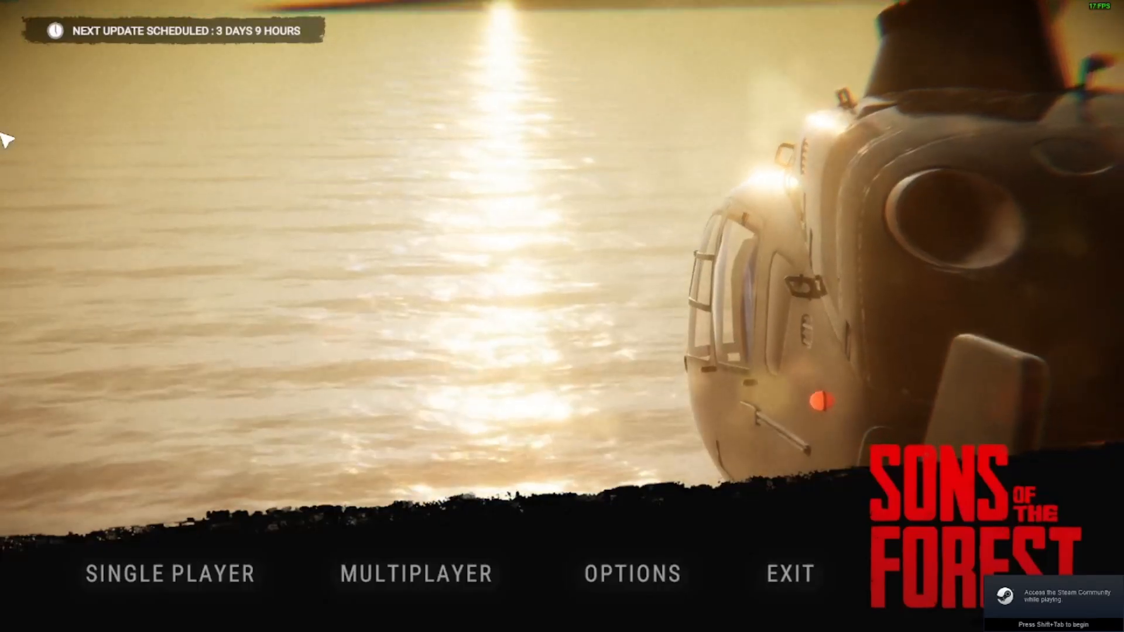
mouse_move(415, 574)
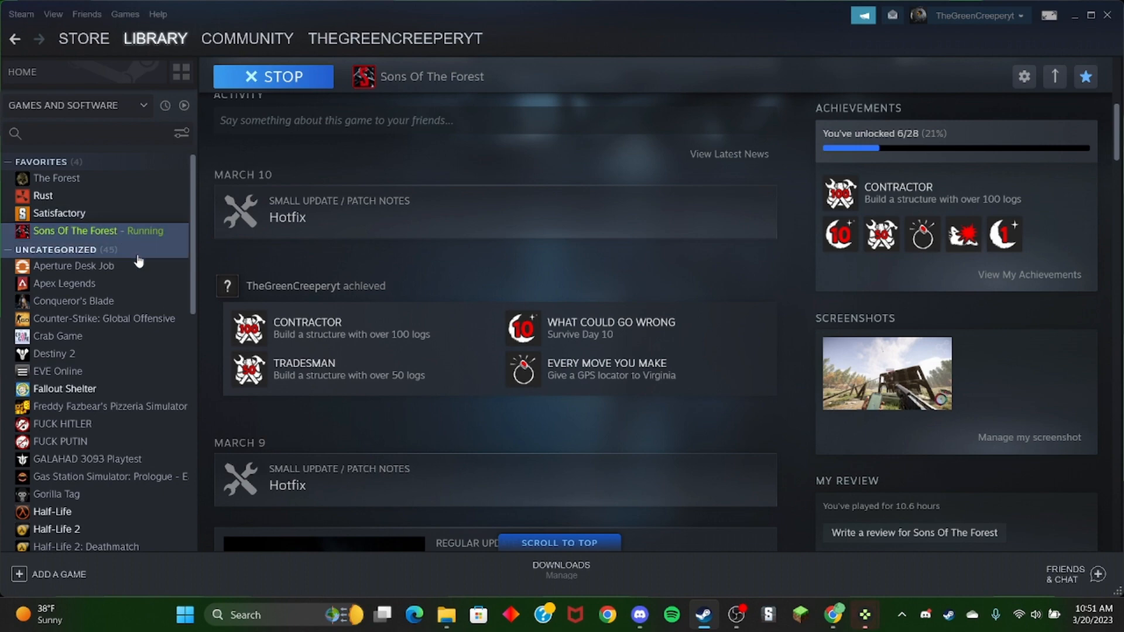
Stop the running Sons Of The Forest and bring the YouTube Studio browser window forward
click(272, 77)
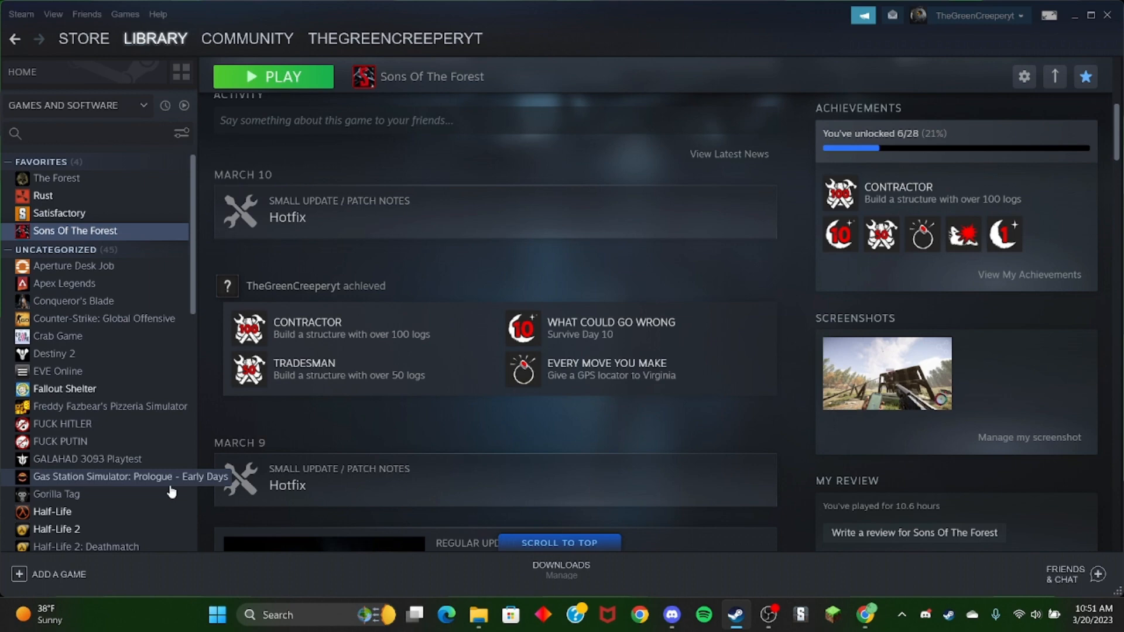
scroll(down, 3)
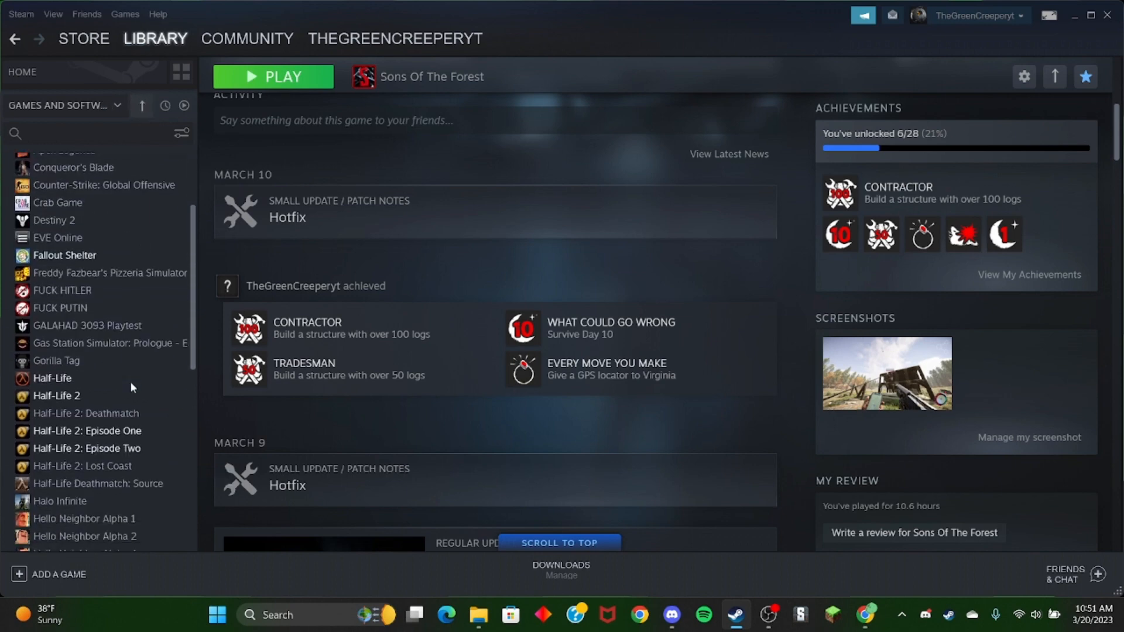
scroll(down, 3)
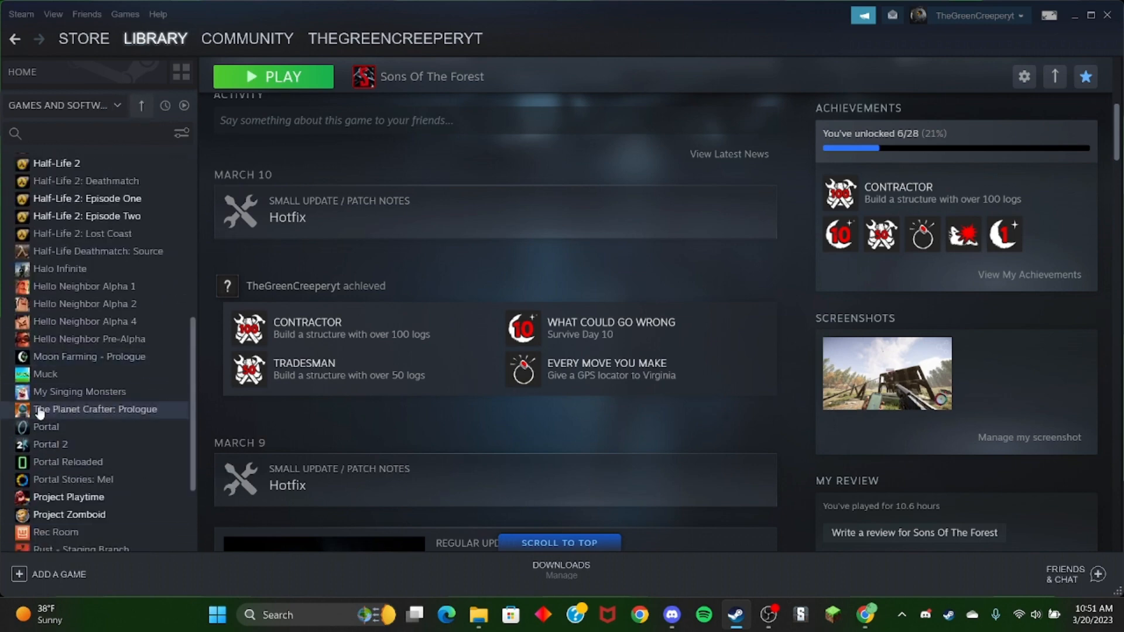
scroll(down, 3)
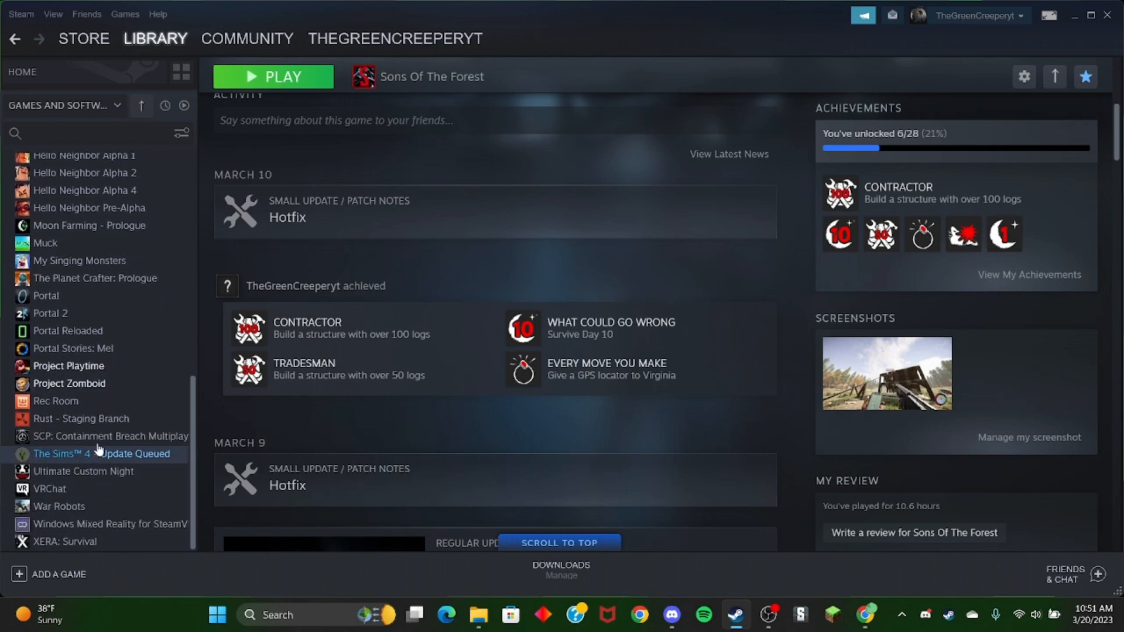
mouse_move(858, 60)
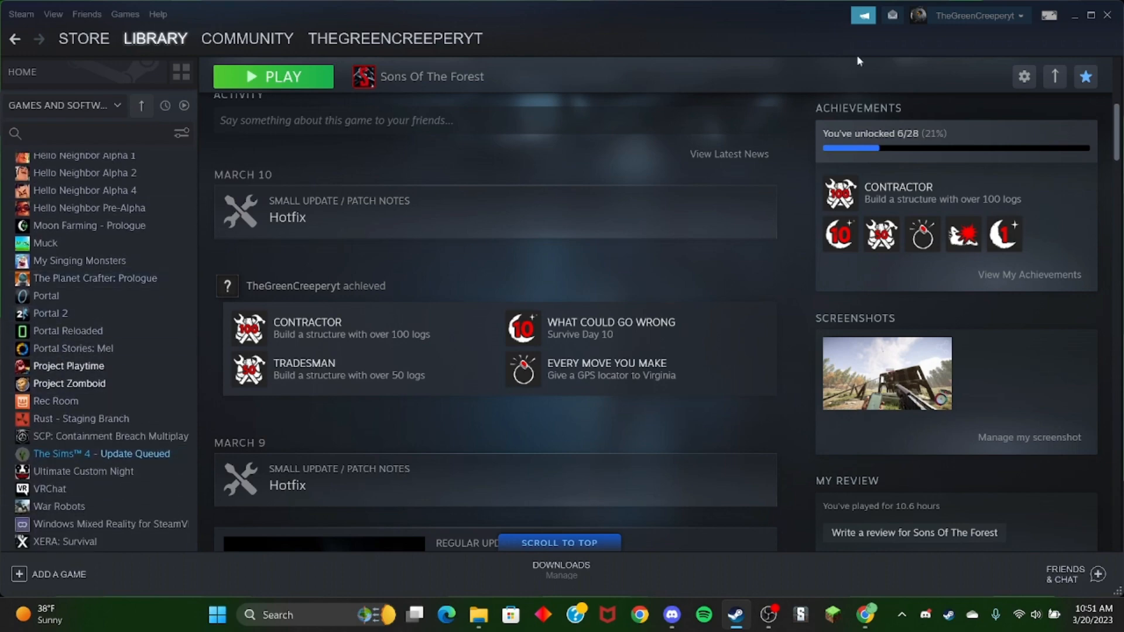
click(671, 614)
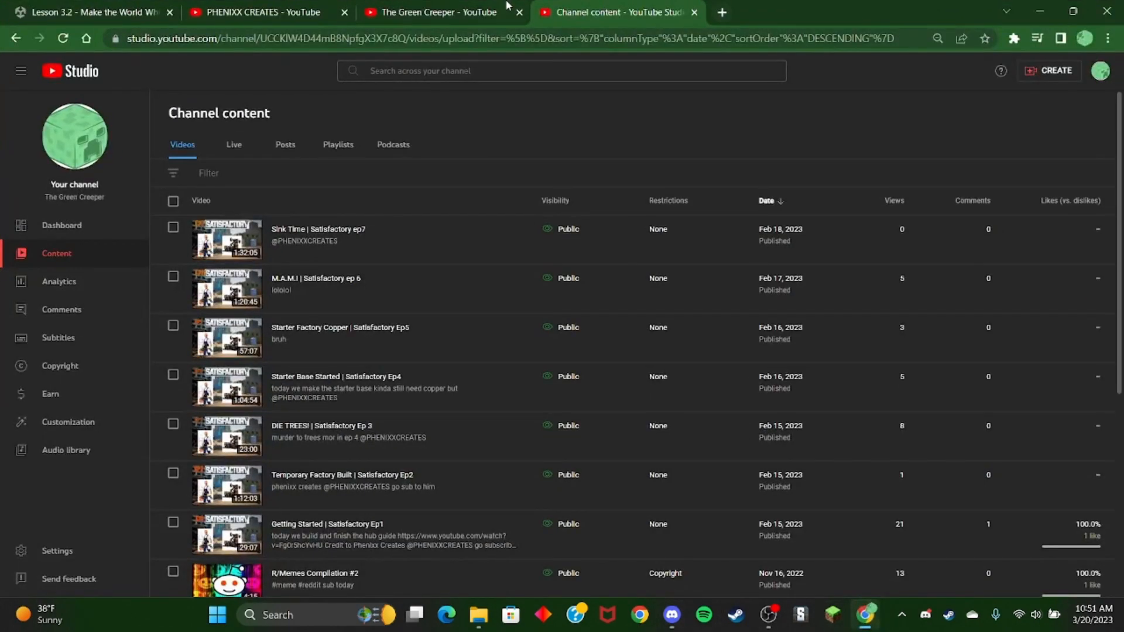
From The Green Creeper tab, search YouTube for 'coffee stain' via the suggestion
click(433, 13)
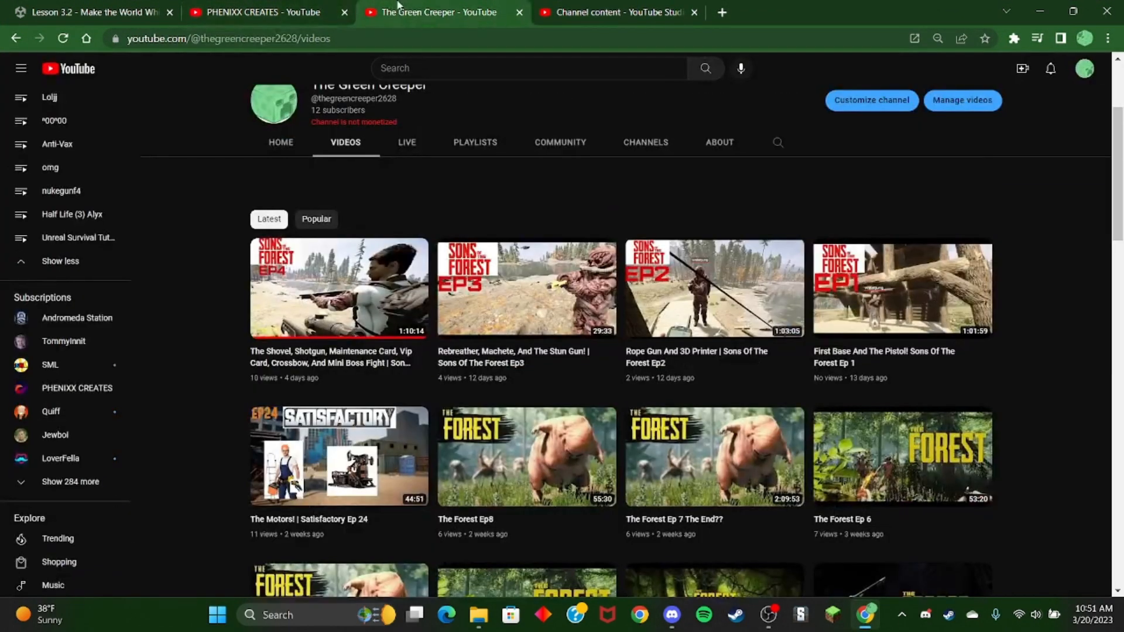
text(co)
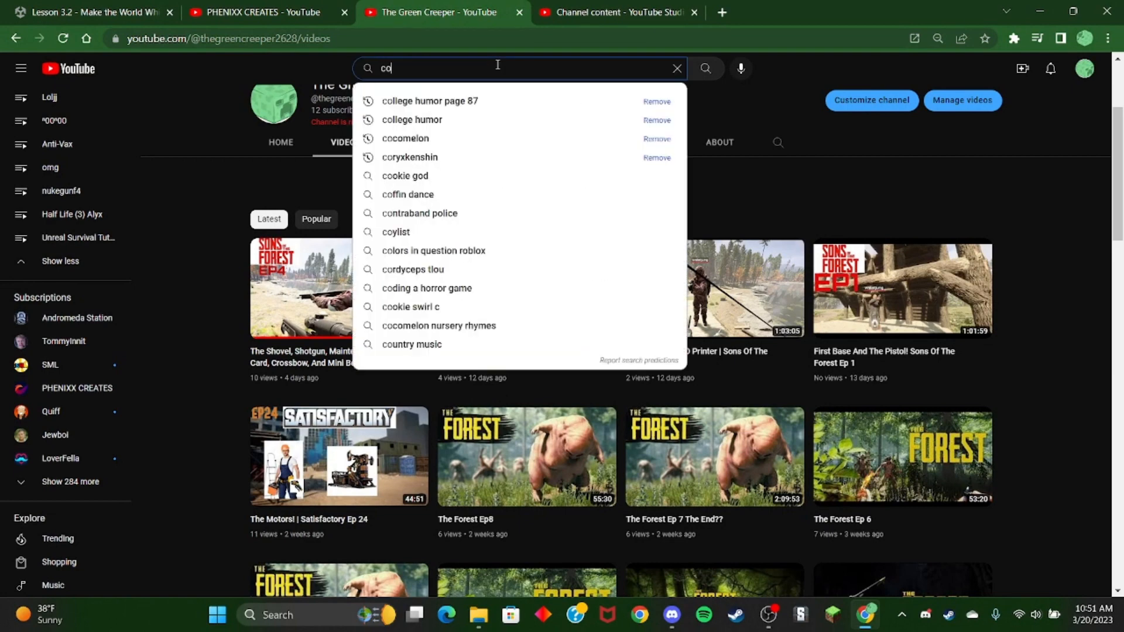
text(ff)
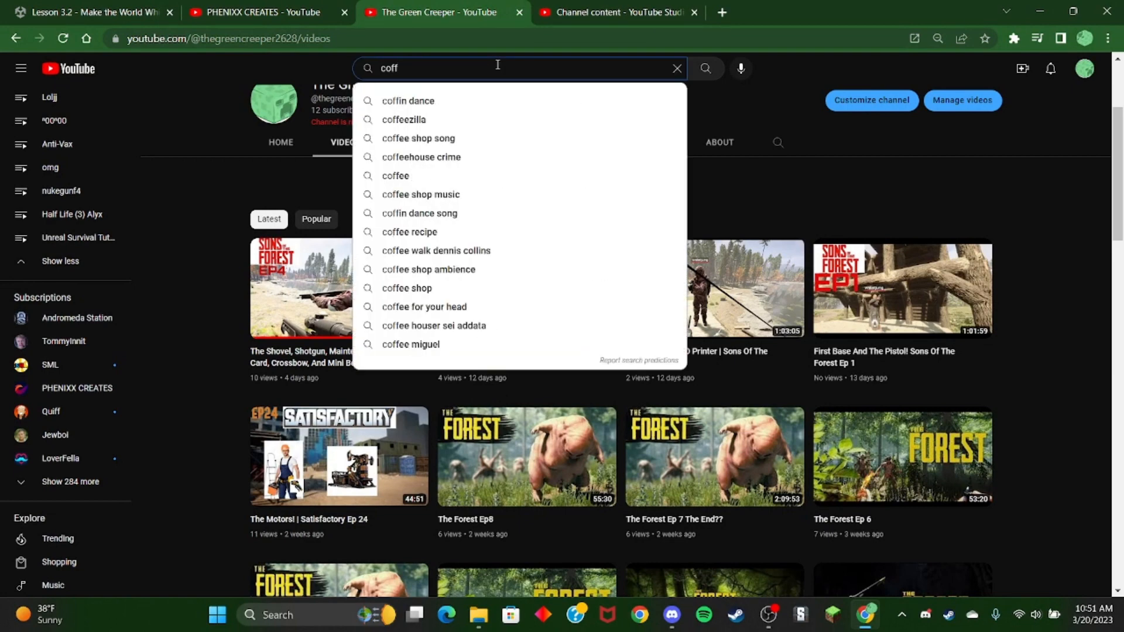
text(ee)
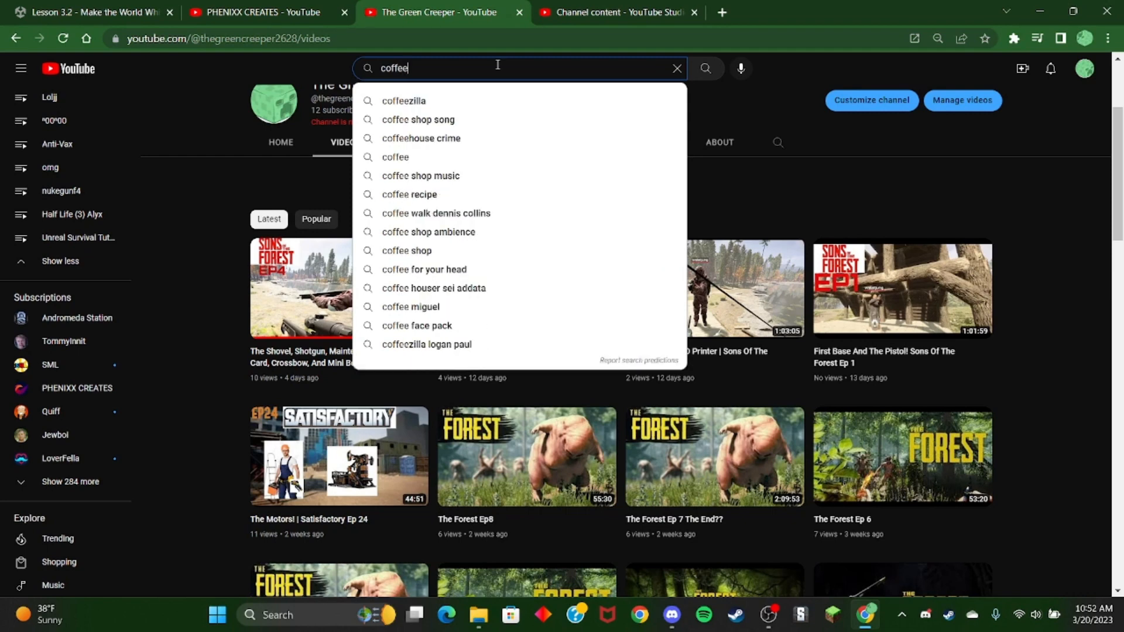
text(s)
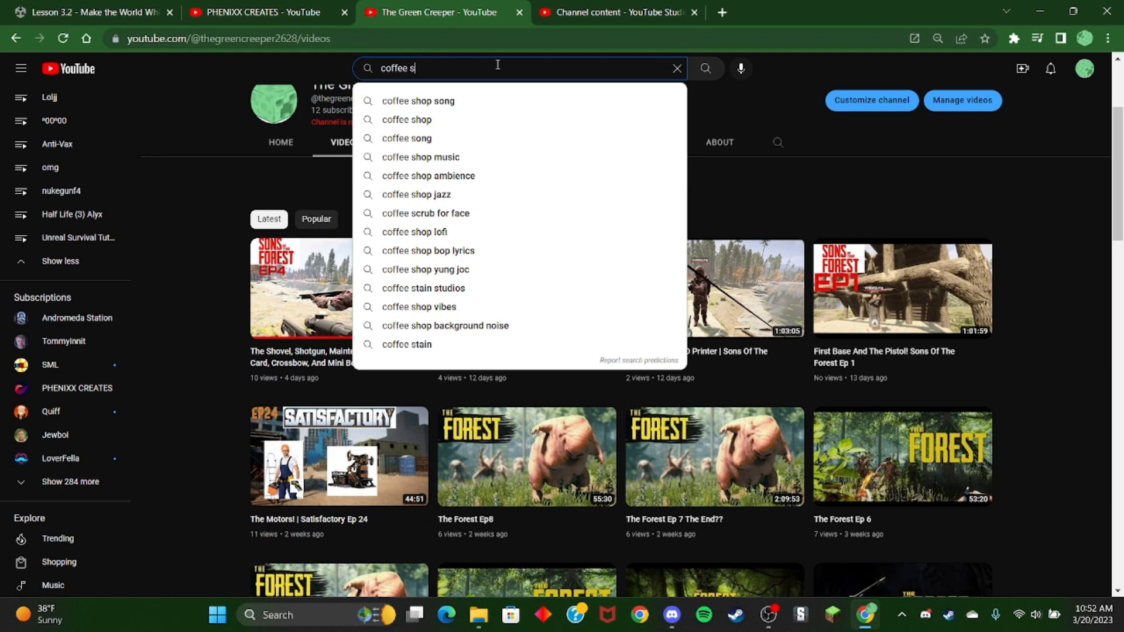
click(407, 345)
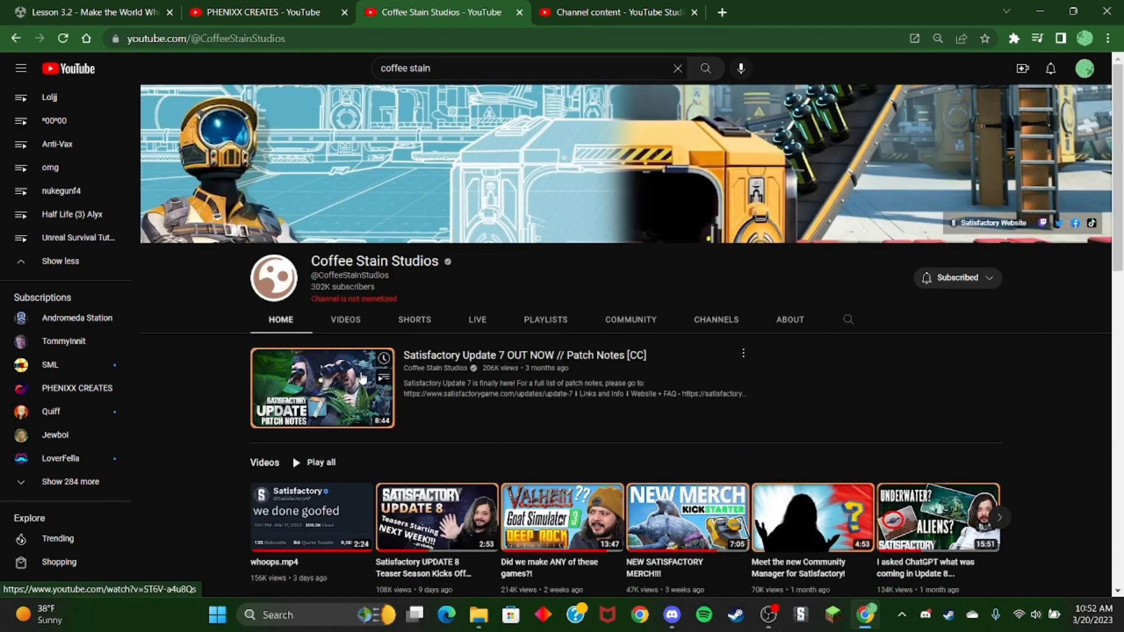
click(345, 319)
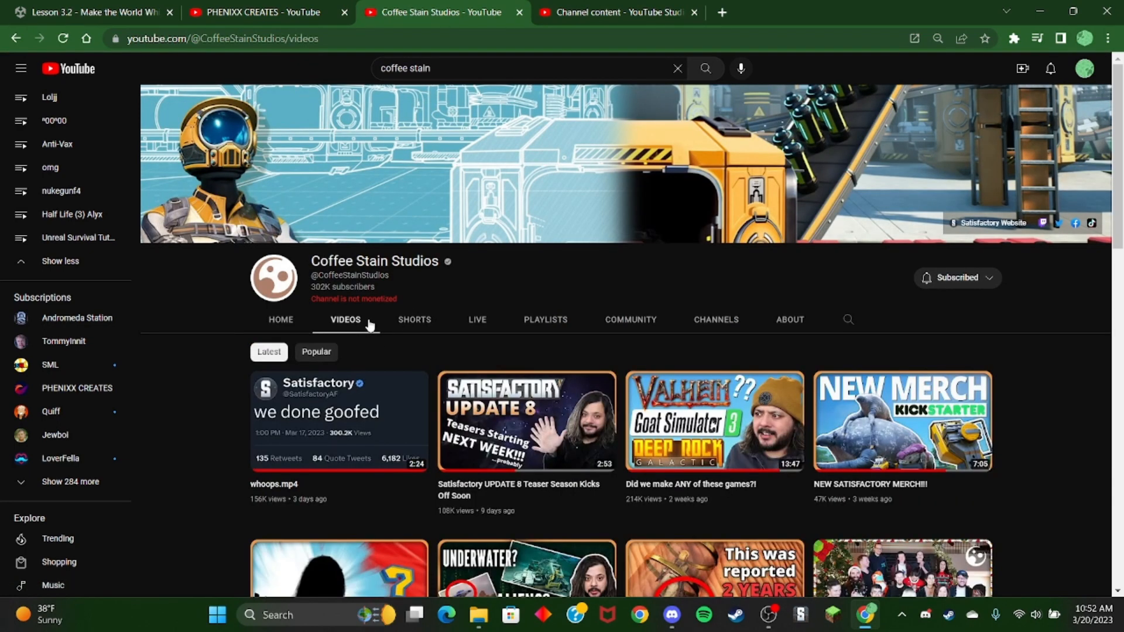
mouse_move(526, 420)
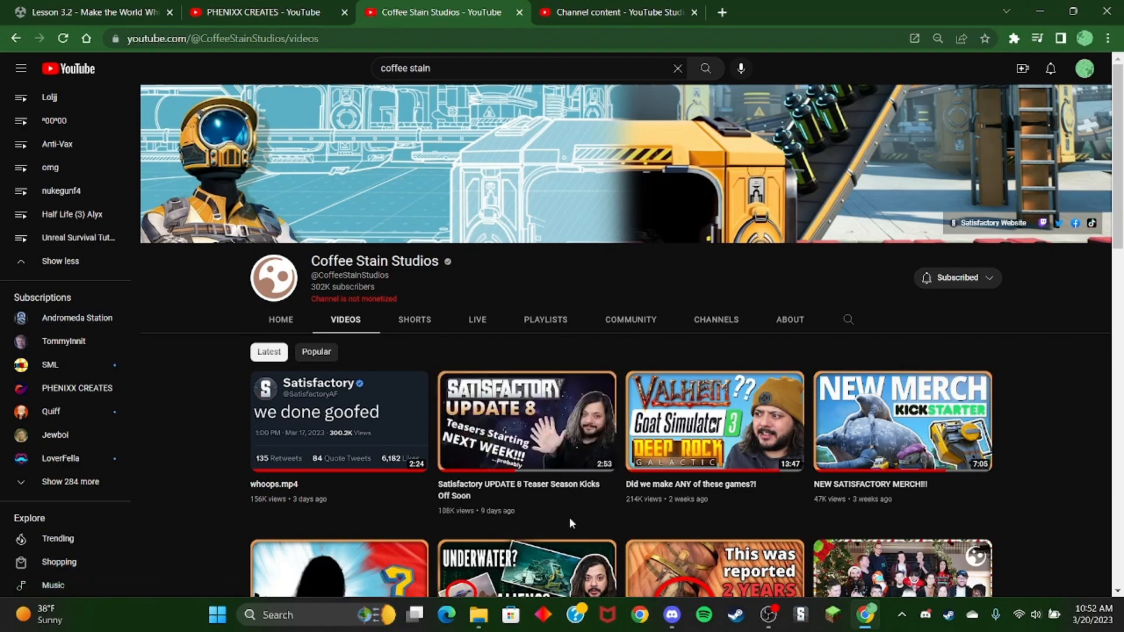
mouse_move(361, 335)
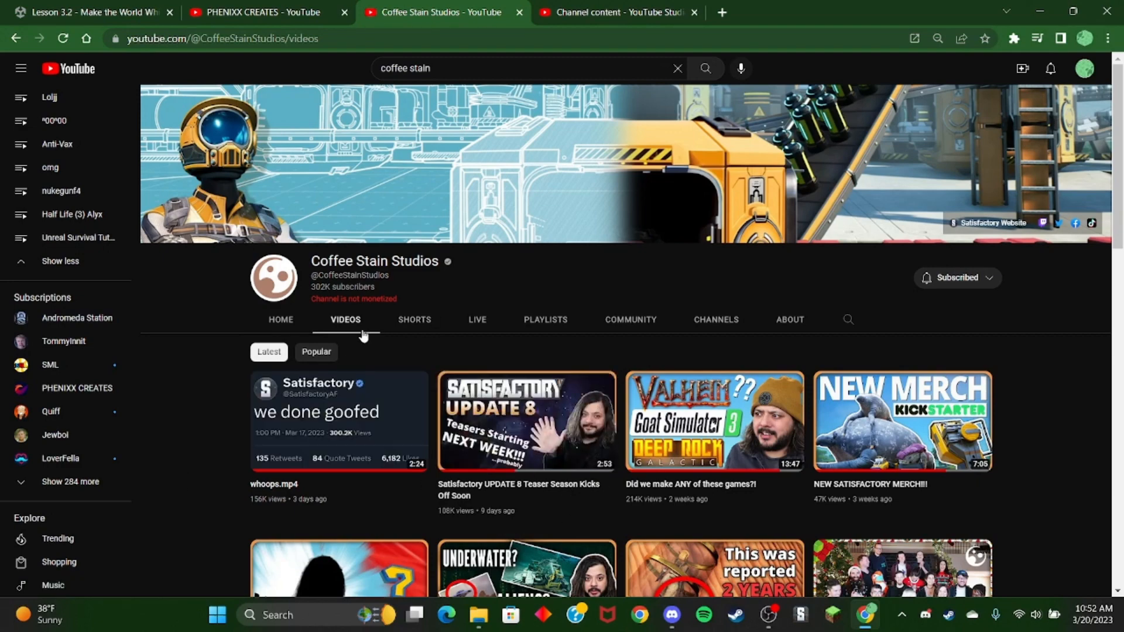
click(281, 319)
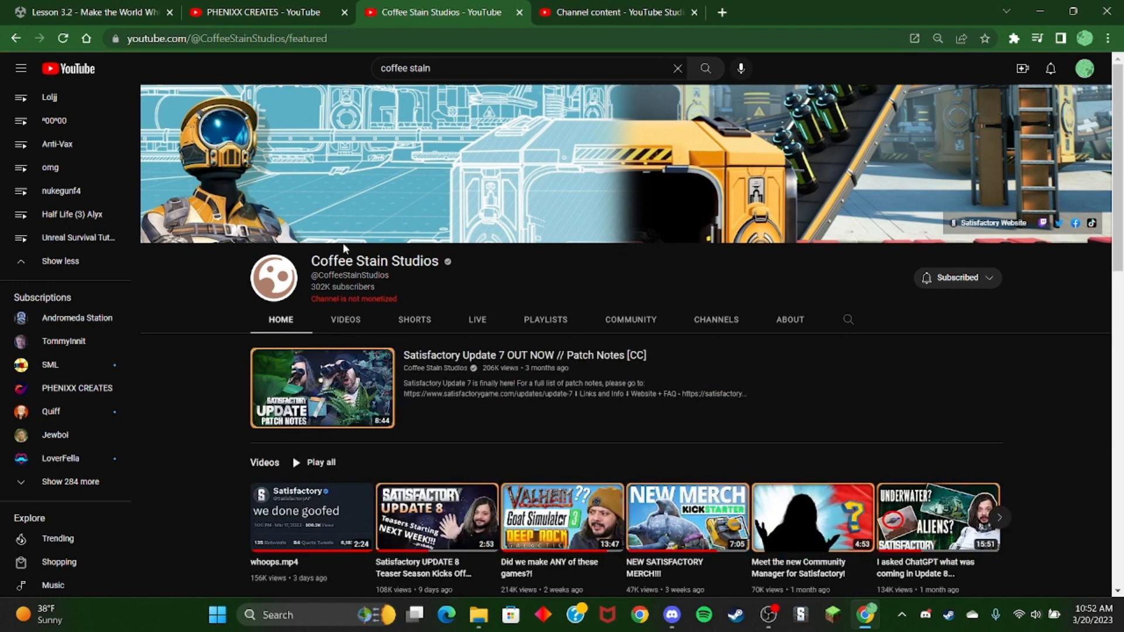
mouse_move(156, 200)
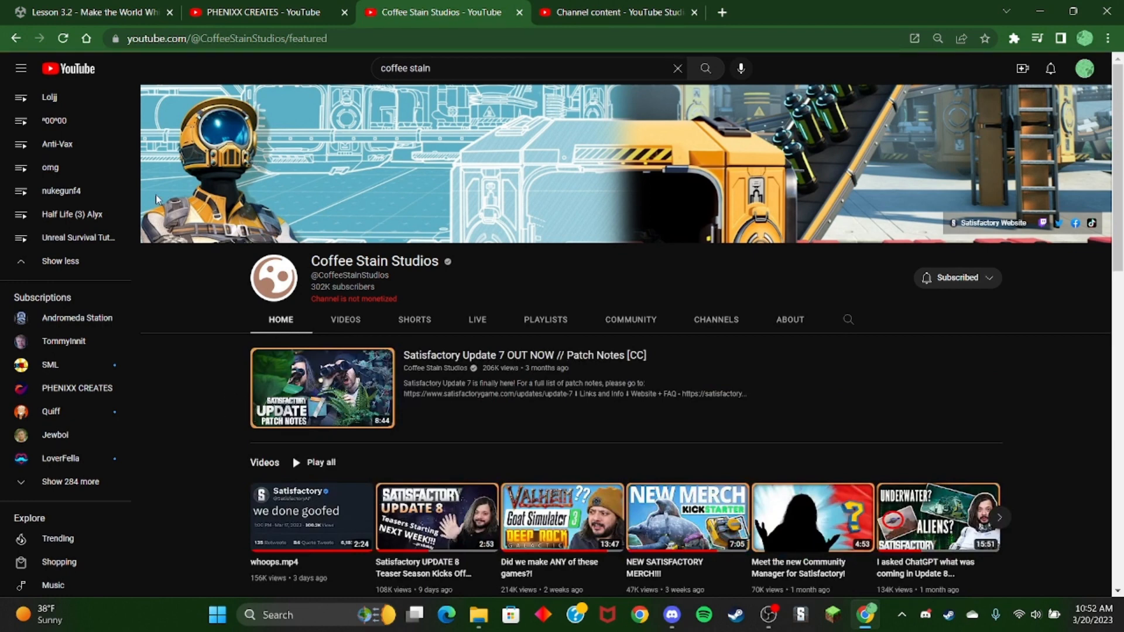
mouse_move(67, 68)
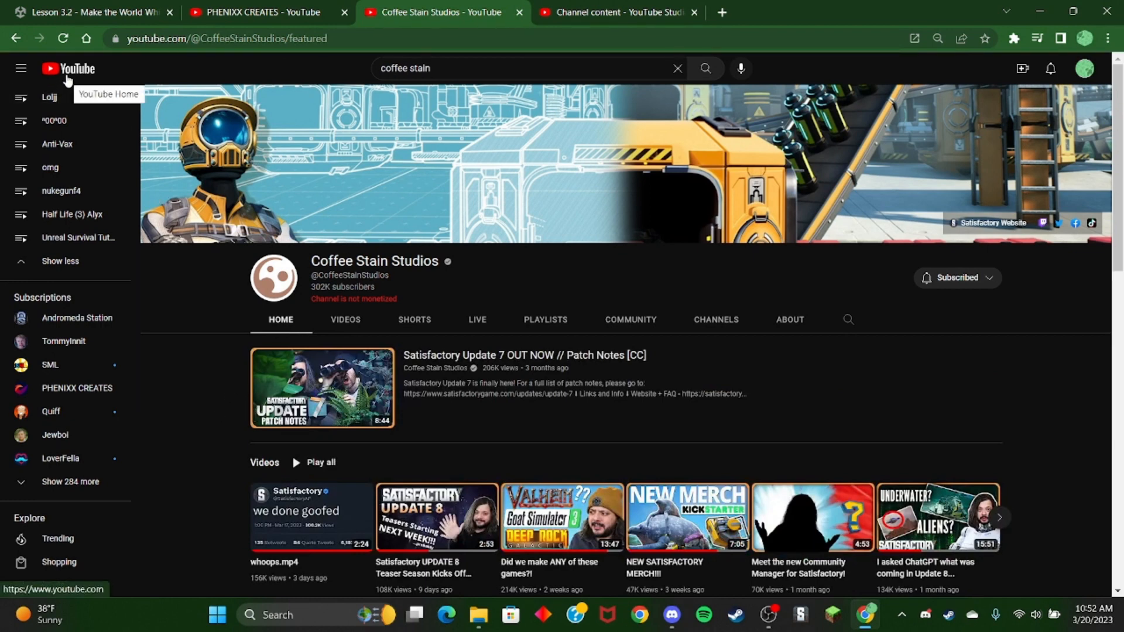
Visit the YouTube home feed and scroll through its recommendations
click(68, 68)
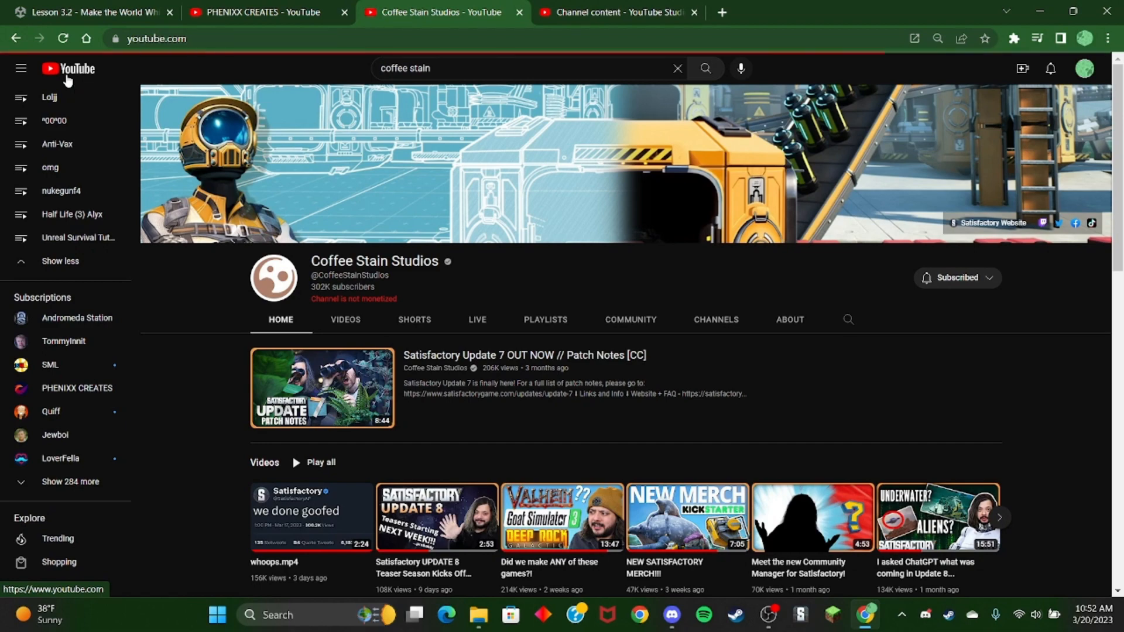
click(68, 68)
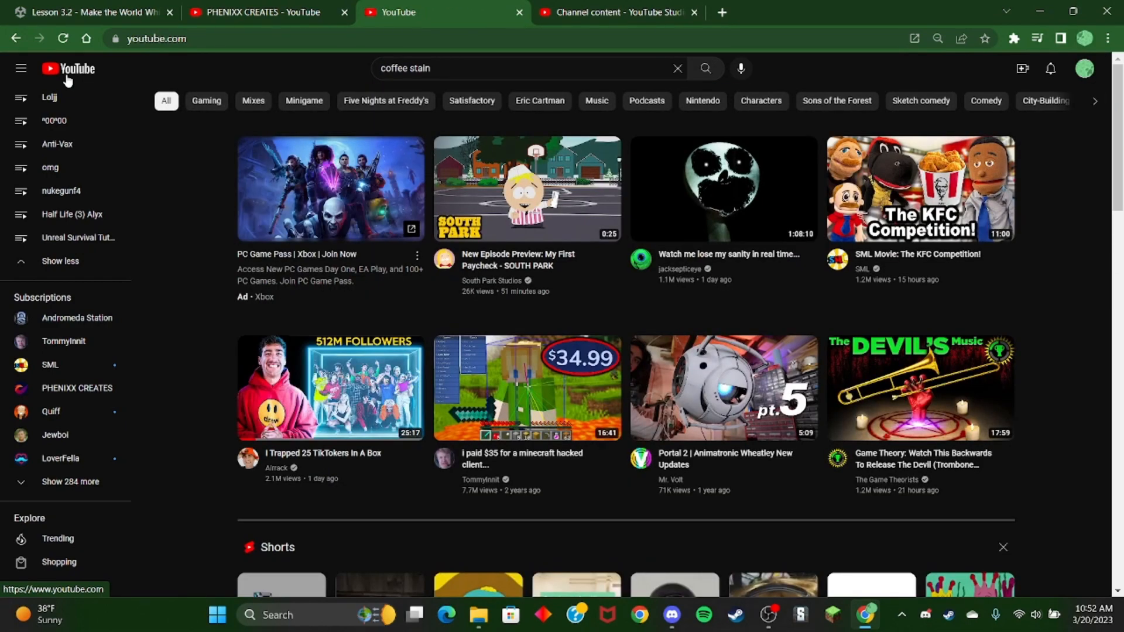
mouse_move(653, 427)
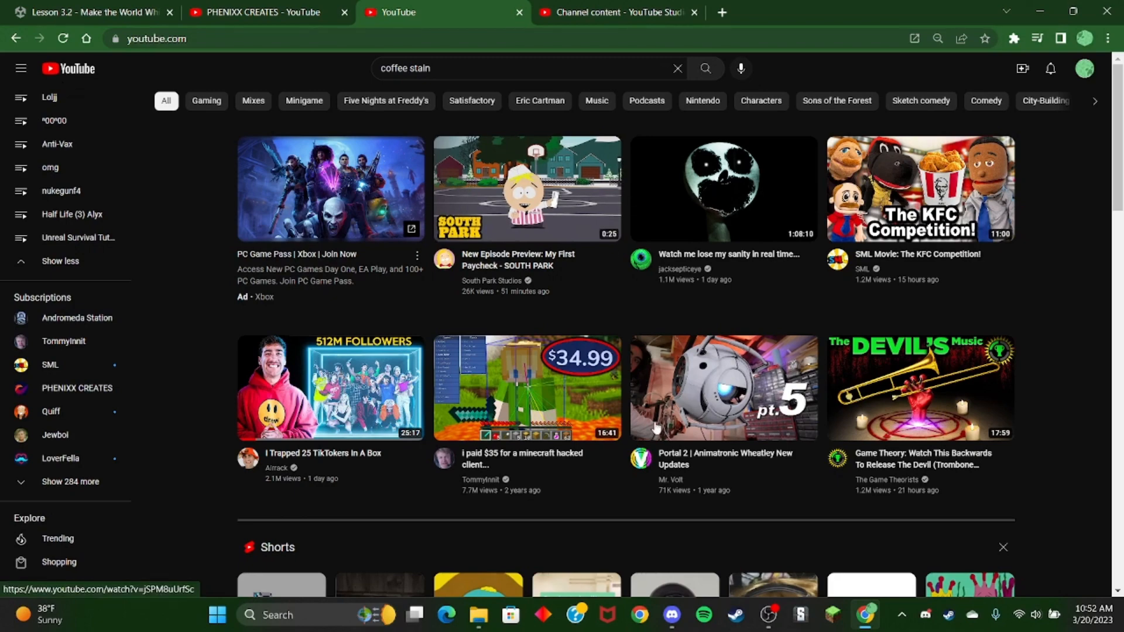
scroll(down, 3)
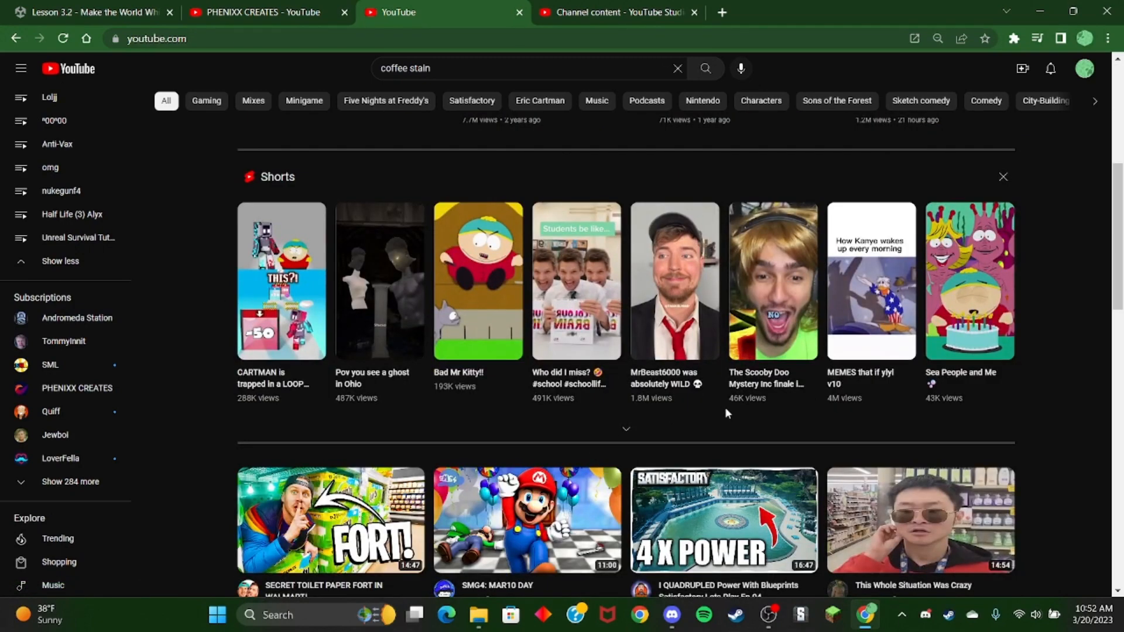
mouse_move(722, 466)
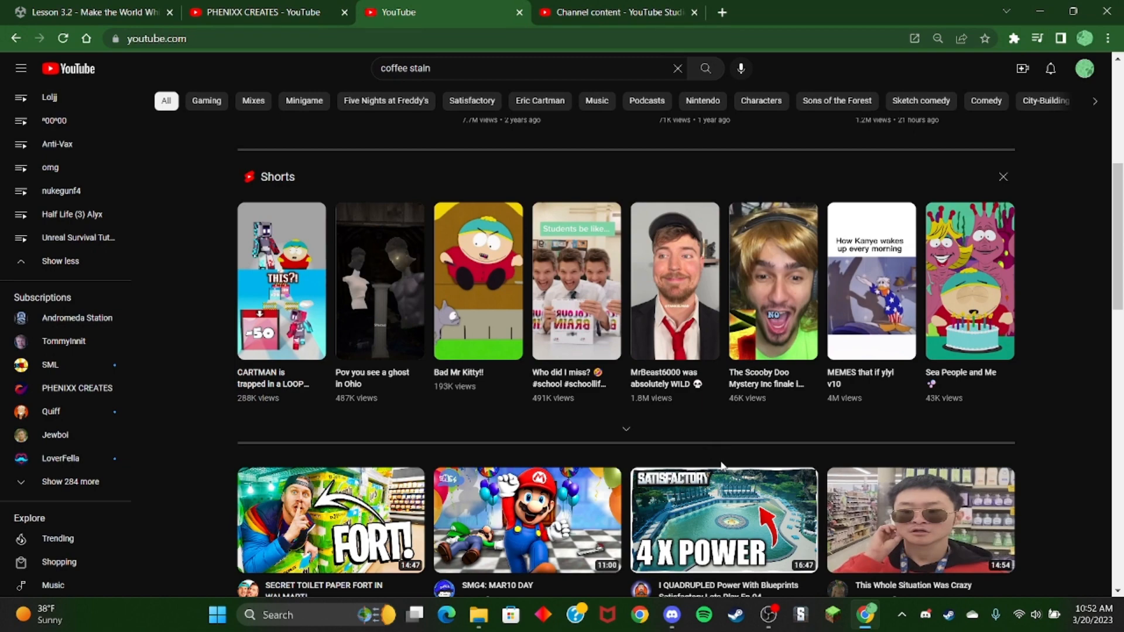
scroll(up, 3)
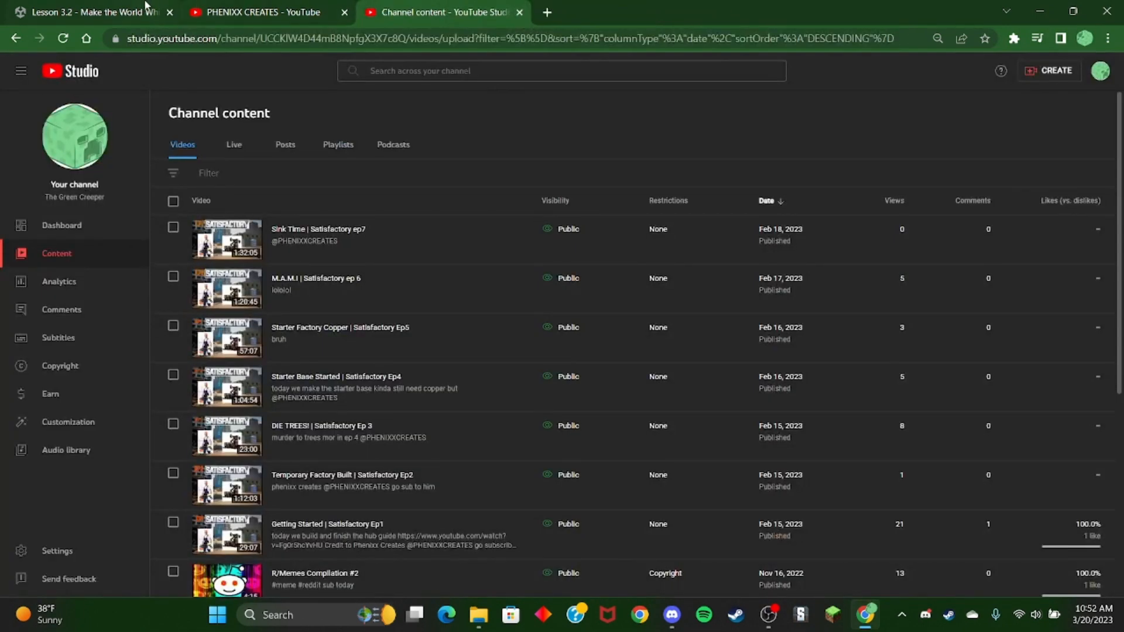
Return to the Unity Learn Lesson 3.2 tab and scroll to step 5, Stop MoveLeft on gameOver
click(92, 12)
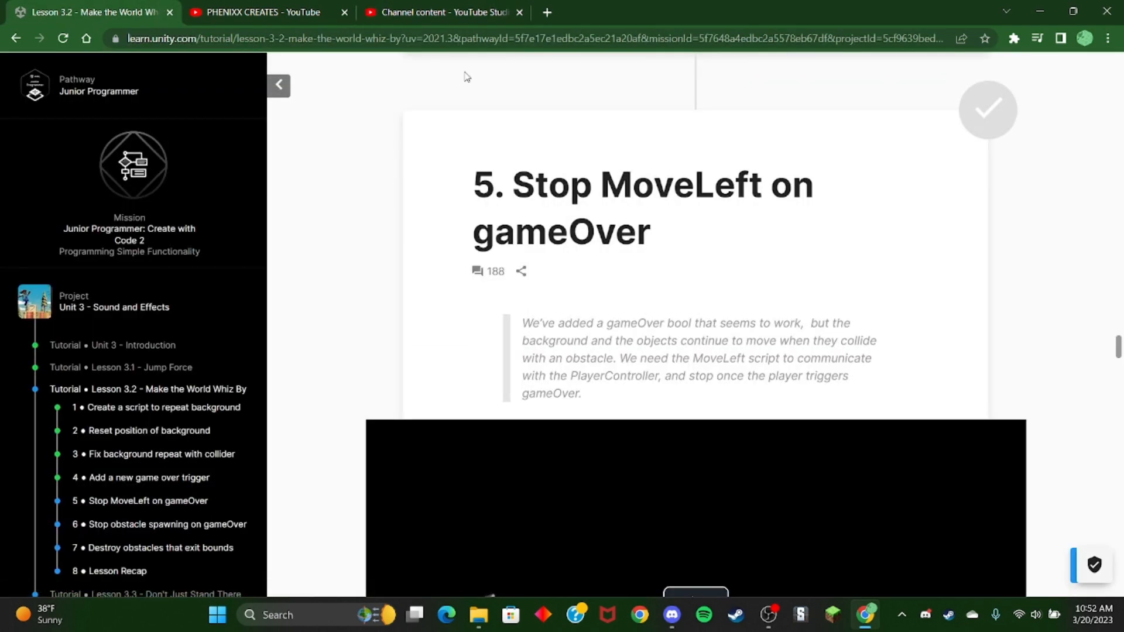
scroll(down, 3)
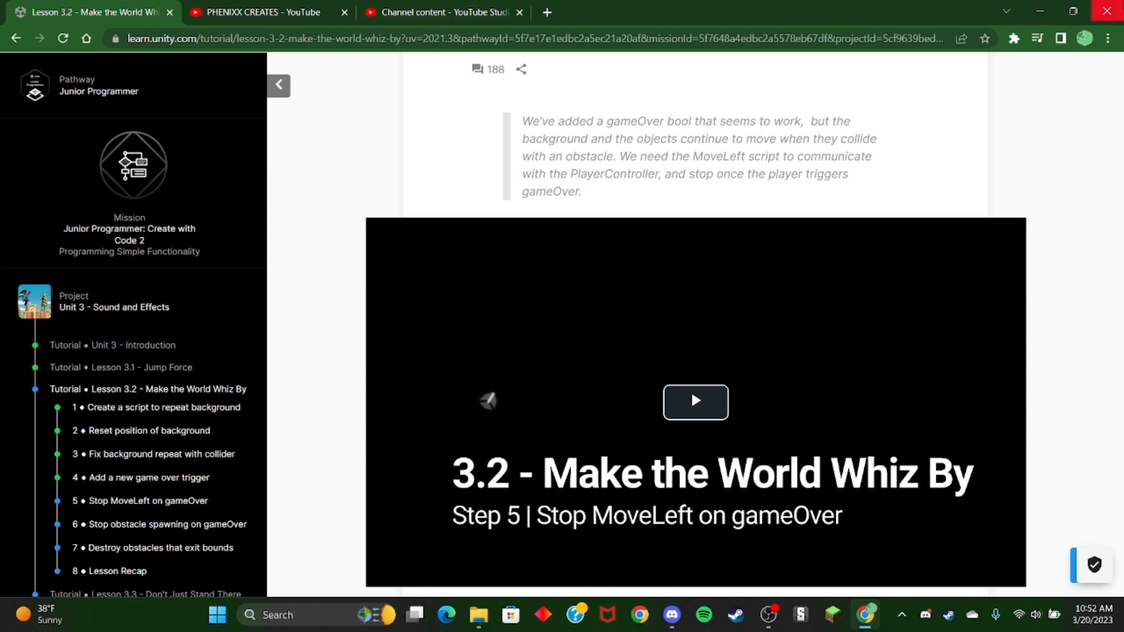
mouse_move(1106, 12)
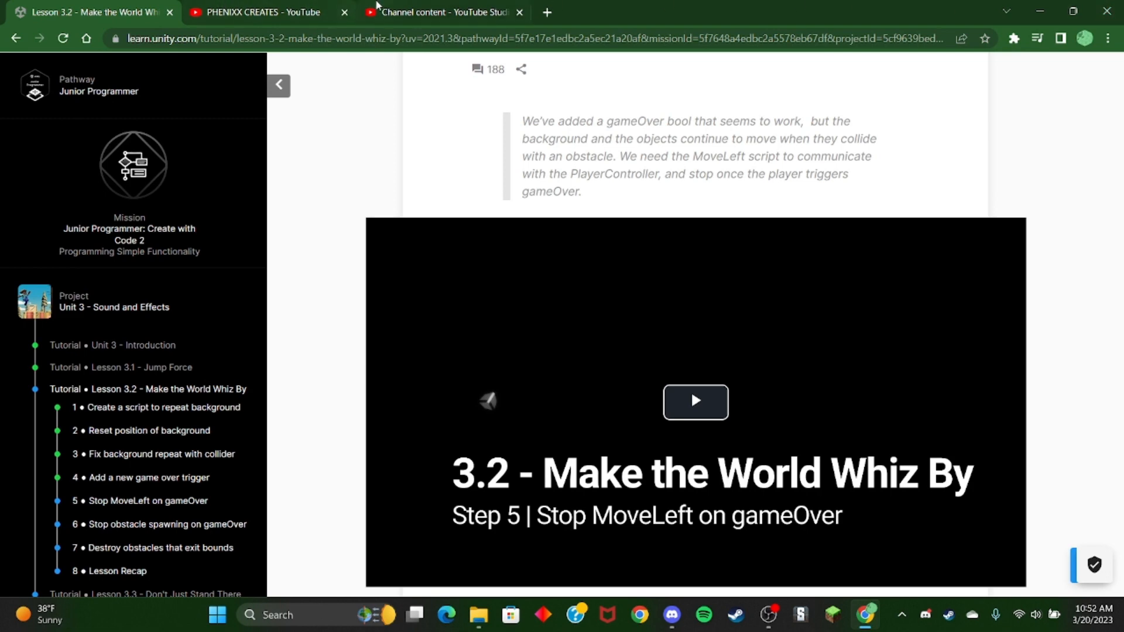
mouse_move(438, 12)
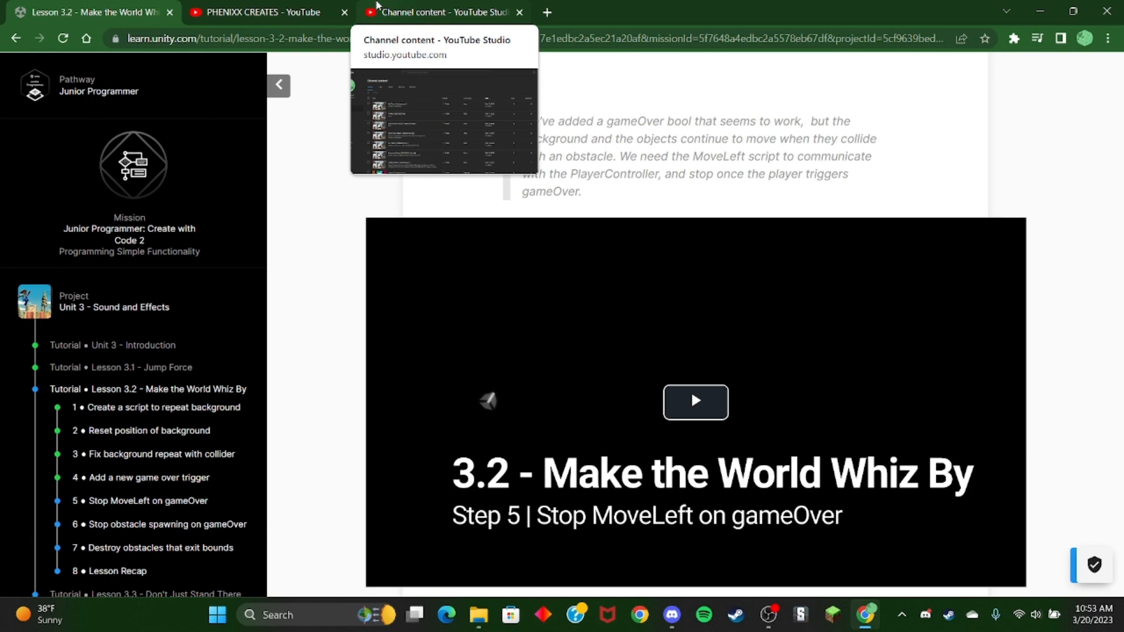
From The Green Creeper's Studio tab, switch account to The CrackHeads channel dashboard
click(441, 13)
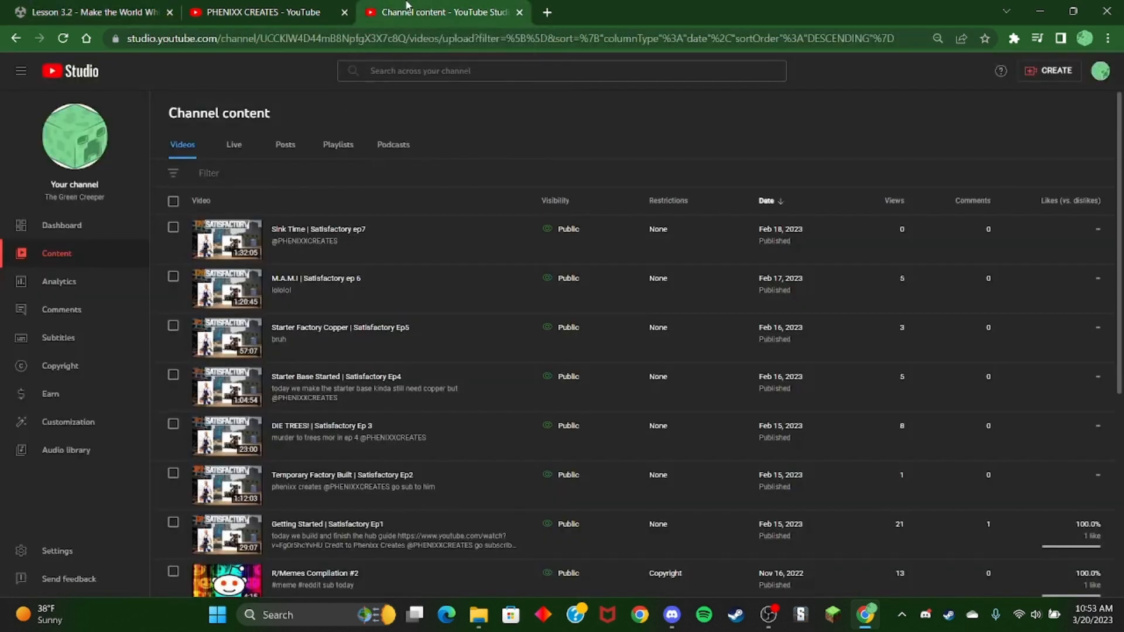
mouse_move(1051, 110)
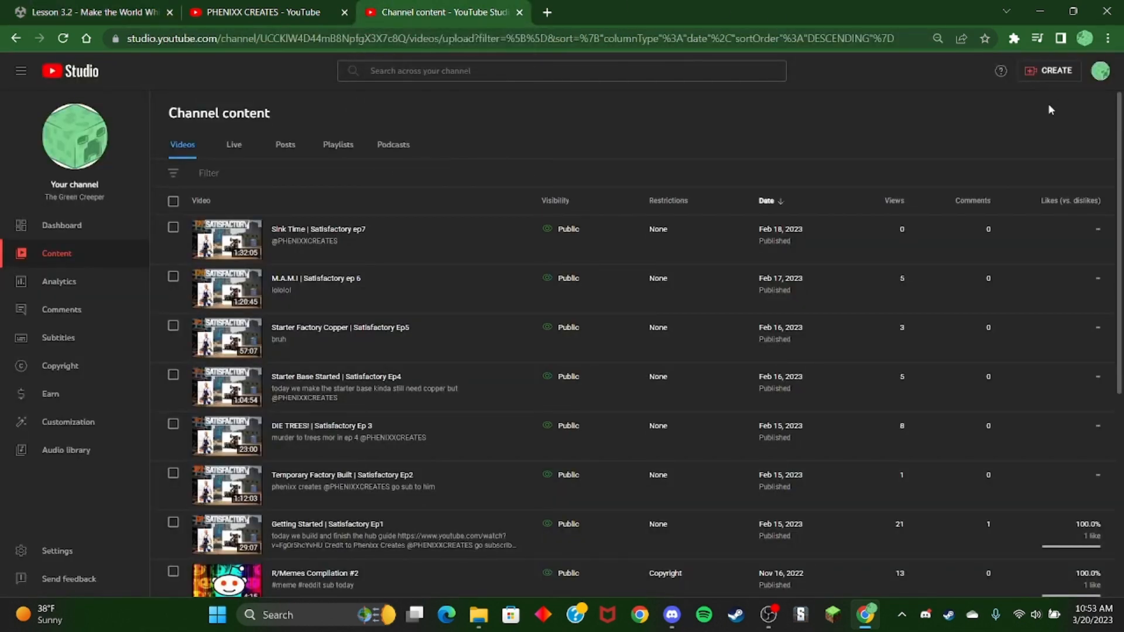
click(1090, 71)
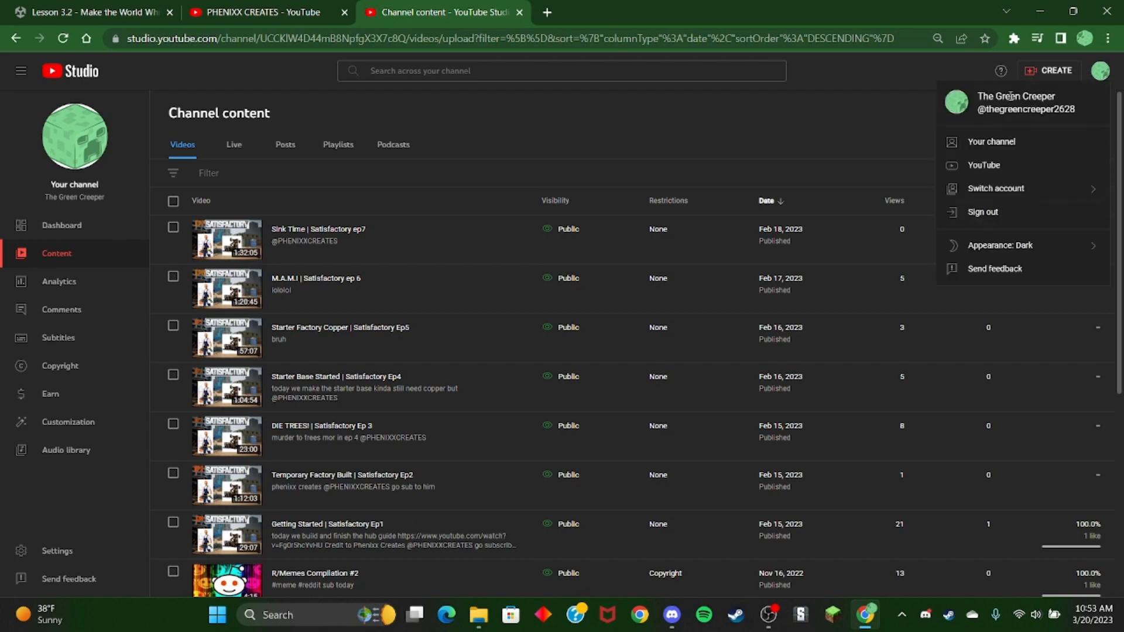
click(995, 188)
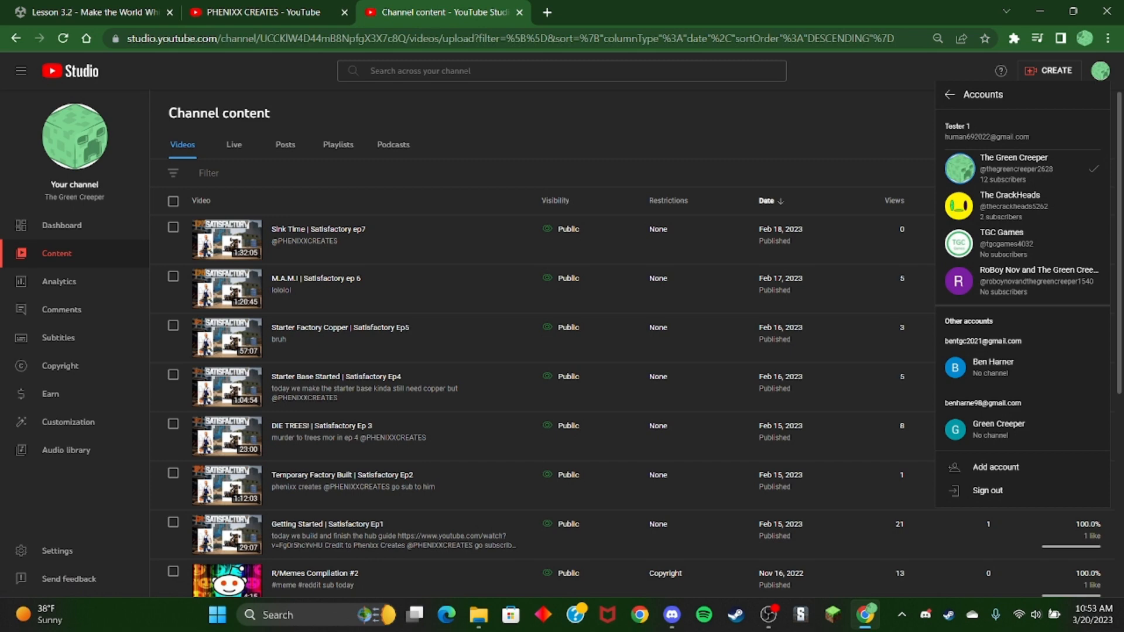
mouse_move(1025, 205)
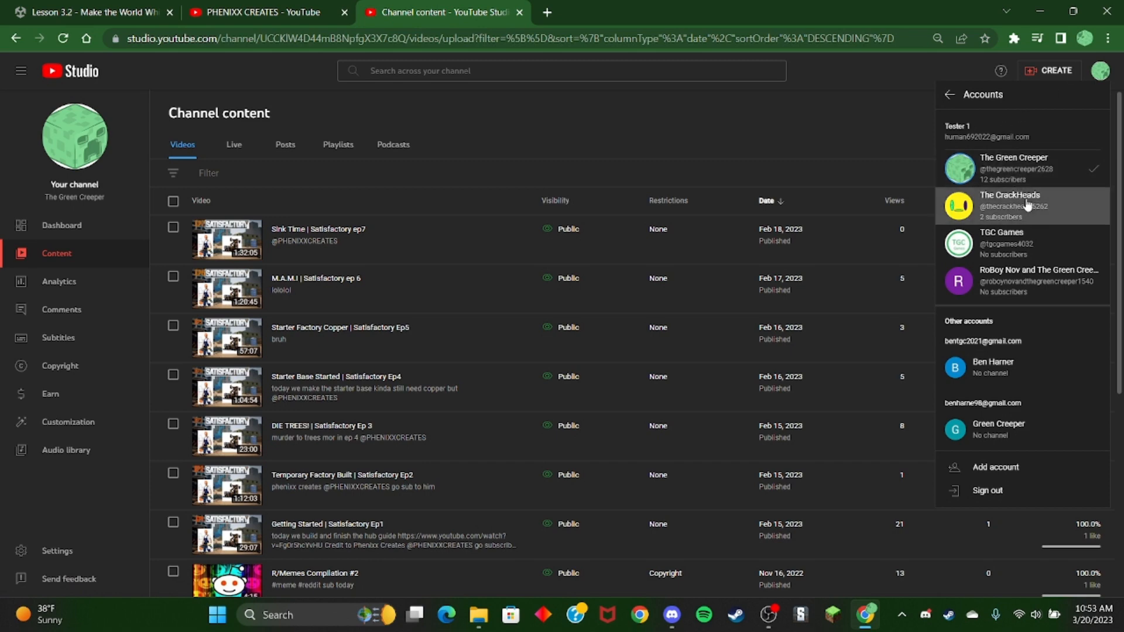
click(1011, 205)
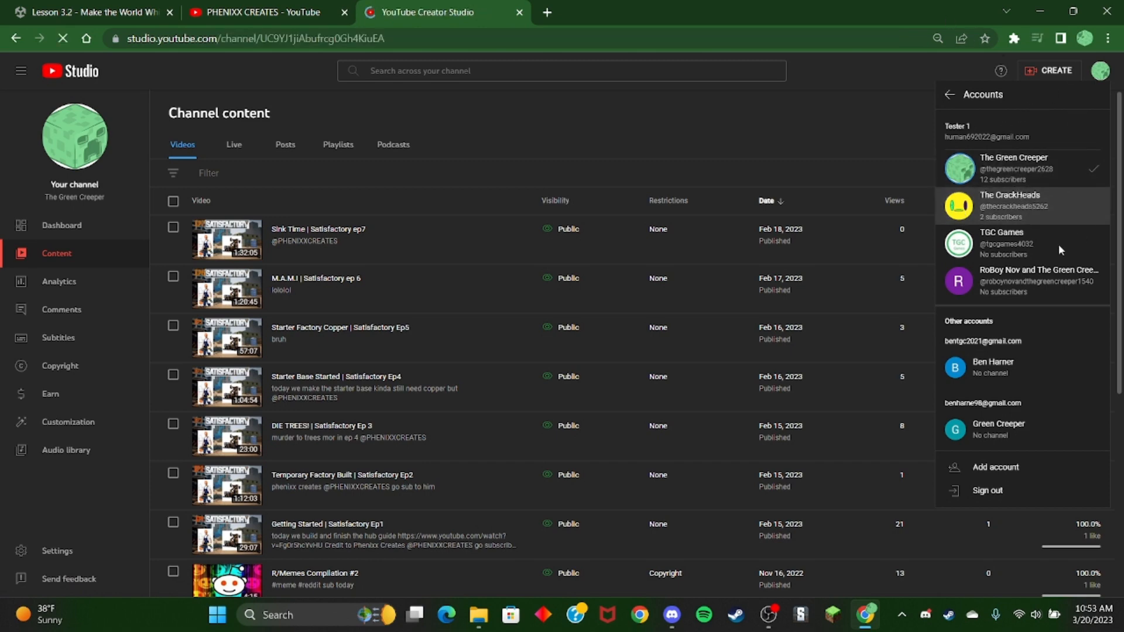
click(1011, 206)
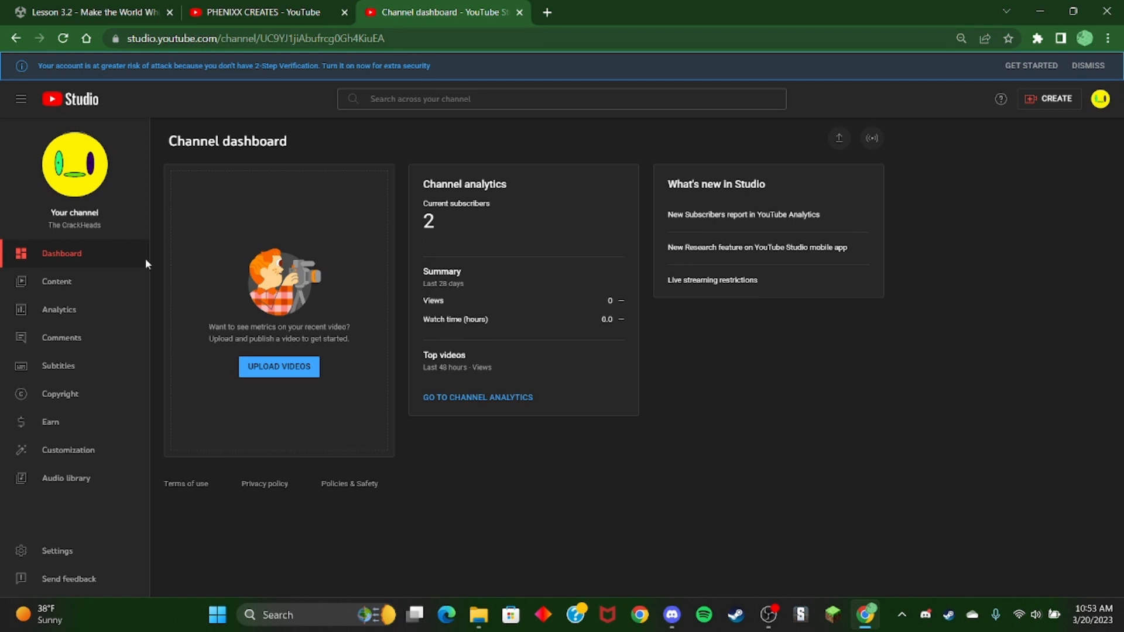
Show The CrackHeads' Content list with its single public Channel Trailer video
click(56, 281)
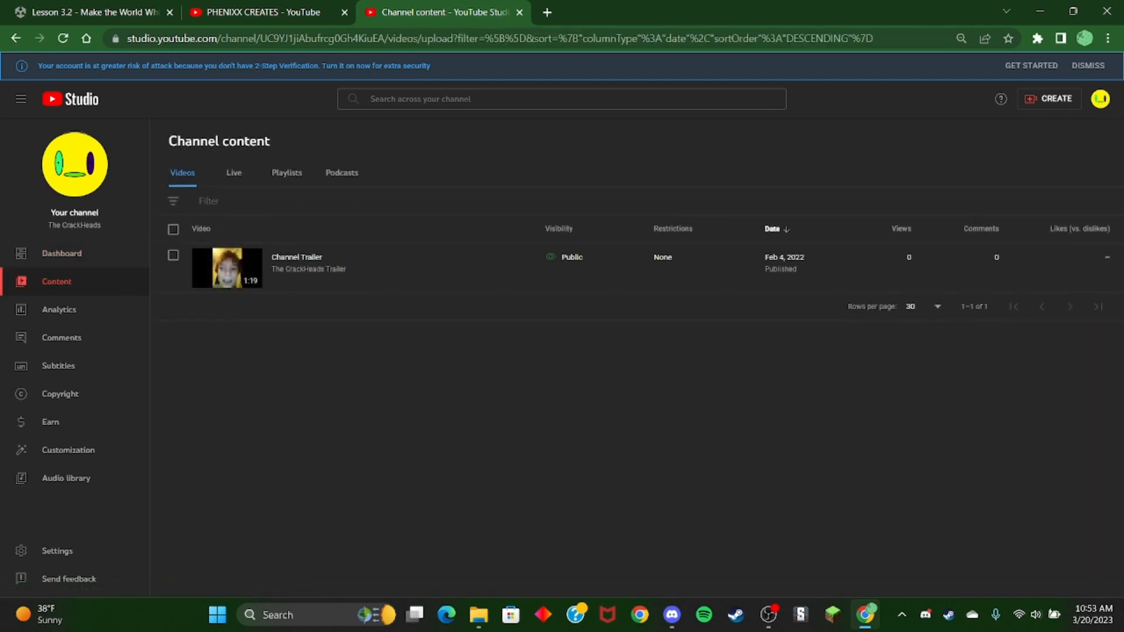
mouse_move(215, 268)
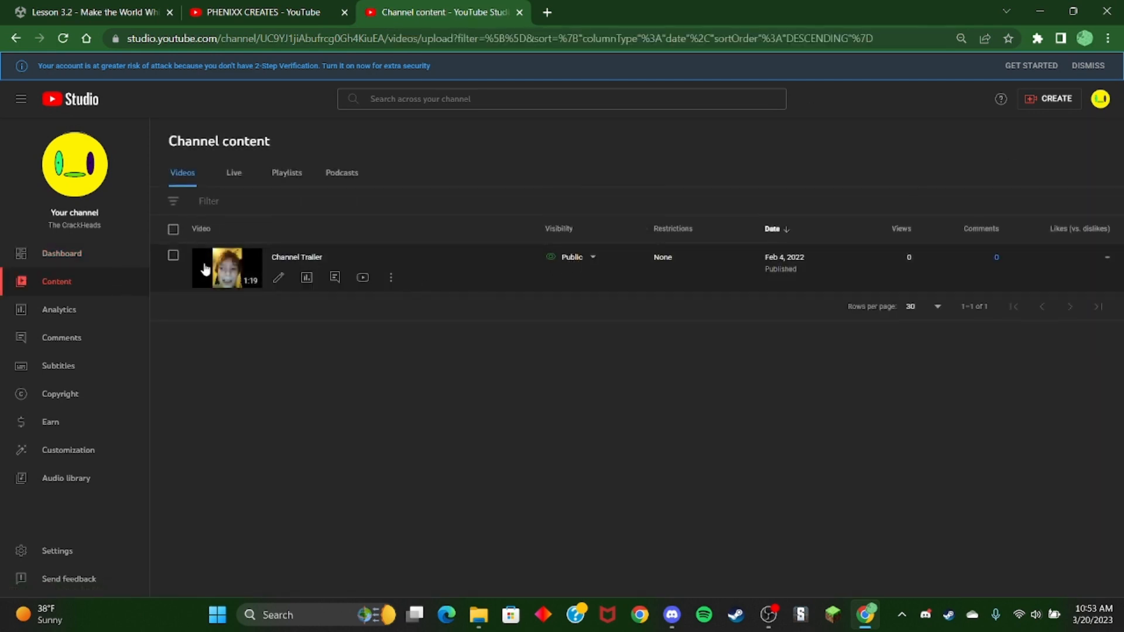
mouse_move(772, 223)
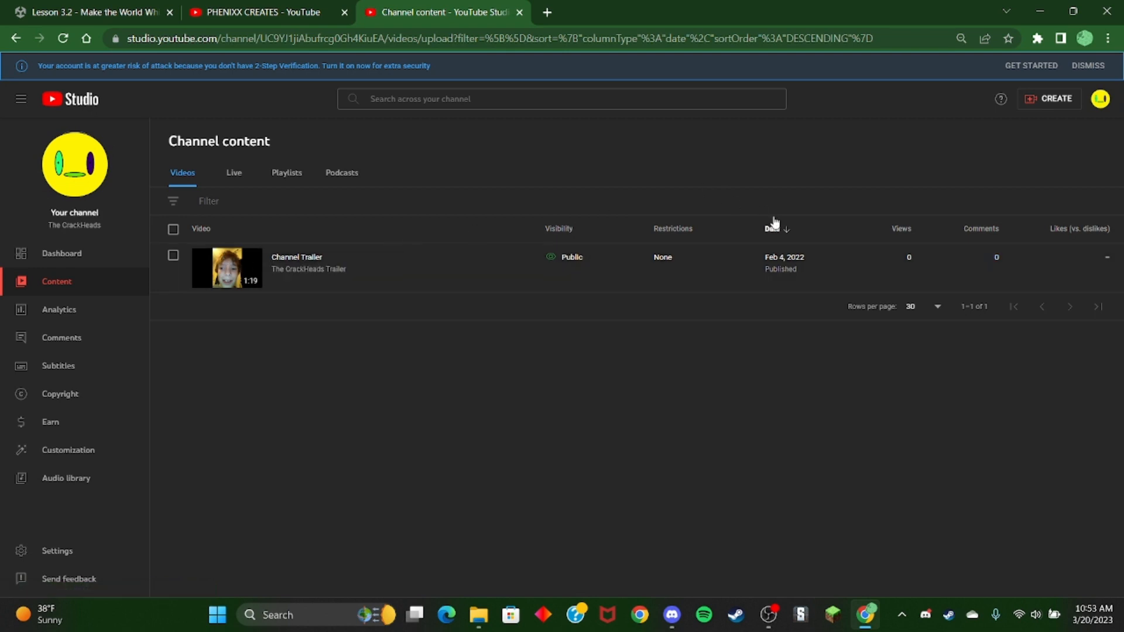
mouse_move(774, 236)
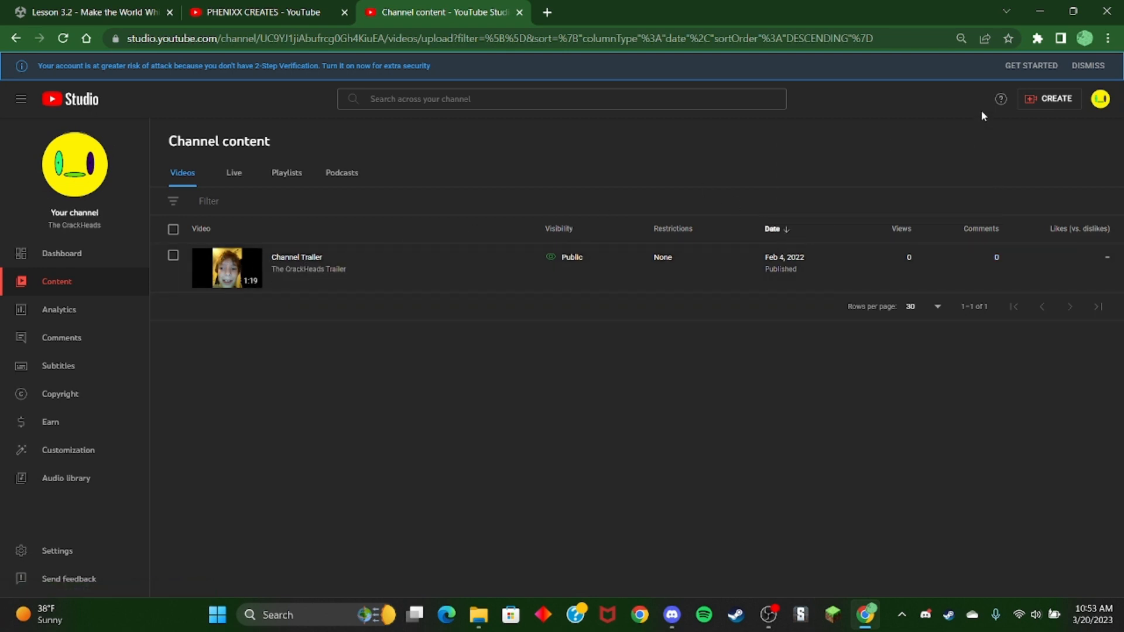
mouse_move(1076, 79)
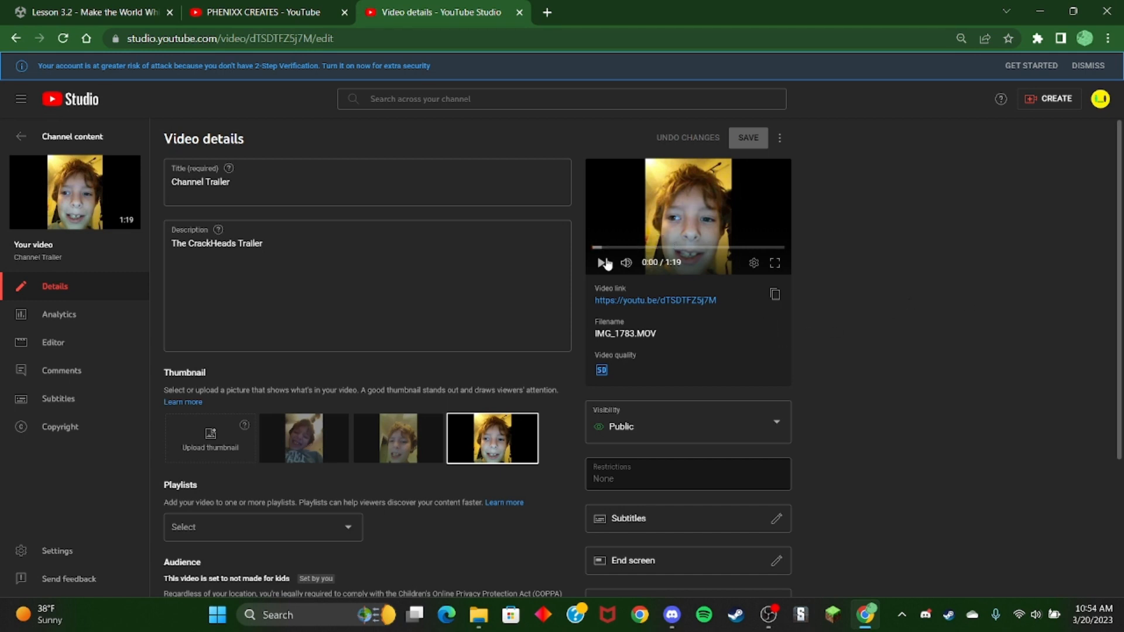
click(601, 263)
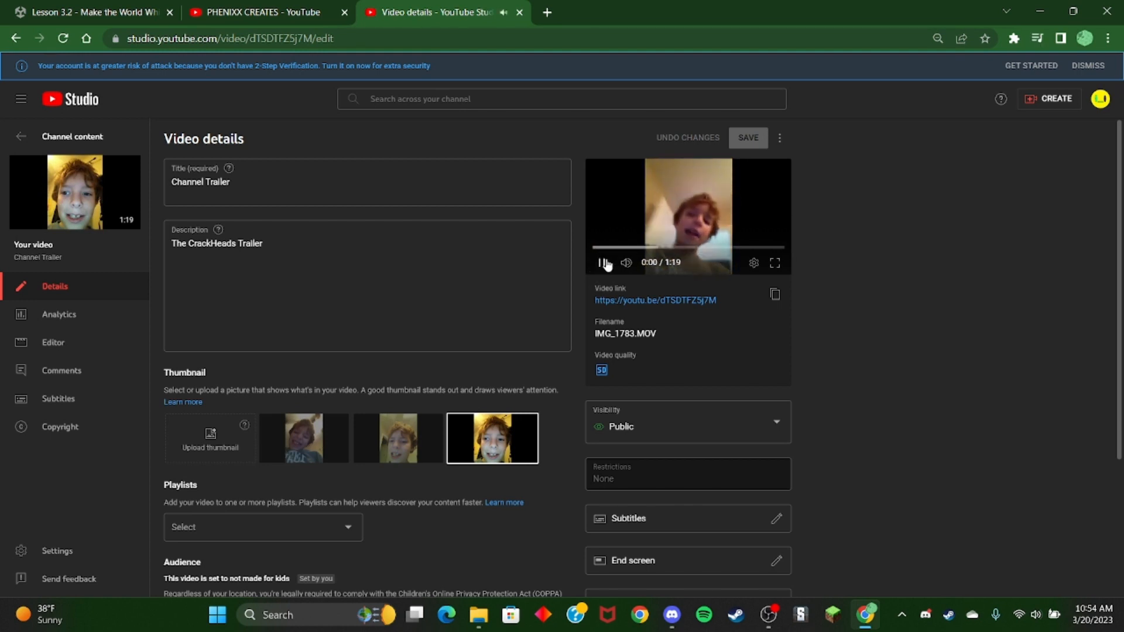
click(604, 263)
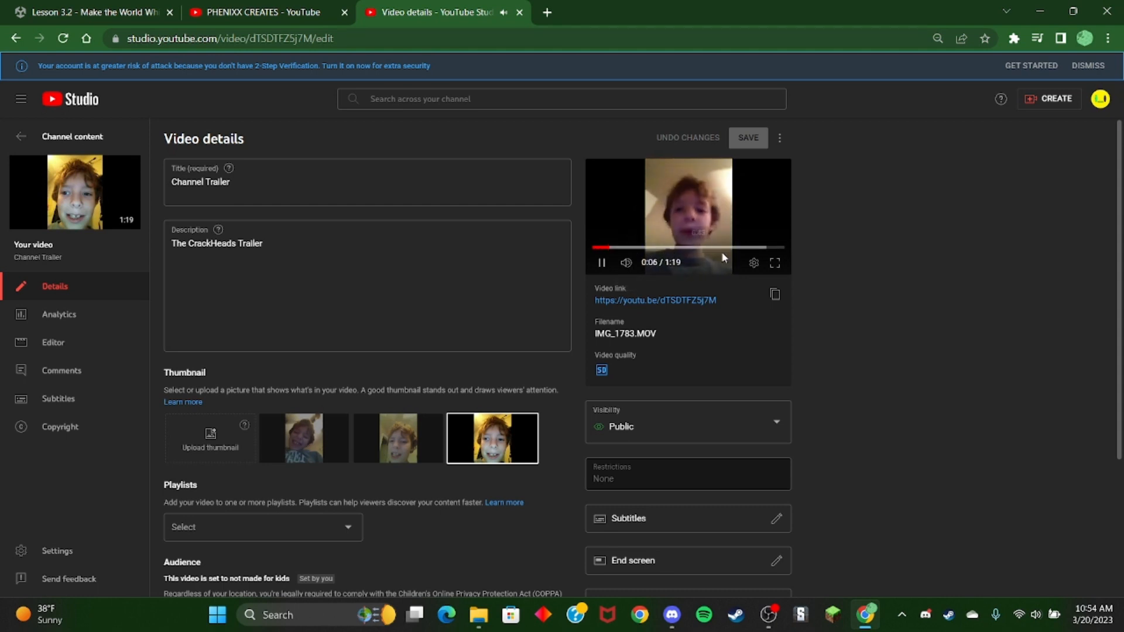
click(773, 263)
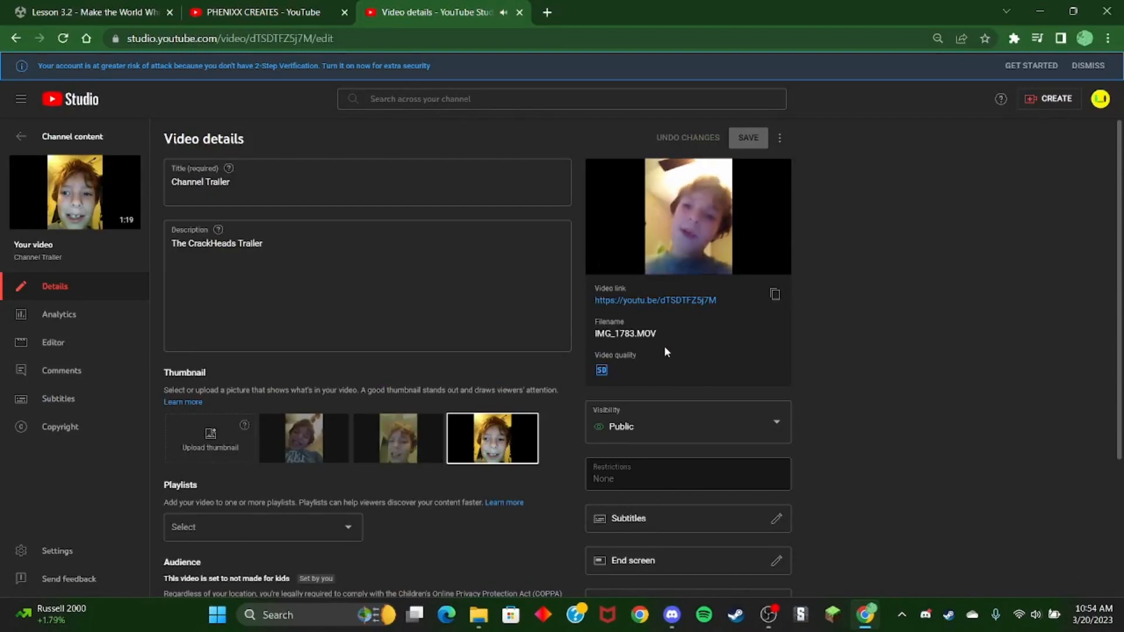
Switch account from The CrackHeads to the TGC Games channel and land on its dashboard
scroll(down, 3)
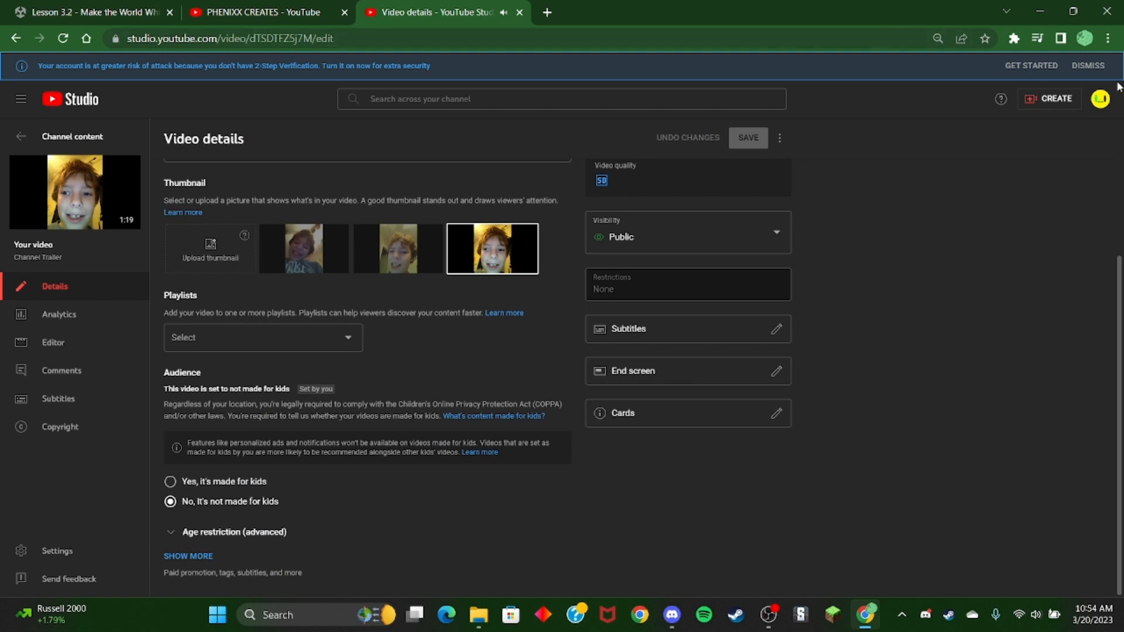
click(1102, 99)
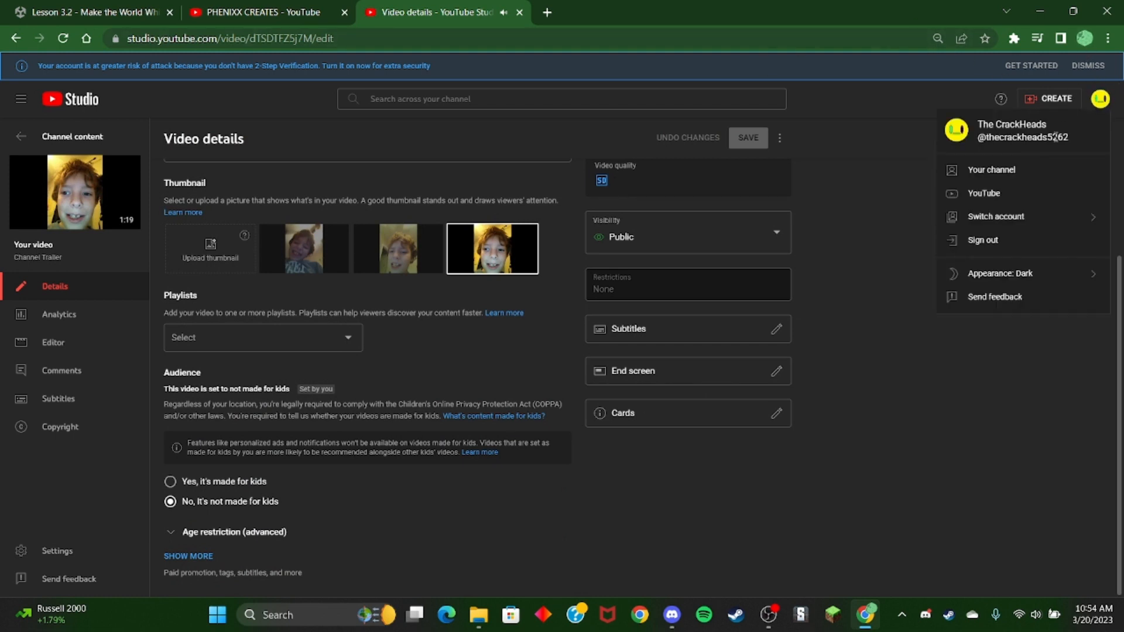
click(996, 217)
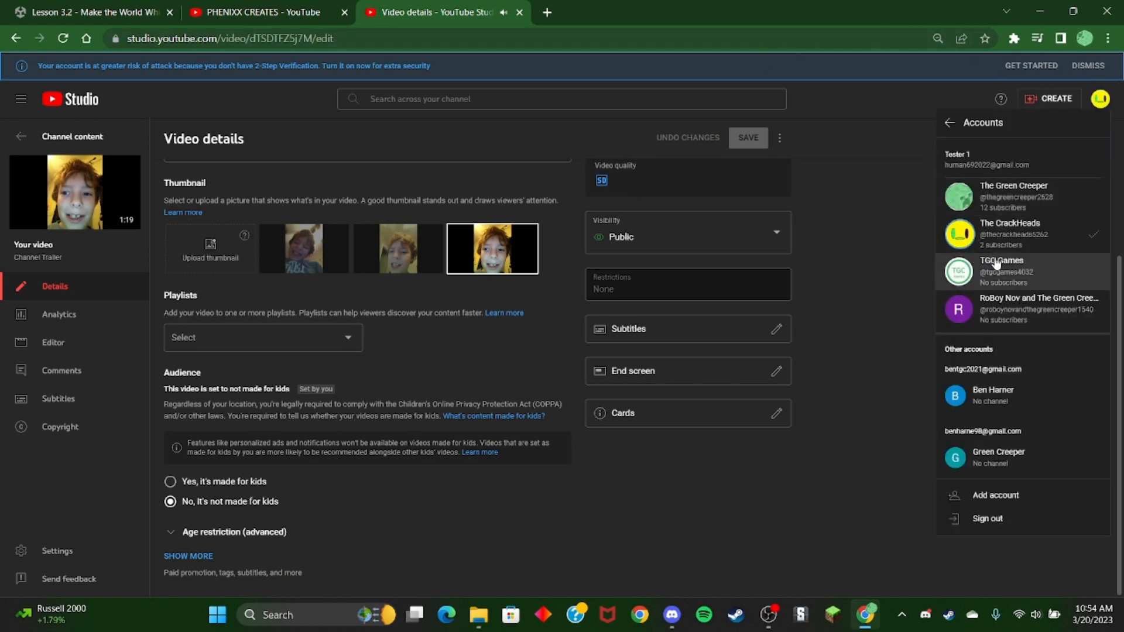
click(1003, 271)
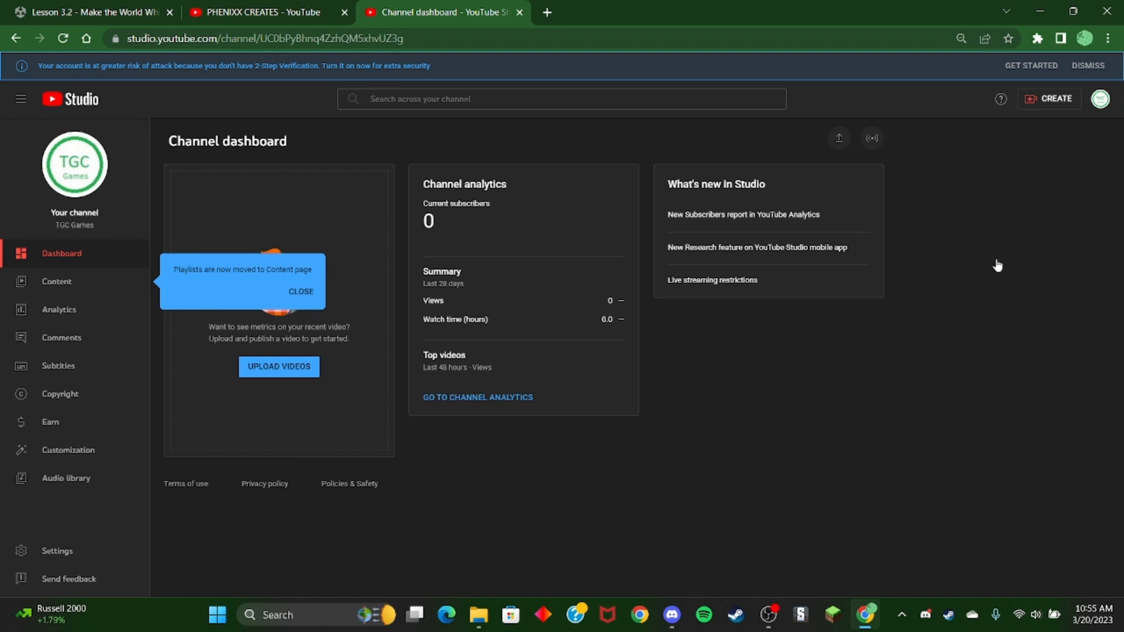
mouse_move(89, 284)
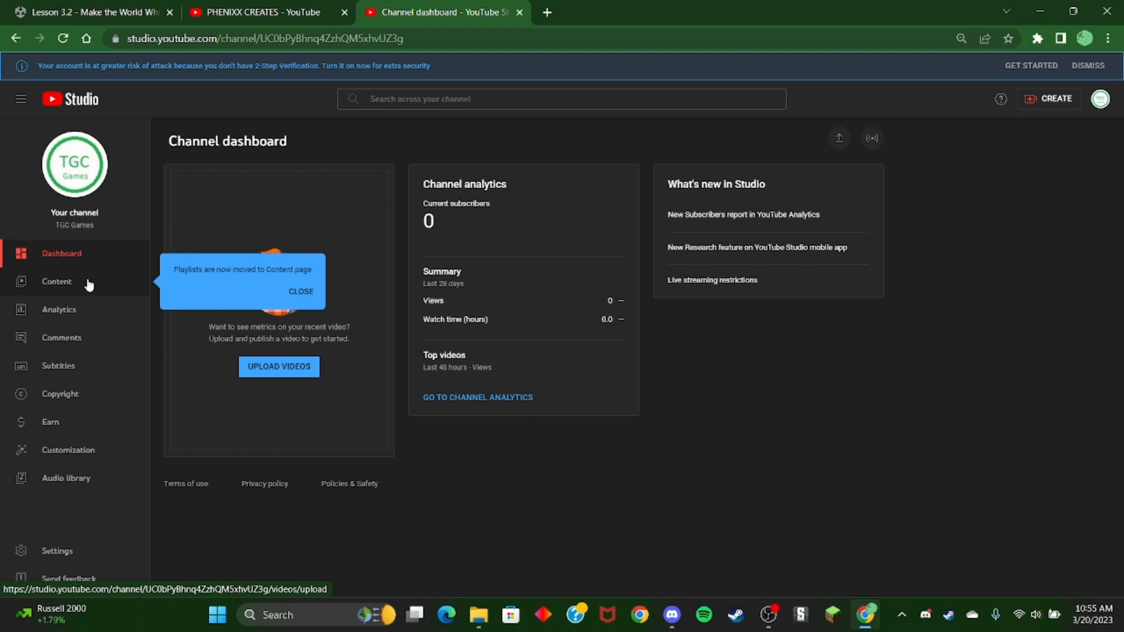
Show TGC Games' empty Content list, then its public channel page in a new tab
click(57, 281)
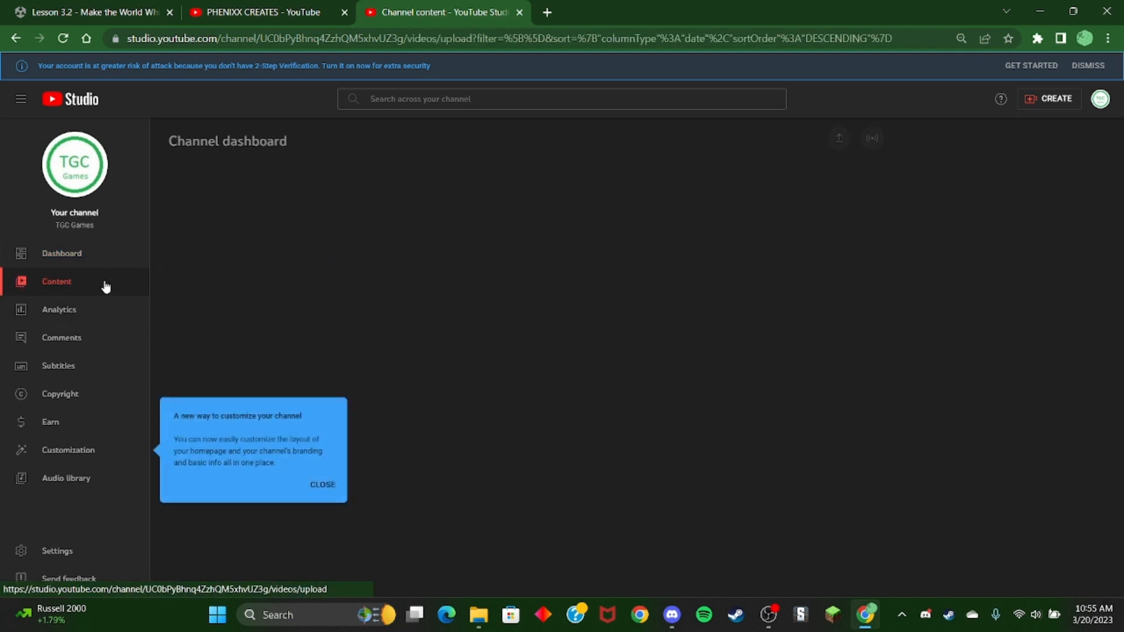
click(57, 280)
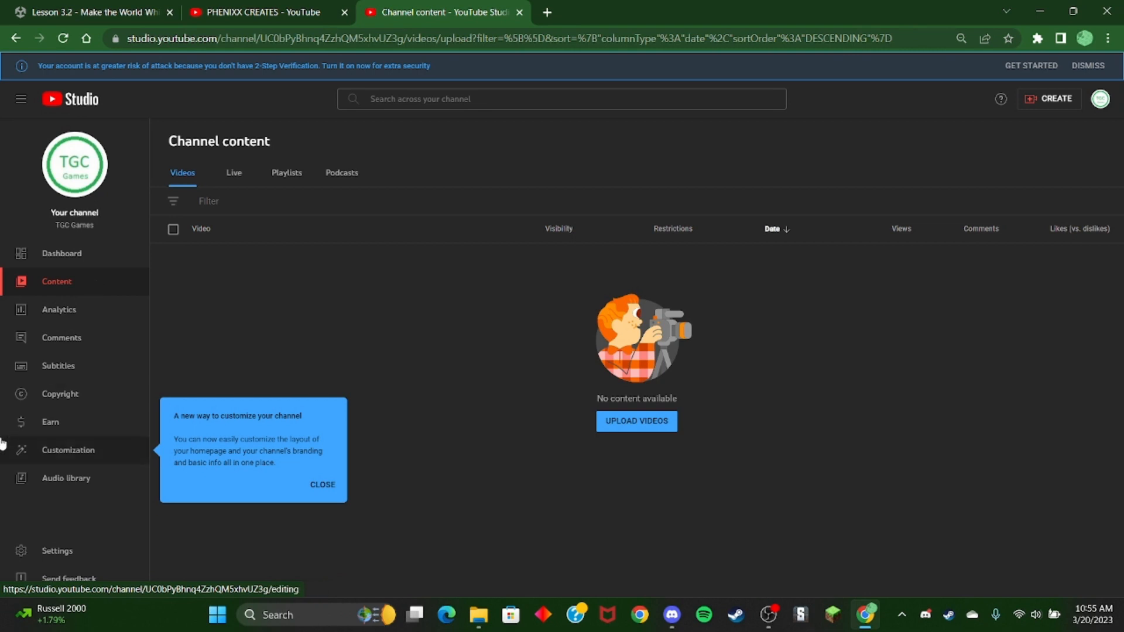
mouse_move(74, 163)
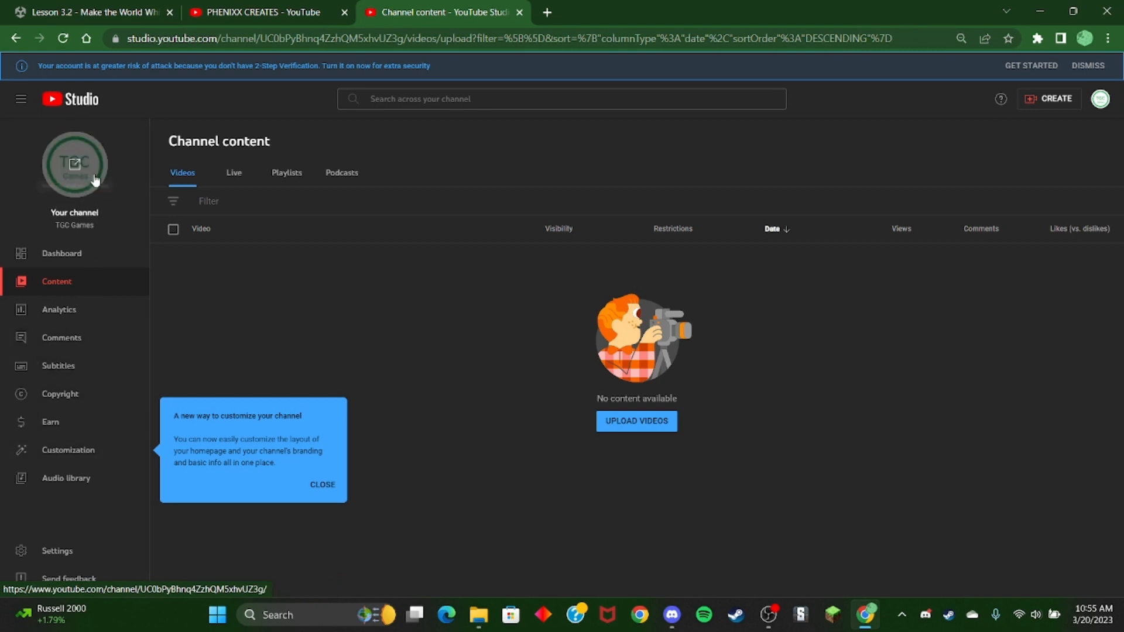
click(93, 180)
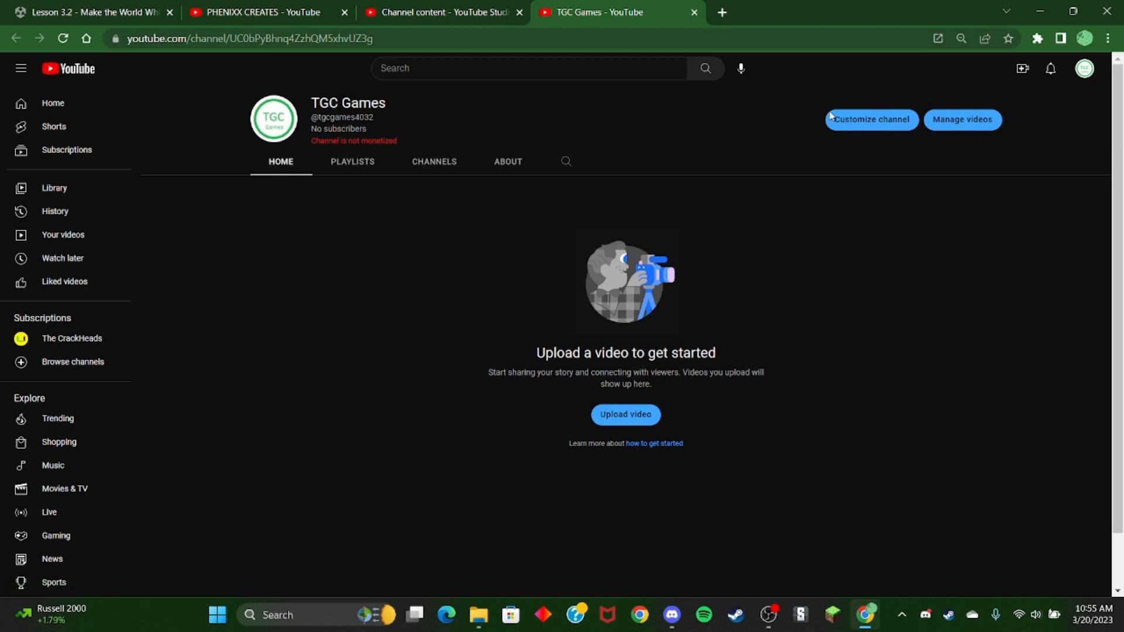
Bring up TGC Games' channel customization, return to the dashboard and show the account options
click(870, 120)
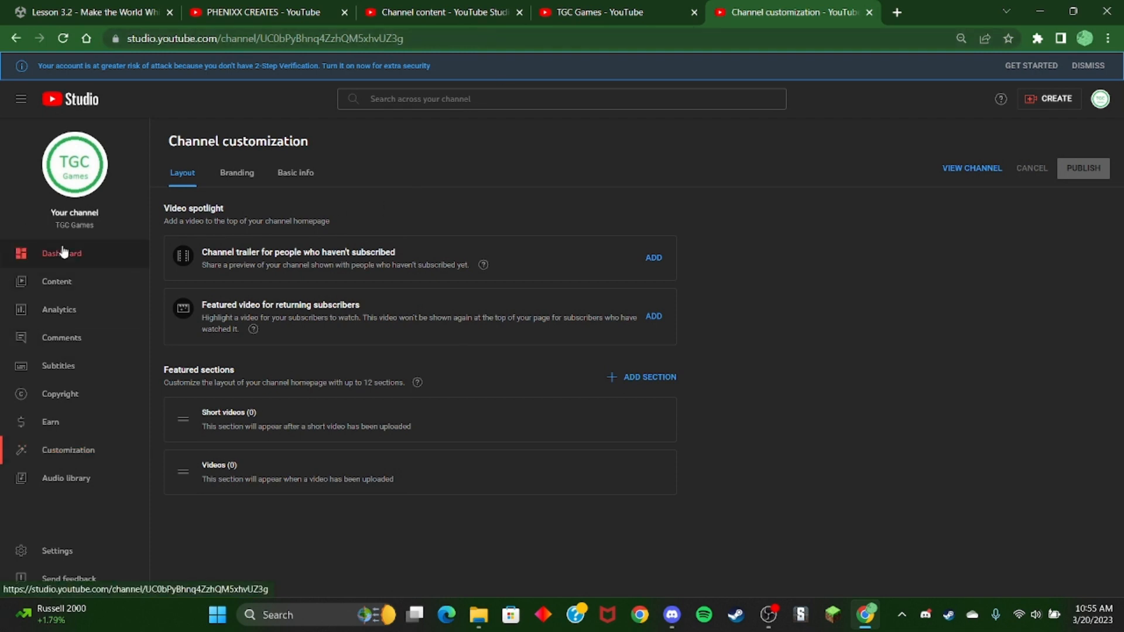
click(62, 253)
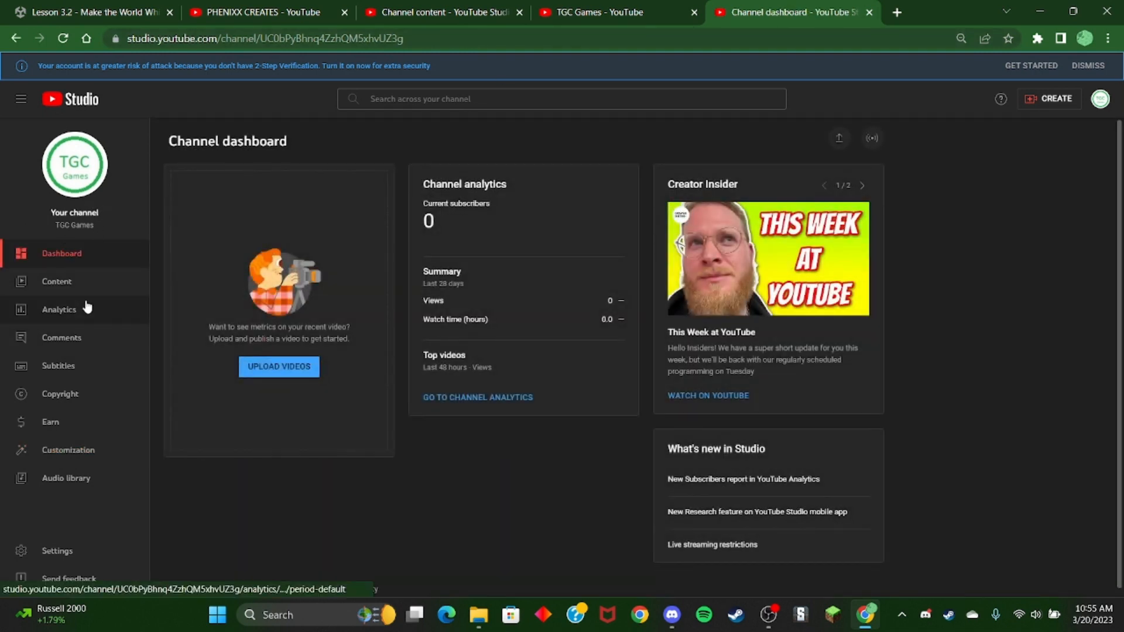
mouse_move(1100, 99)
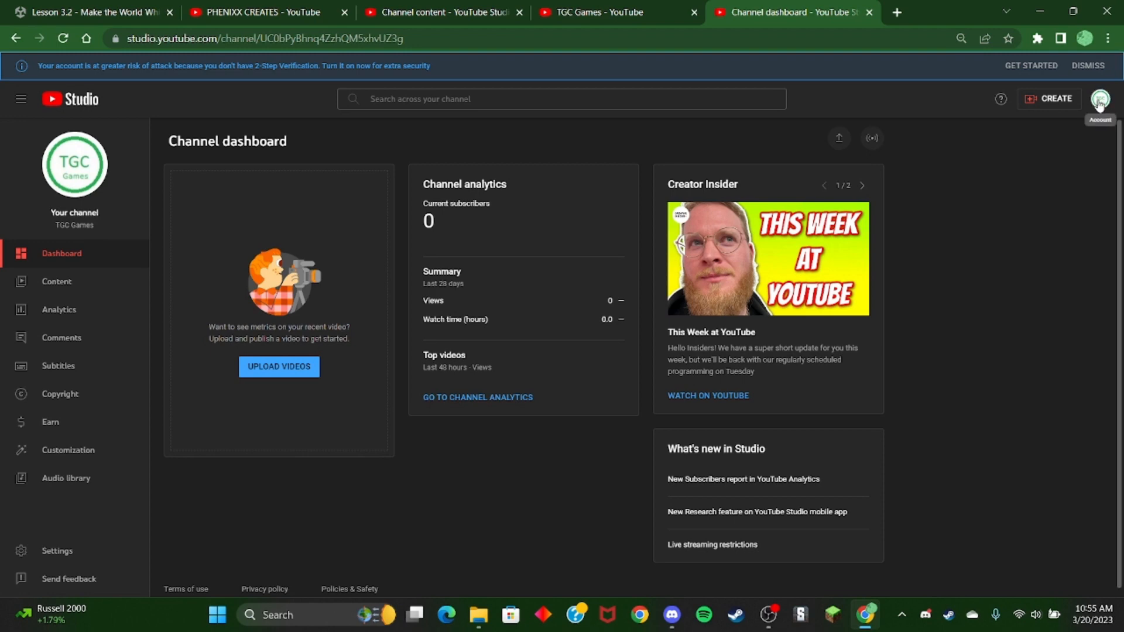
click(1100, 99)
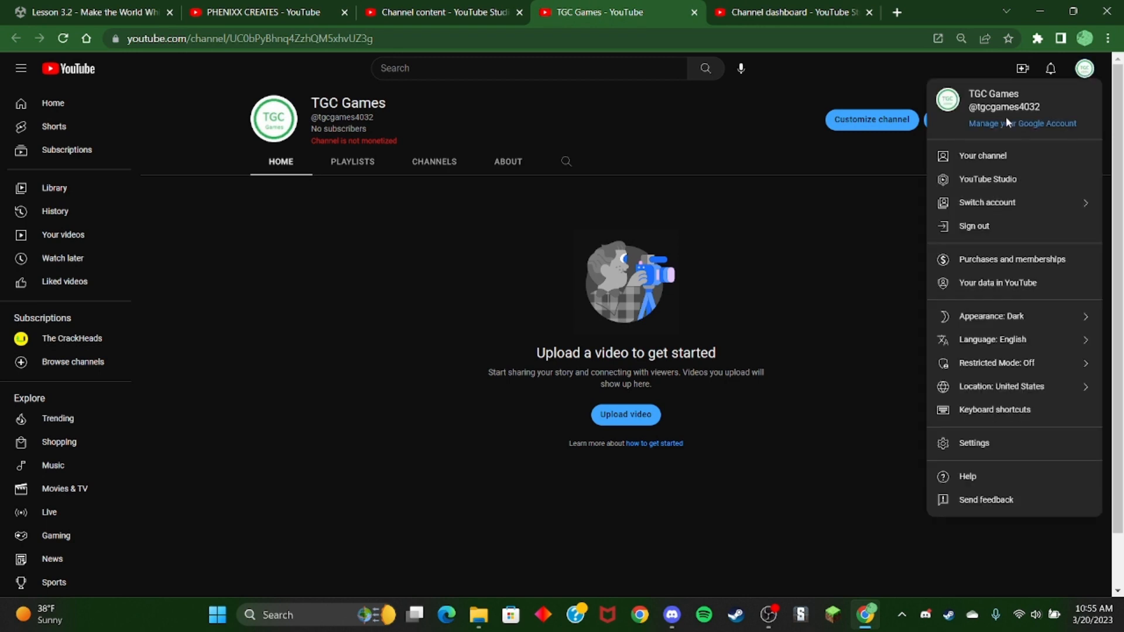
mouse_move(1011, 179)
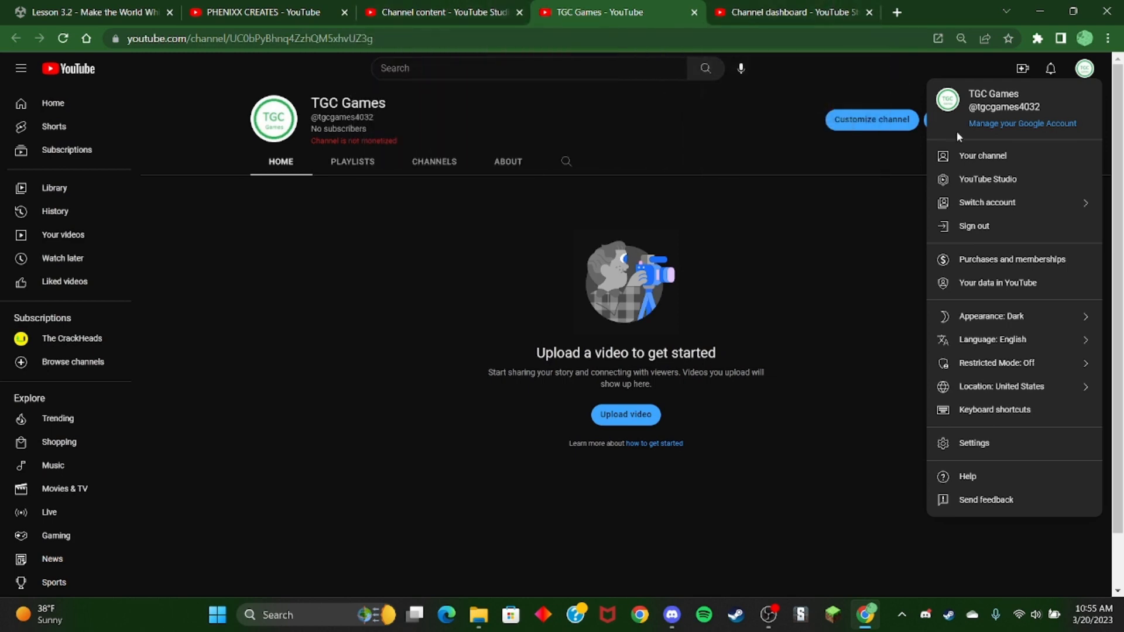
Reach the Google Account Name page for TGC Games via Personal info
click(1021, 123)
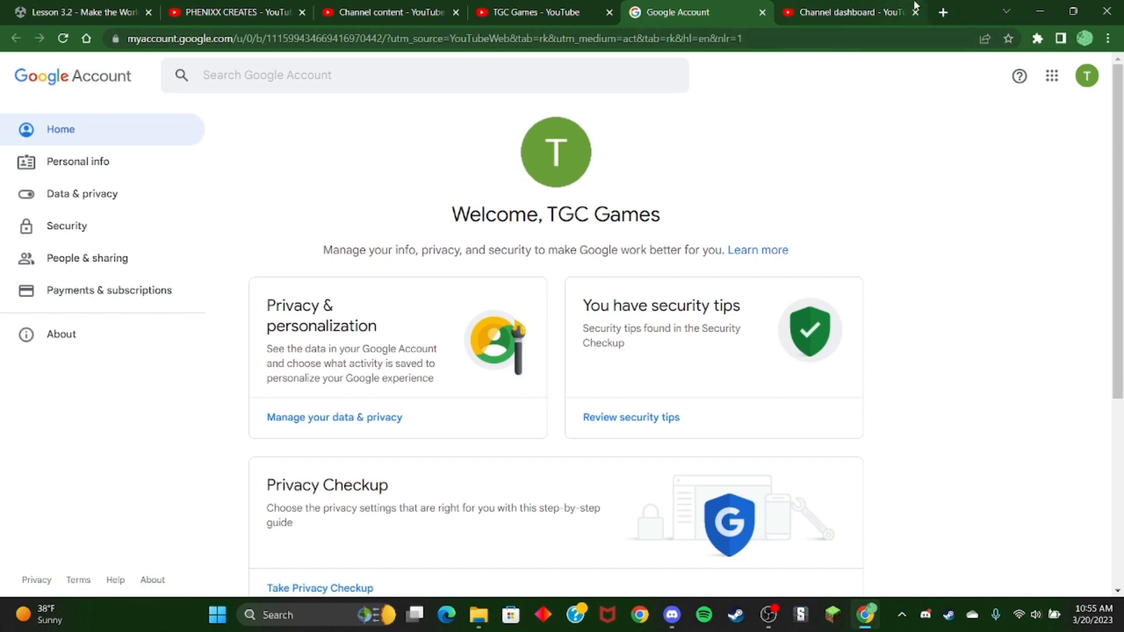
mouse_move(555, 165)
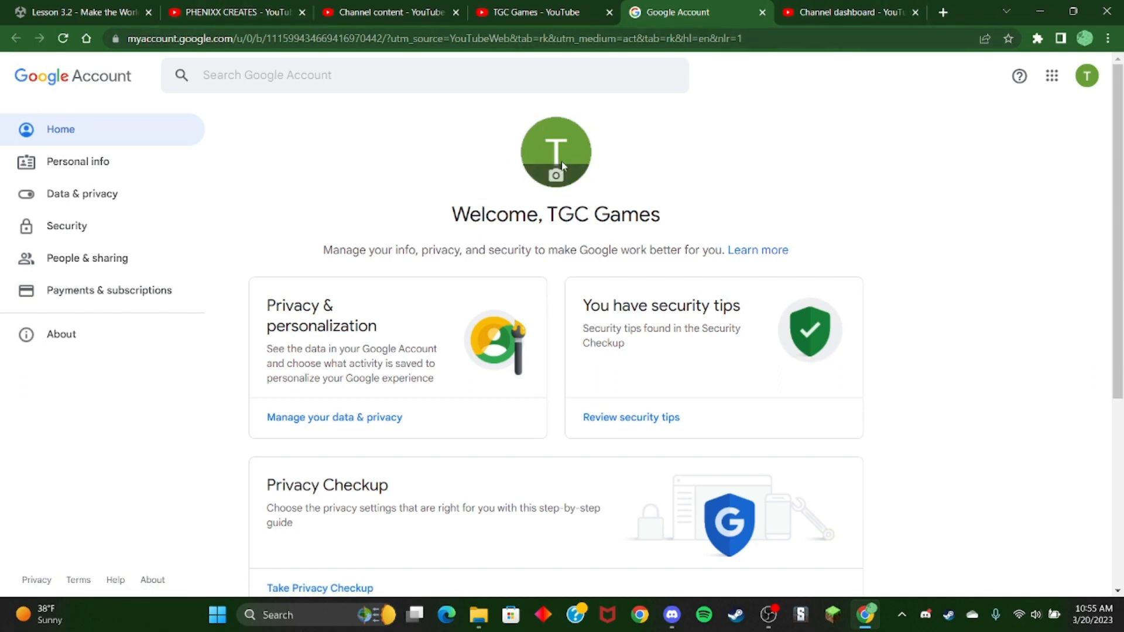
mouse_move(1087, 76)
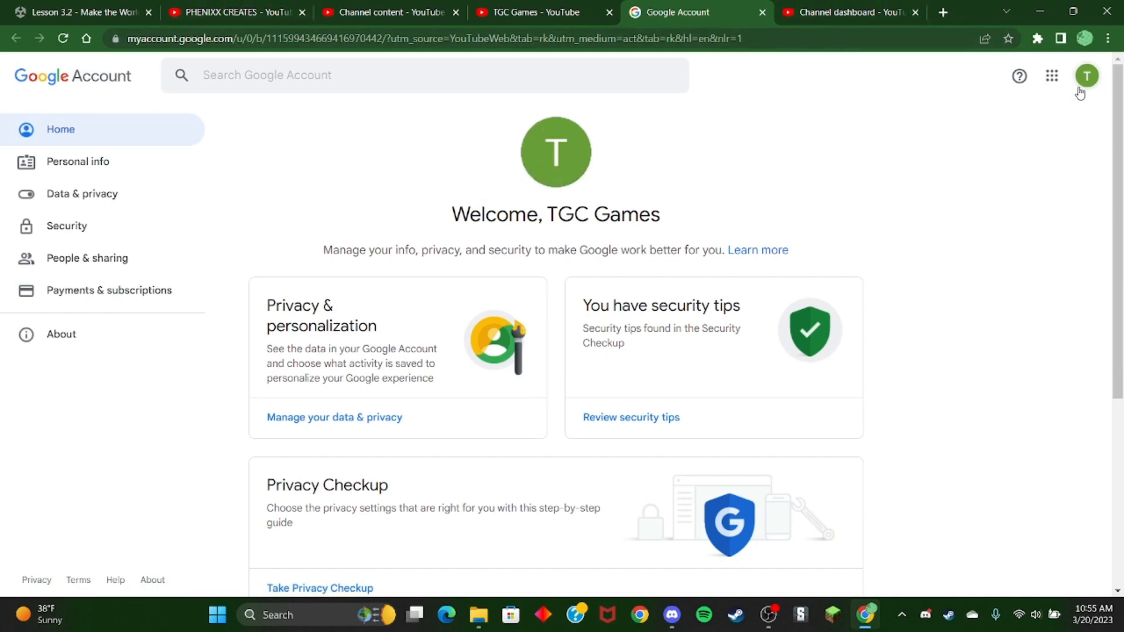
mouse_move(645, 75)
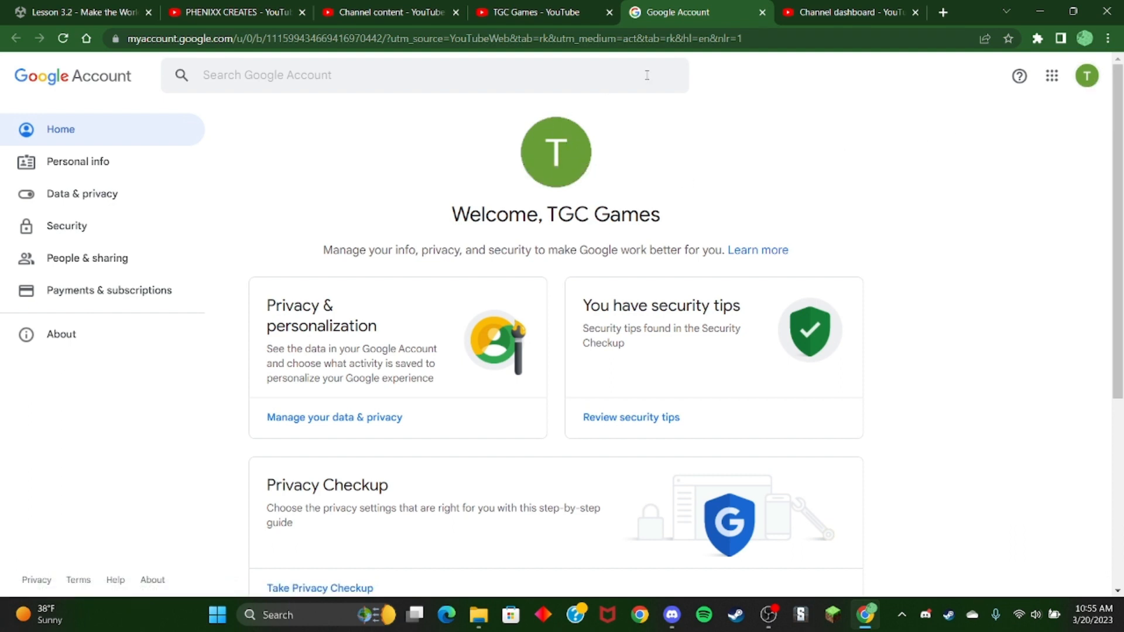
mouse_move(1086, 76)
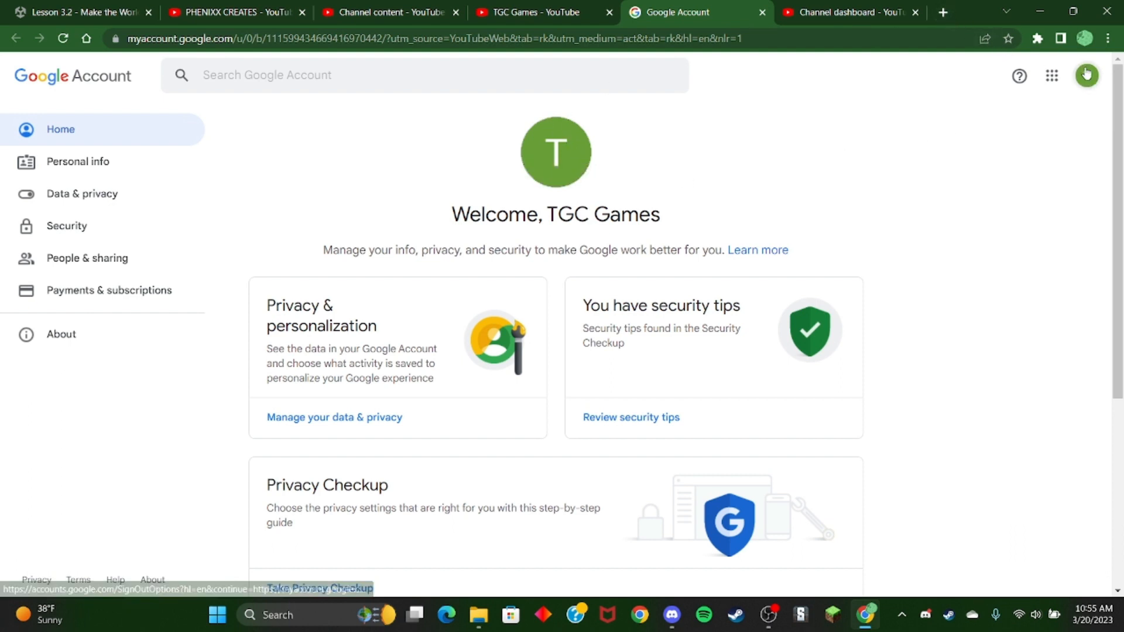
click(1086, 75)
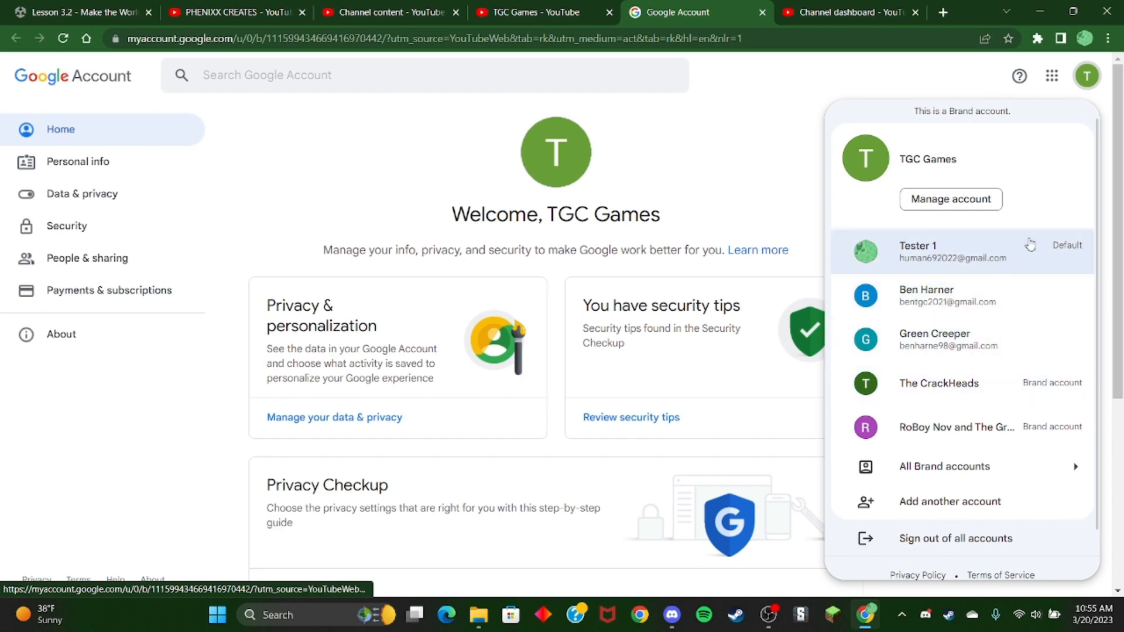
mouse_move(1026, 155)
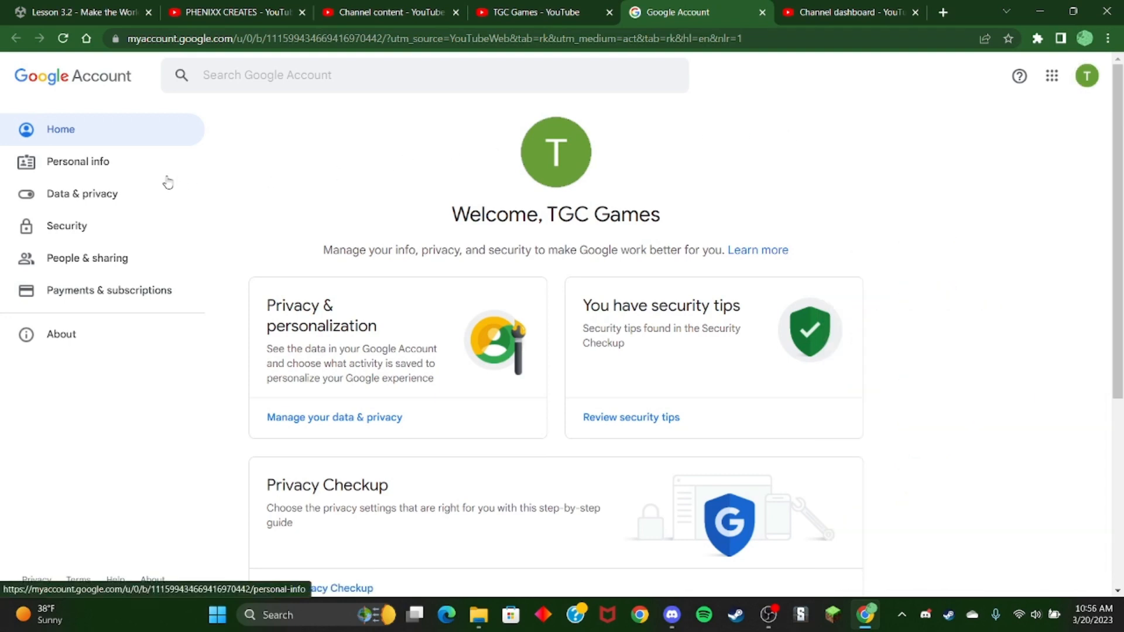
click(77, 162)
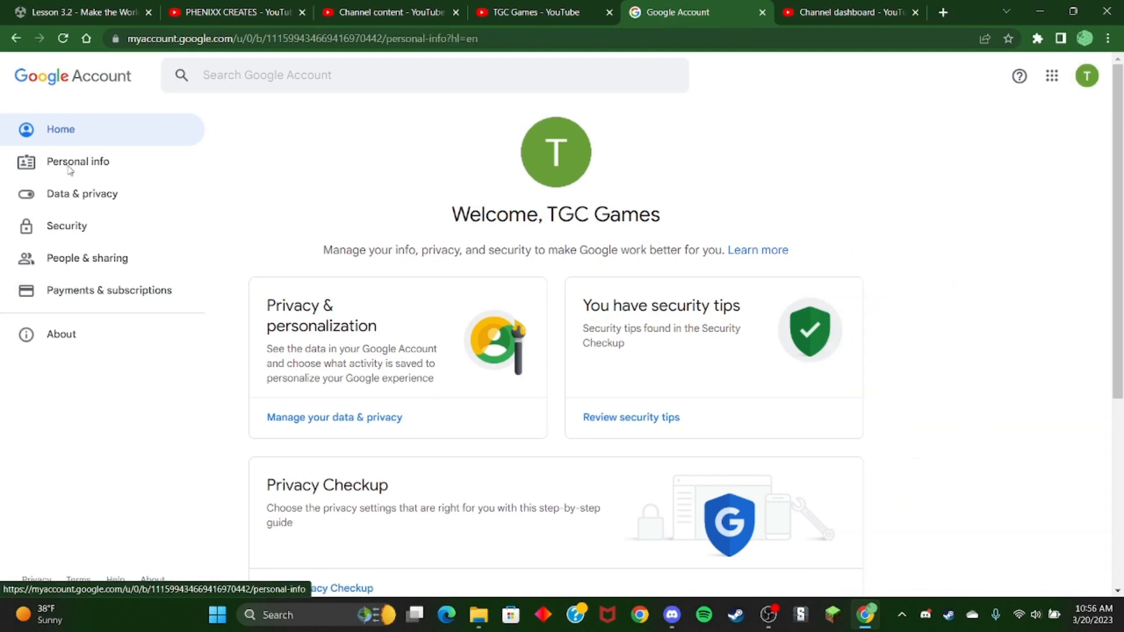
click(78, 162)
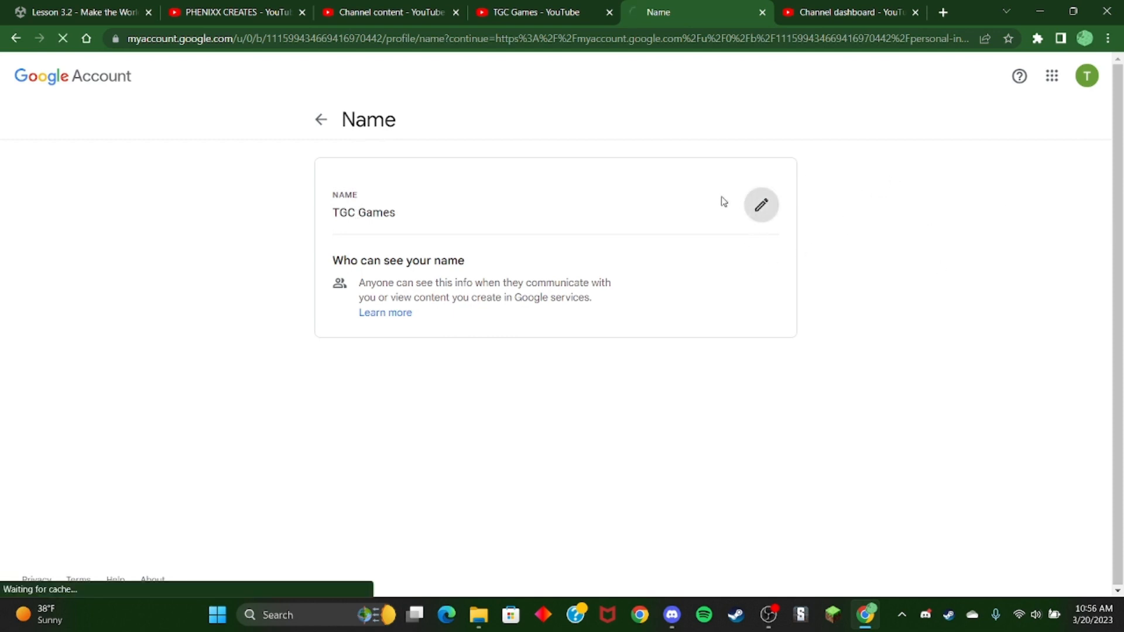
Rename the brand account from TGC Games to TheGreenCreeper Games and save it
click(761, 205)
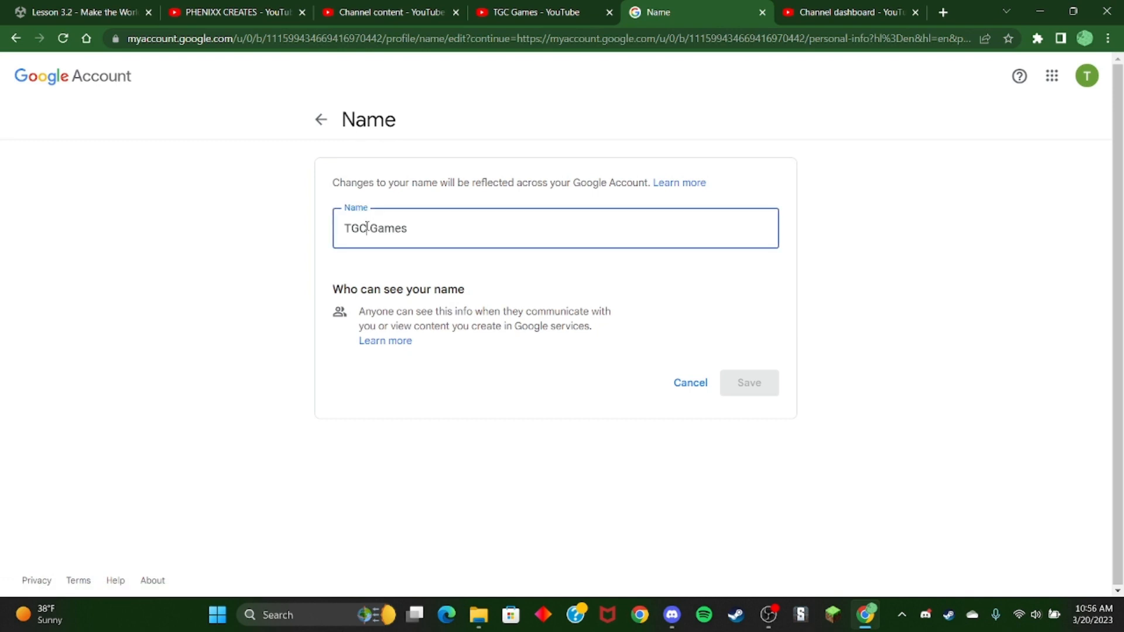
text(THe)
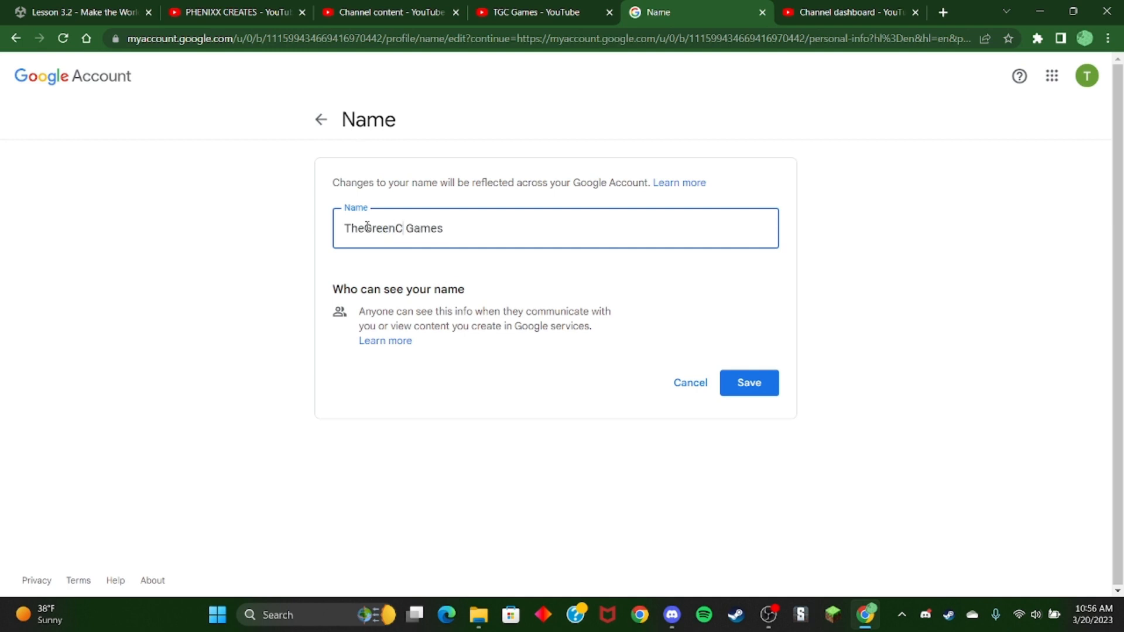
text(reeper)
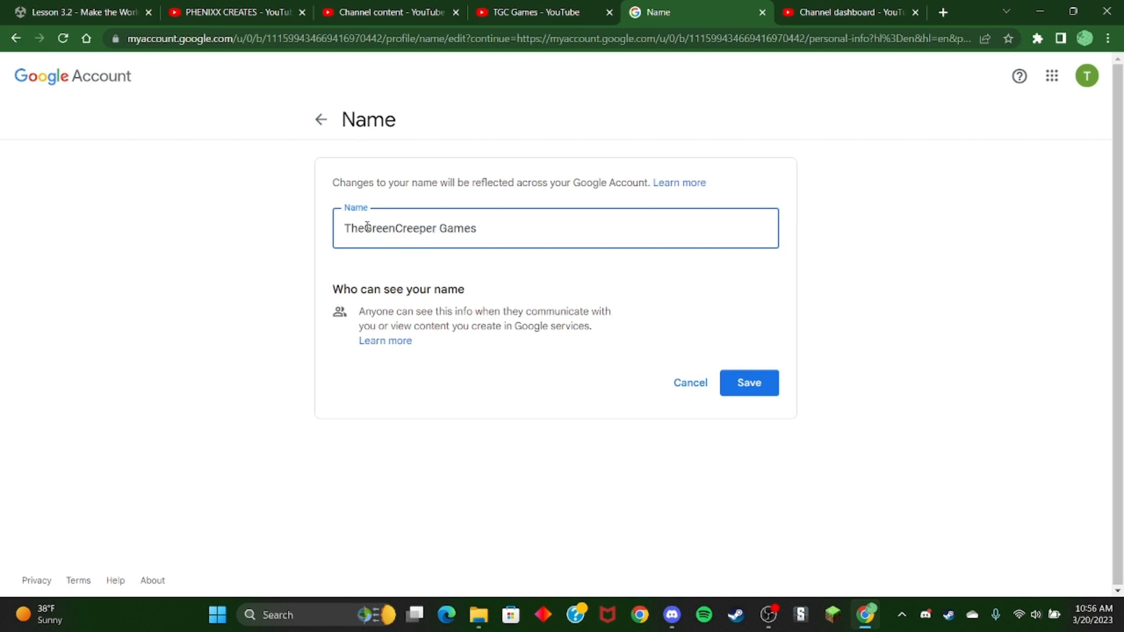
click(749, 383)
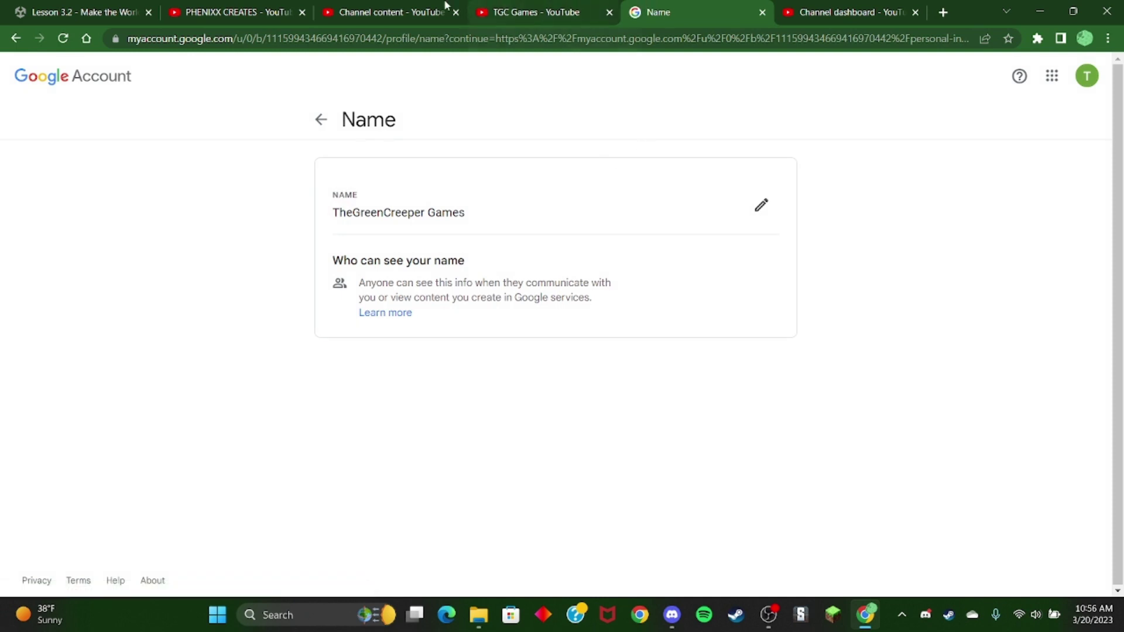
Back in TGC Games' Studio, reach Channel customization's Basic info settings for name and description
click(528, 13)
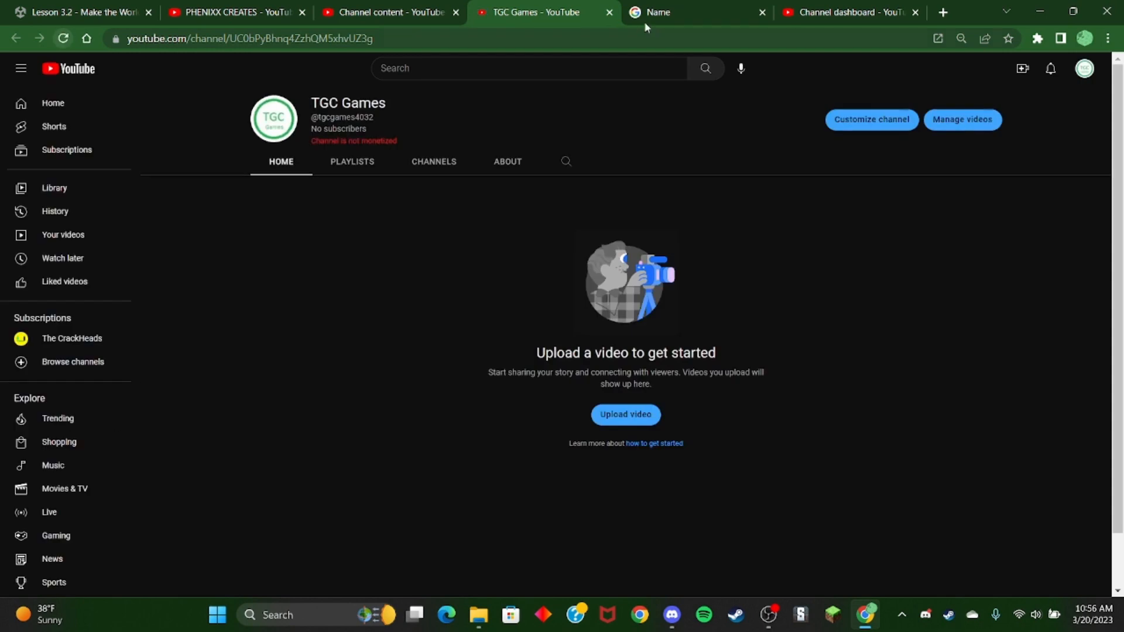
click(849, 12)
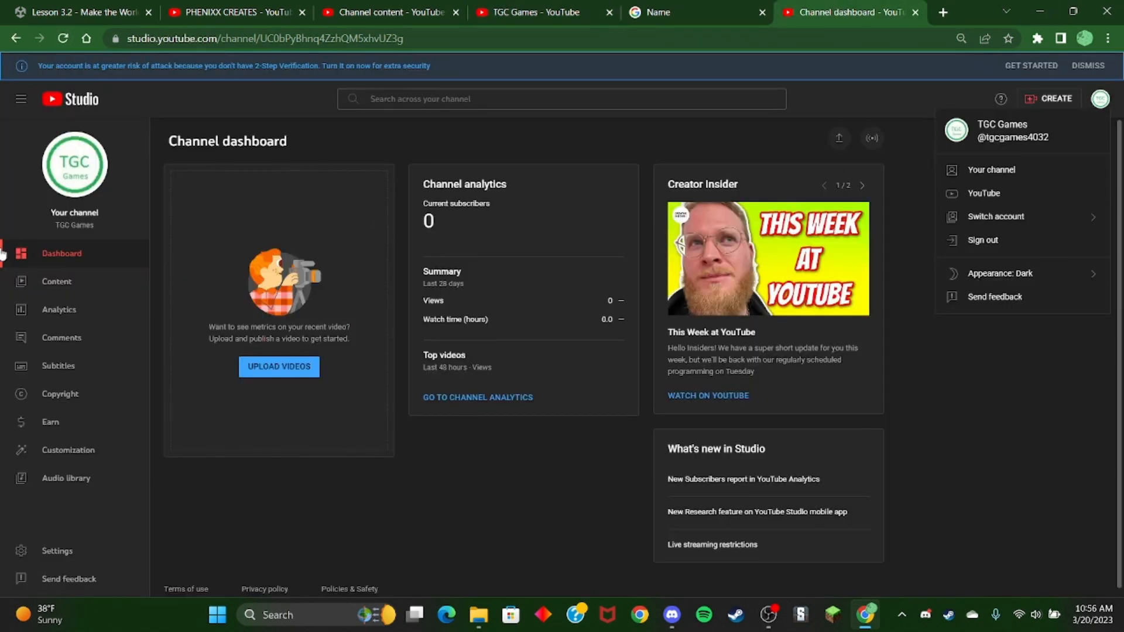
mouse_move(58, 366)
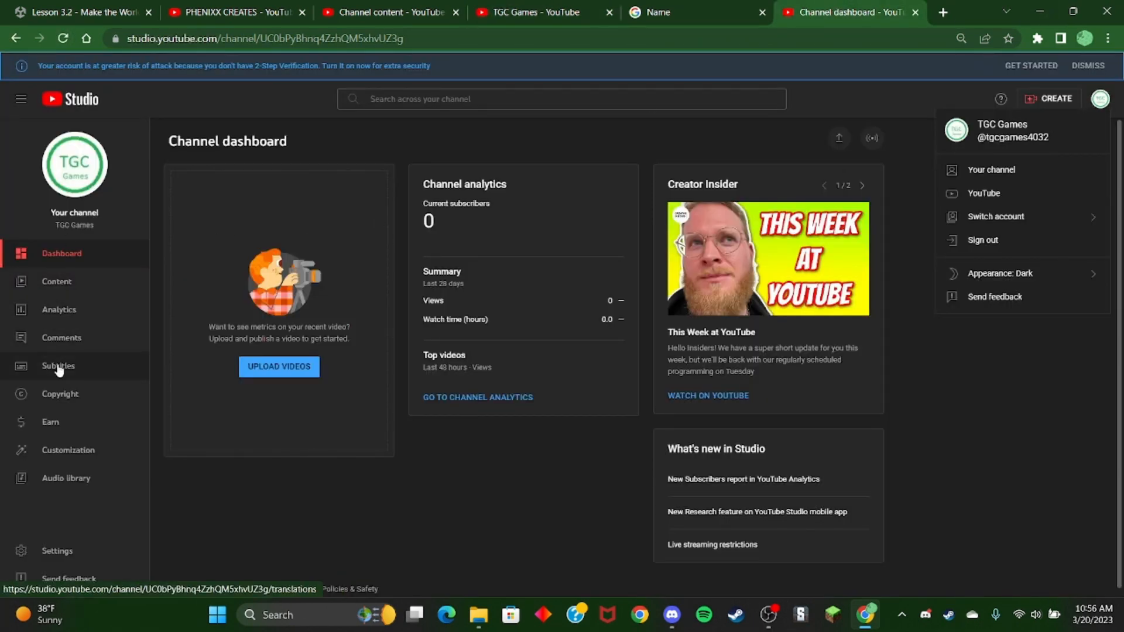
click(68, 449)
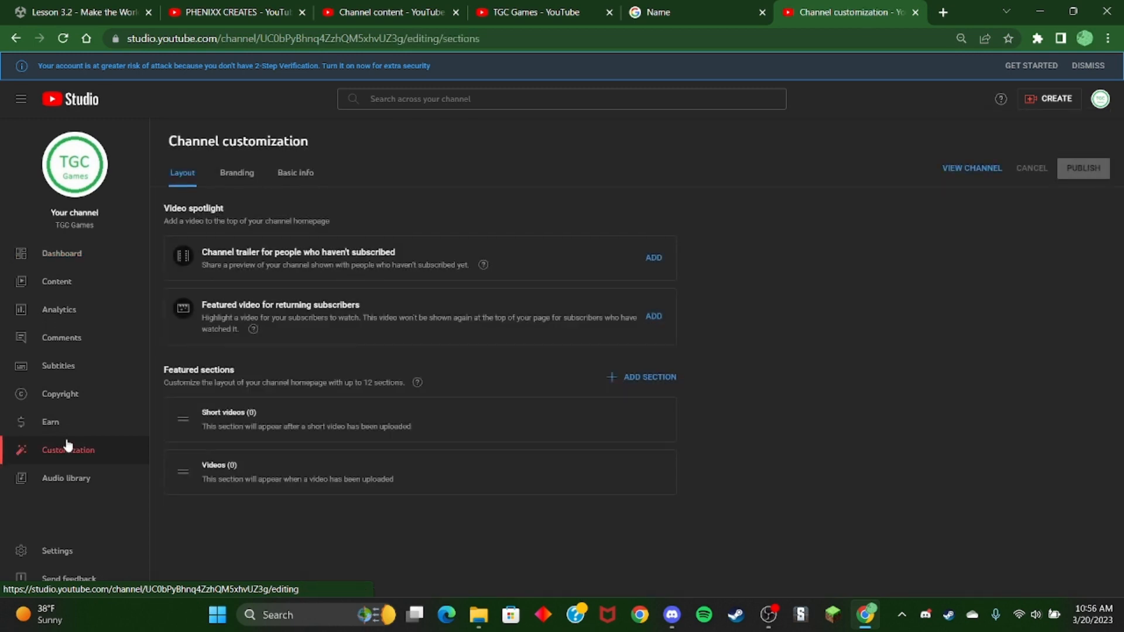
click(237, 173)
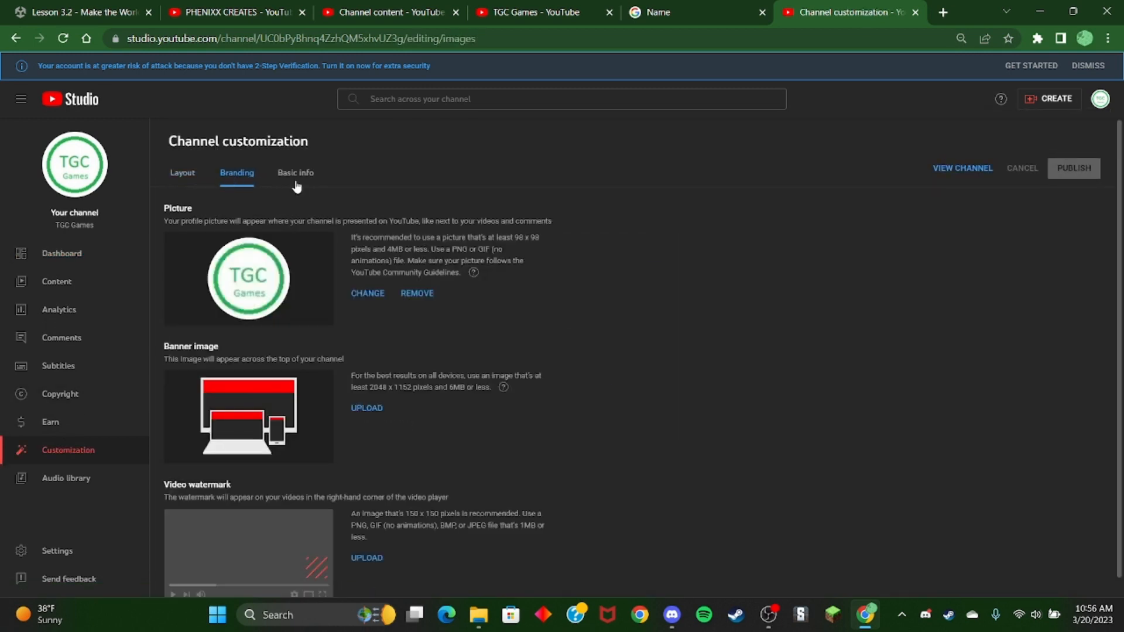
click(295, 173)
text(T)
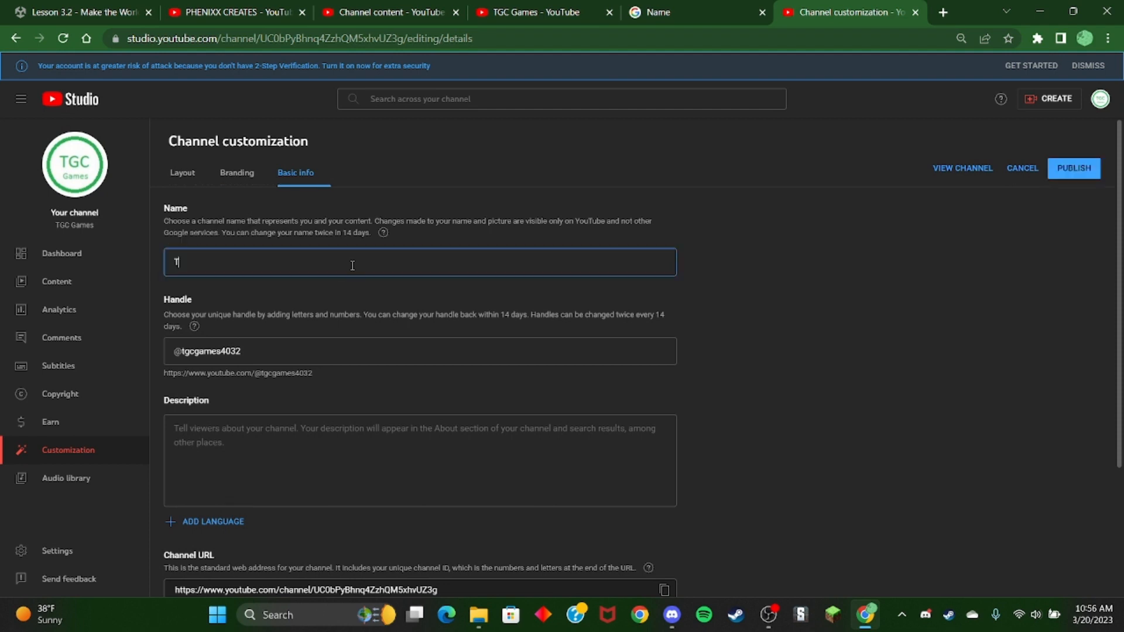
Retype the channel Name field as TheGreenCreeper Games
text(heGre)
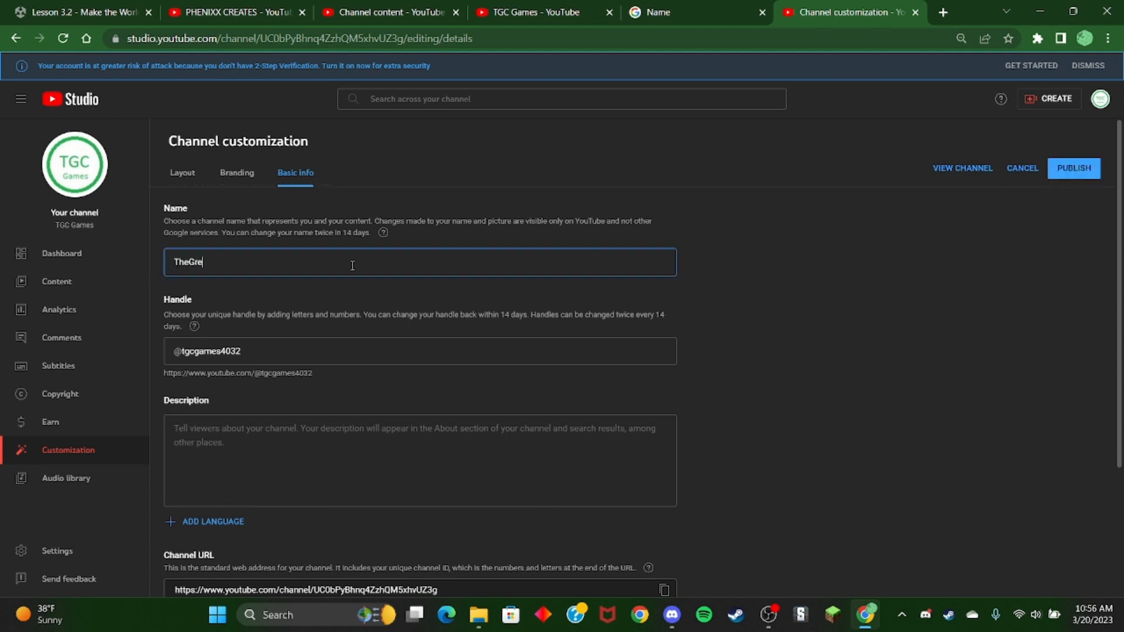
text(enCreed)
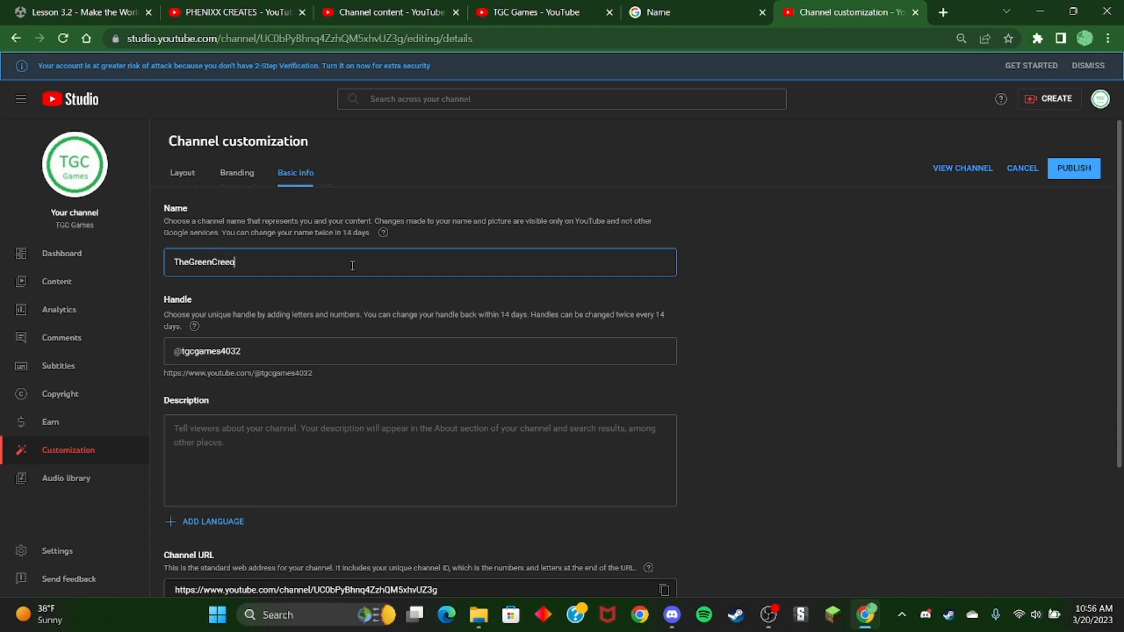
text(per)
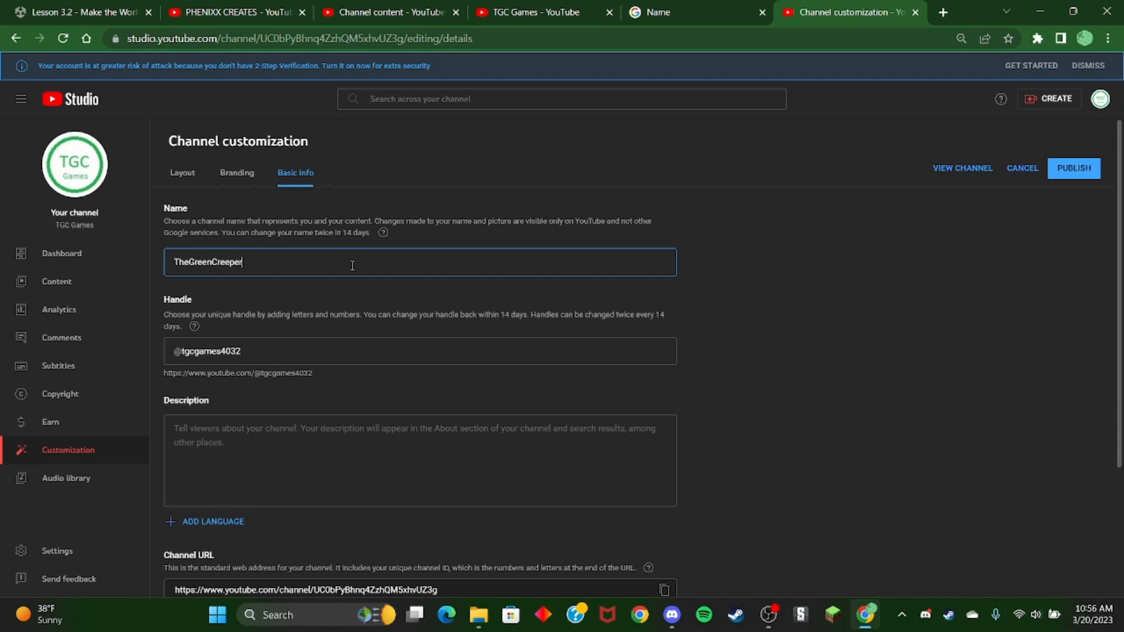
text(Gam)
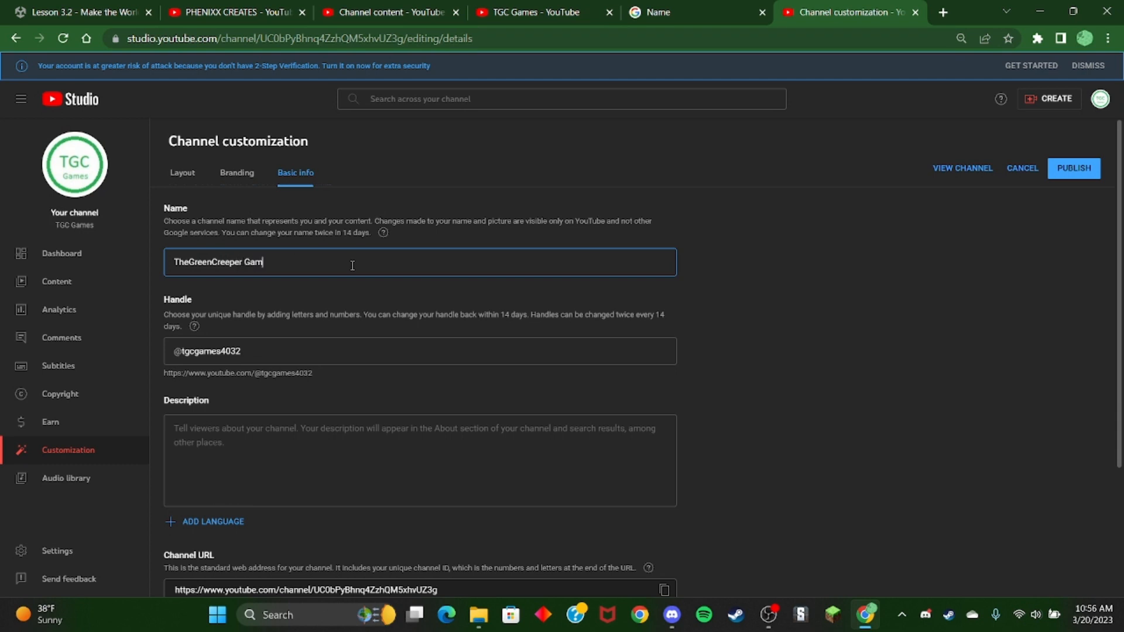
text(es)
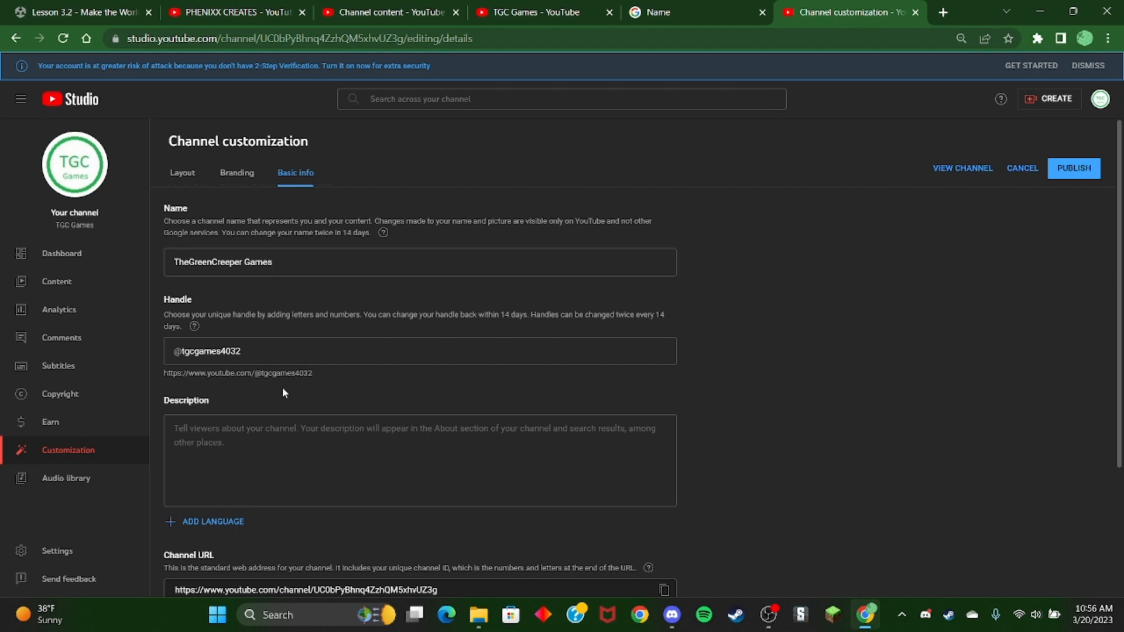
scroll(down, 3)
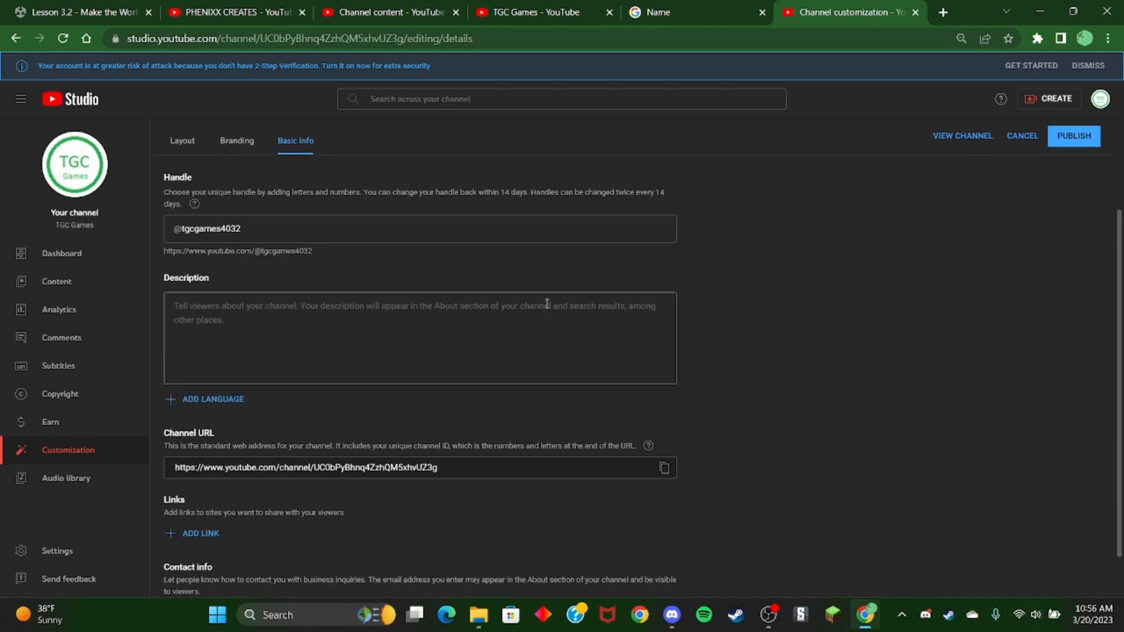
scroll(up, 3)
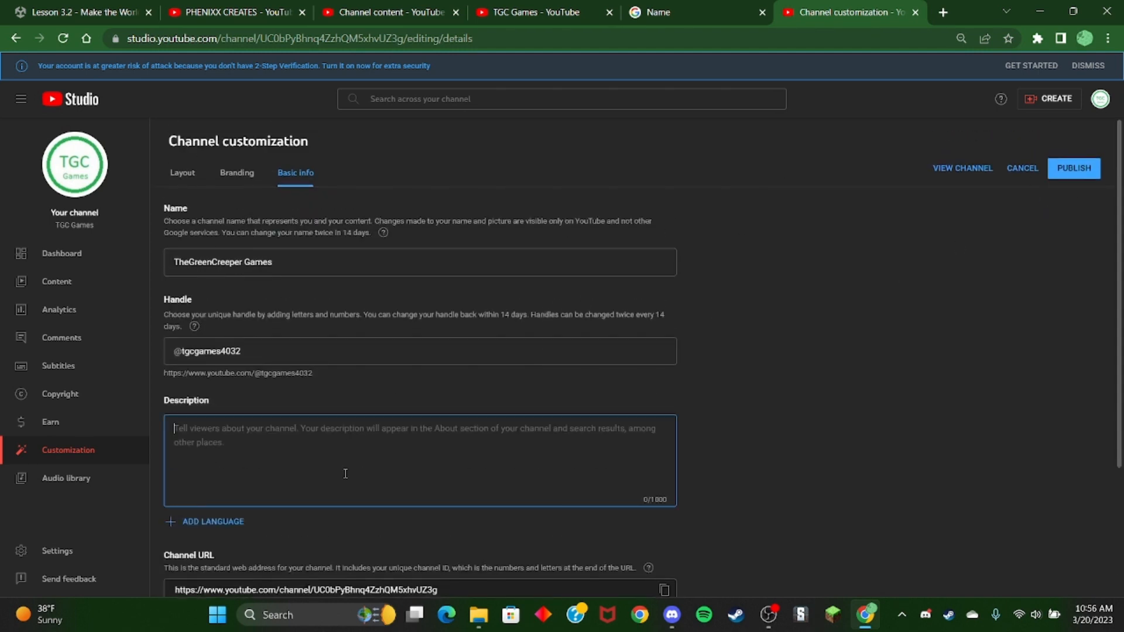
Fill the Description field with TheGreenCreeper Dev Account
text(TheGree)
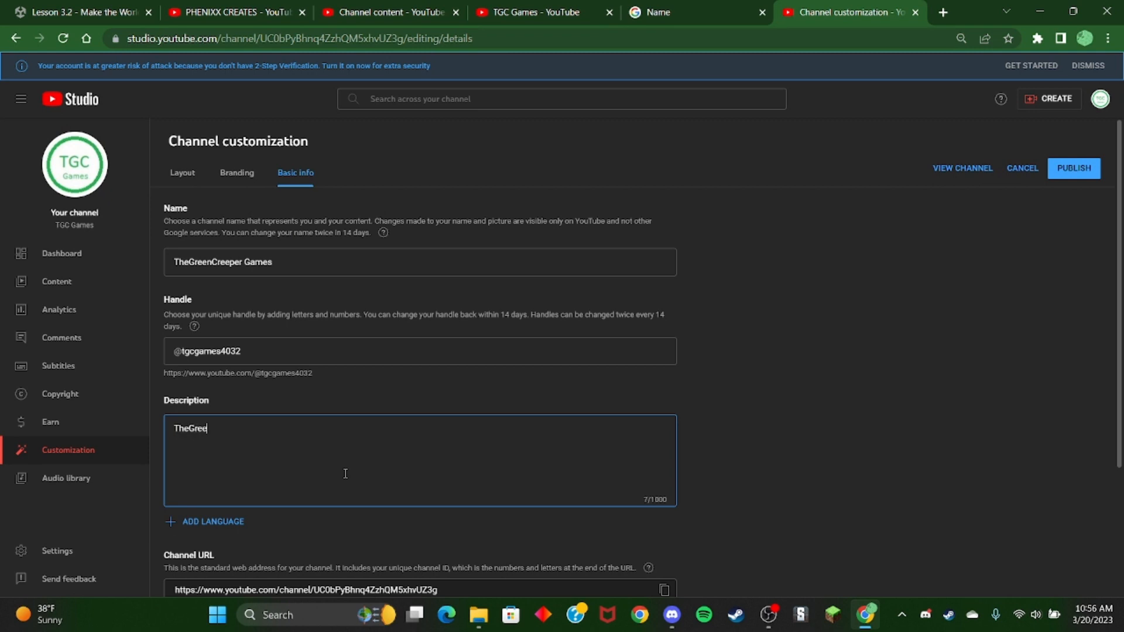
text(nCree)
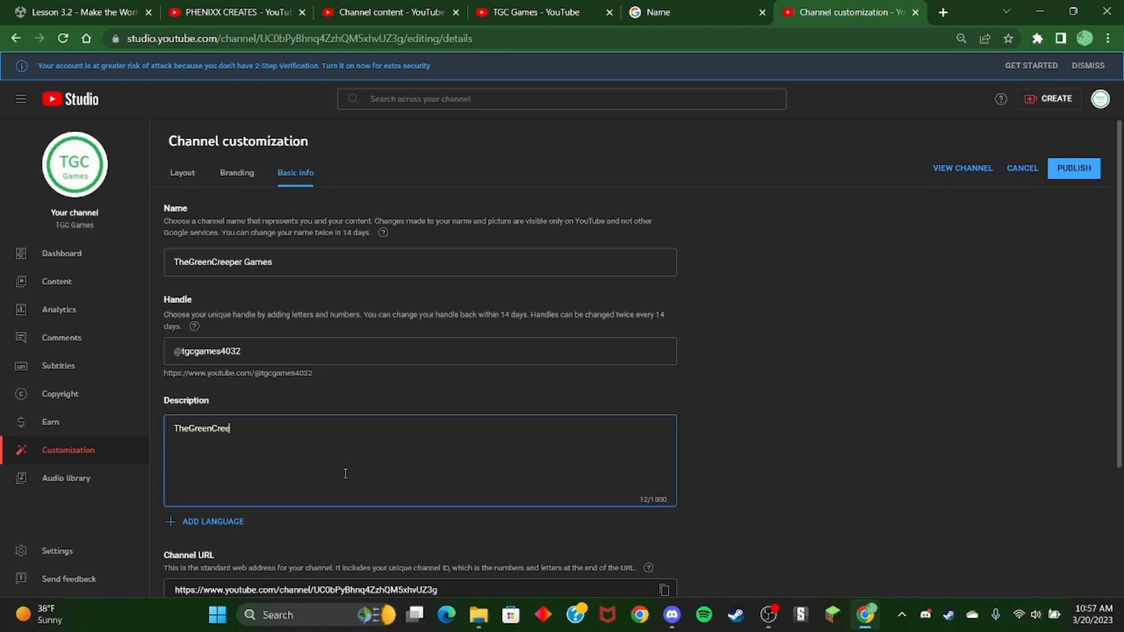
text(per)
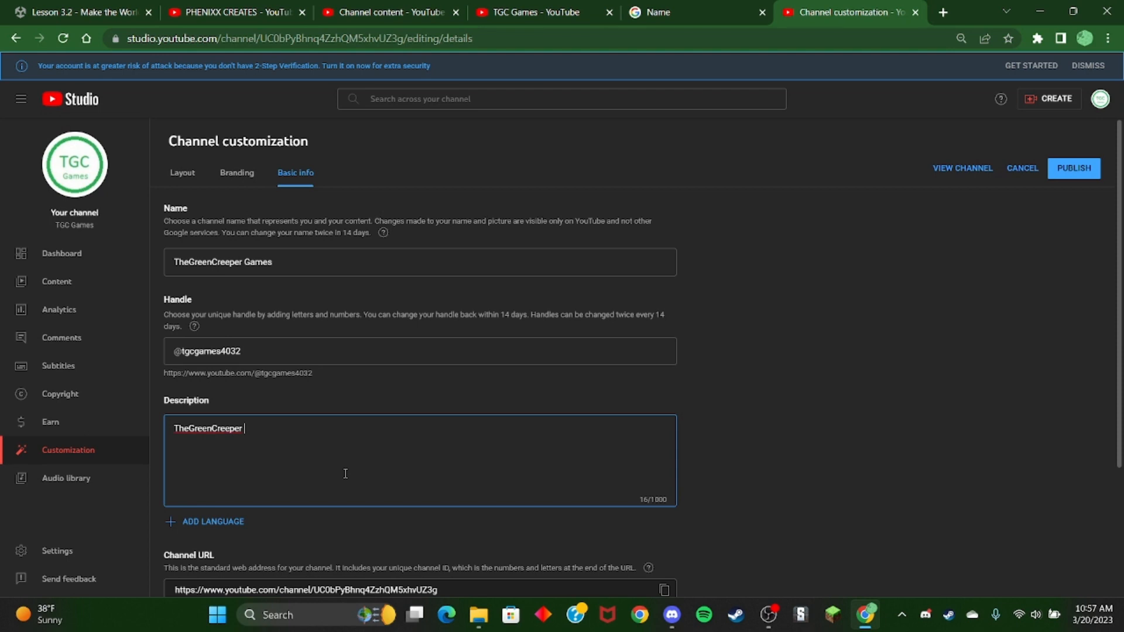
text(Dev)
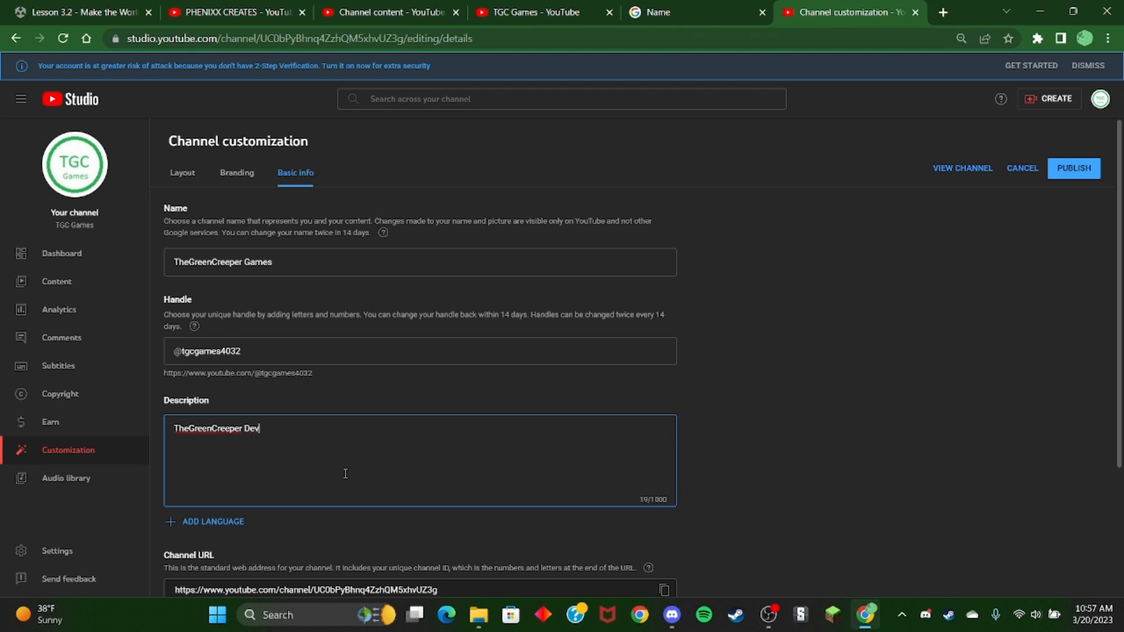
text(Acco)
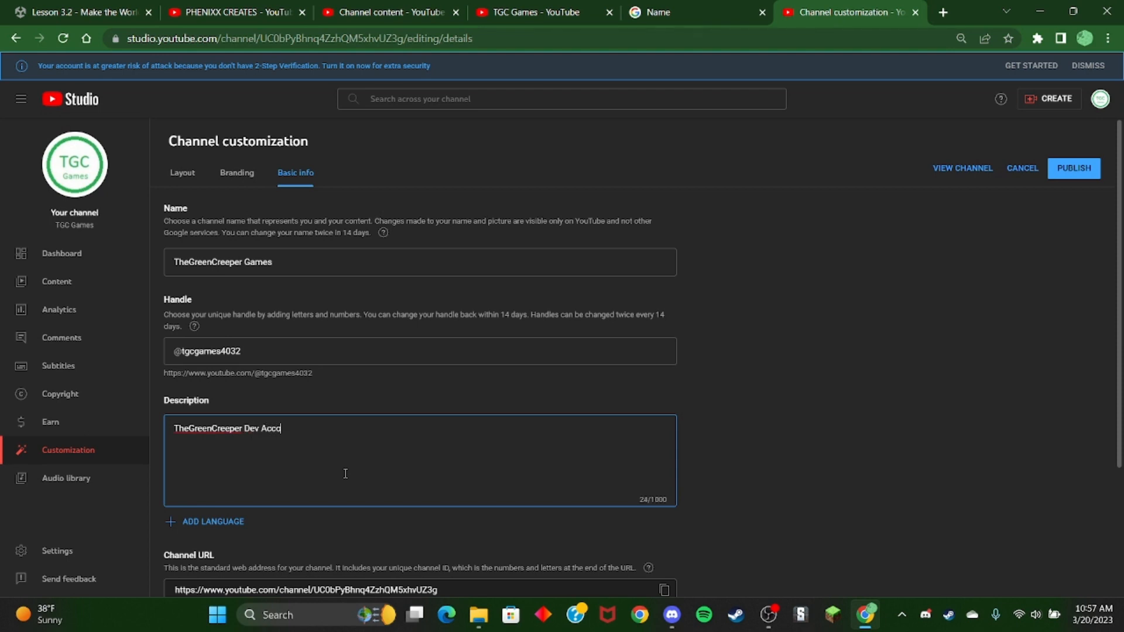
text(unt)
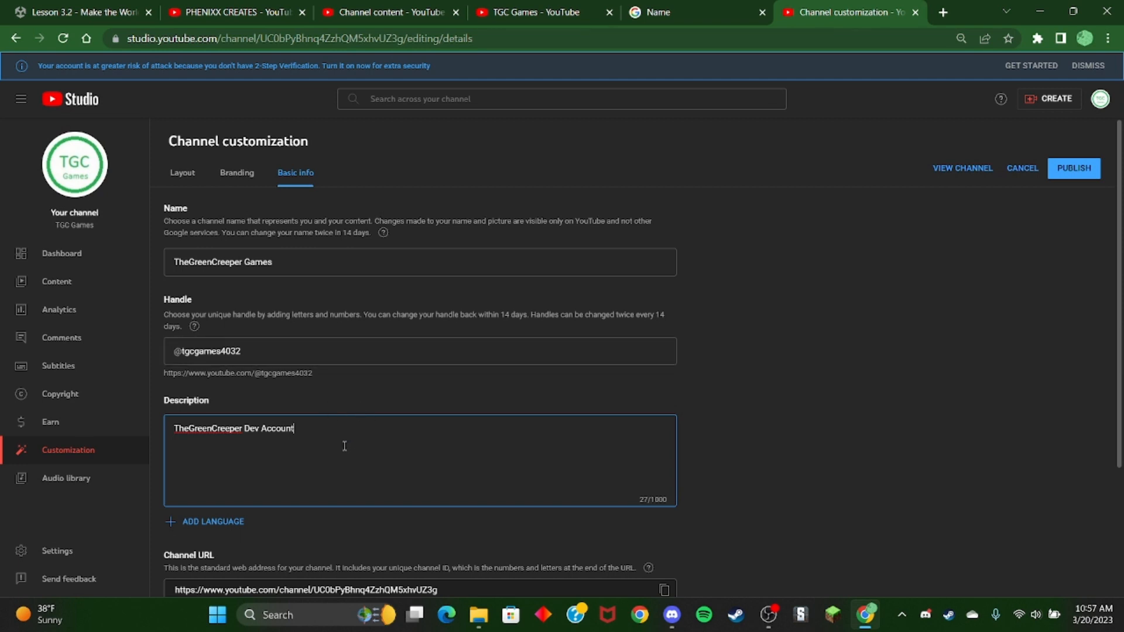
Switch account from TGC Games back to The Green Creeper channel
click(387, 13)
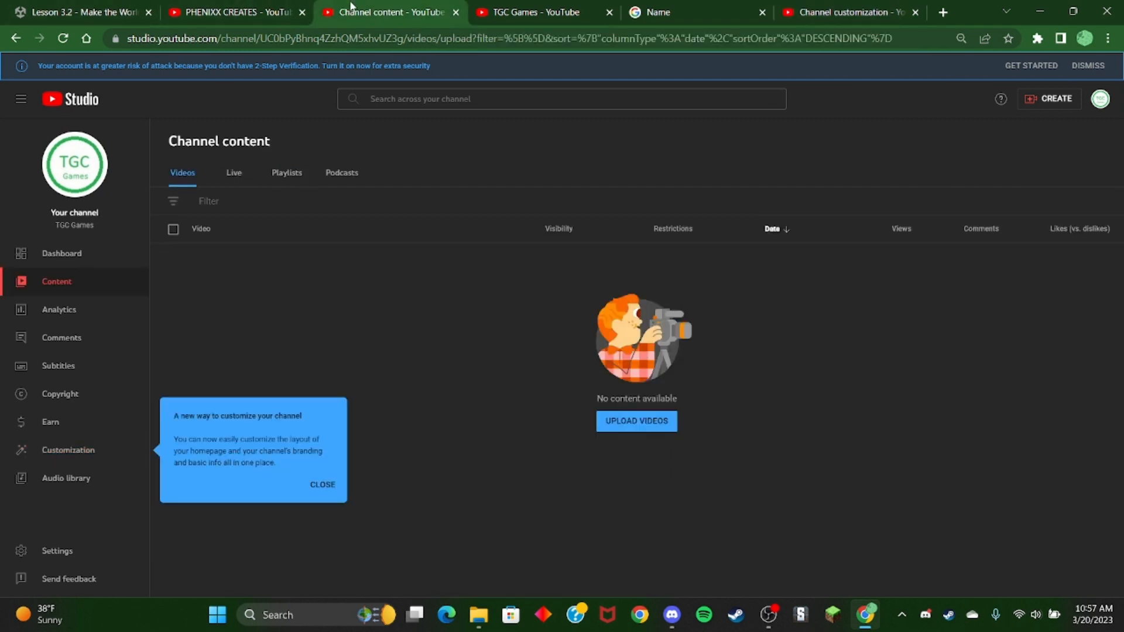
mouse_move(1099, 98)
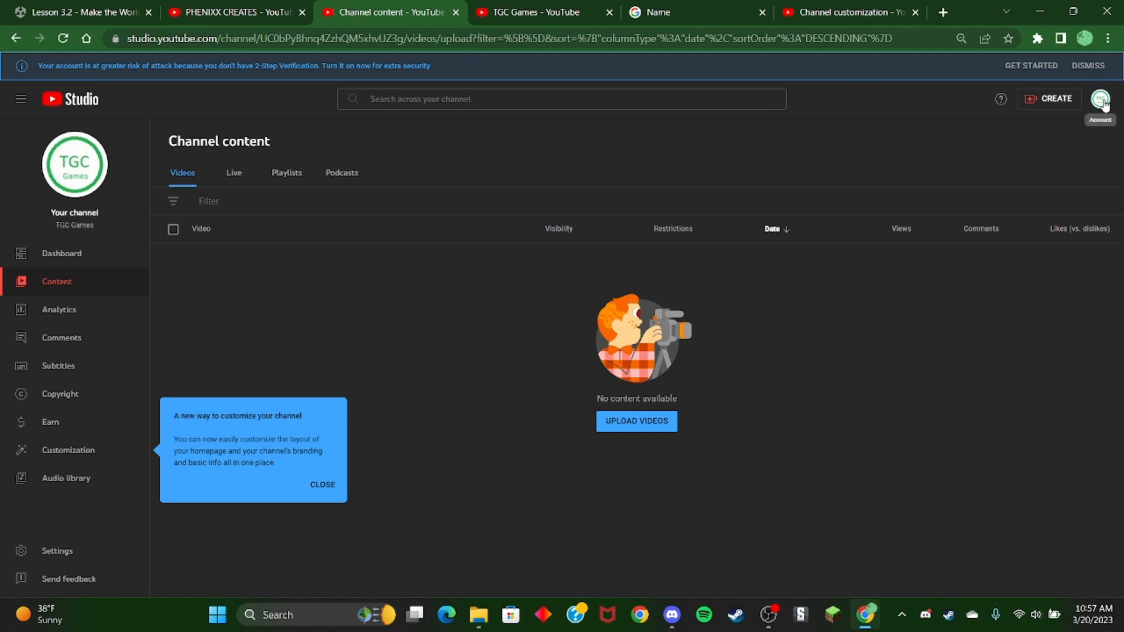
click(1101, 99)
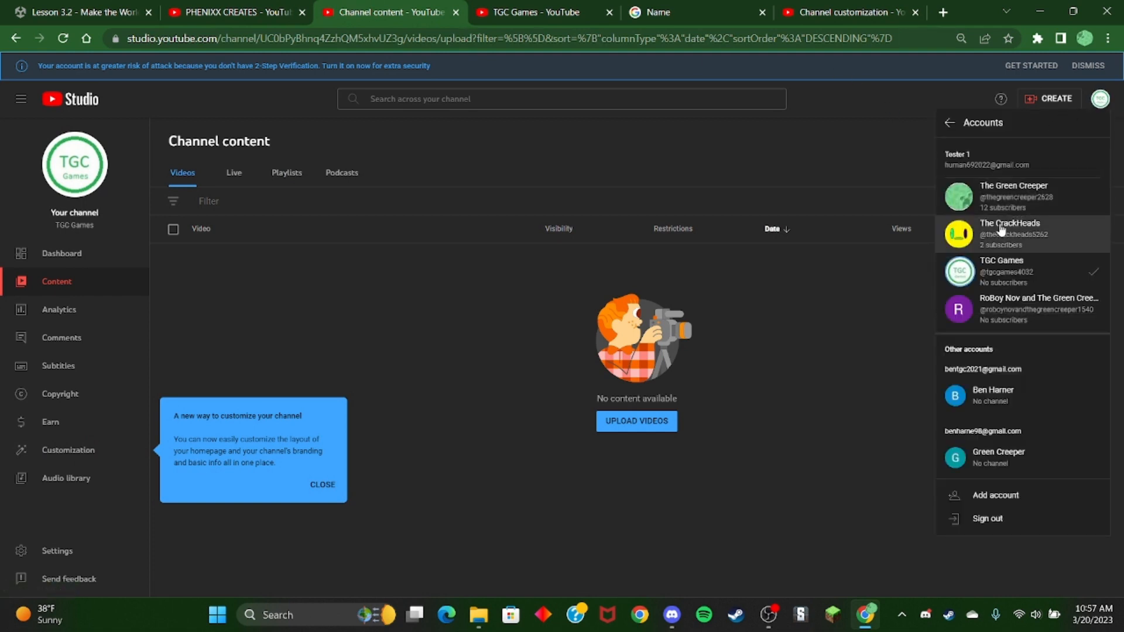
click(1013, 197)
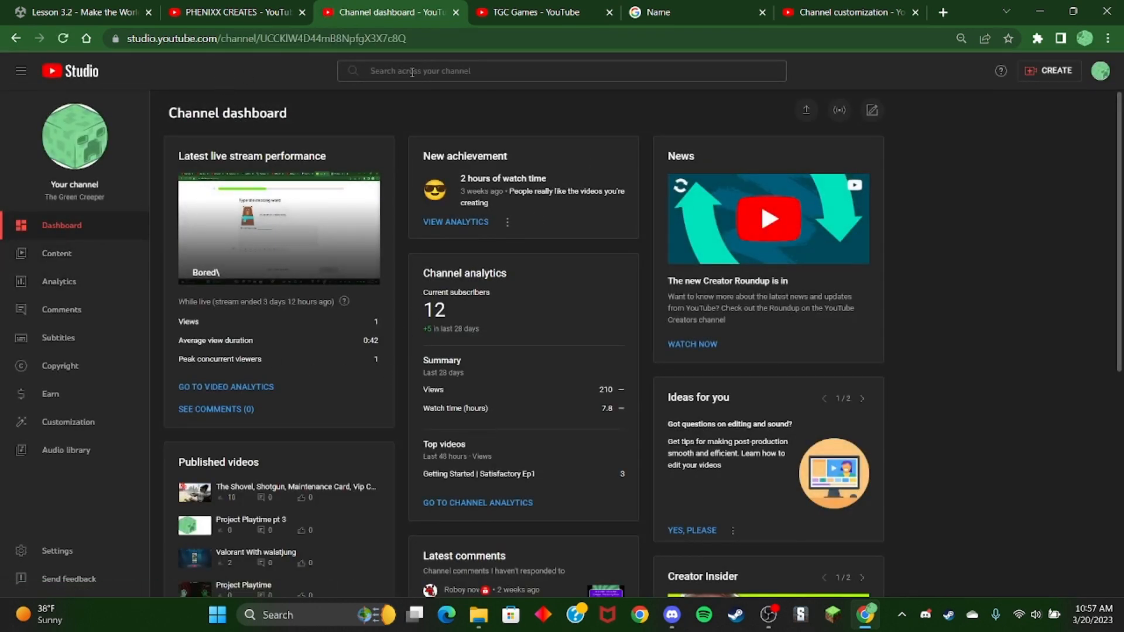
View The Green Creeper's public page and Channels tab, then its channel customization
click(1103, 70)
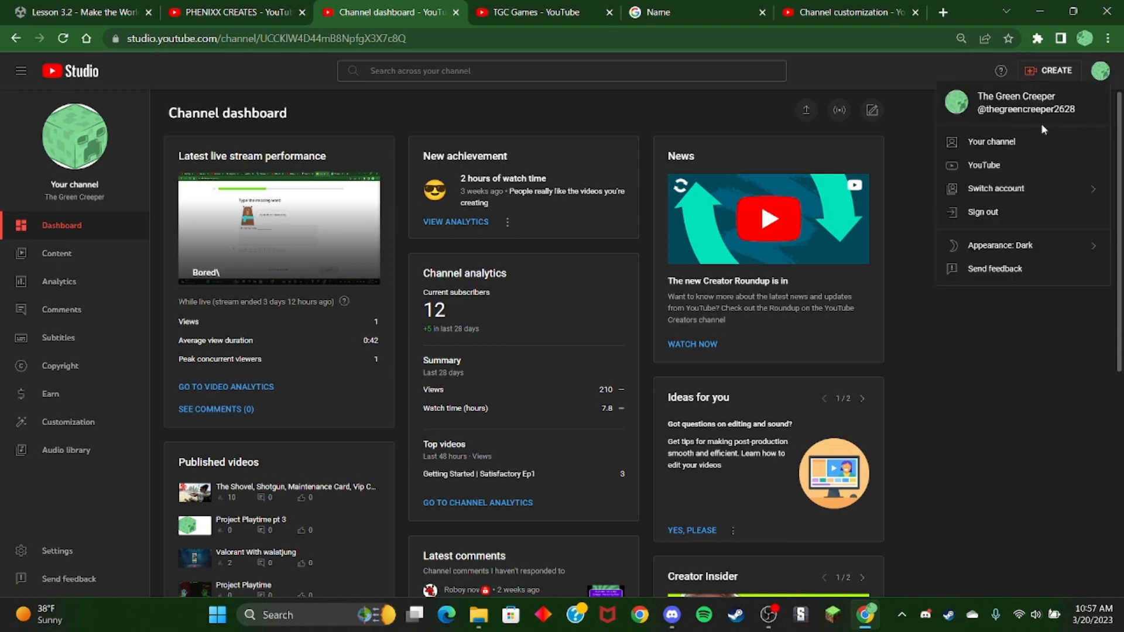
click(991, 142)
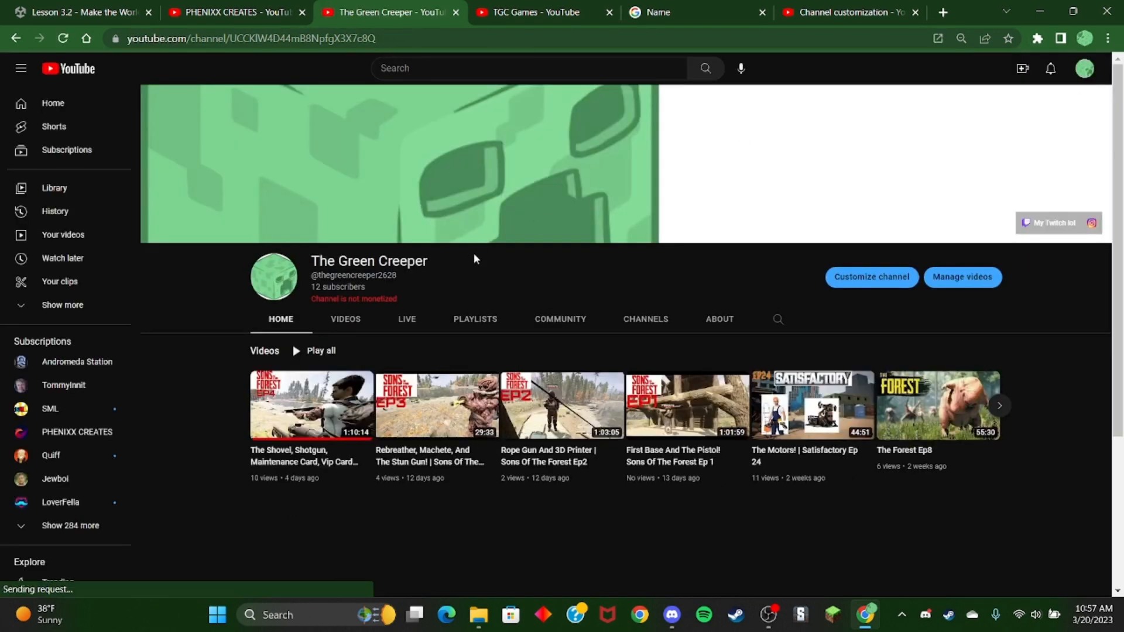
click(645, 319)
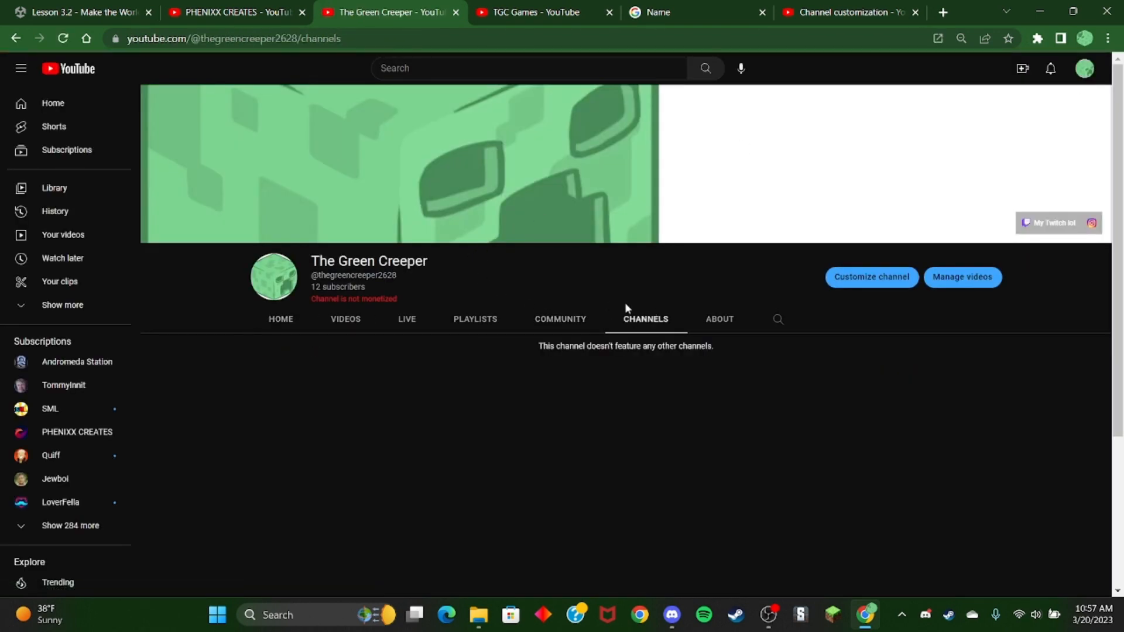
mouse_move(346, 319)
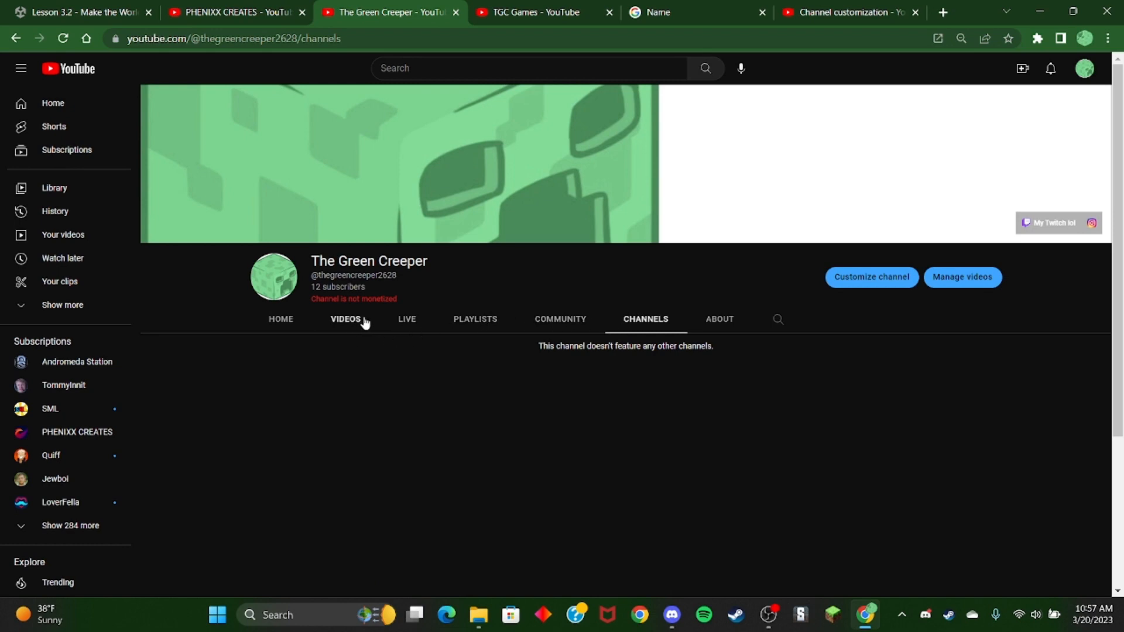
click(871, 278)
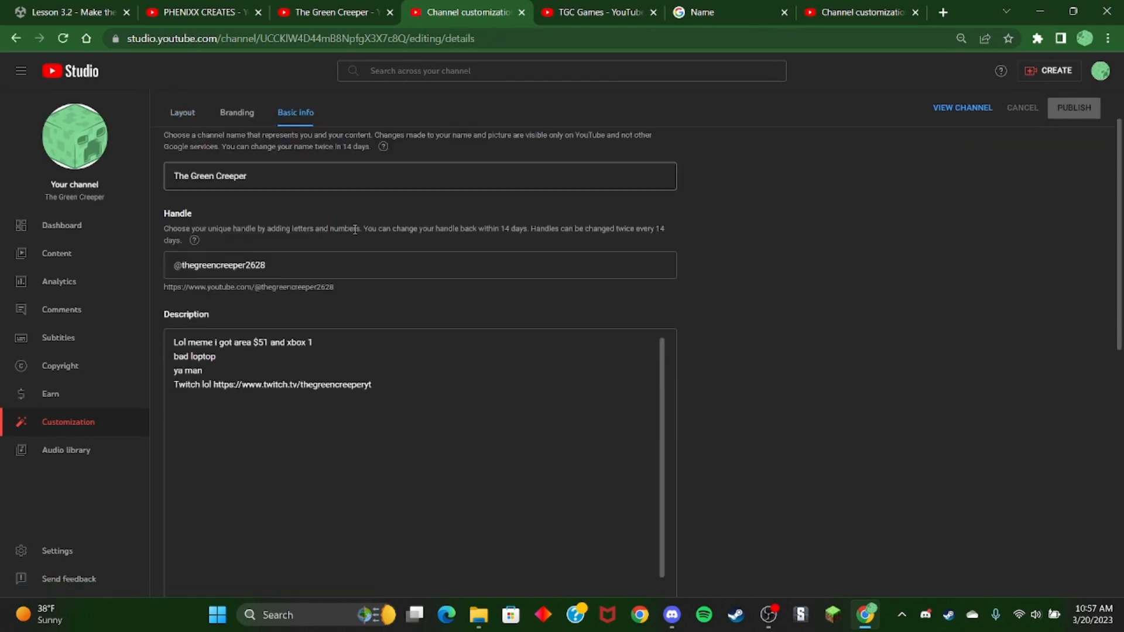
Look over The Green Creeper's links, Branding and Layout sections, then return to Basic info
scroll(down, 3)
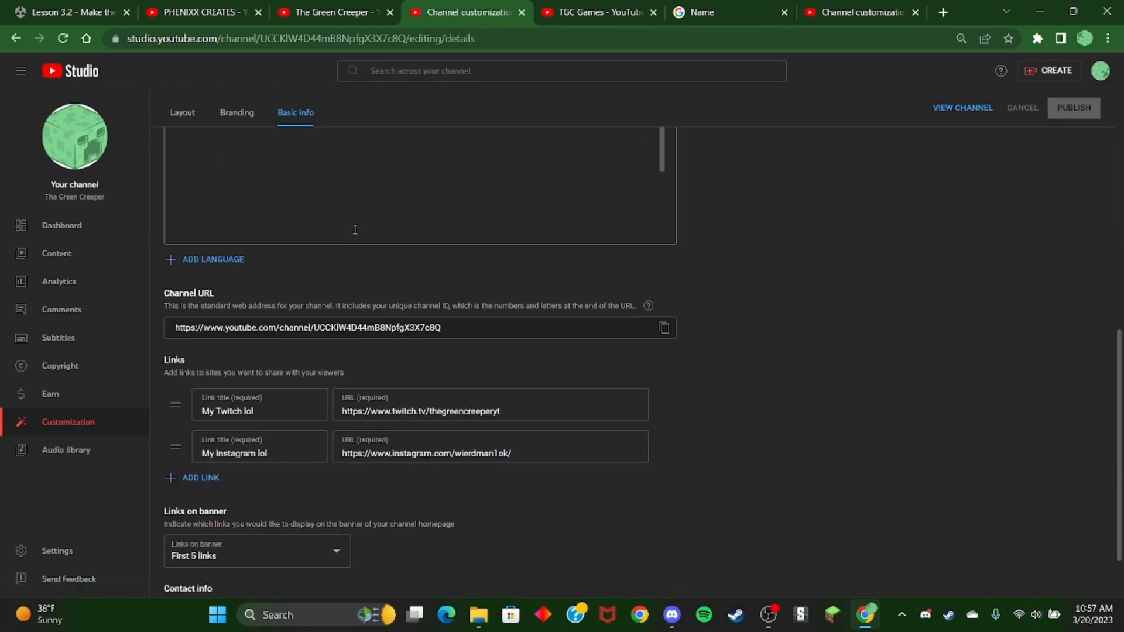
scroll(down, 3)
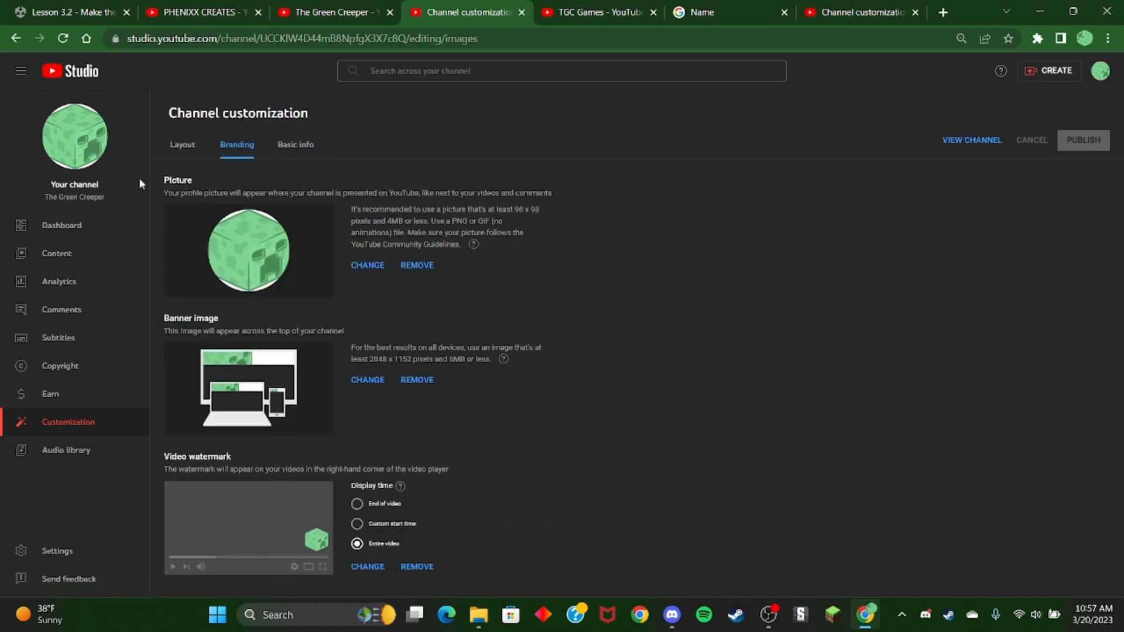
click(182, 145)
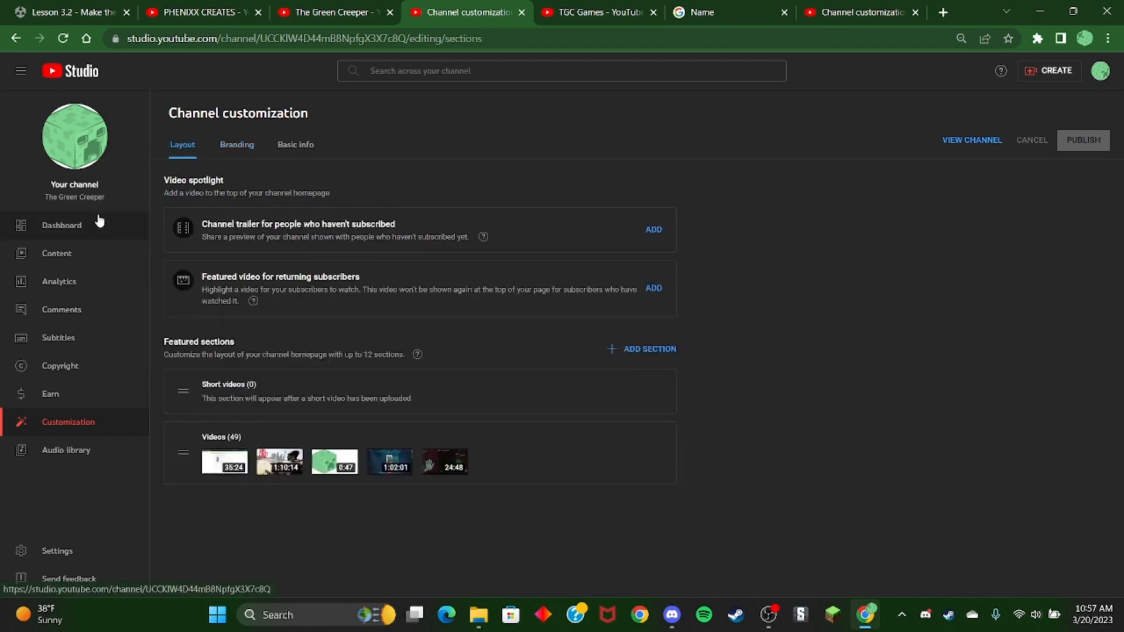
mouse_move(281, 148)
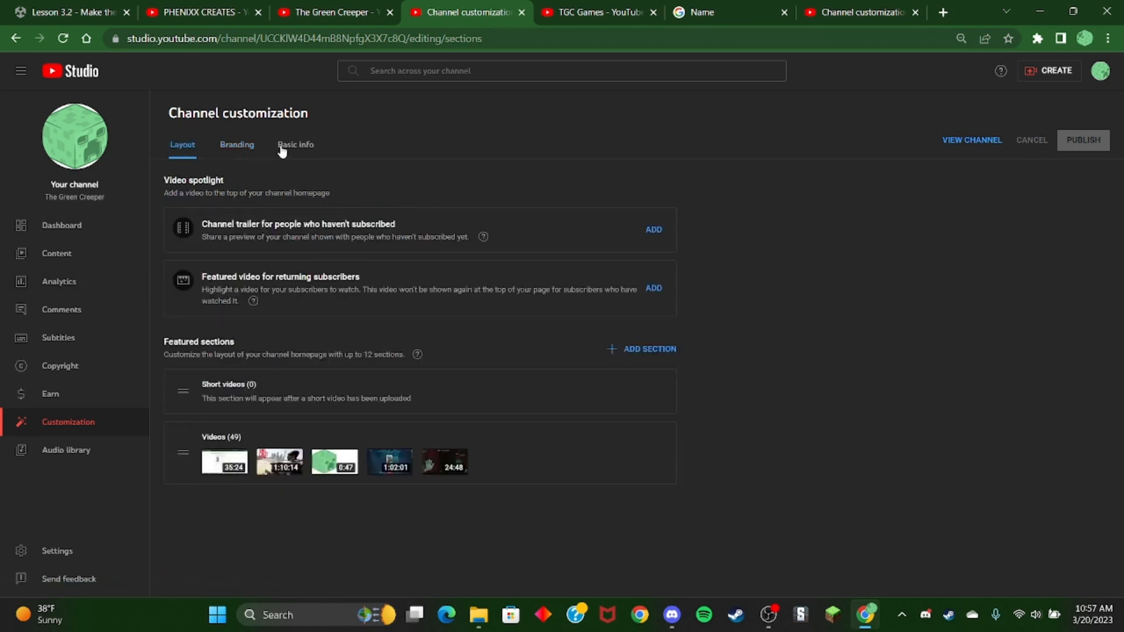
click(295, 145)
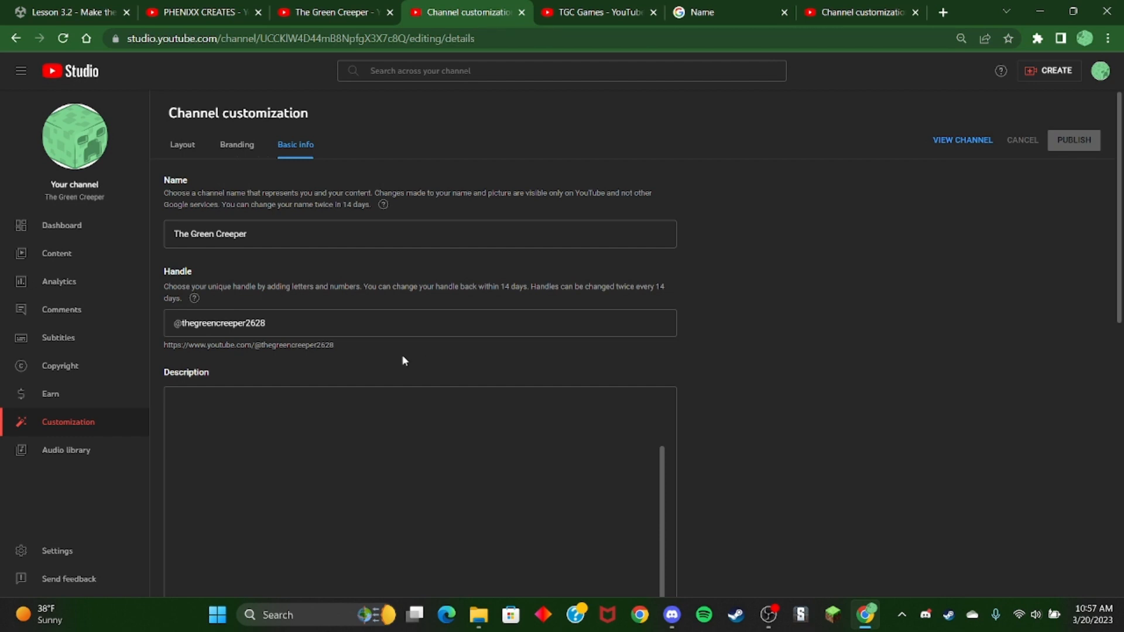
Browse the channel's Earn, Copyright and Subtitles pages from the sidebar
click(49, 393)
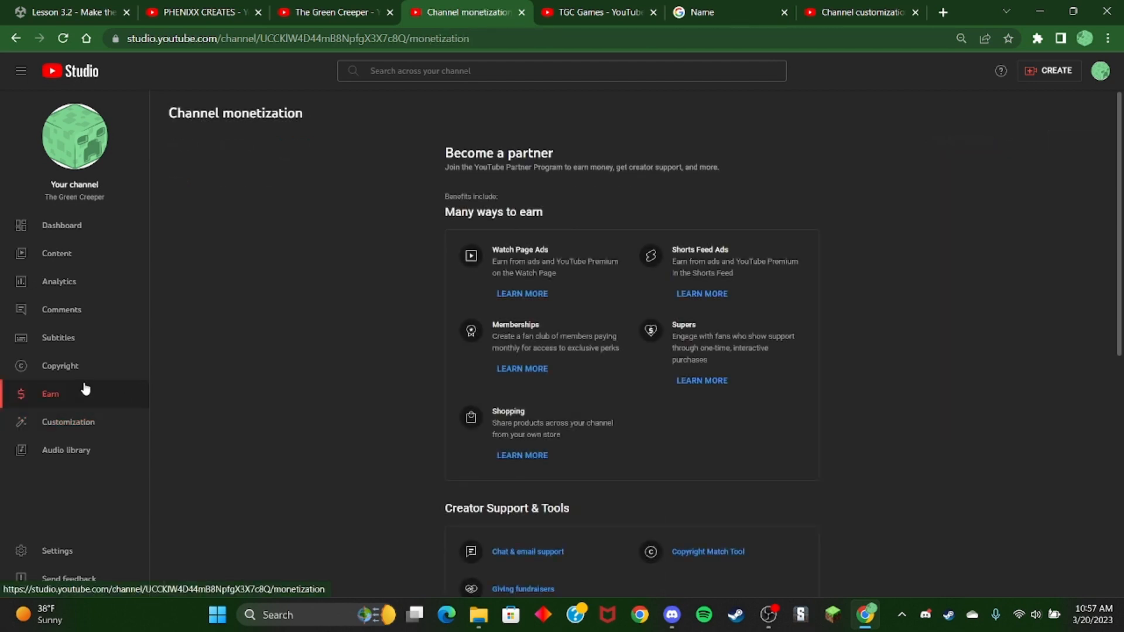
click(61, 365)
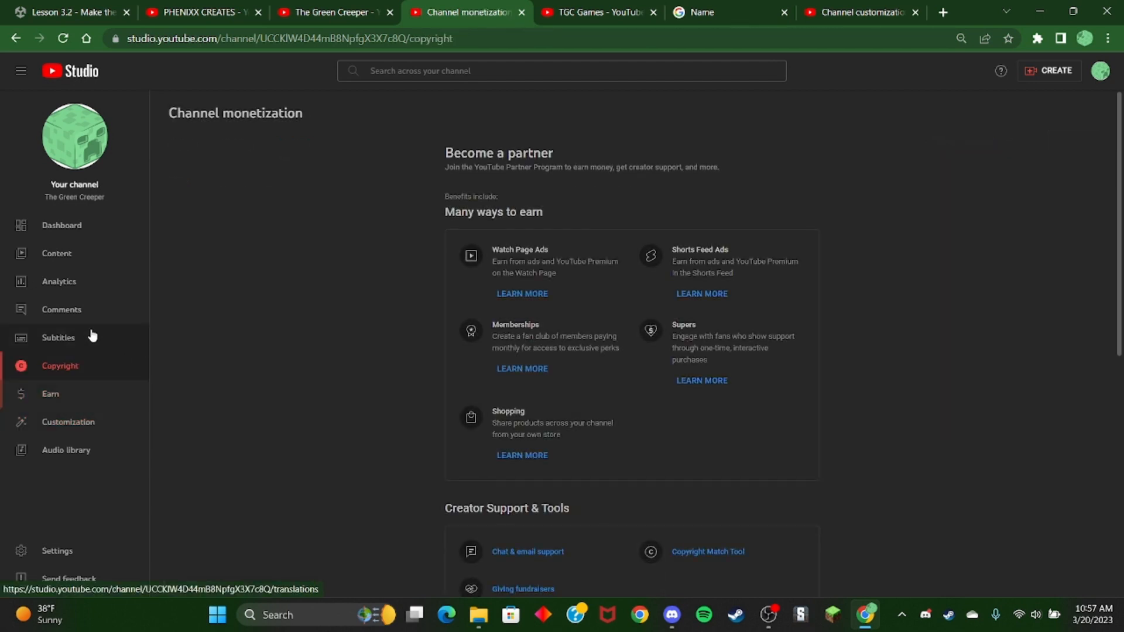
click(58, 338)
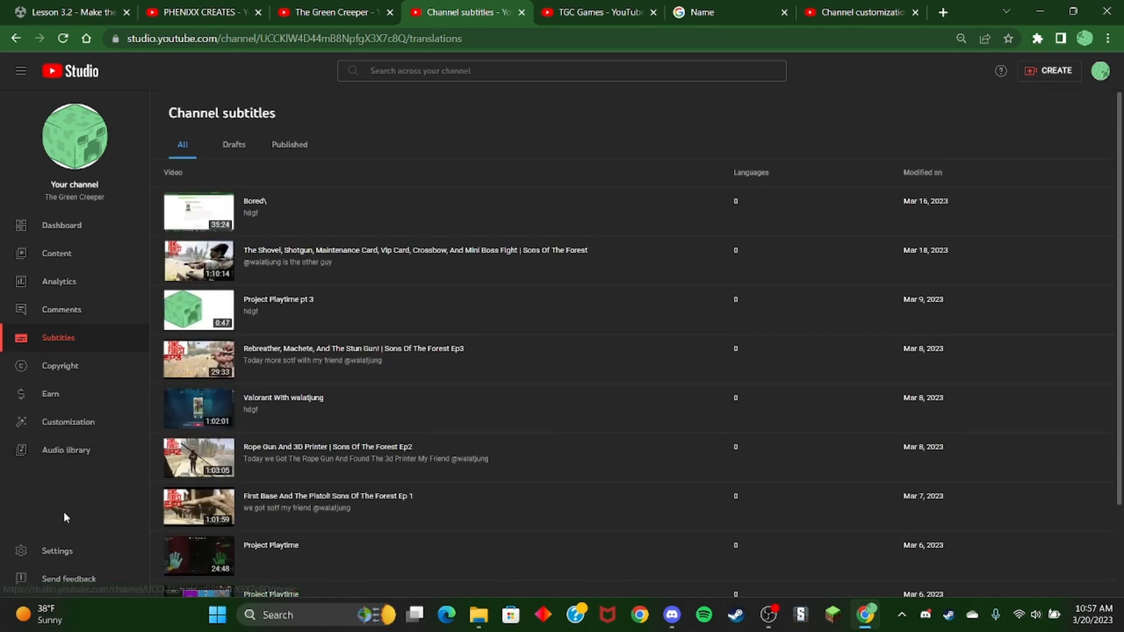
click(61, 224)
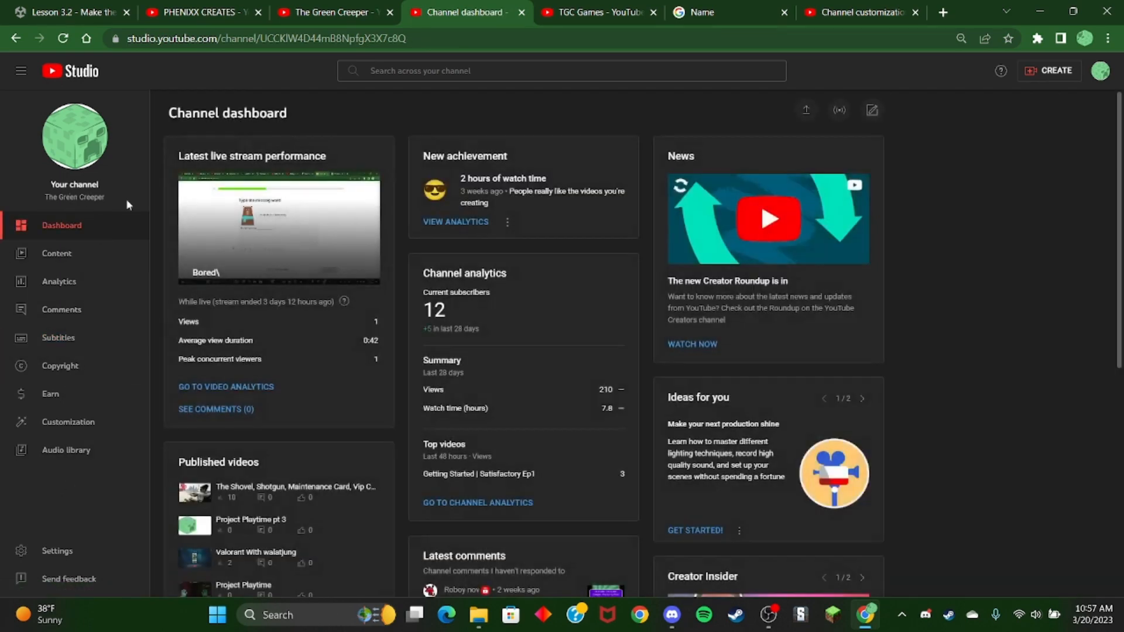
scroll(down, 3)
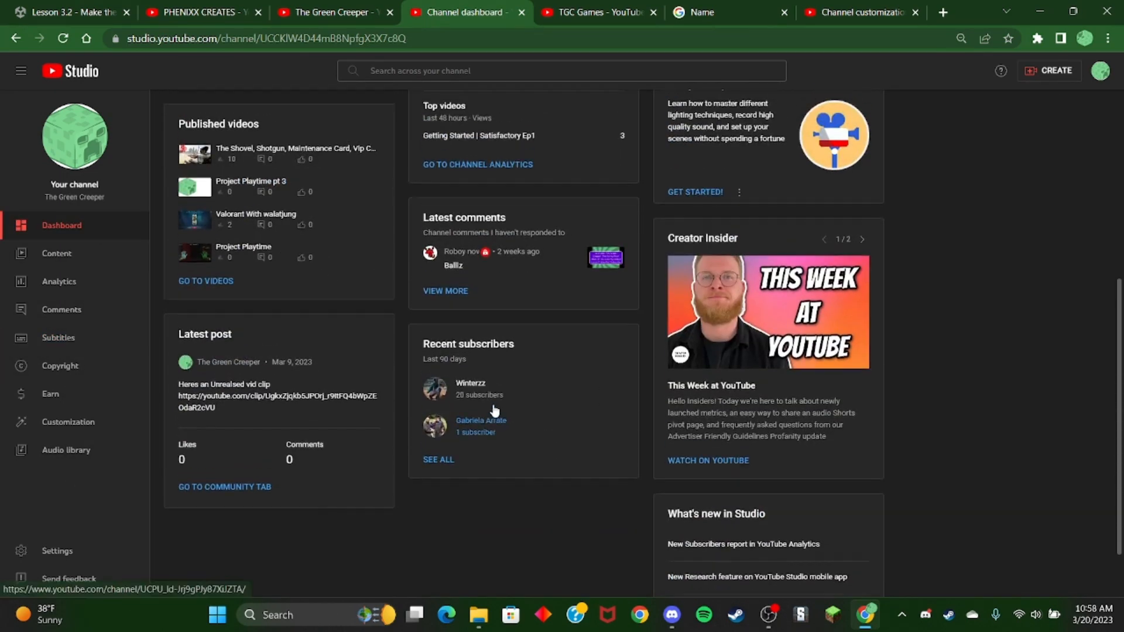
scroll(up, 3)
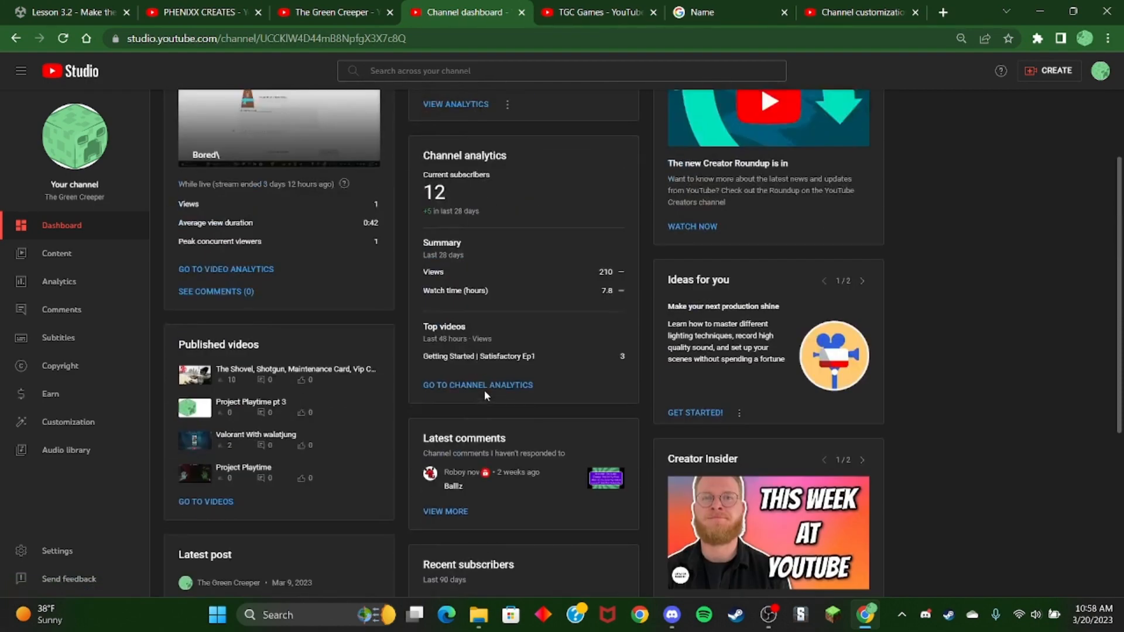
scroll(up, 3)
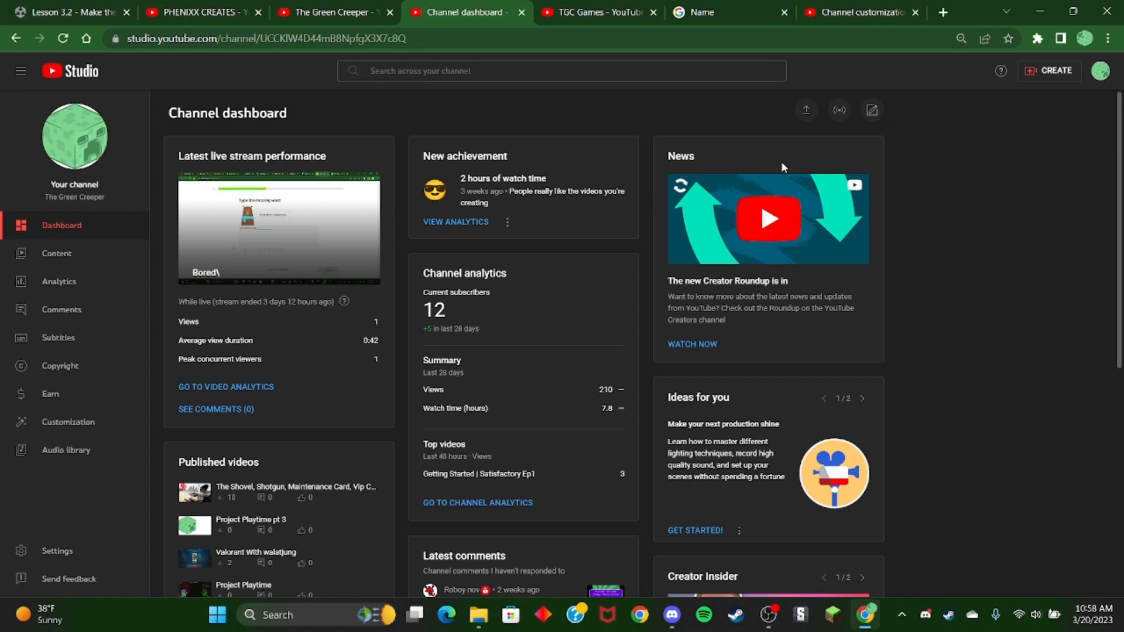
mouse_move(4, 530)
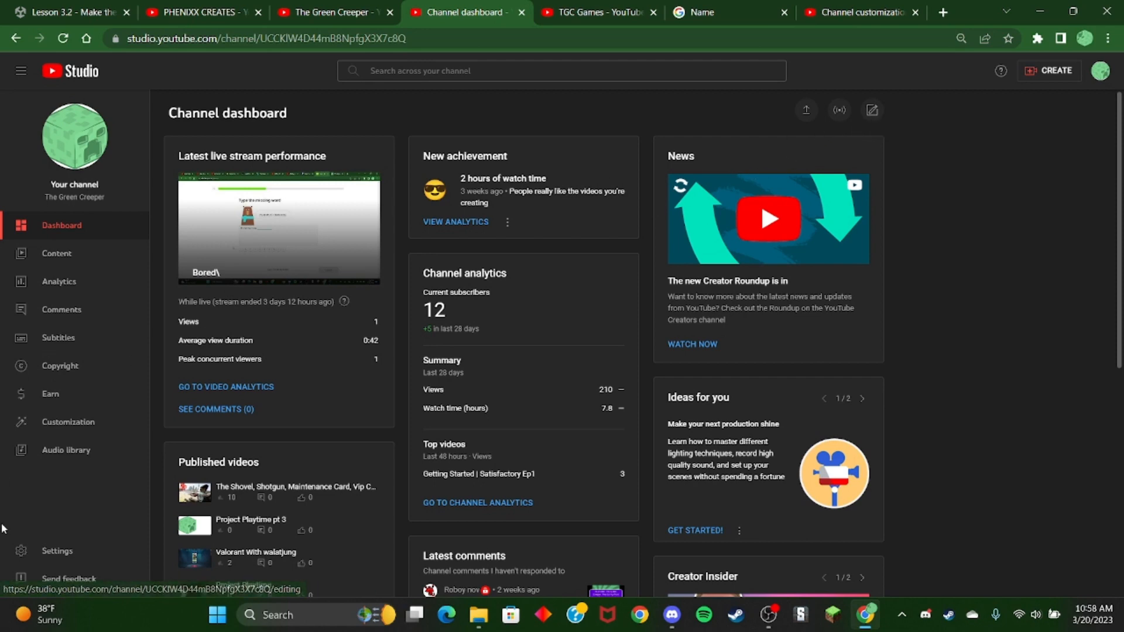
Open Settings, dismiss the feedback form, and review the Channel section's advanced settings
click(56, 550)
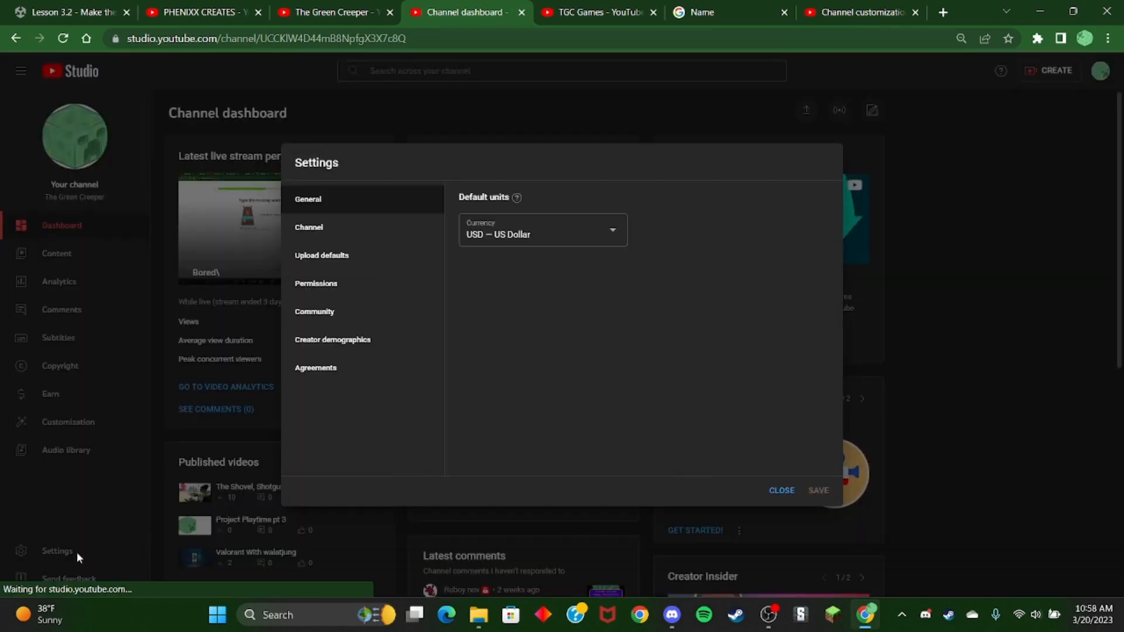
click(69, 579)
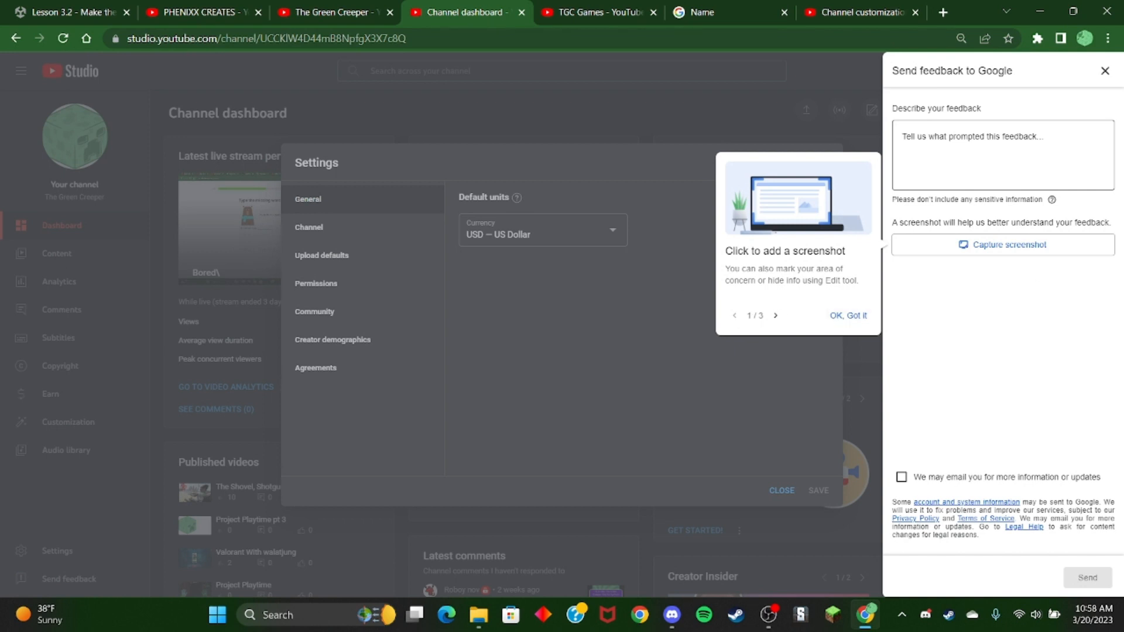
click(1103, 70)
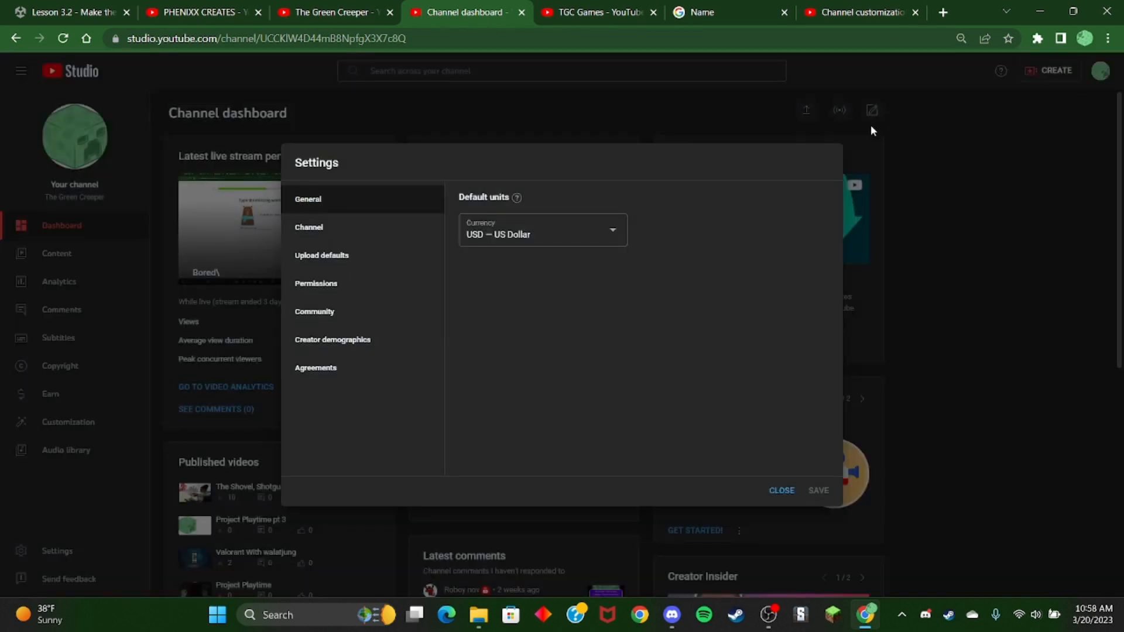
click(309, 227)
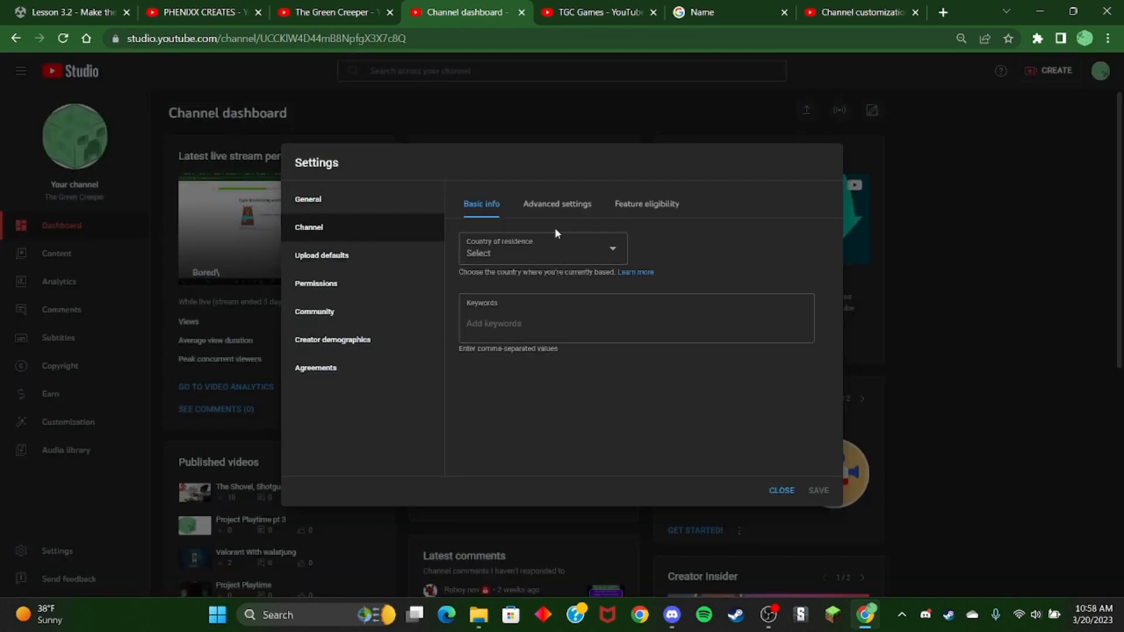
click(557, 204)
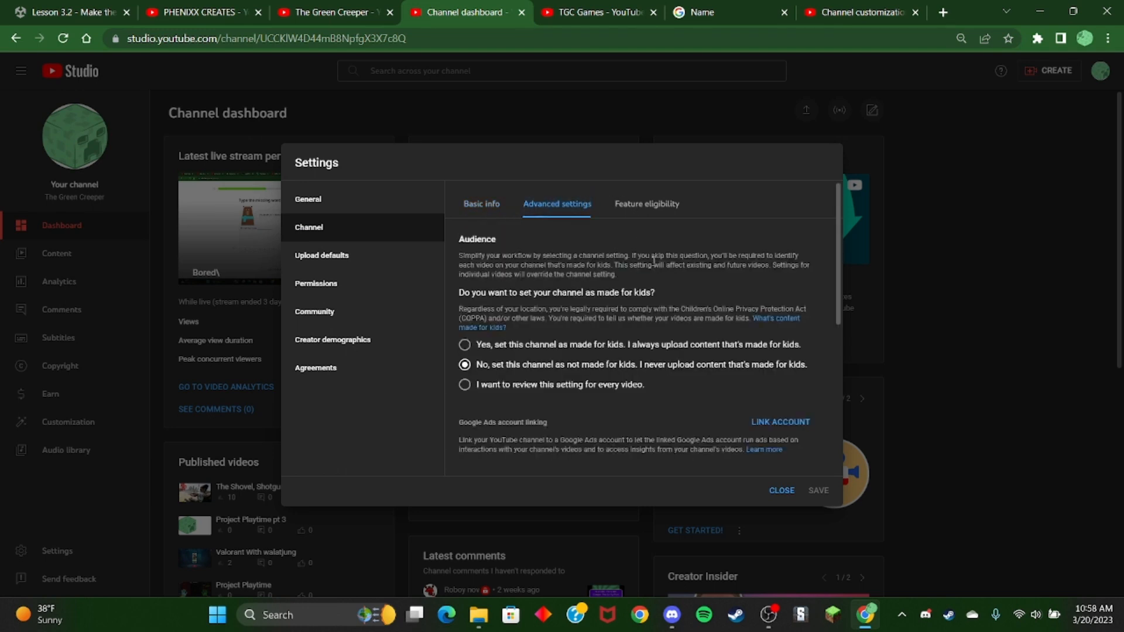
mouse_move(663, 371)
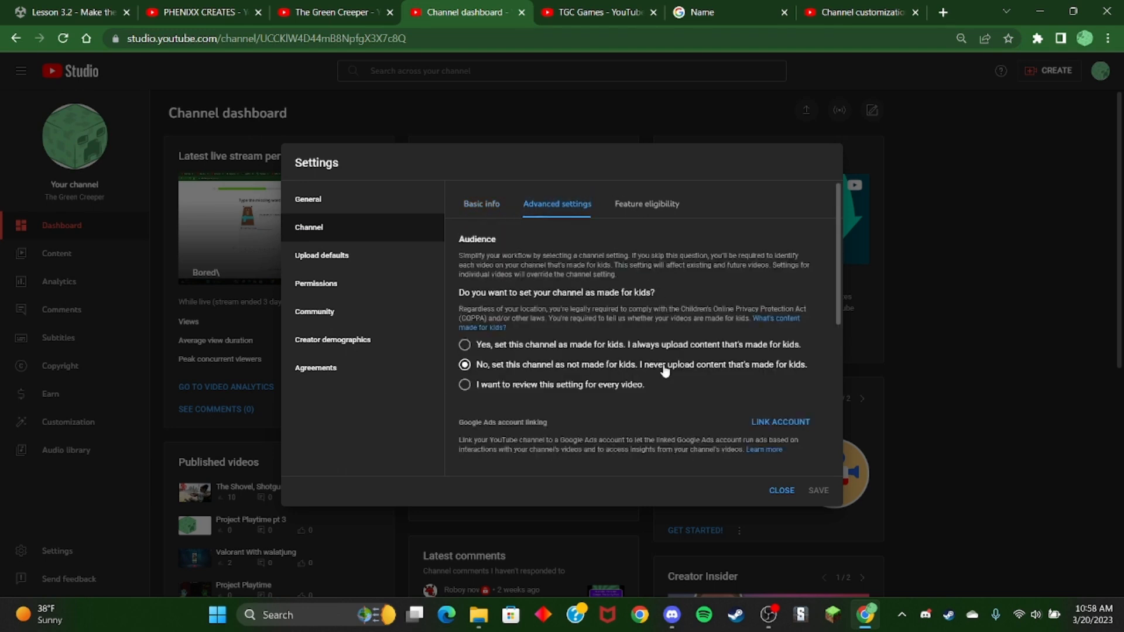
mouse_move(685, 351)
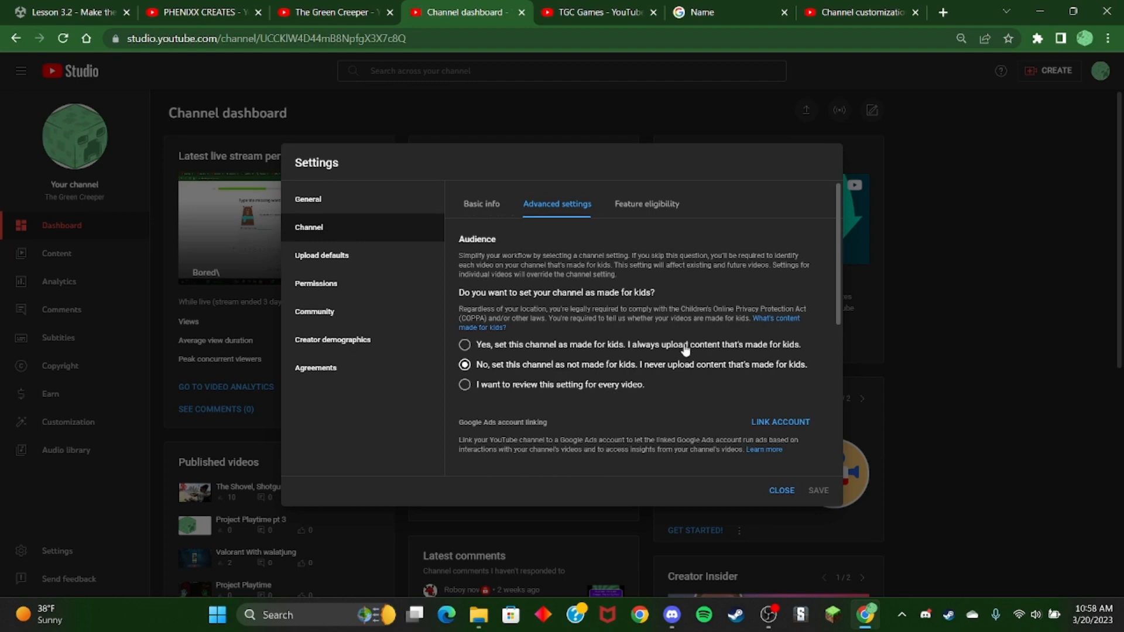
scroll(down, 3)
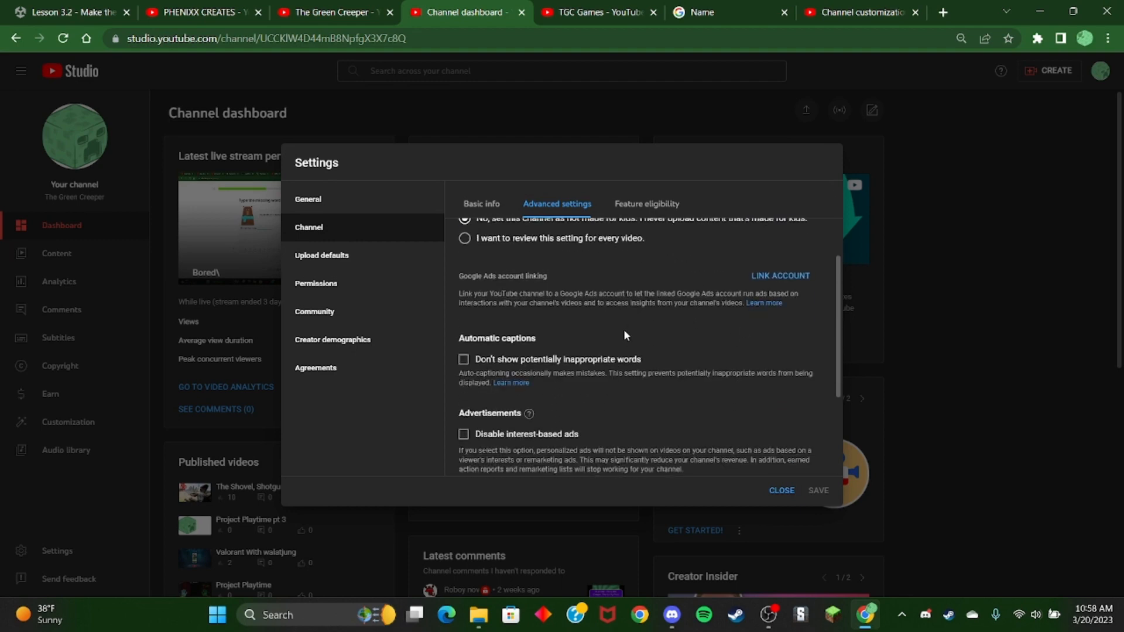
scroll(down, 3)
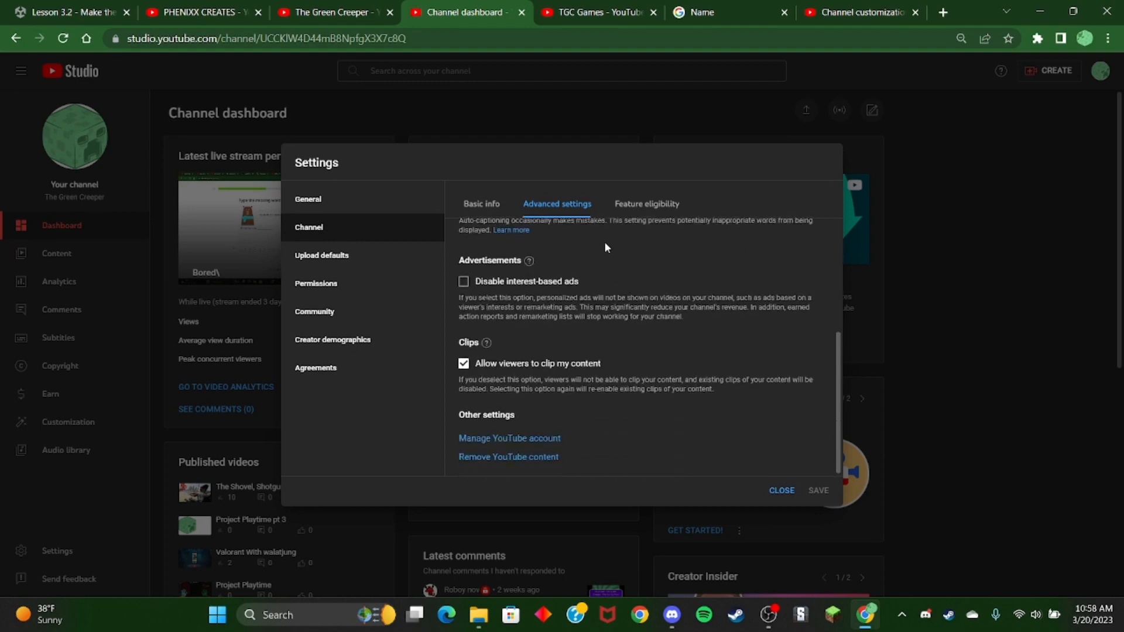
Check Feature eligibility with Standard features expanded, then review Upload defaults
click(645, 204)
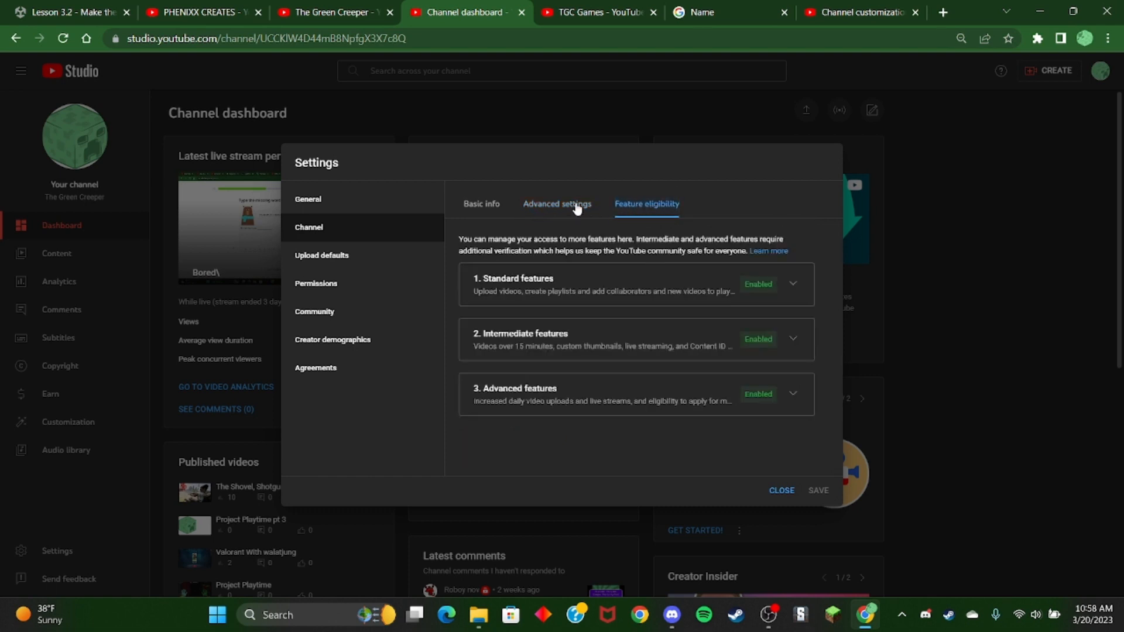
mouse_move(795, 293)
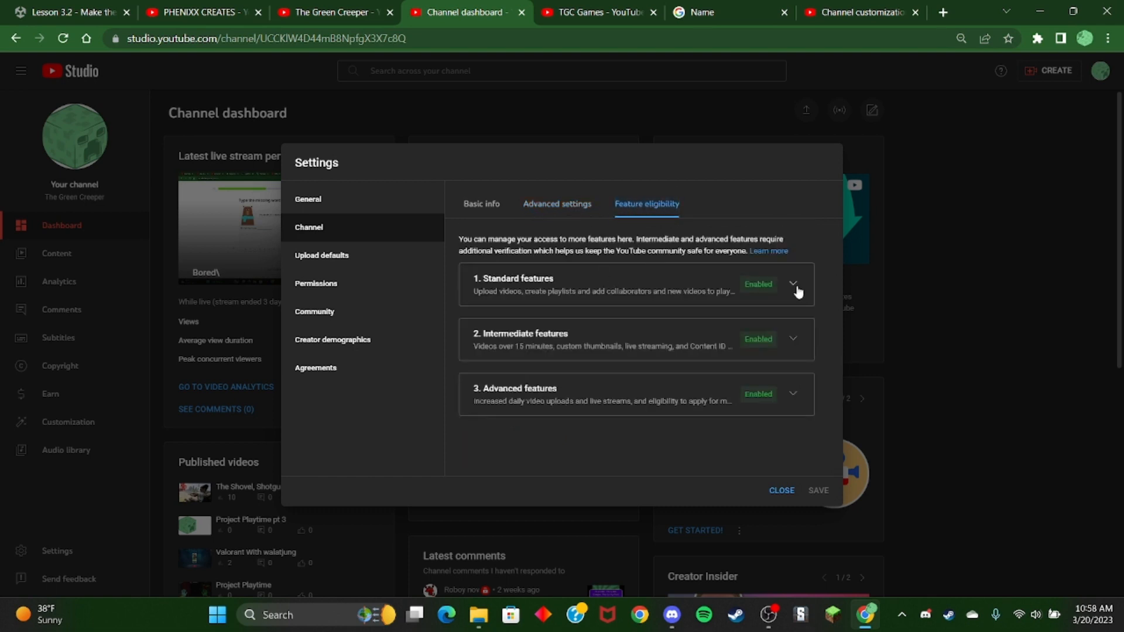
click(792, 284)
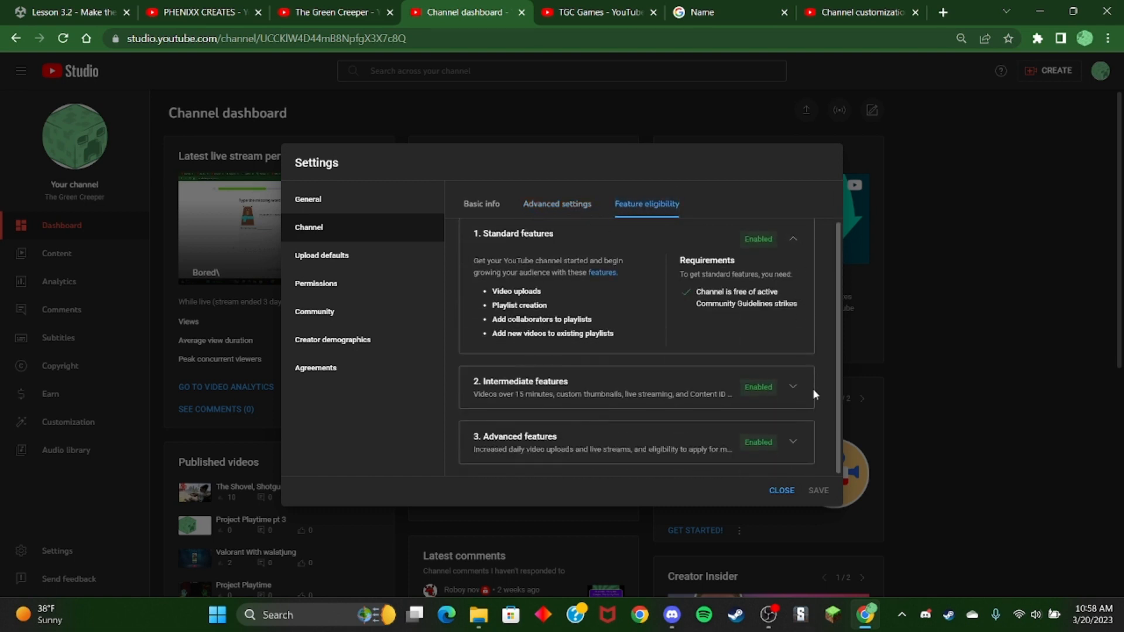
click(321, 255)
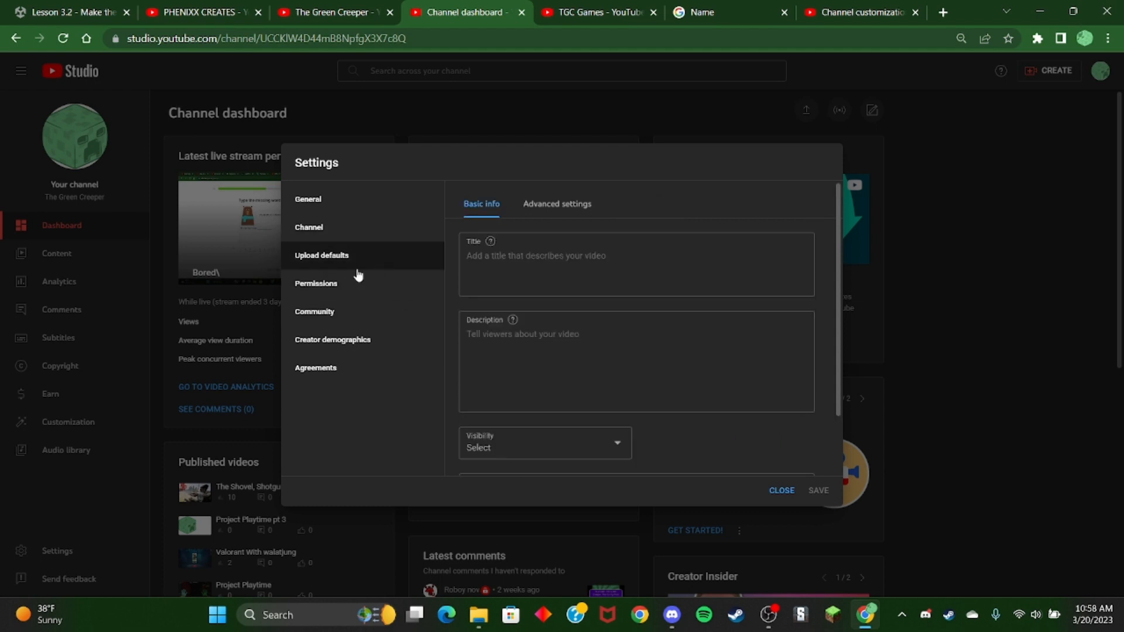
scroll(down, 3)
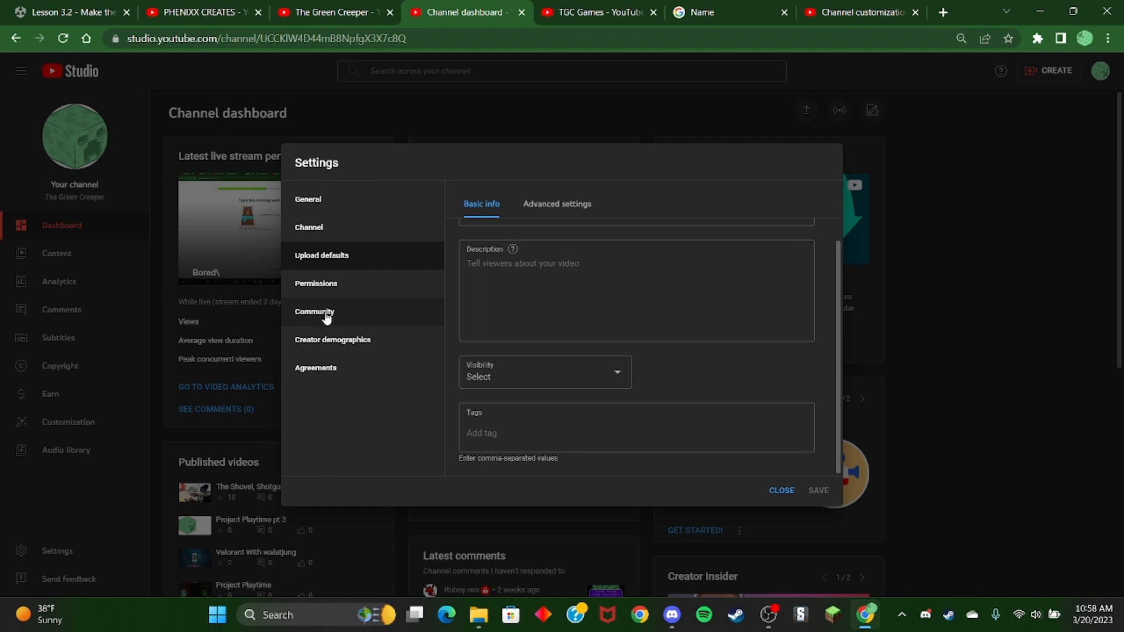
Review Creator demographics and Community default comment settings, ending on Agreements
click(332, 339)
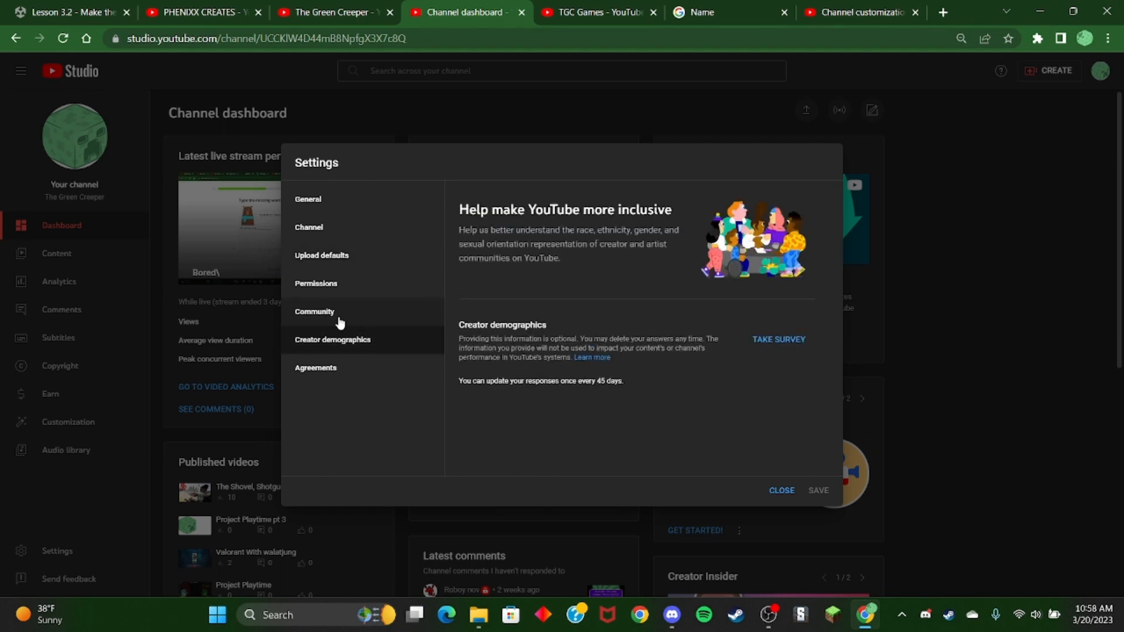
click(314, 311)
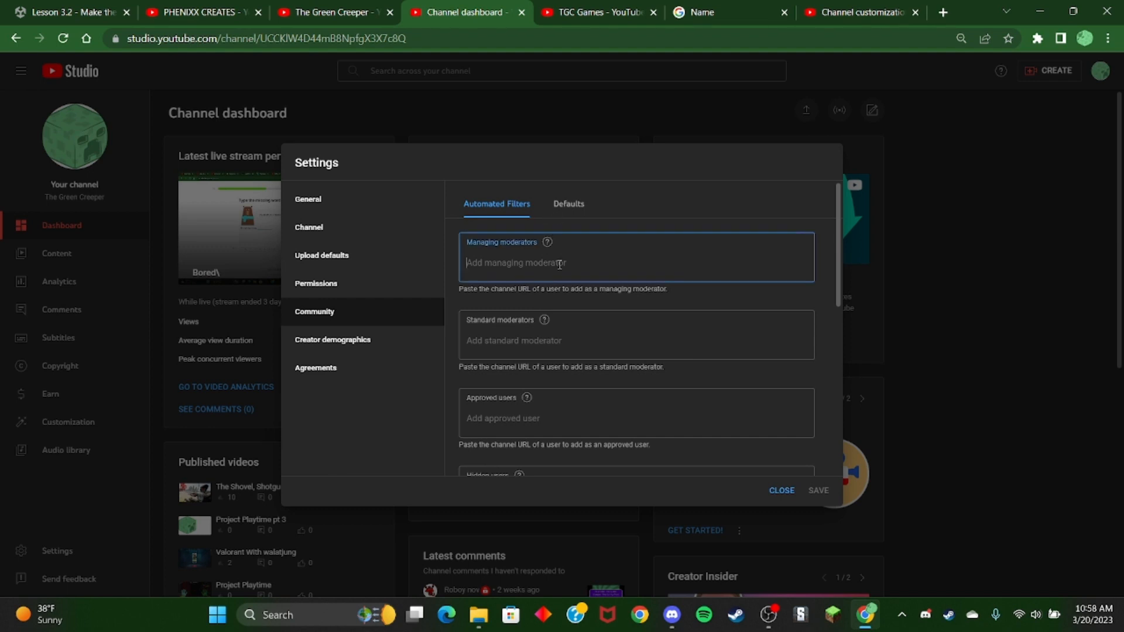
click(569, 204)
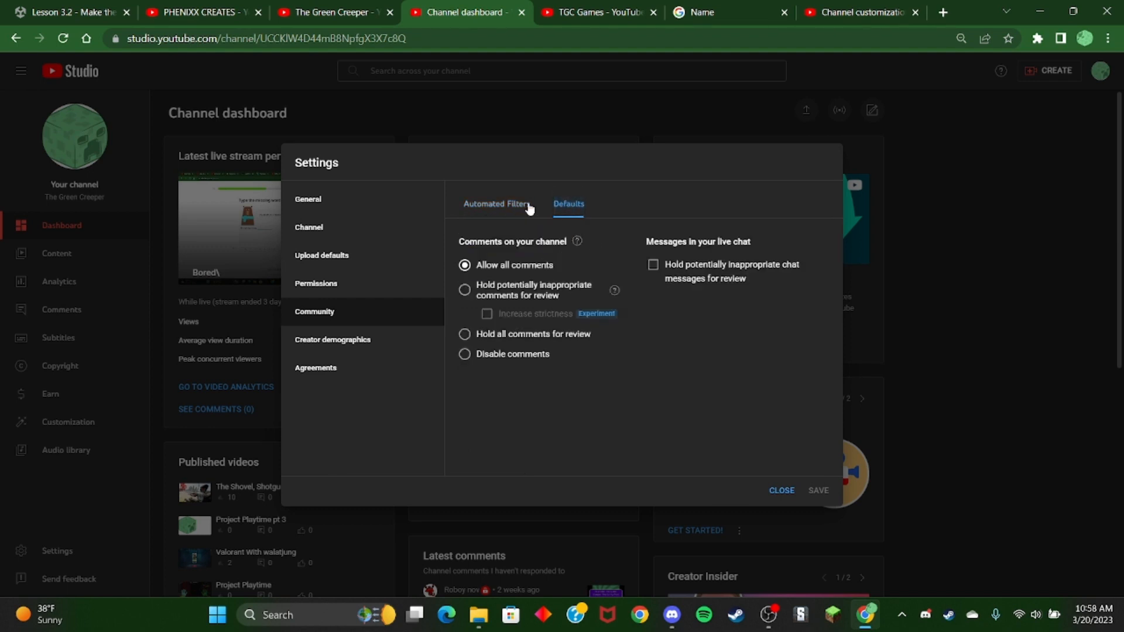
click(315, 368)
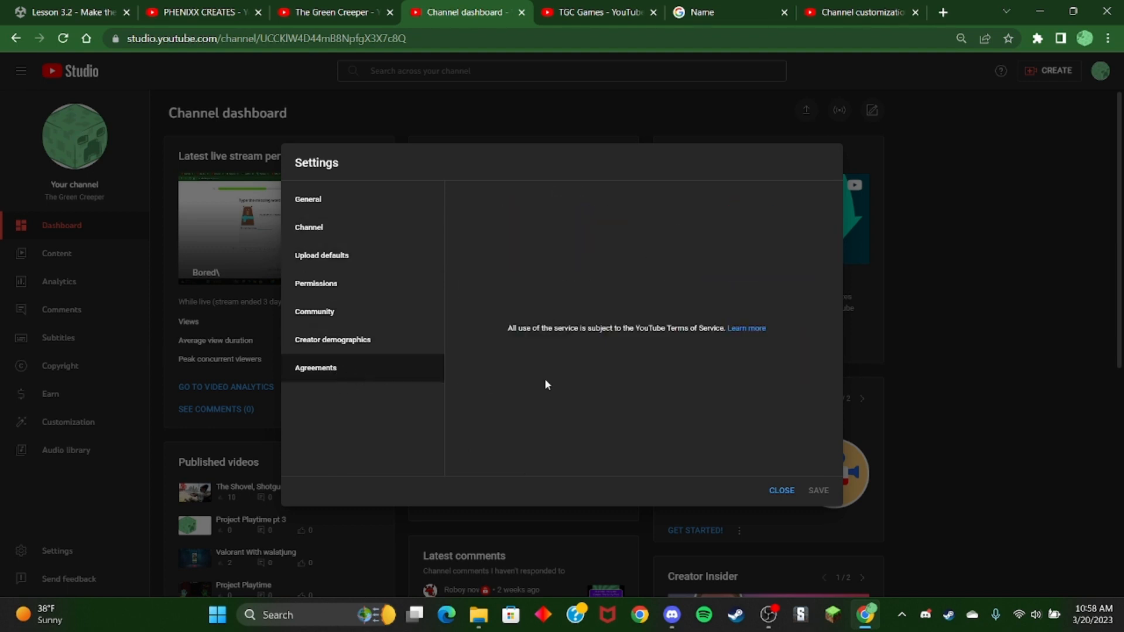
click(782, 491)
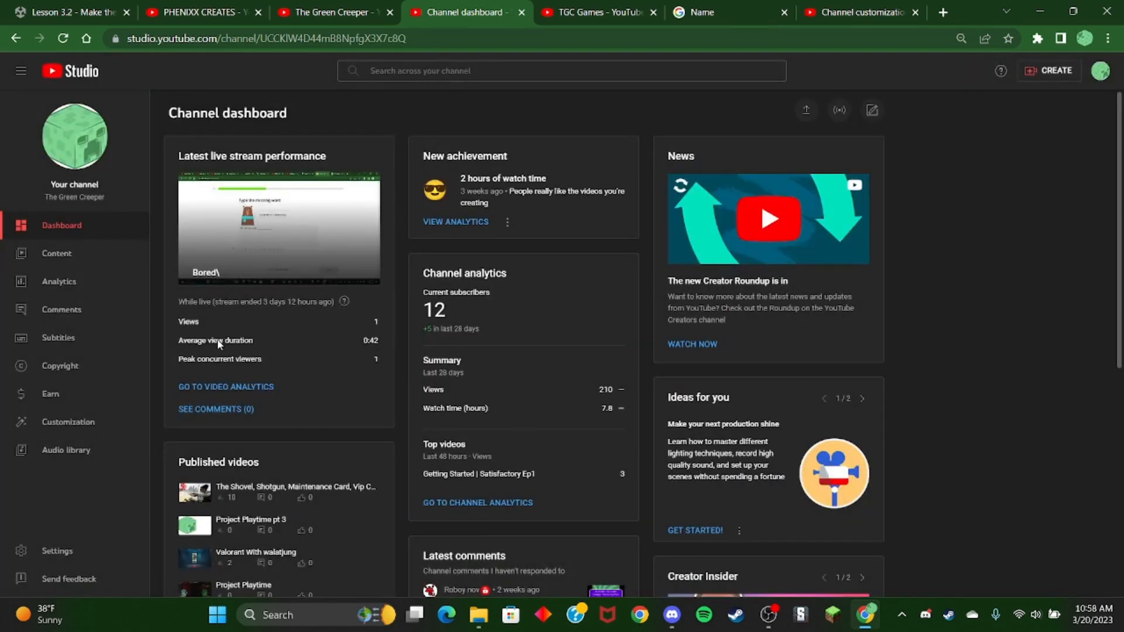
mouse_move(440, 6)
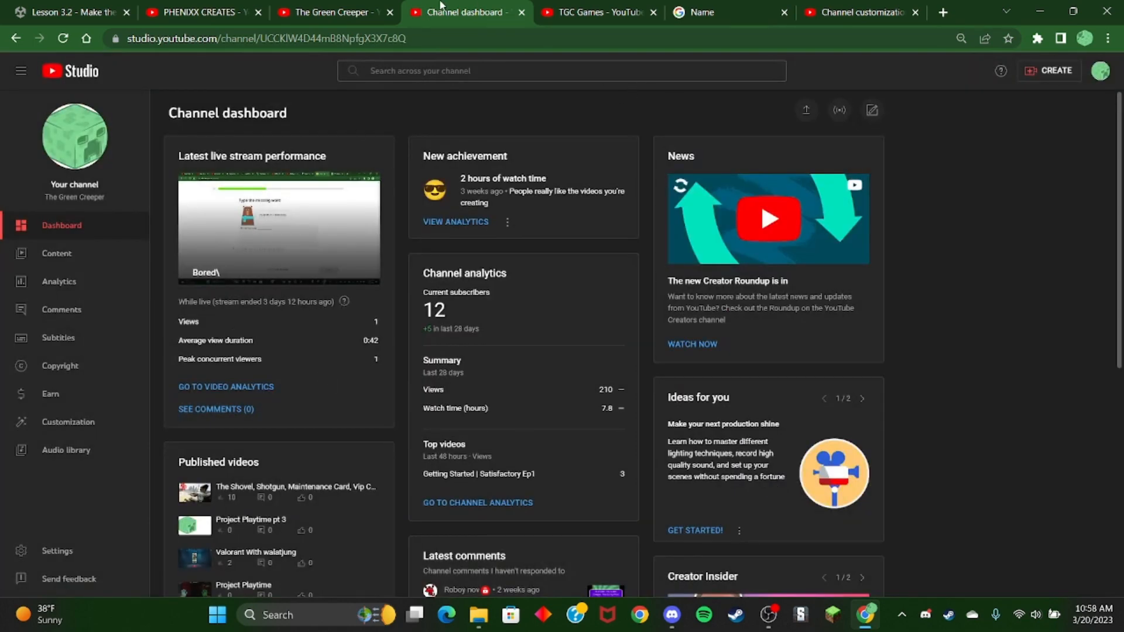
scroll(down, 3)
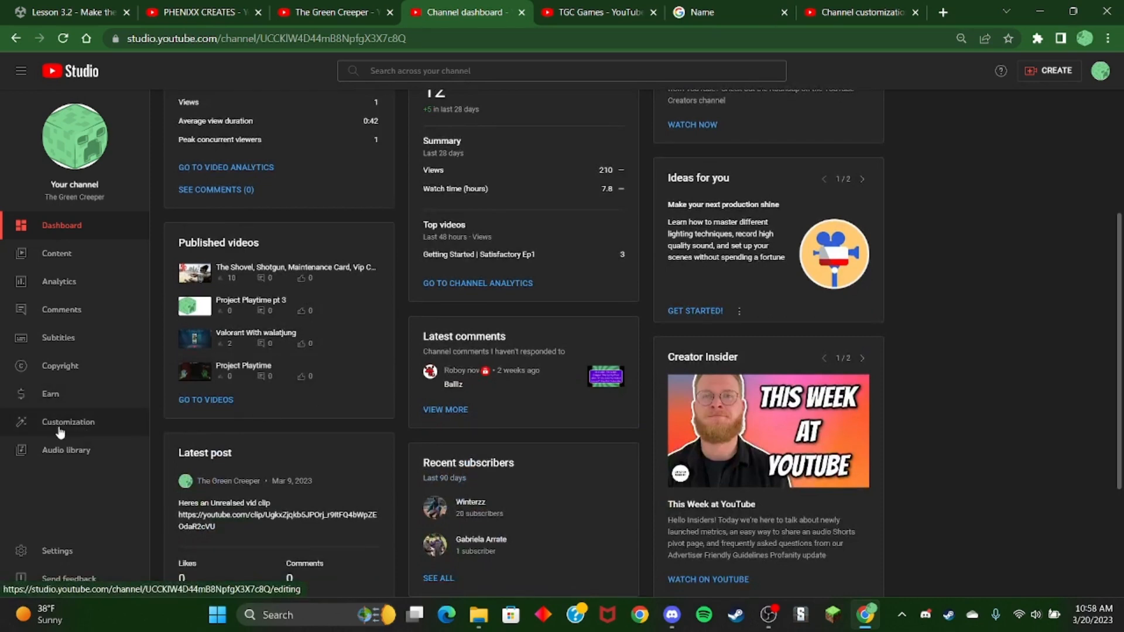
click(68, 421)
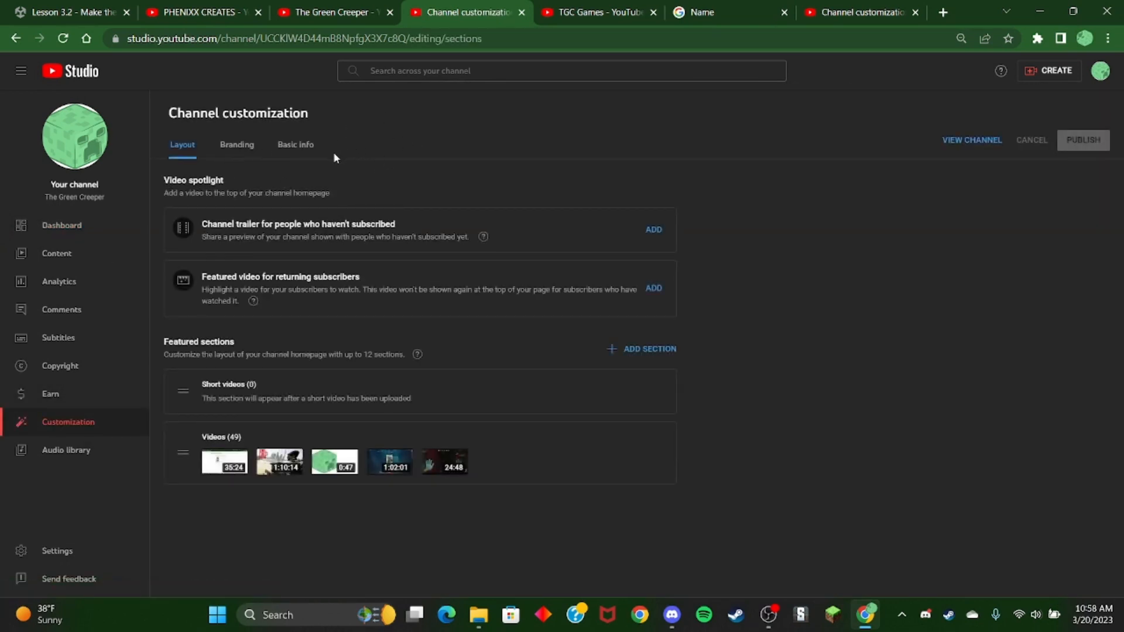
click(294, 144)
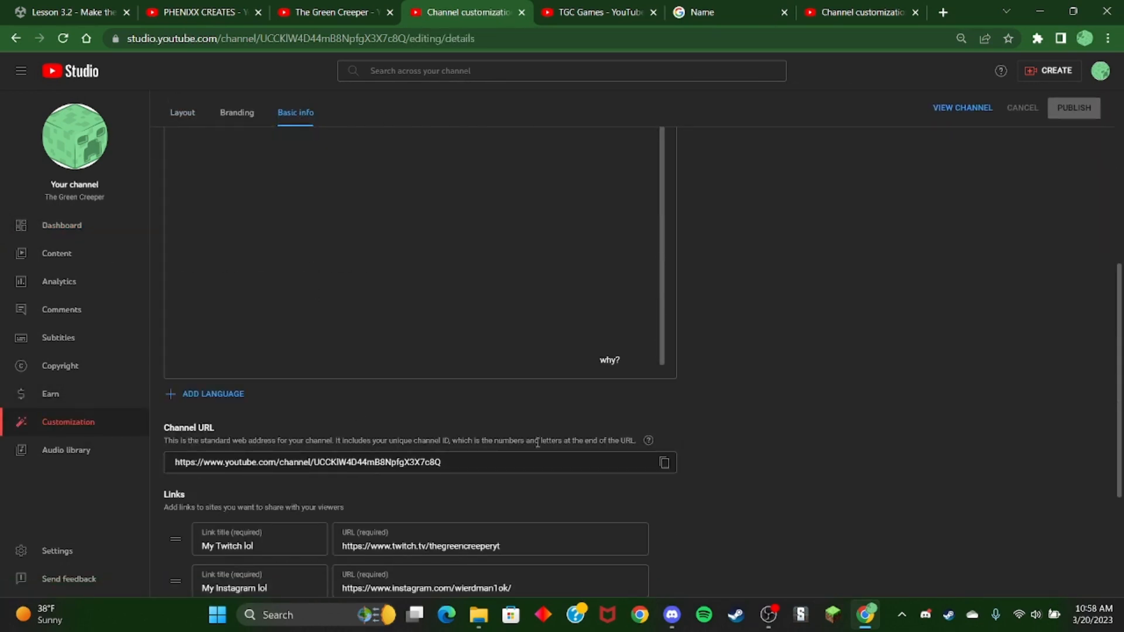
click(662, 463)
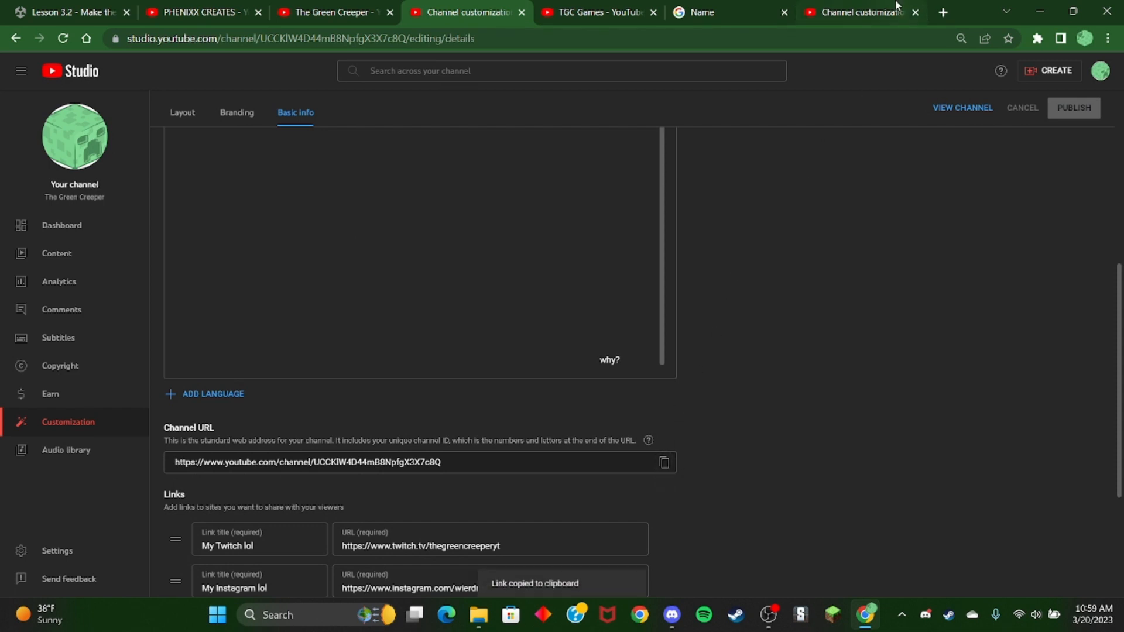
Paste The Green Creeper URL into the TGC Games description labelled 'Main Account' and publish
right_click(233, 428)
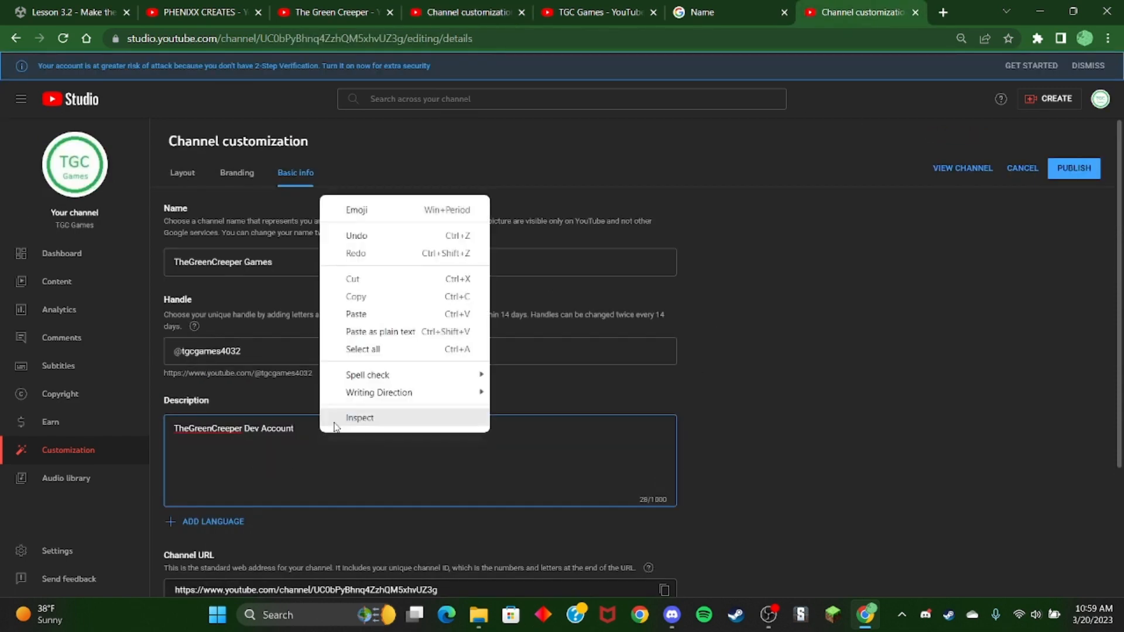
click(356, 314)
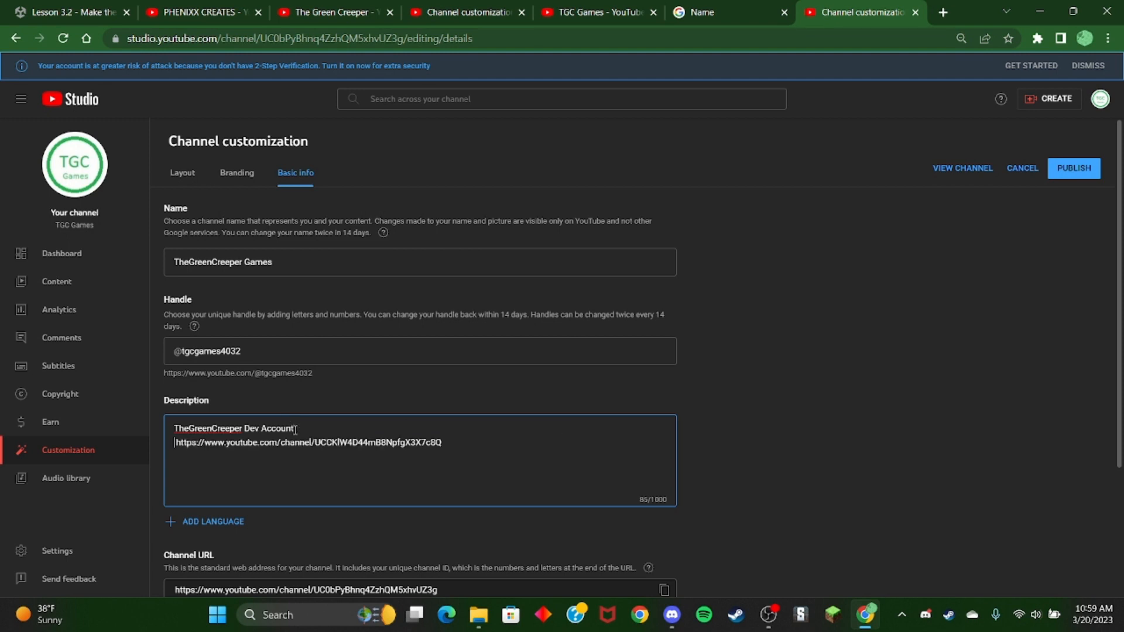
text(Main)
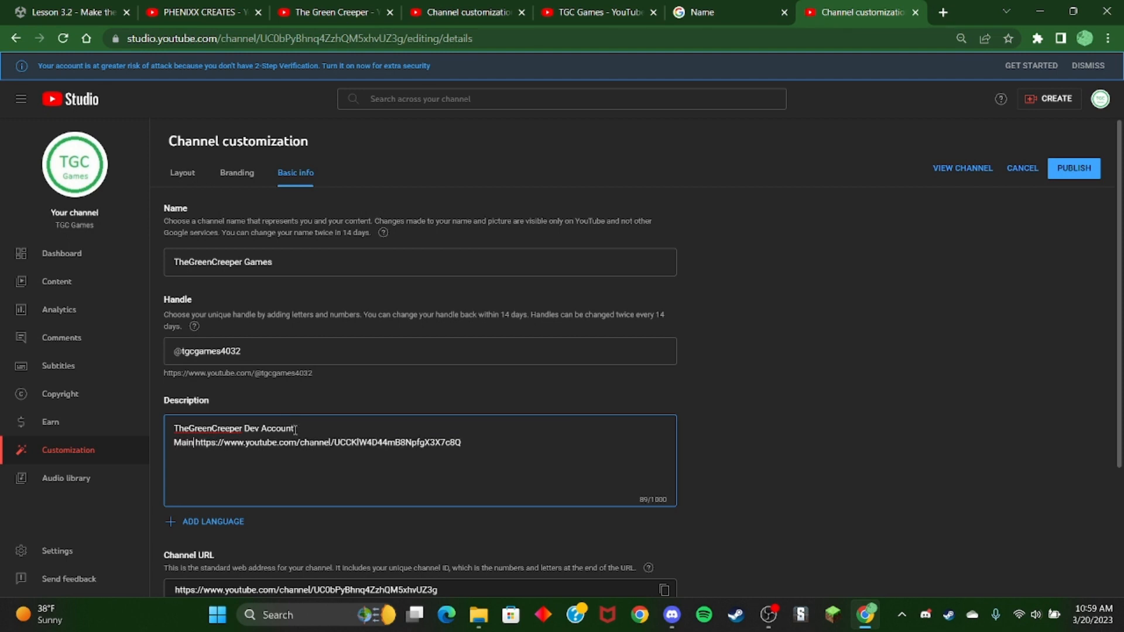
text(Acco)
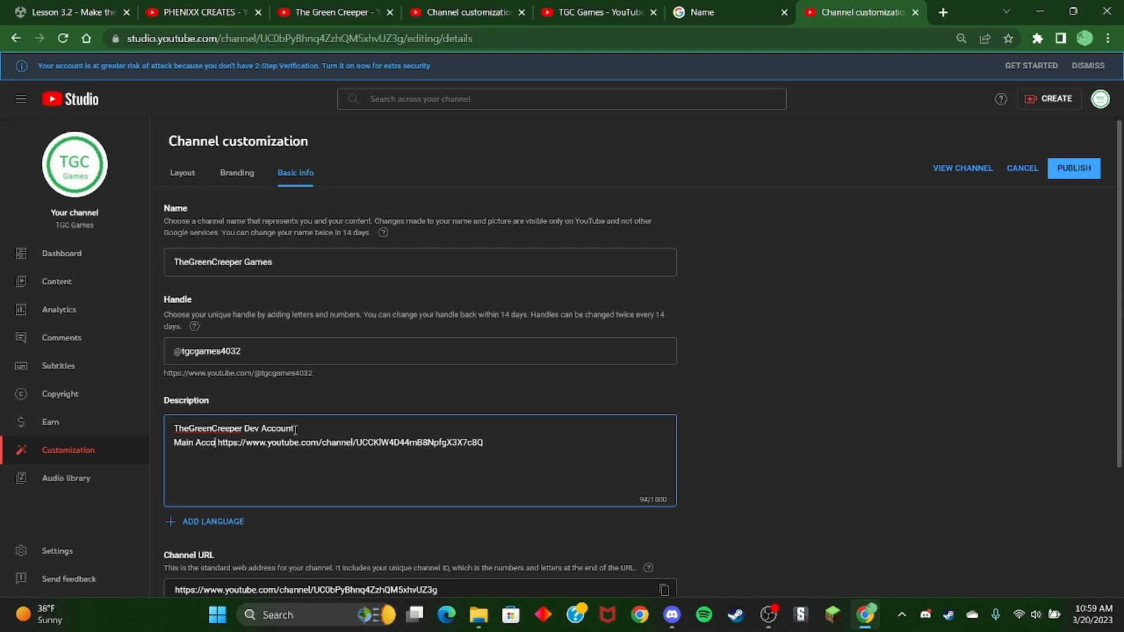
text(ount)
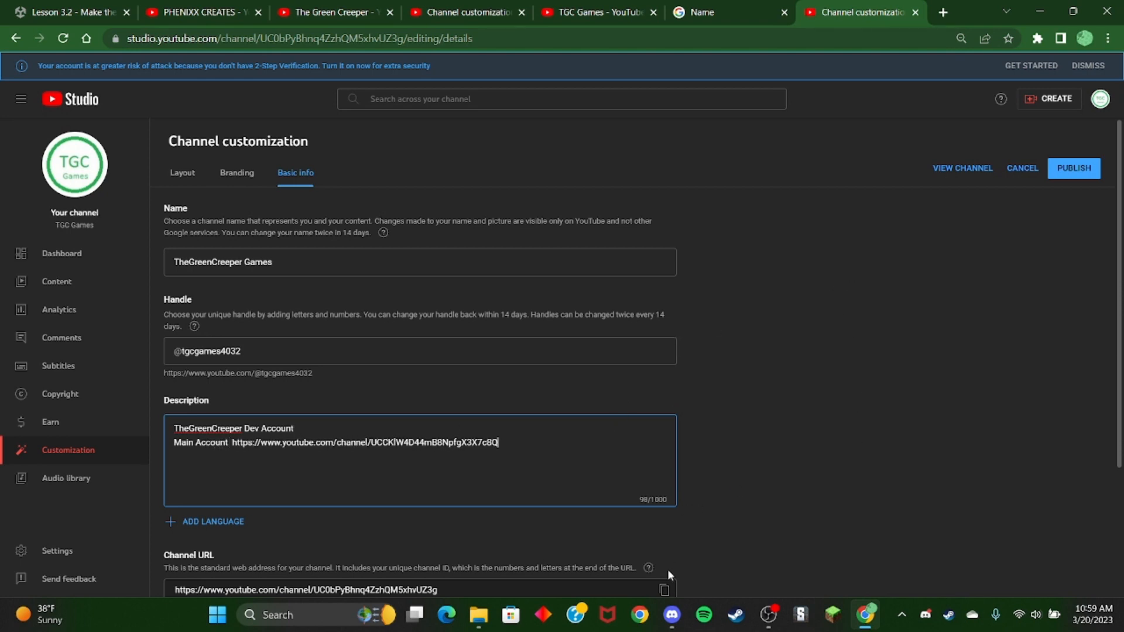
click(663, 590)
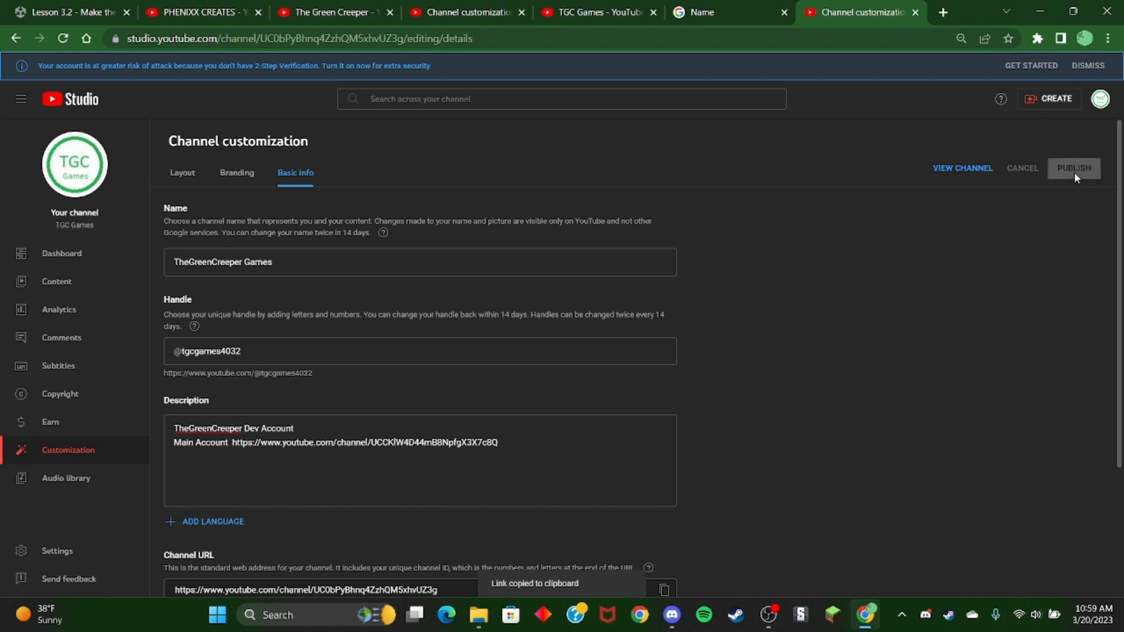
mouse_move(316, 6)
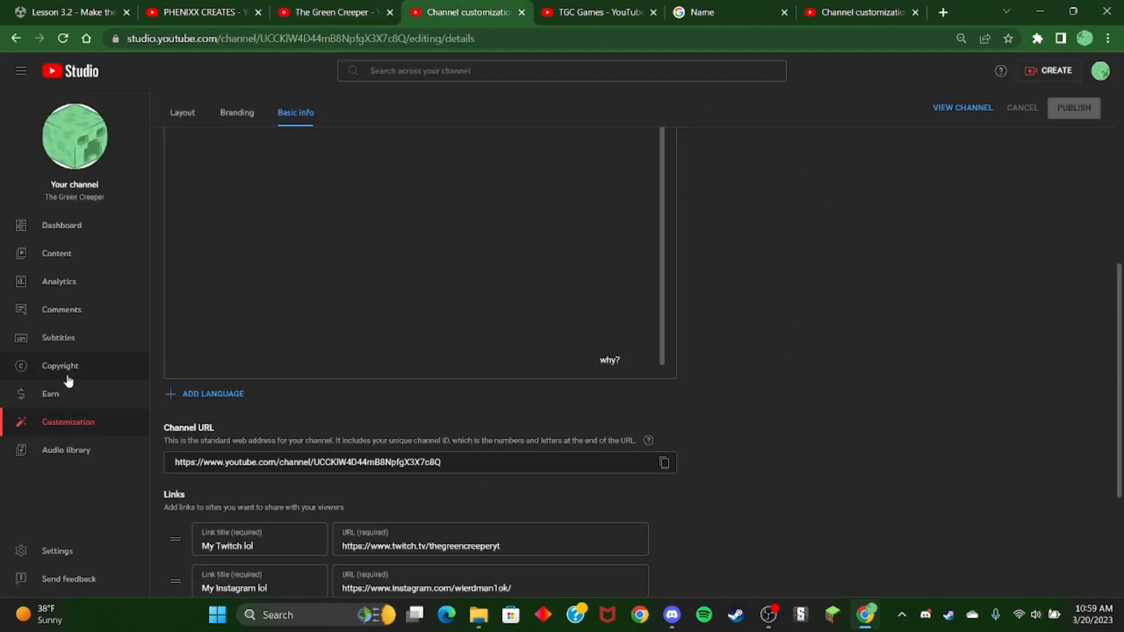
mouse_move(279, 264)
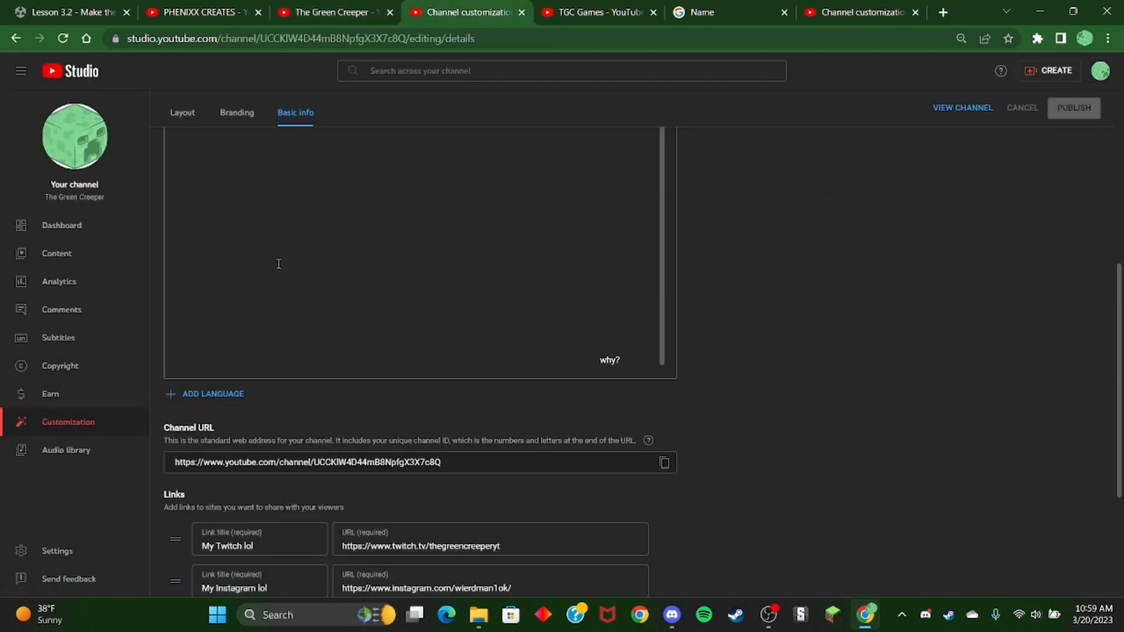
Start editing The Green Creeper description, adding an empty line after the Twitch link
click(465, 260)
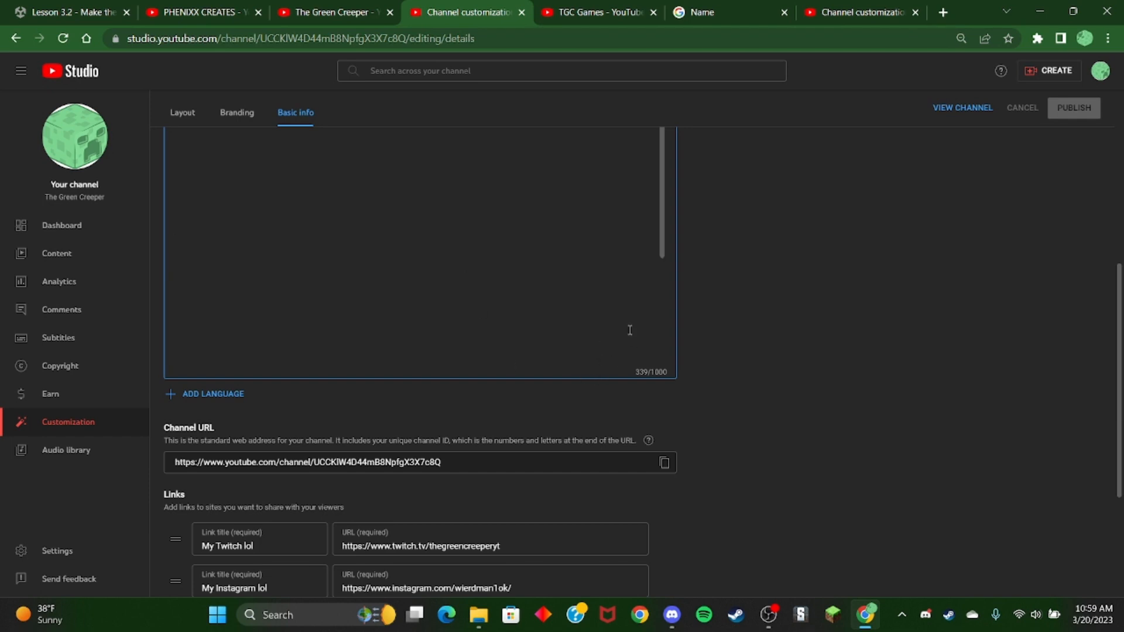
scroll(up, 3)
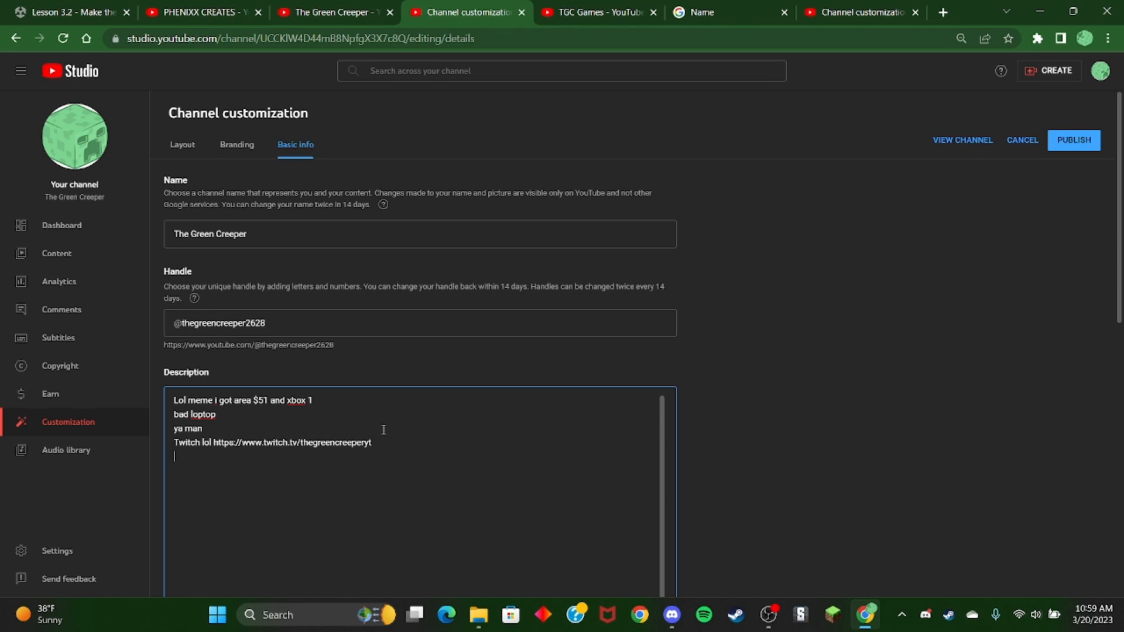
Add a 'Dev Account' line with the TGC Games channel URL and publish the description
text(Dev A)
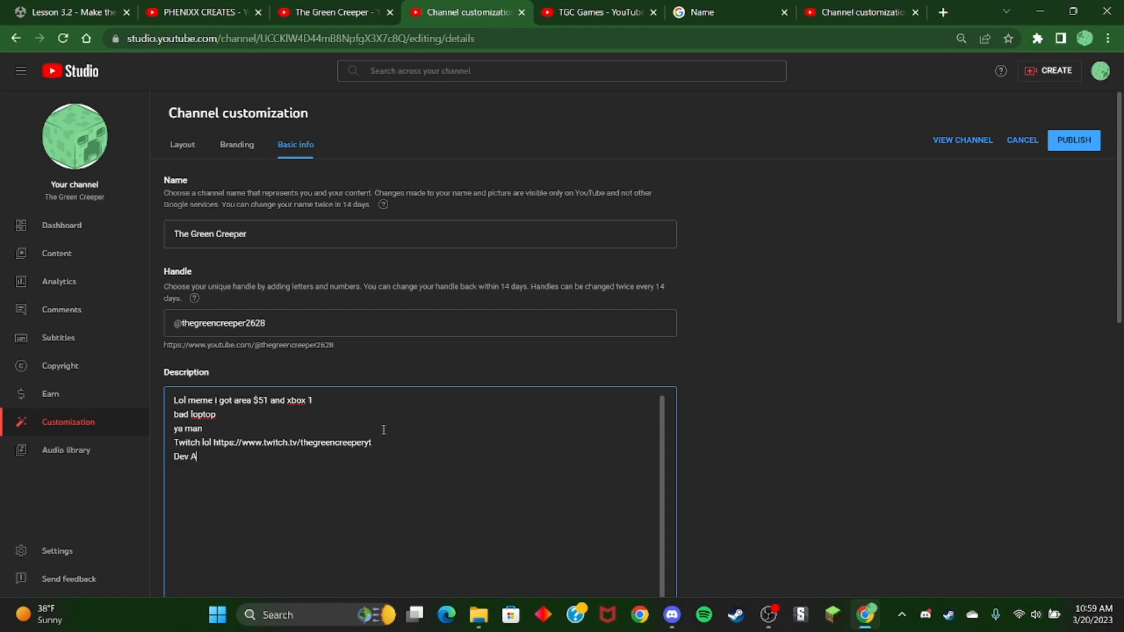
text(ccount)
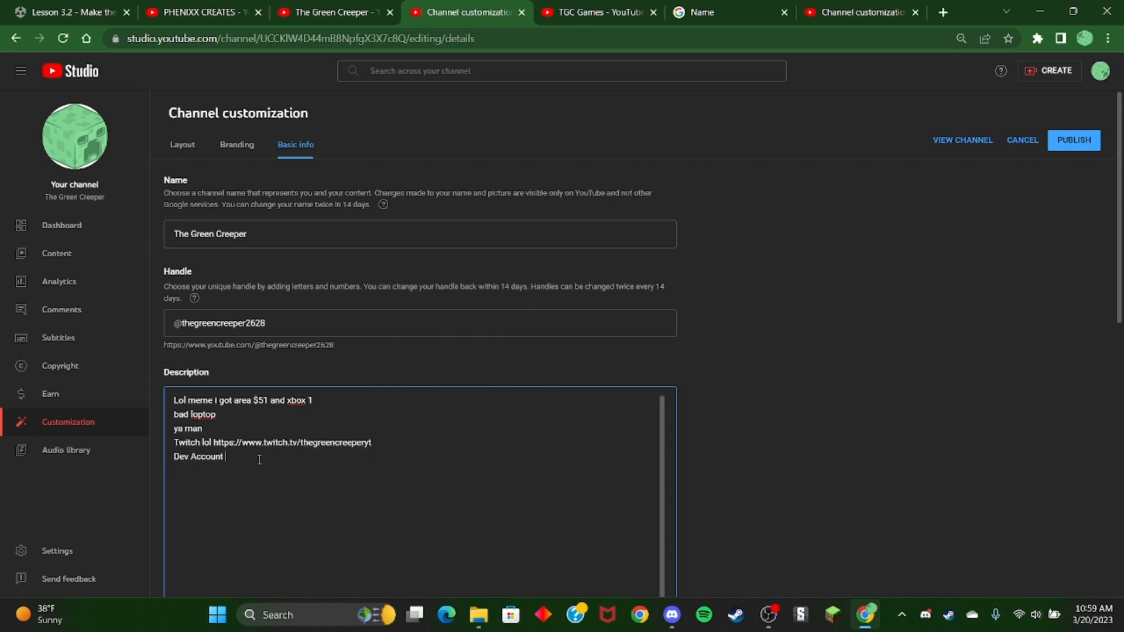
text(https://www.youtube.com/channel/UC0bPyBhnq4ZzhQM5xhvUZ3g)
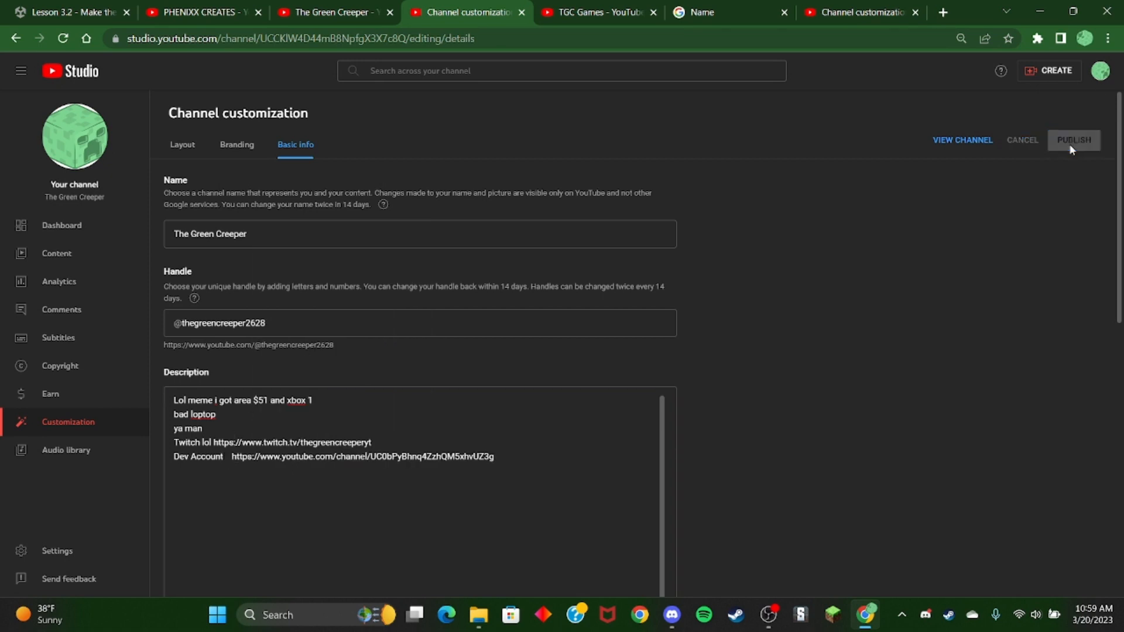
click(1073, 140)
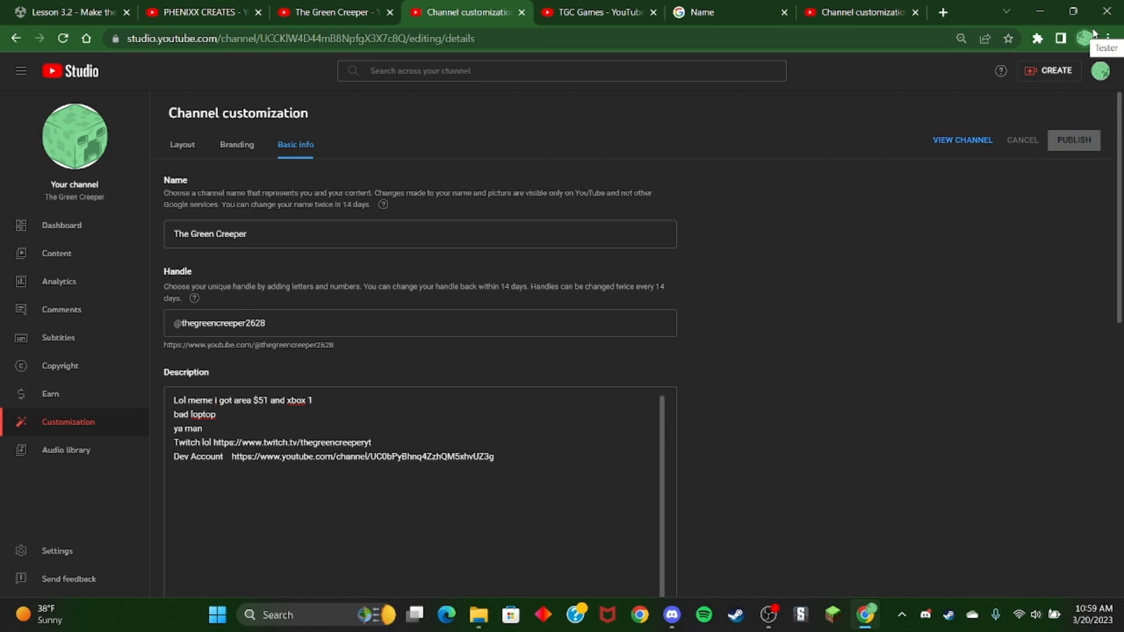
mouse_move(1090, 32)
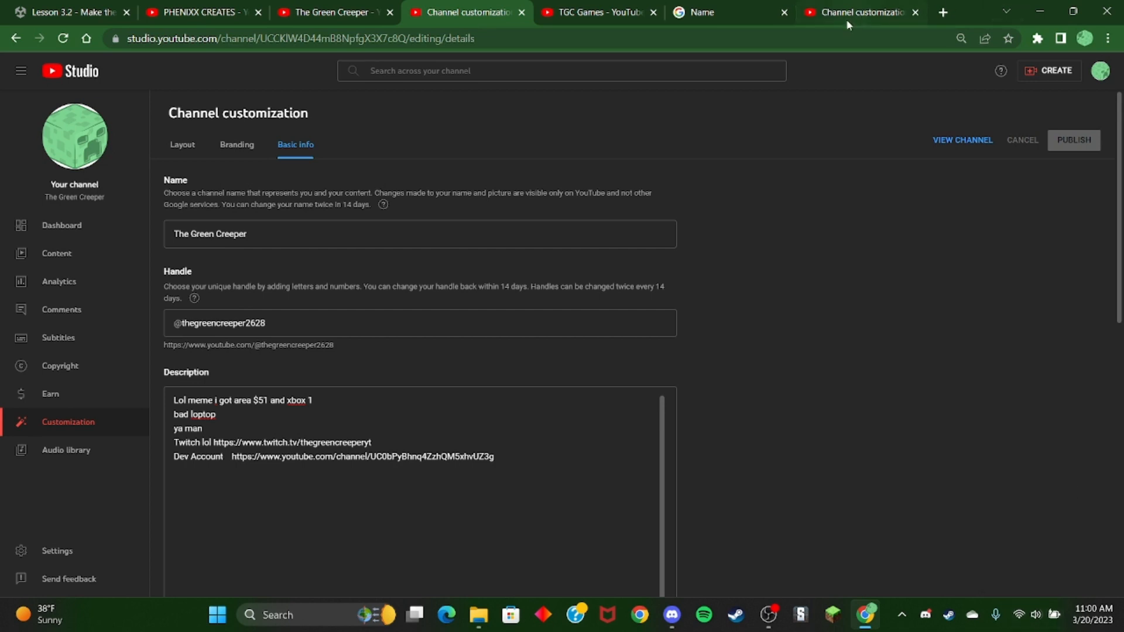
mouse_move(798, 69)
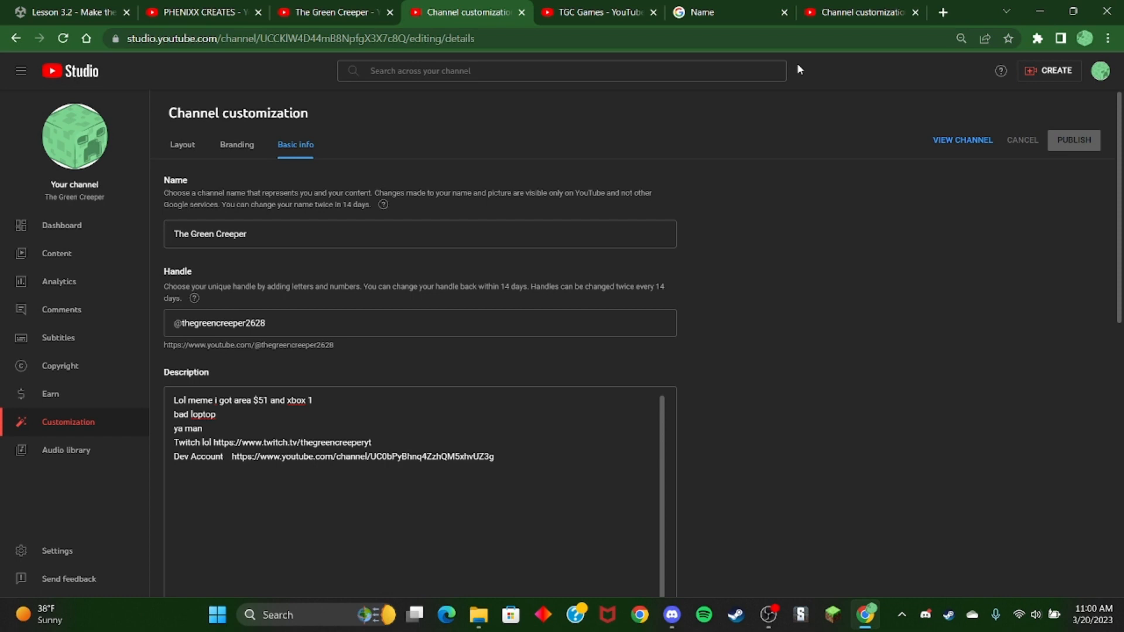